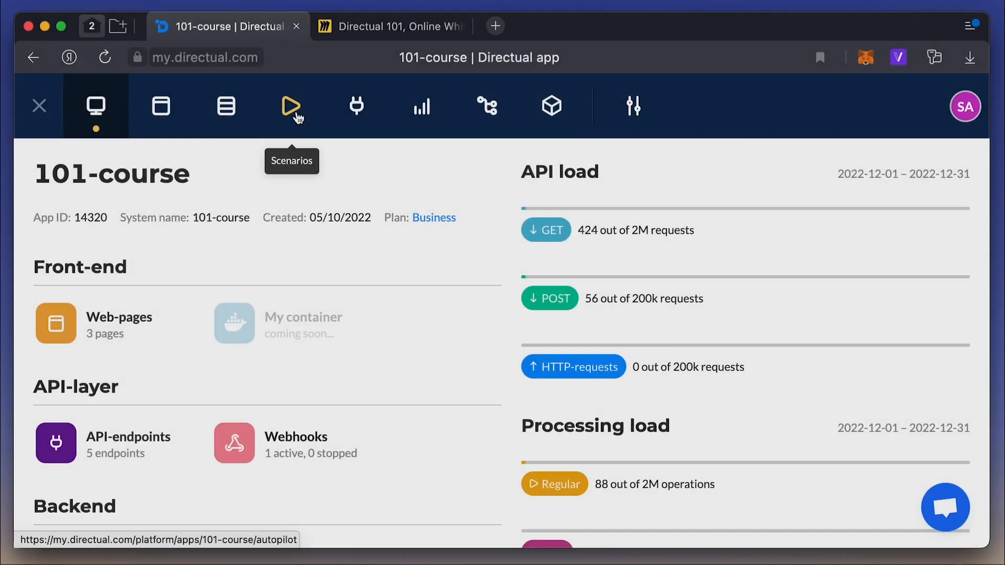
Show the 101-course app's scenarios list after a glance at the Miro lesson notes.
left_click(291, 106)
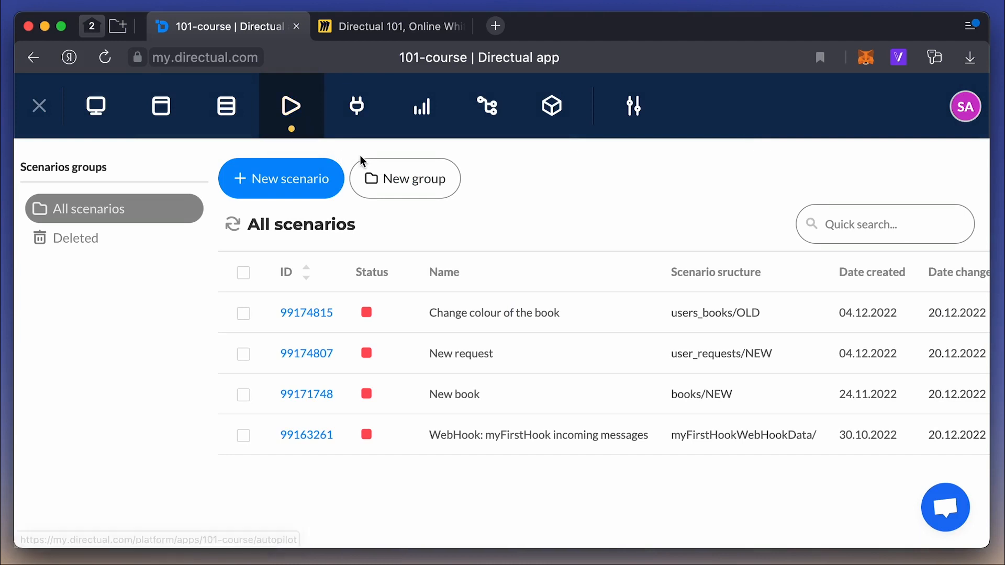
left_click(389, 26)
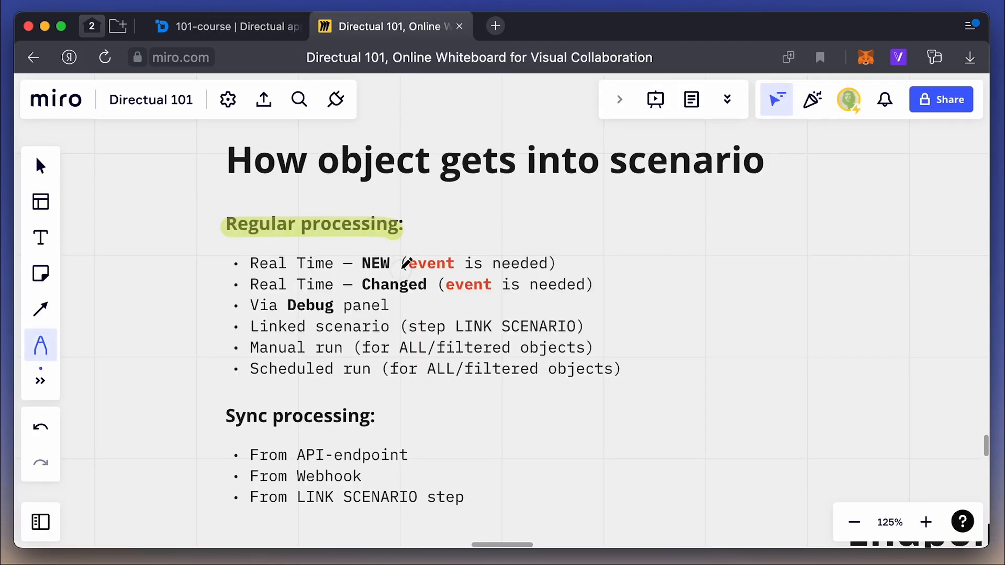
mouse_move(228, 311)
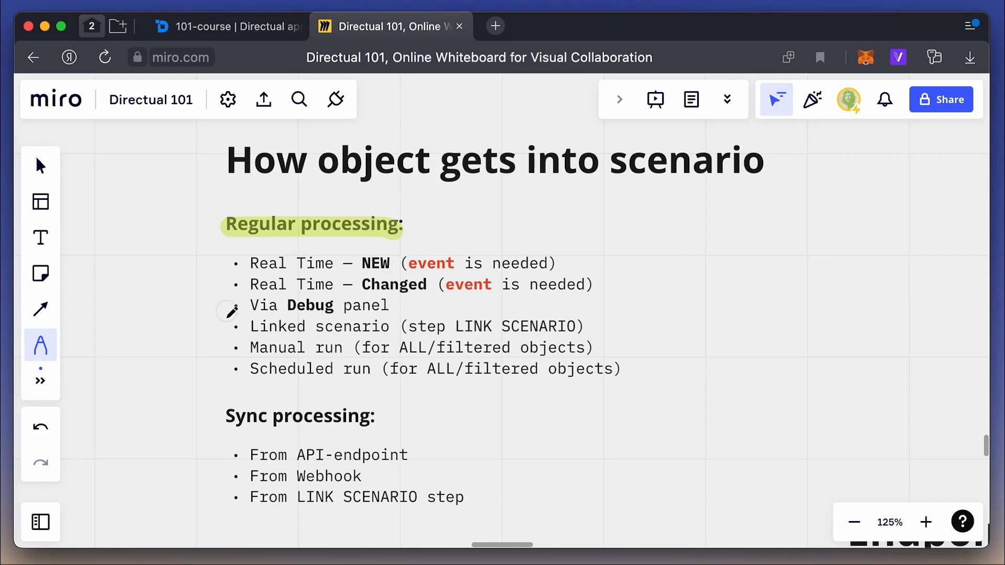
left_click(228, 26)
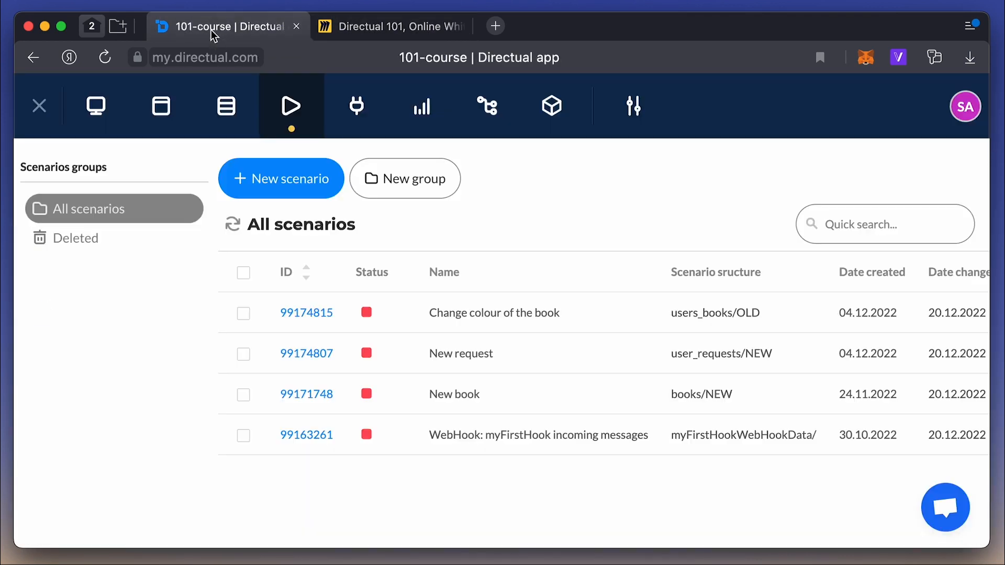
Create scenario 'New book (example)' on Books, run by Real-time: New objects.
left_click(281, 178)
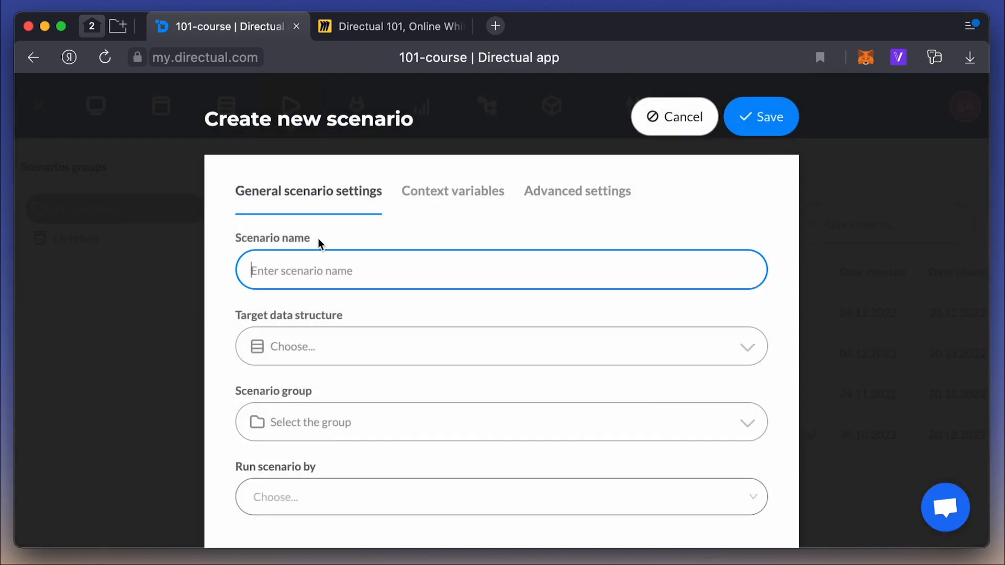
type("New book (example)")
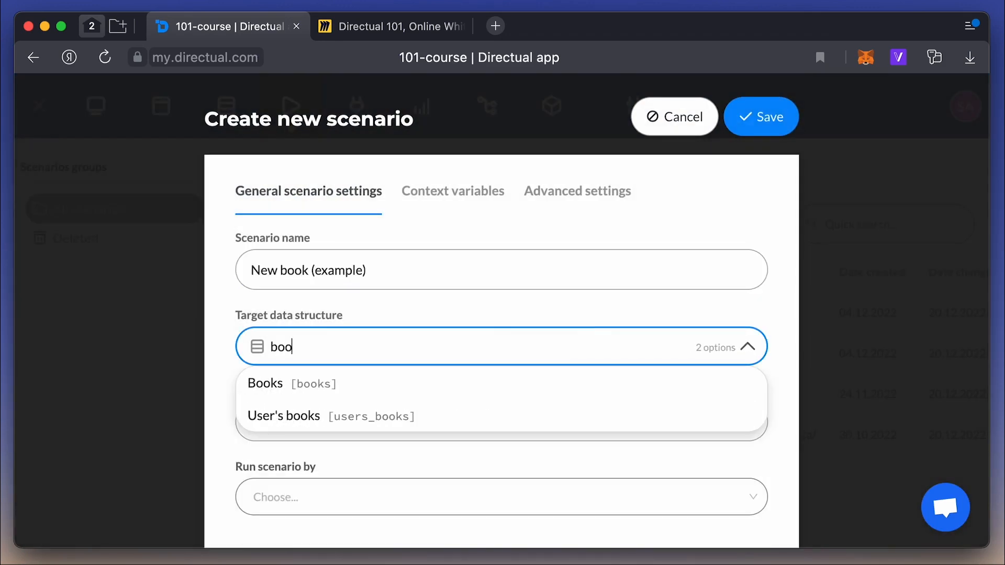
left_click(266, 383)
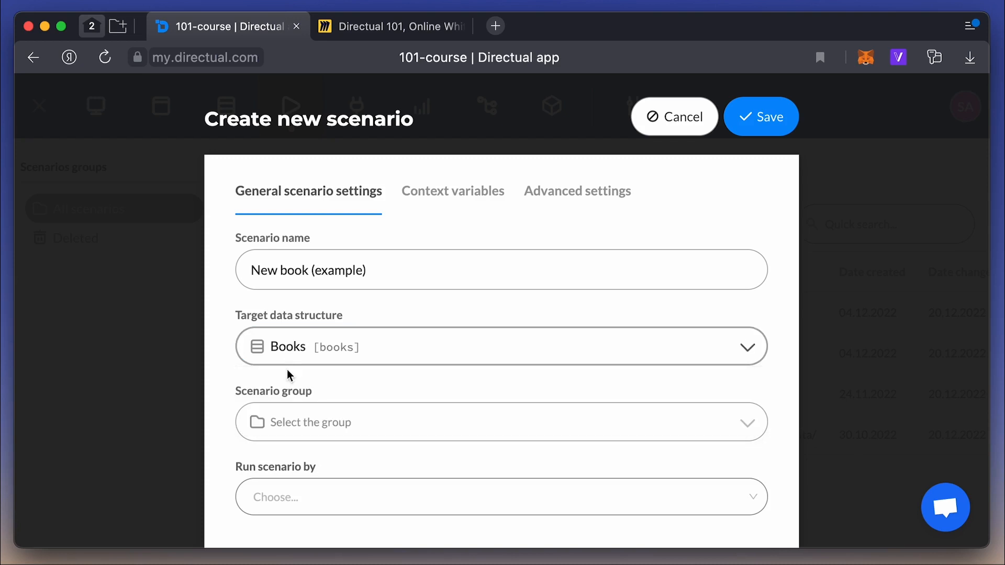
left_click(500, 497)
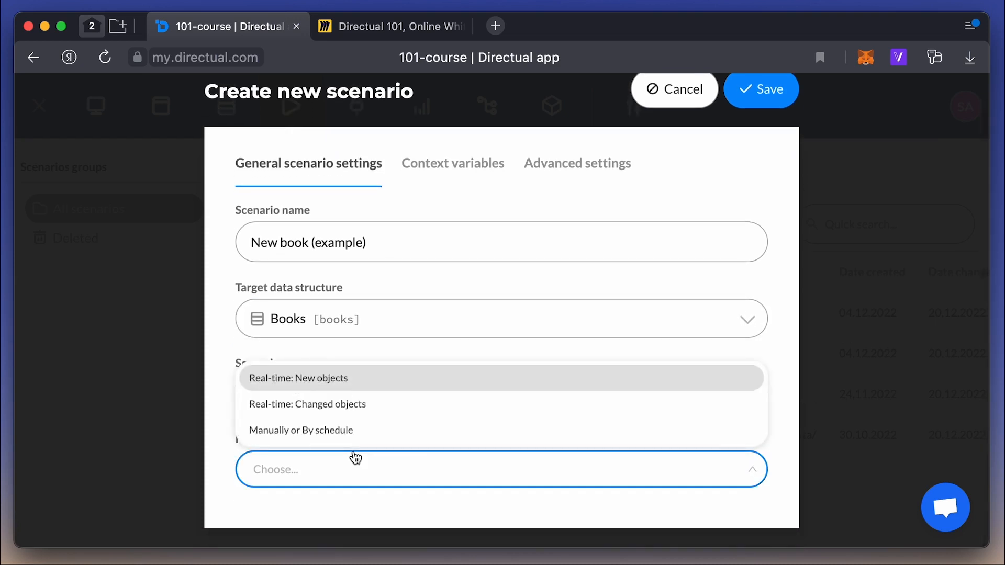
mouse_move(348, 431)
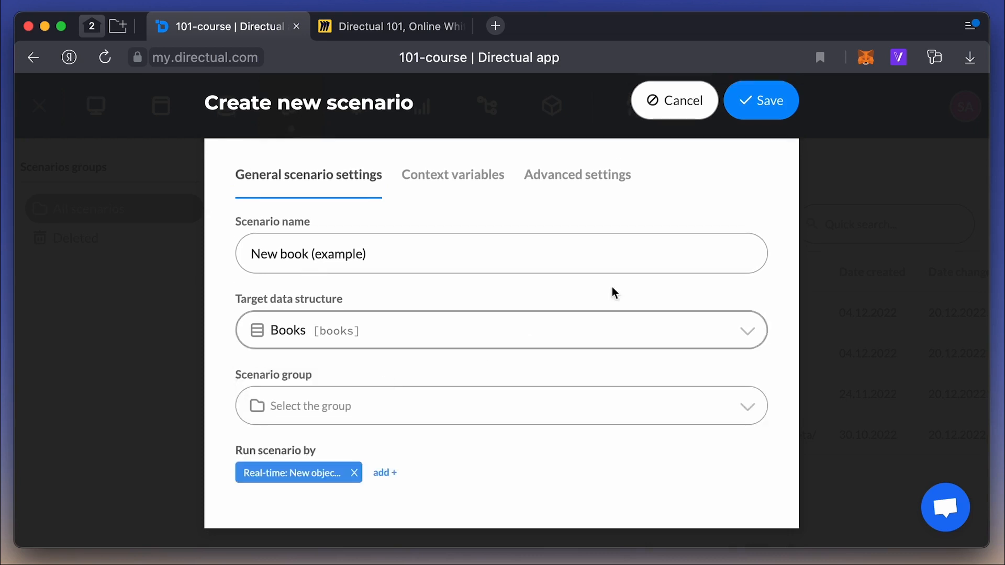
left_click(760, 100)
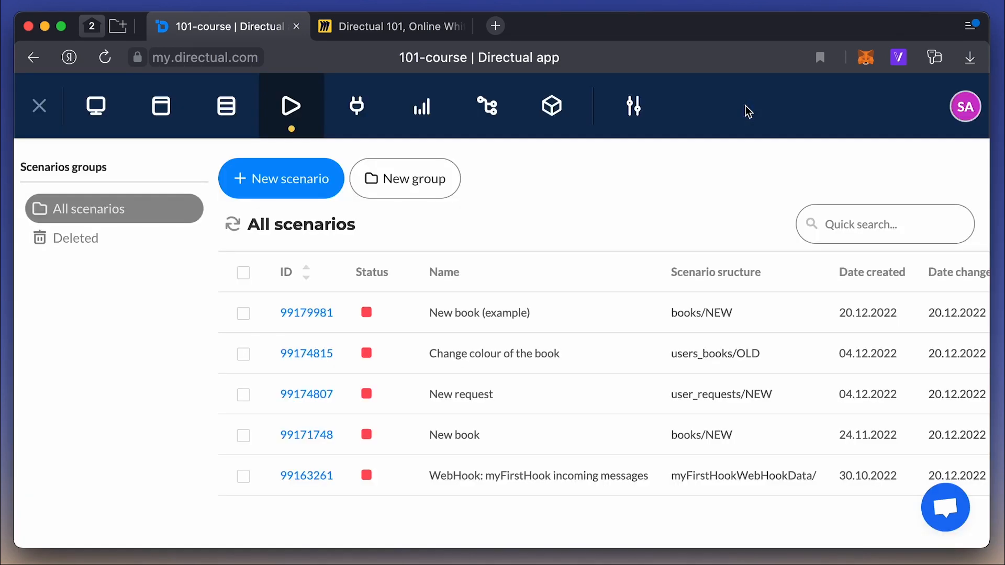
Connect Start to a Condition checking Title is not empty, followed by an Exit step.
left_click(306, 312)
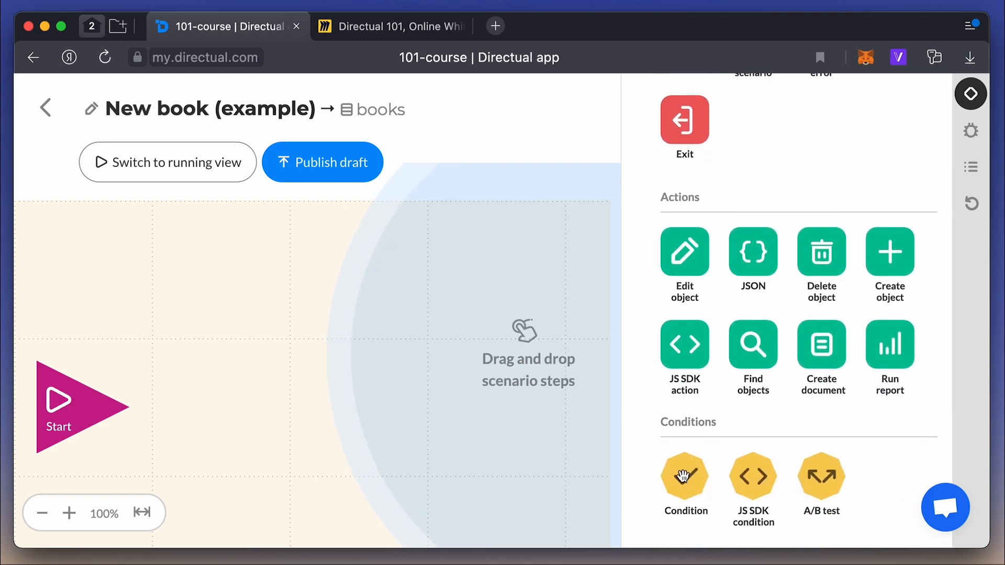
left_click_drag(685, 476, 220, 407)
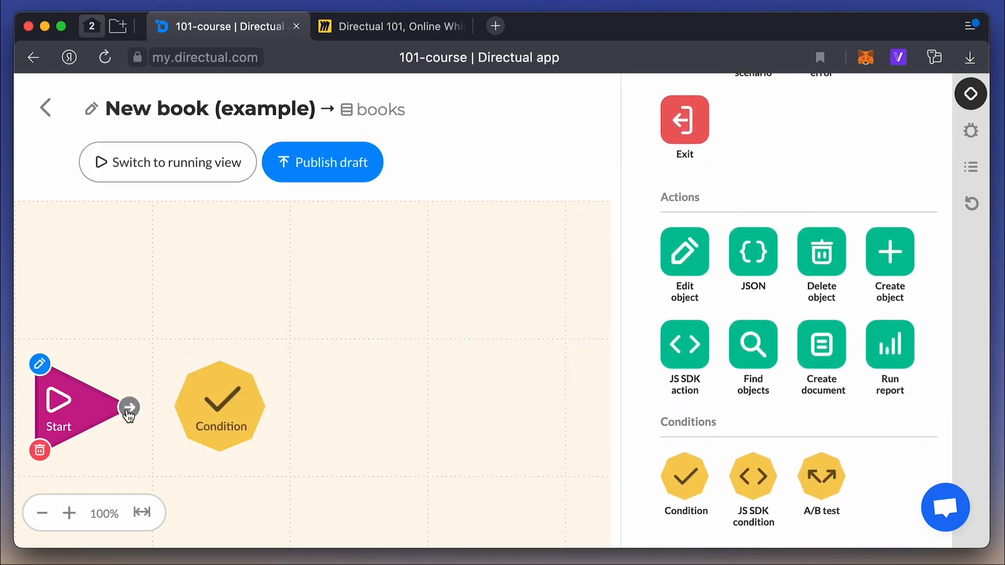
left_click_drag(129, 408, 220, 409)
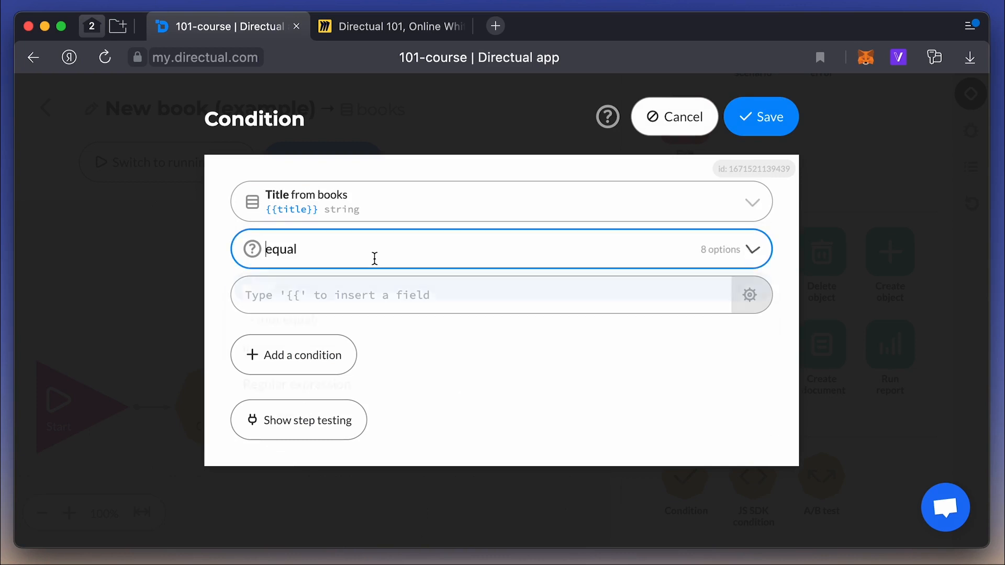
left_click(502, 248)
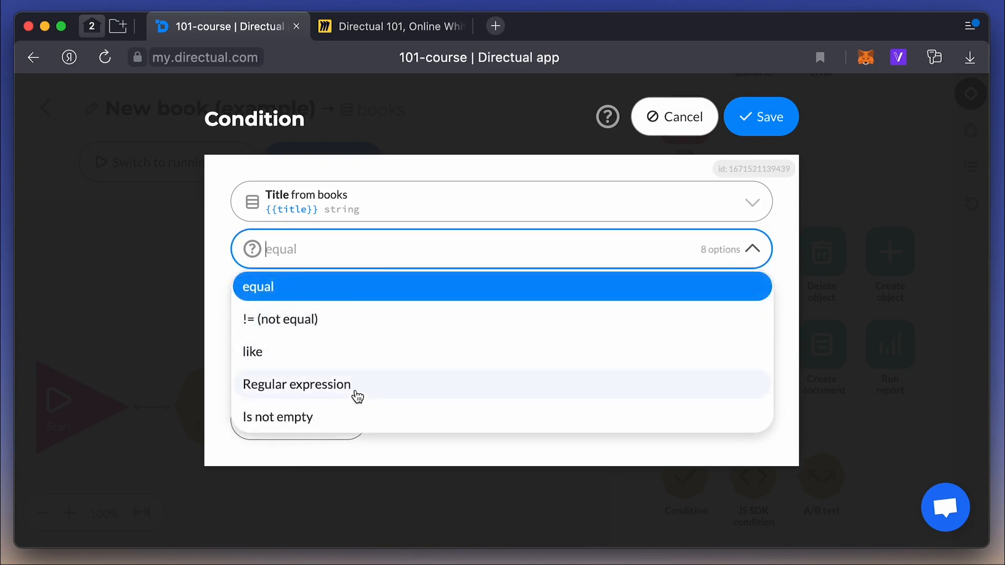
left_click(277, 417)
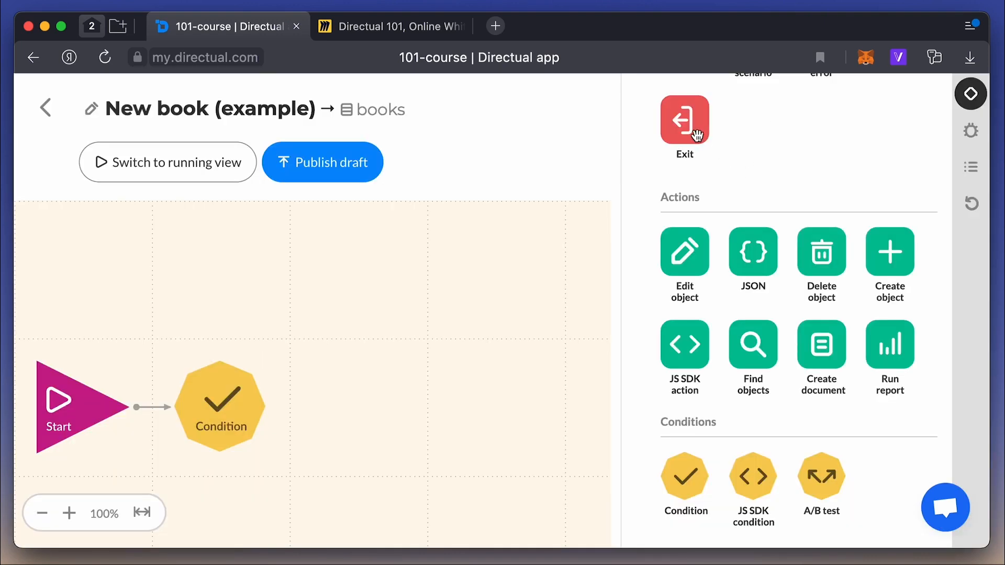
left_click_drag(685, 119, 358, 269)
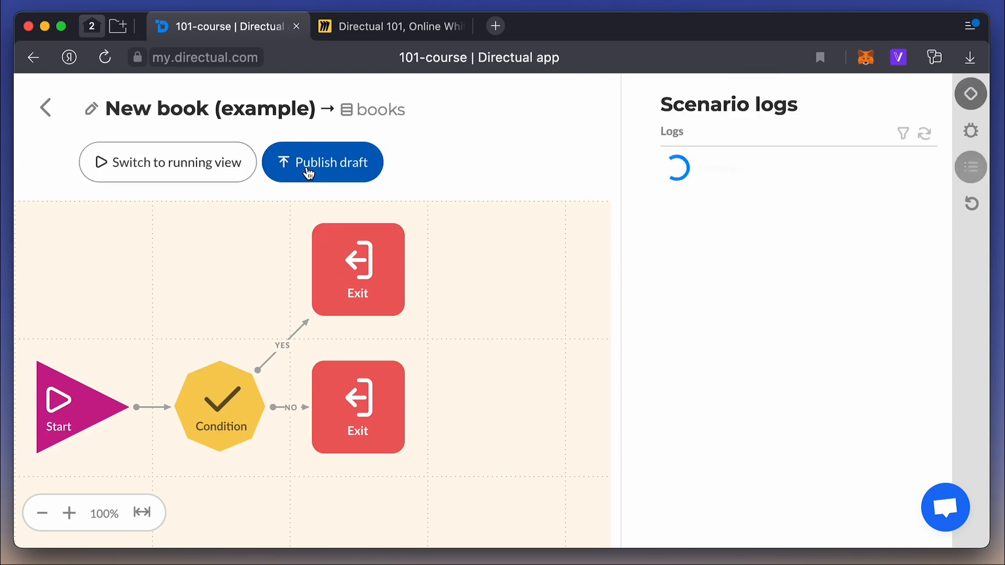
Publish the New book (example) draft and start the scenario running.
left_click(322, 162)
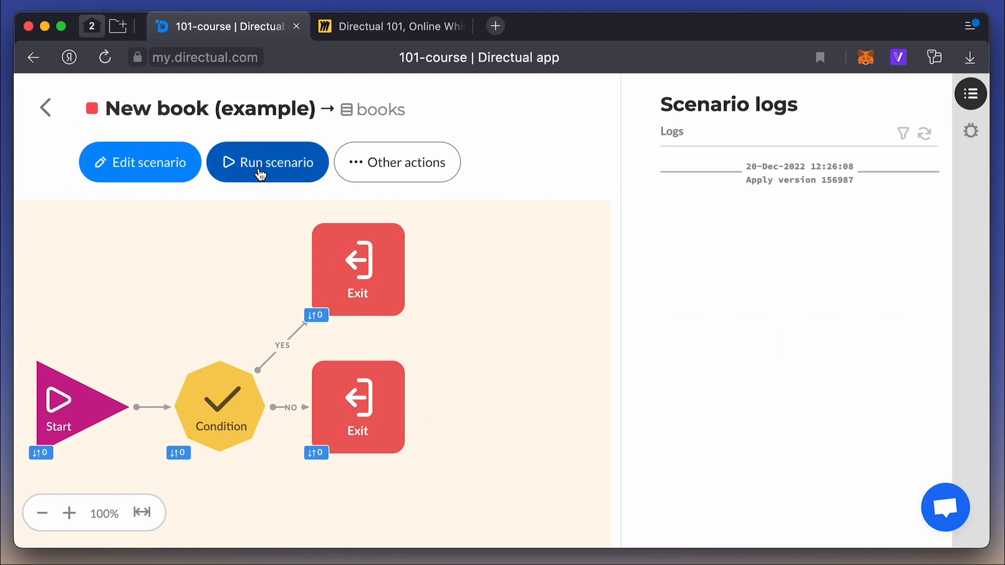
left_click(267, 161)
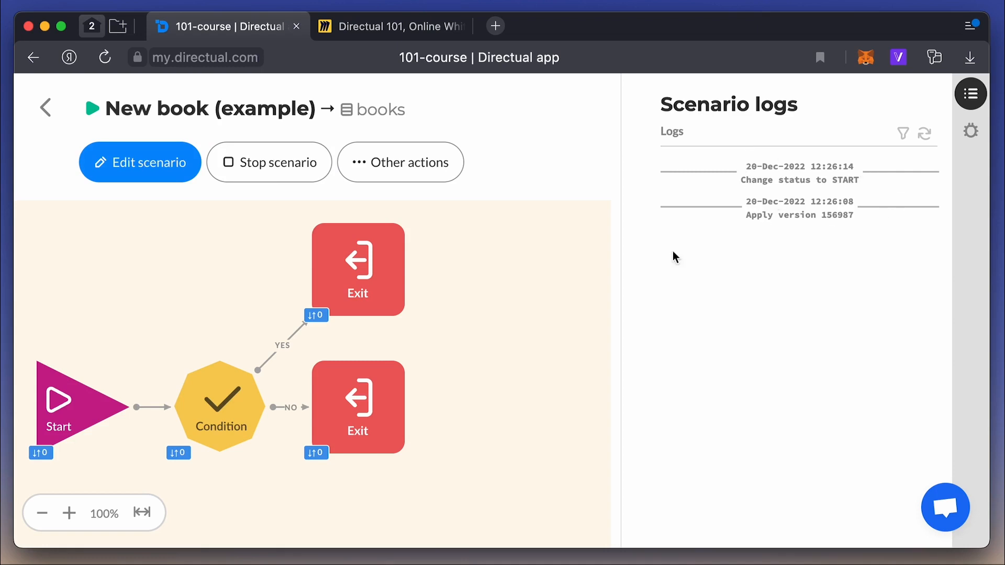
mouse_move(34, 88)
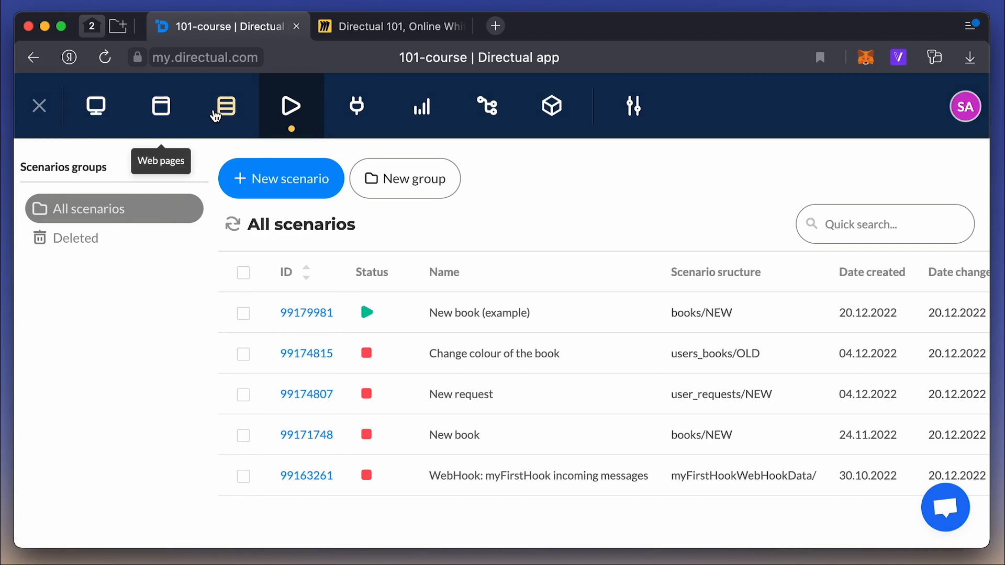
Add a book titled 'A hero of our time' to Library > Books.
left_click(226, 106)
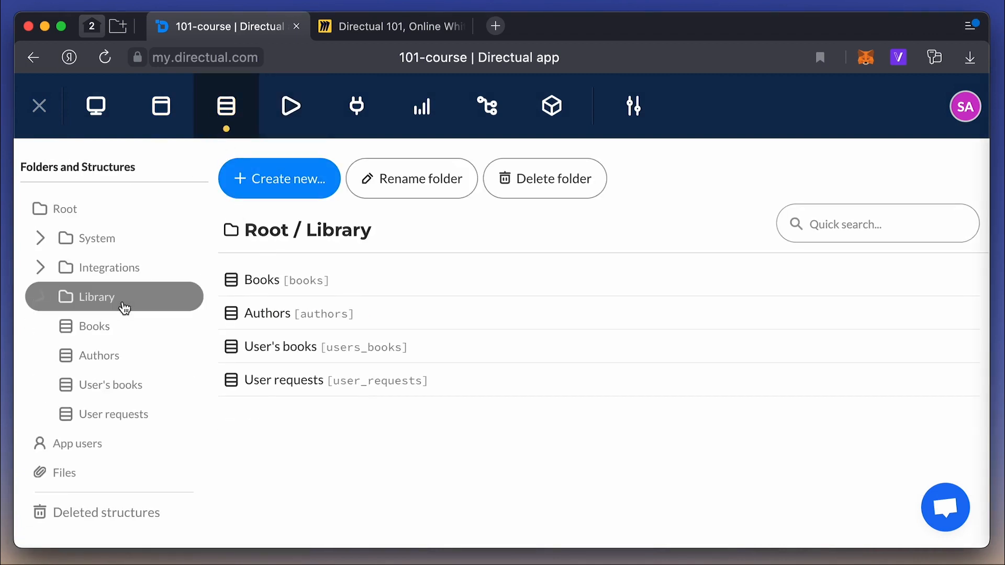
left_click(93, 325)
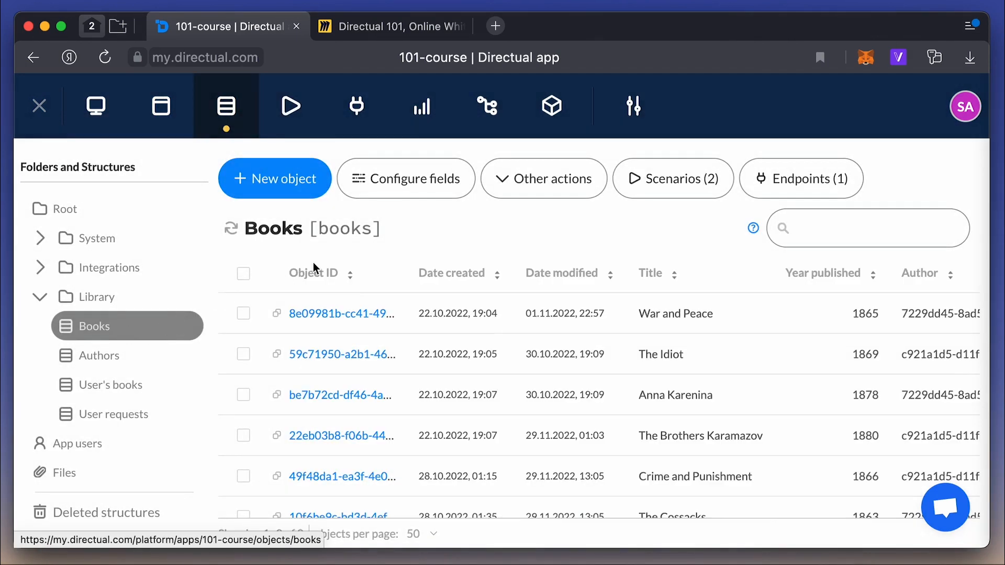
left_click(274, 178)
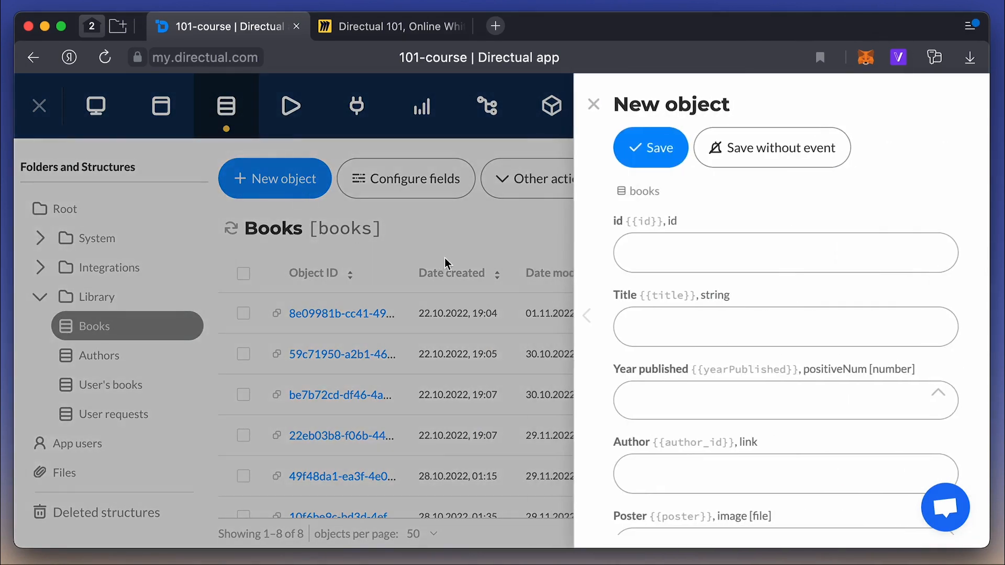
type("A hero of our time")
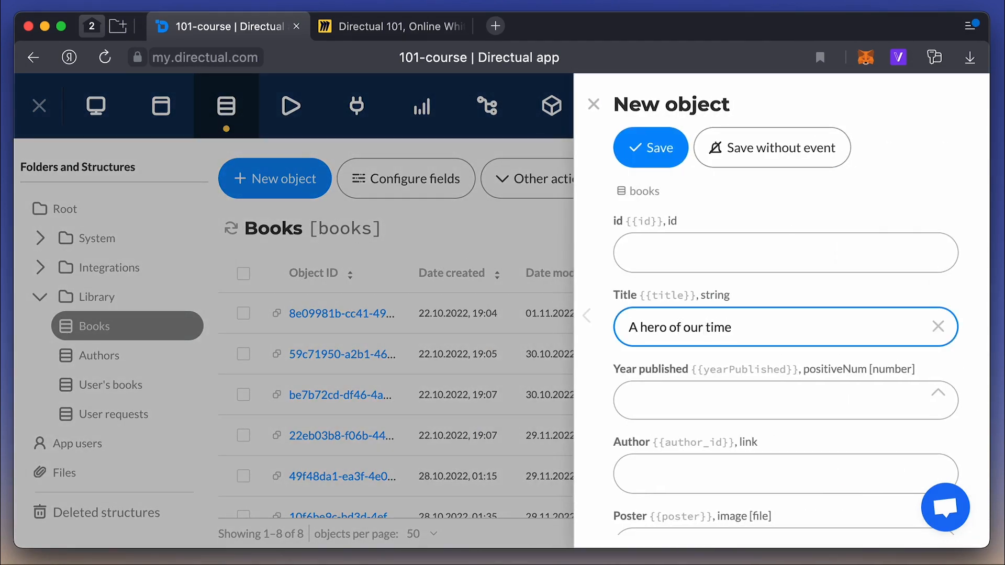
left_click(651, 147)
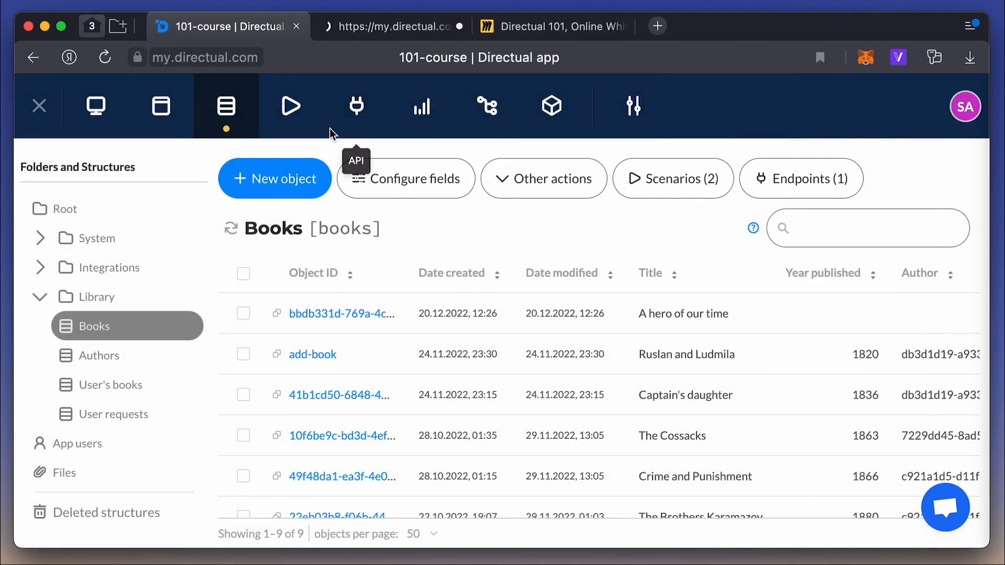
left_click(291, 105)
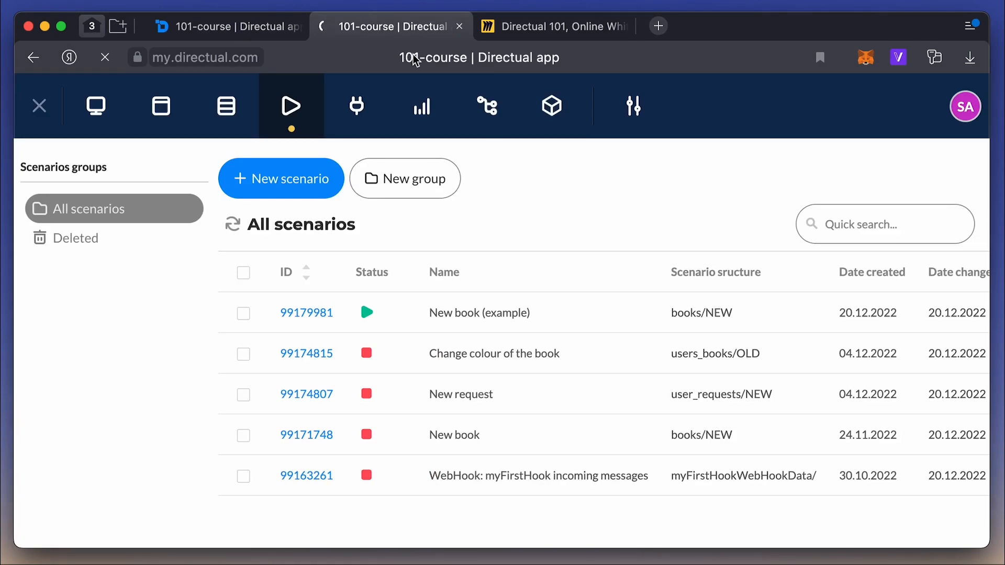
left_click(306, 313)
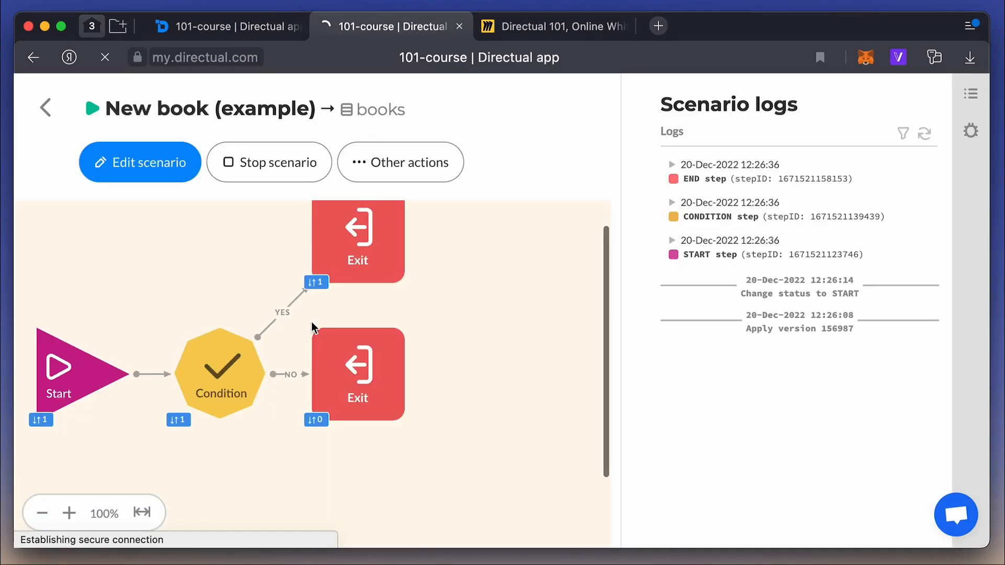
mouse_move(298, 302)
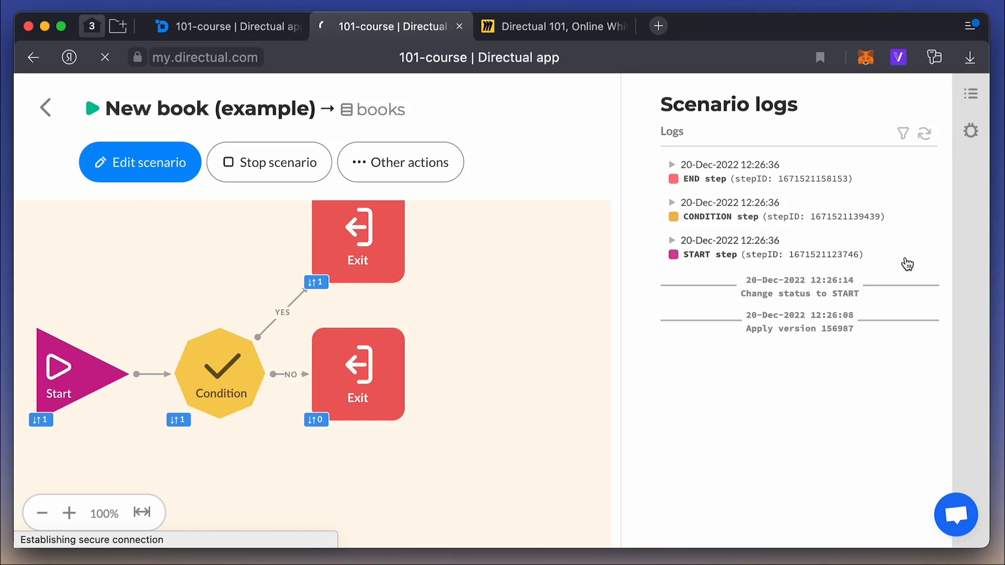
left_click(673, 203)
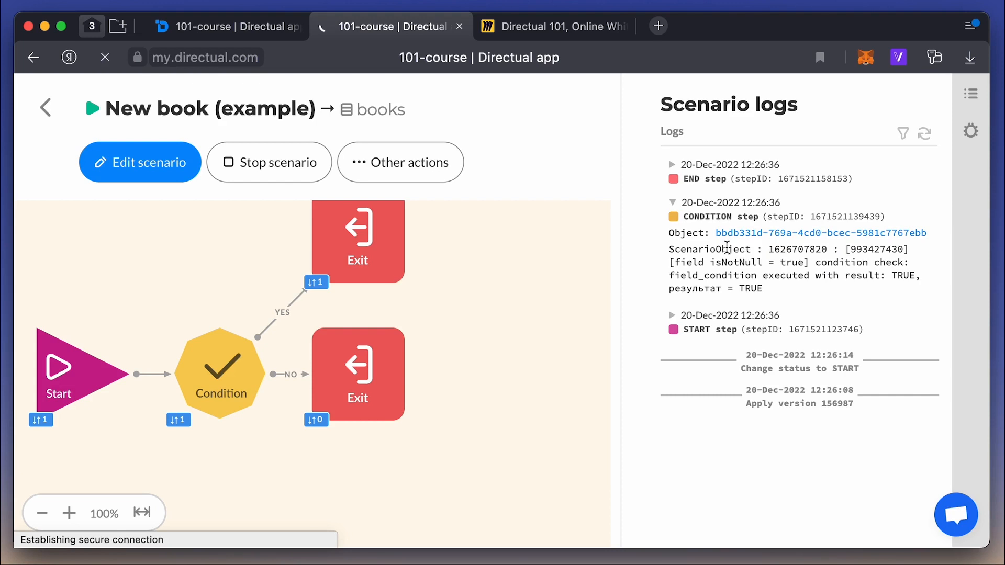
mouse_move(274, 51)
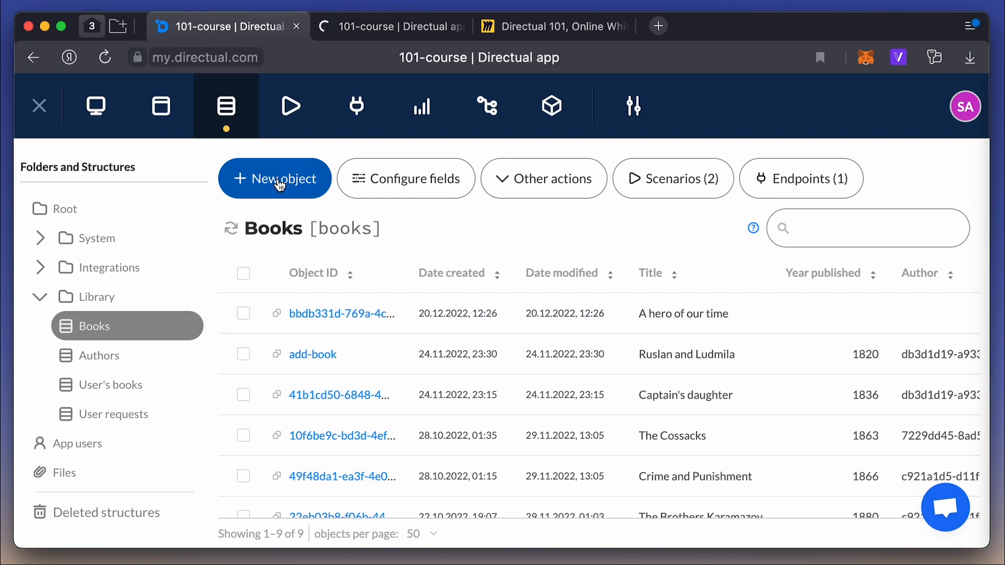
Add a book titled 'The Novice' to the Books structure.
left_click(274, 178)
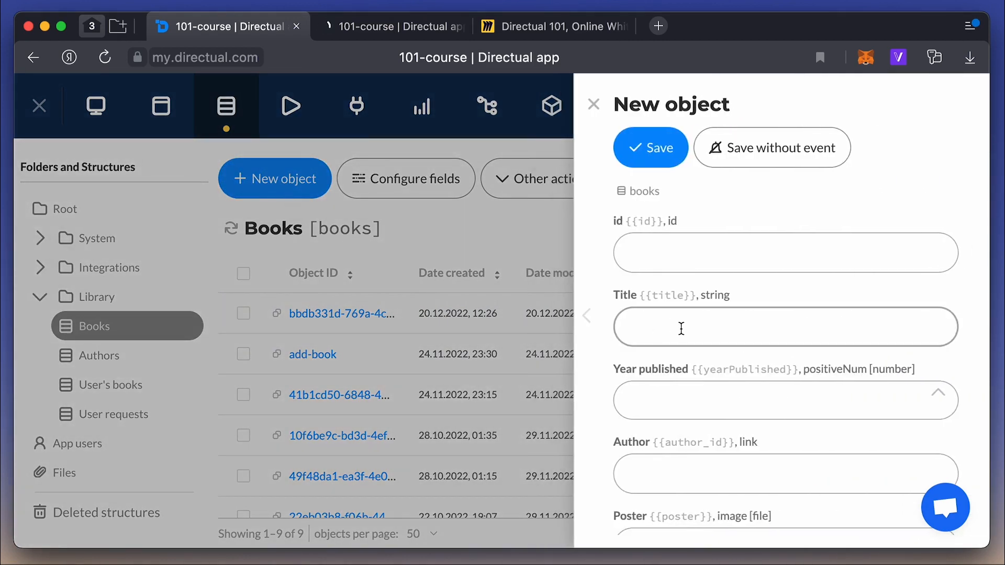
type("The Novice")
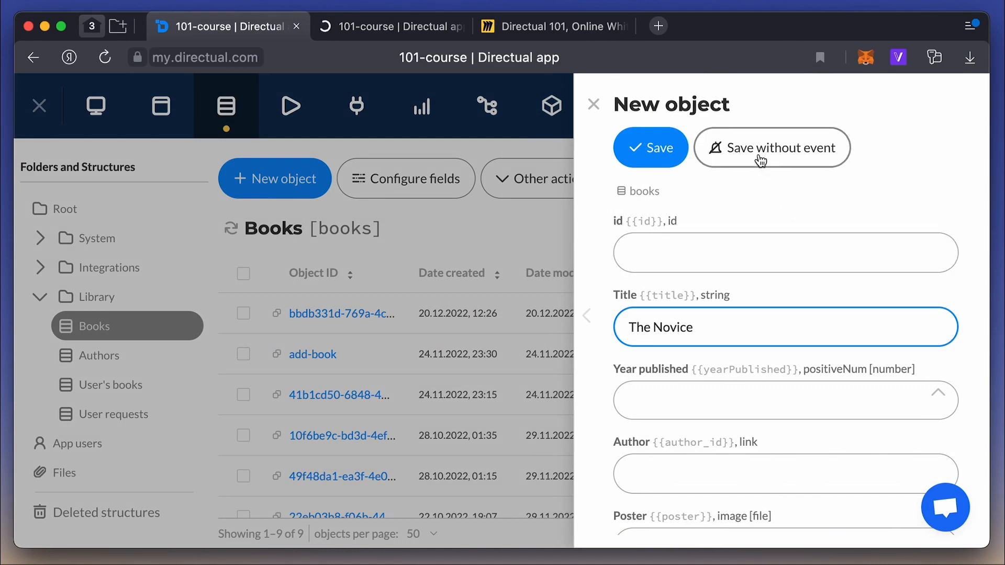
left_click(650, 147)
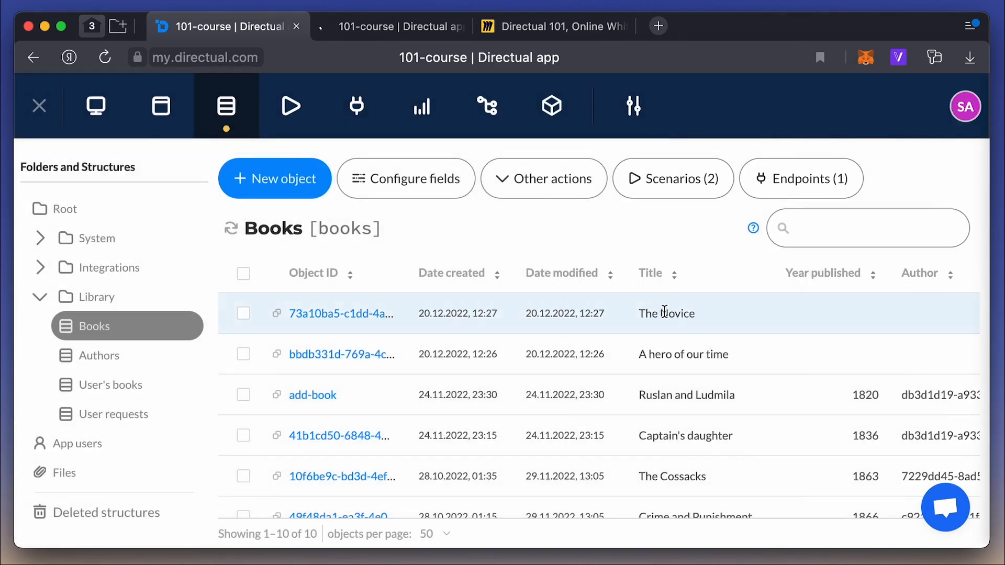
Refresh the step counters of the New book (example) scenario.
left_click(391, 26)
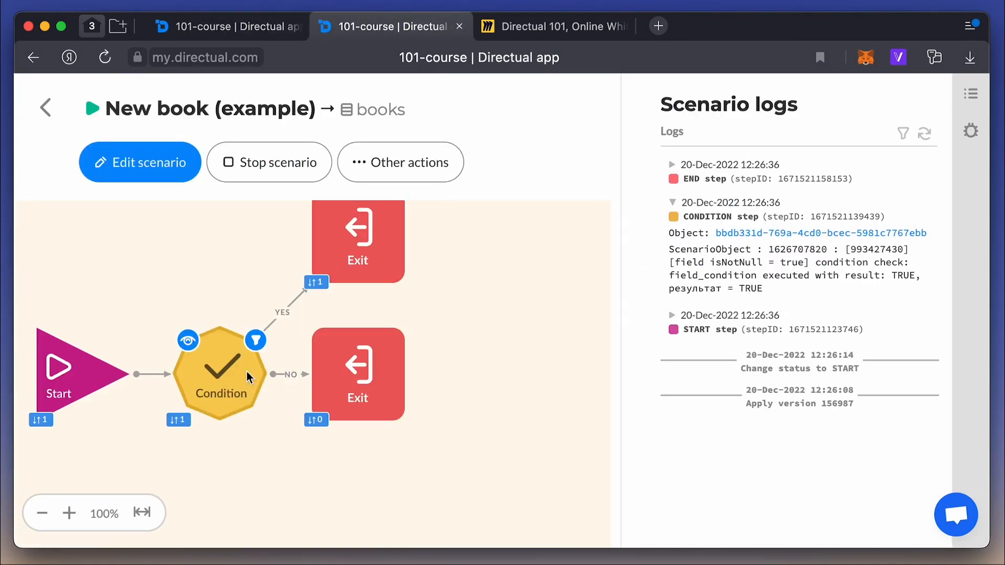
left_click(399, 162)
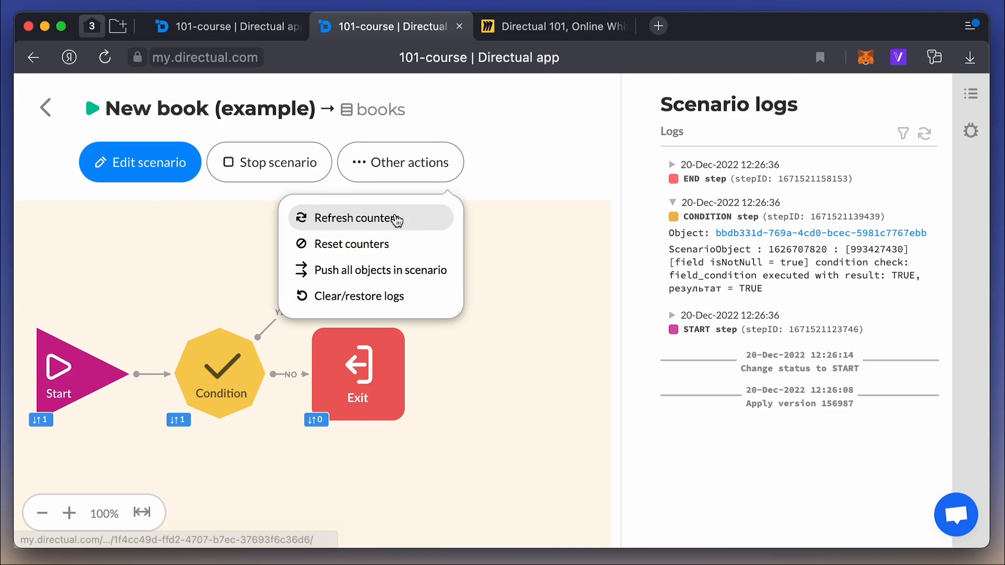
left_click(351, 218)
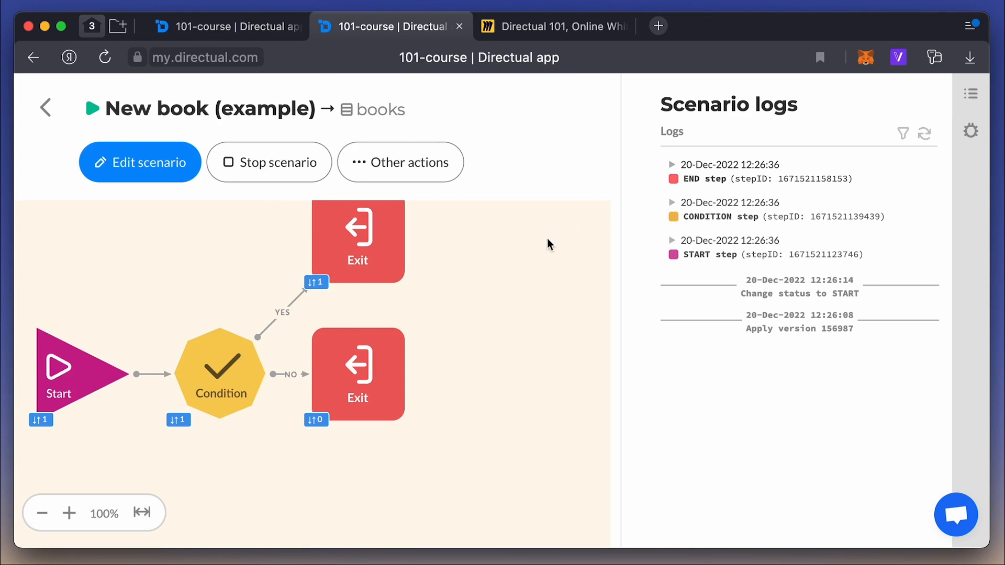
Highlight the first 'Real Time' item under Regular processing on the Miro board.
left_click(552, 26)
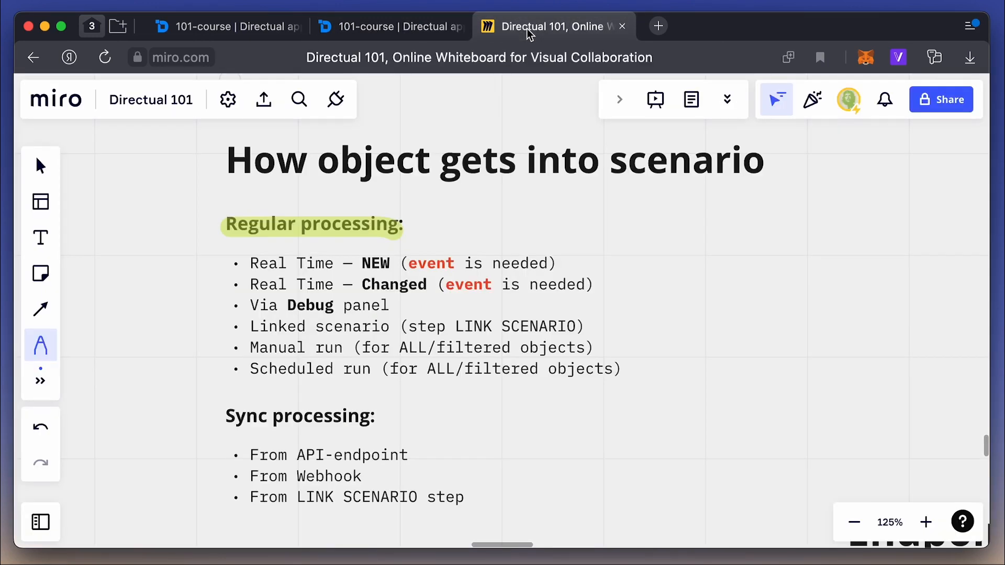
double_click(292, 263)
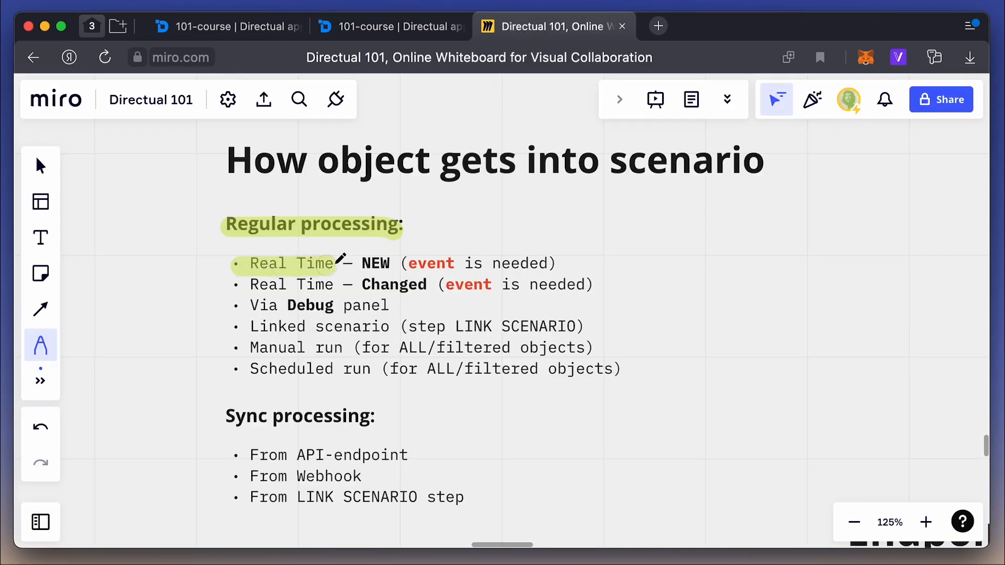
left_click(390, 26)
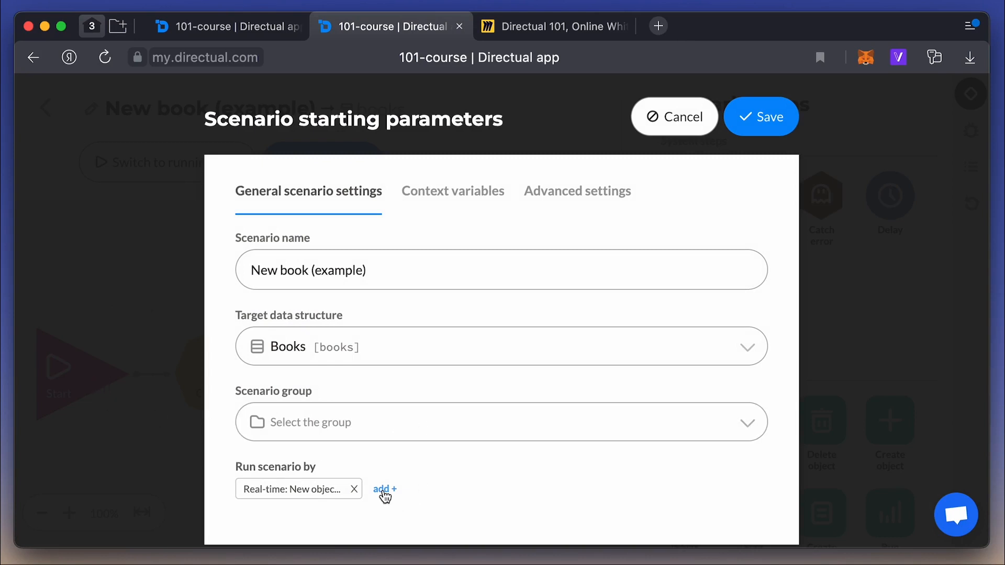
Add a Real-time: Changed objects trigger watching the Poster and Title fields.
left_click(384, 490)
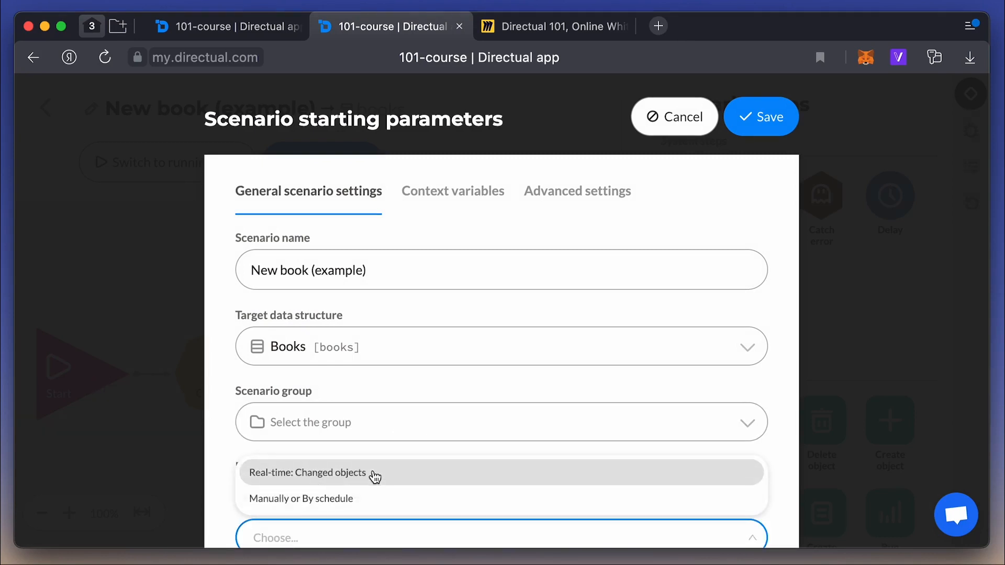
left_click(308, 474)
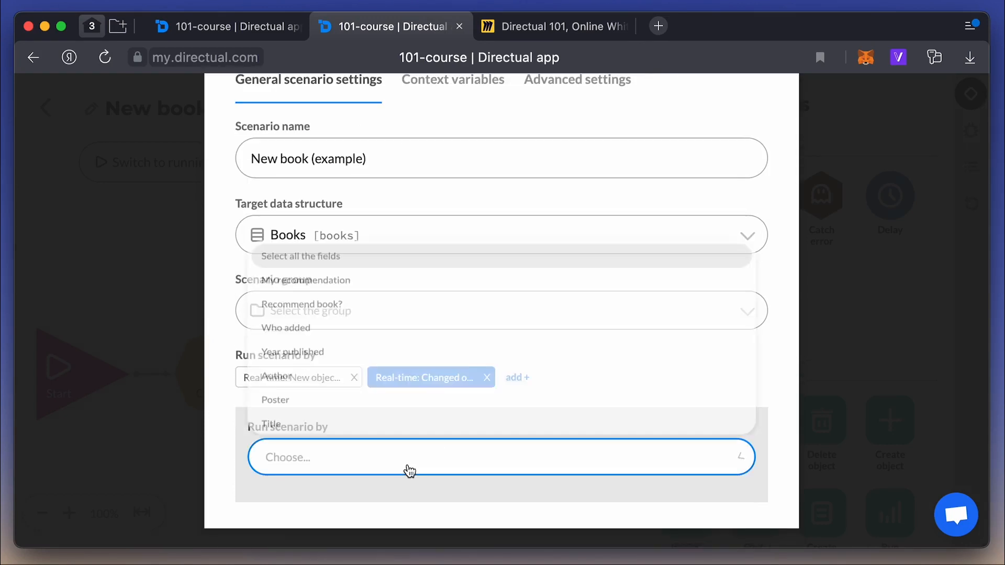
left_click(500, 457)
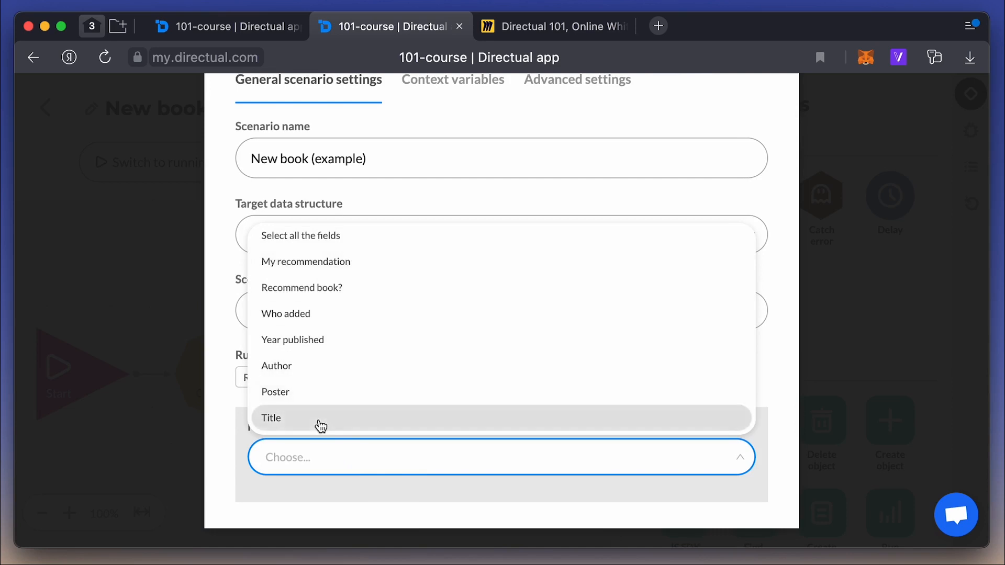
left_click(271, 418)
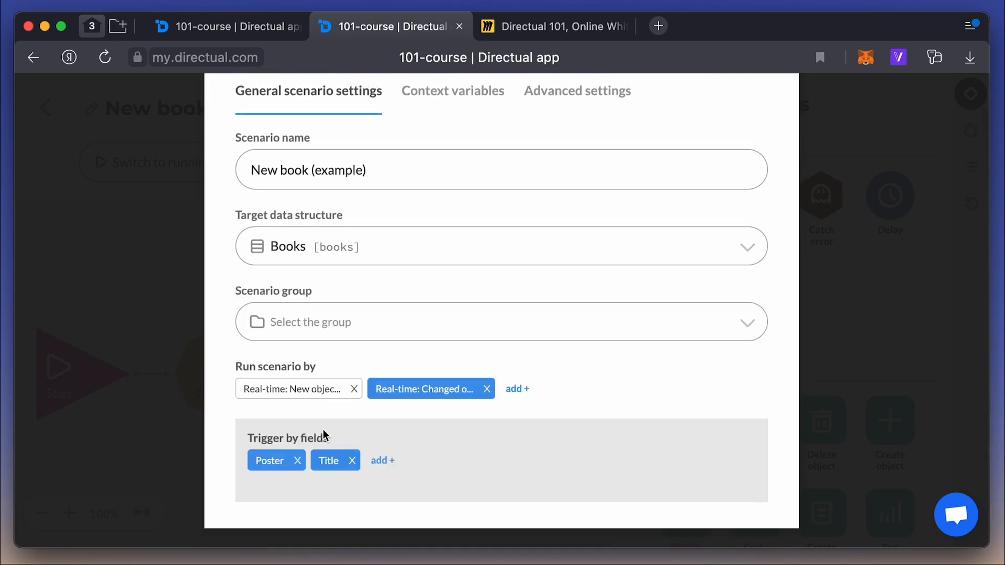
mouse_move(499, 459)
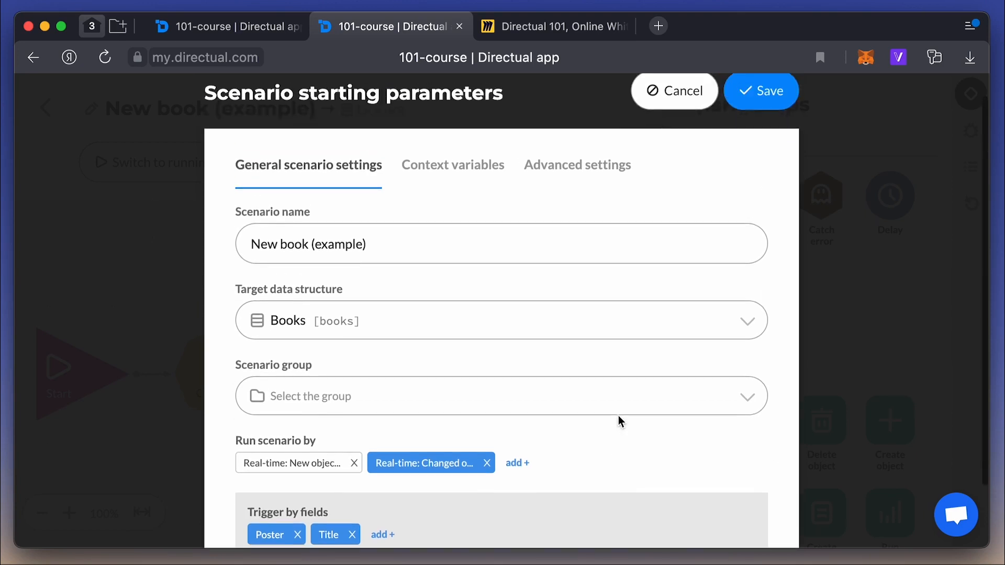
Save the changed-object trigger and publish the draft as a new version.
left_click(675, 91)
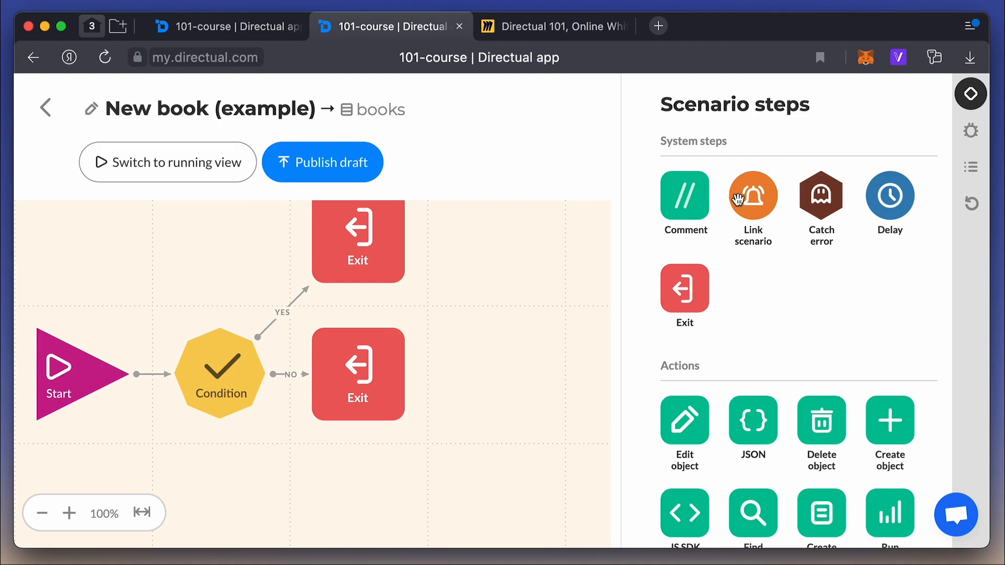
mouse_move(266, 299)
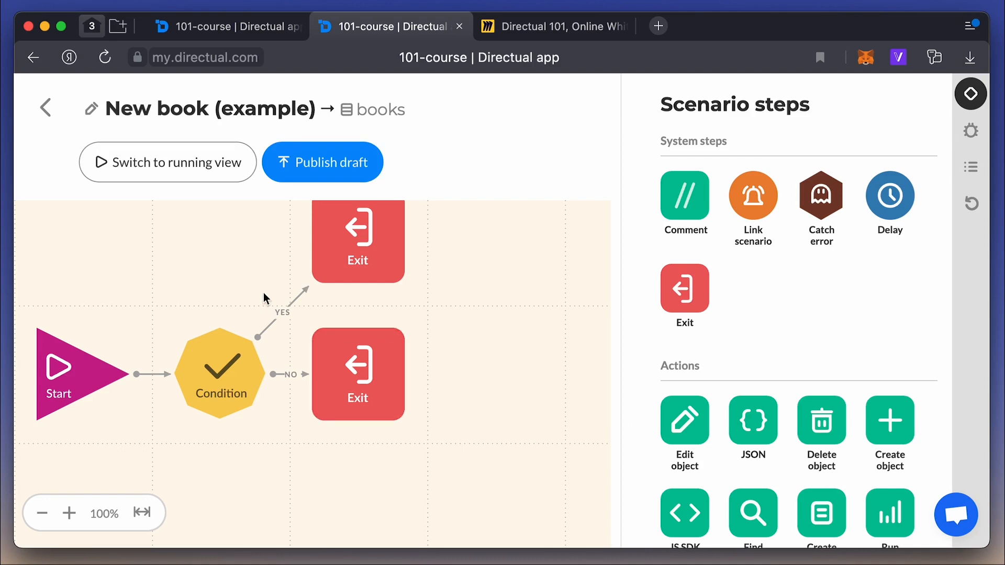
left_click(322, 162)
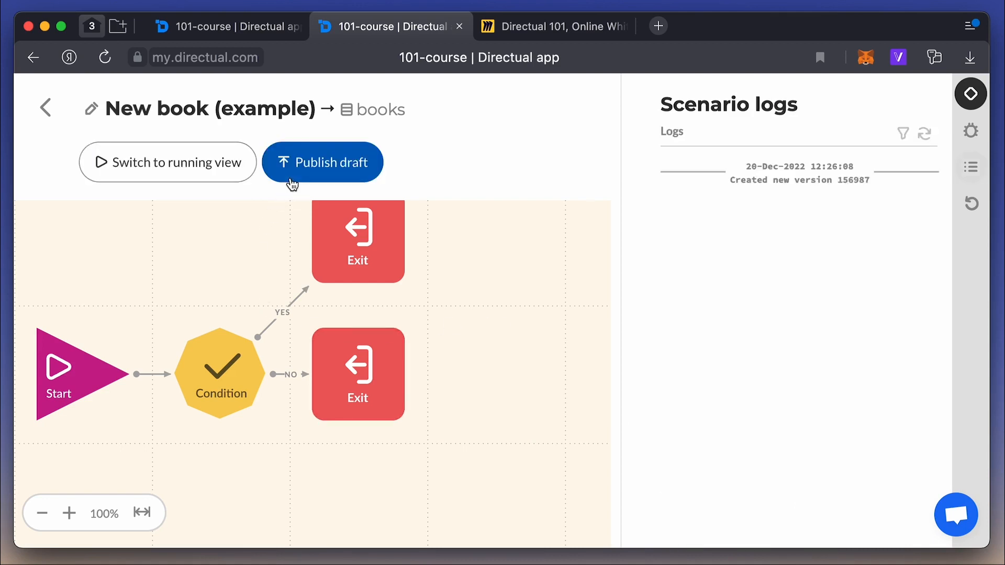
left_click(323, 161)
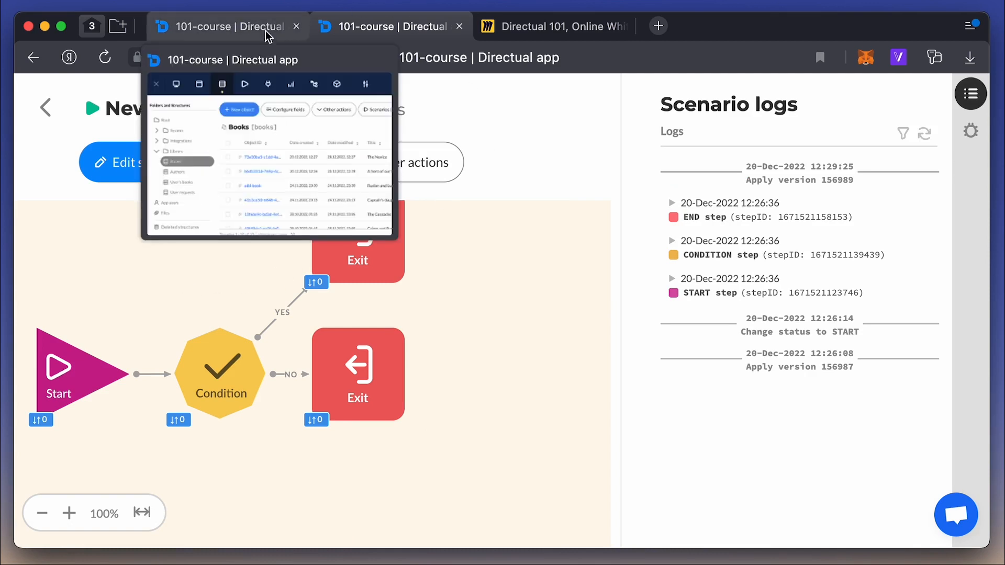
Rename the book 'The Novice' to 'The Novice!' and save it.
left_click(221, 26)
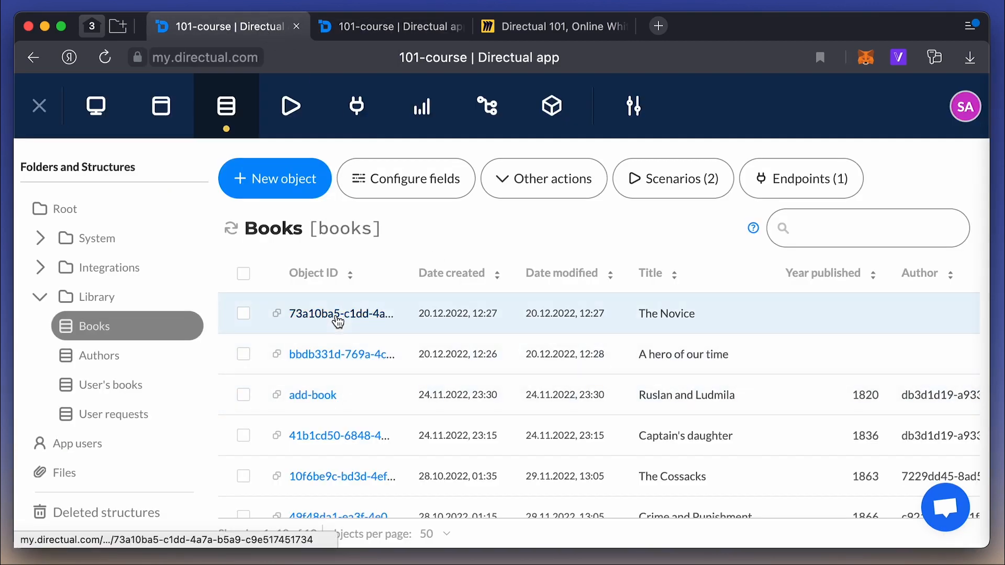
left_click(341, 314)
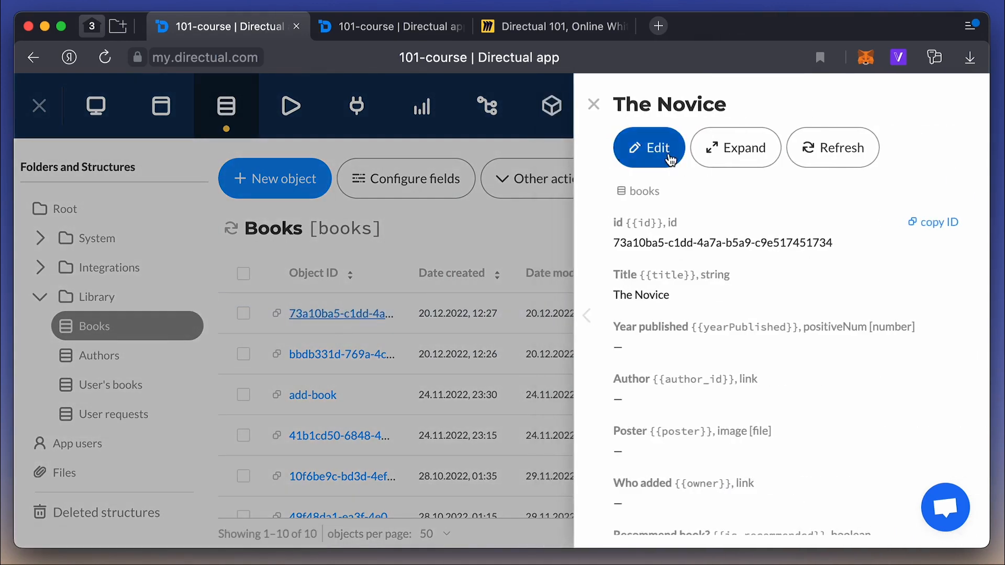
left_click(648, 148)
type("!")
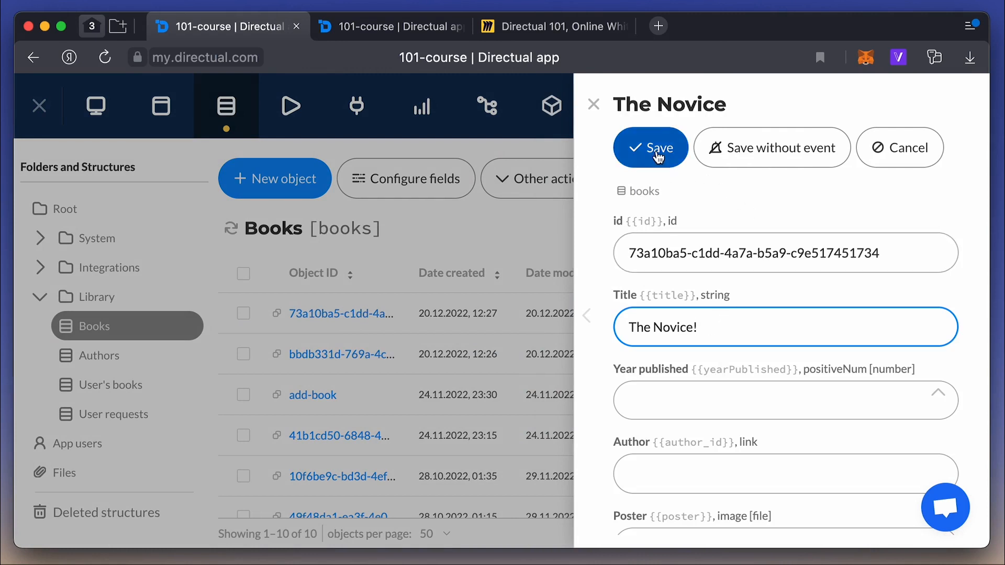
left_click(651, 148)
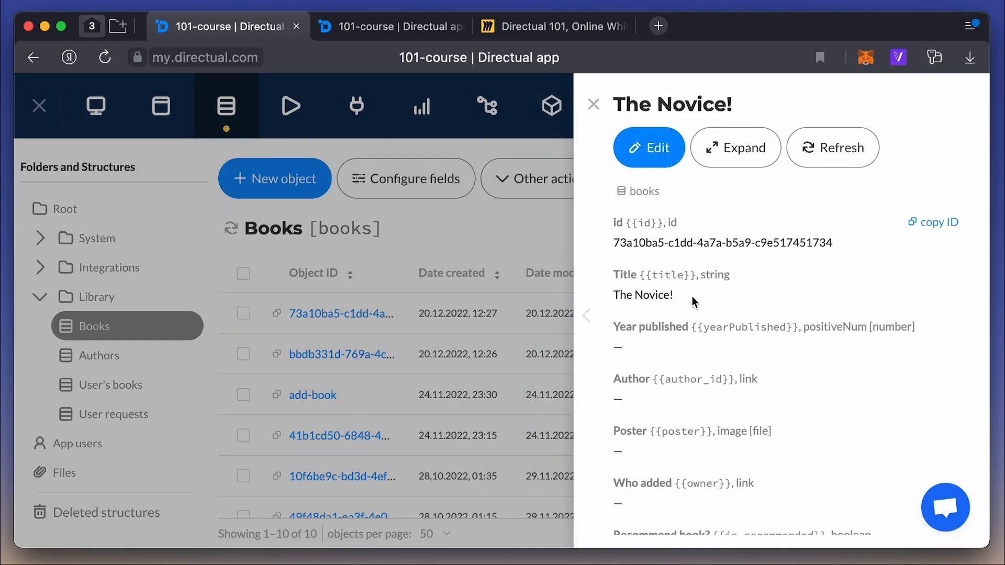
Refresh scenario counters and logs, then expand the new Condition step log.
left_click(391, 26)
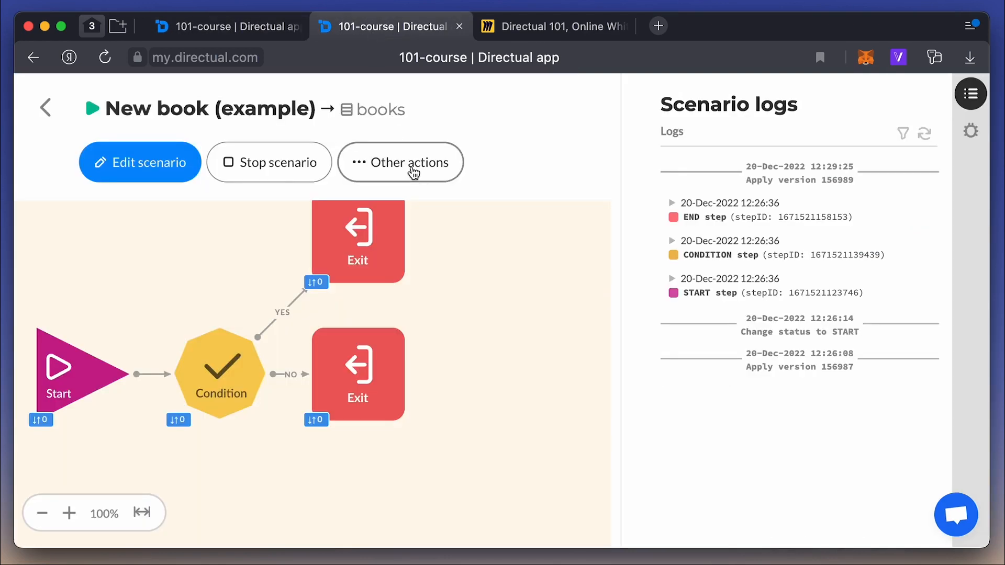
left_click(400, 161)
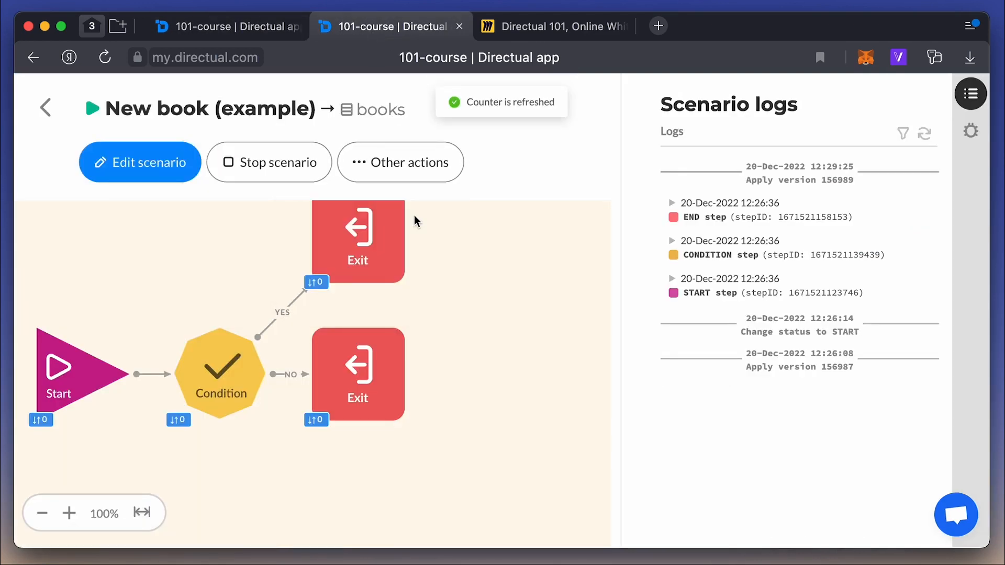
left_click(925, 134)
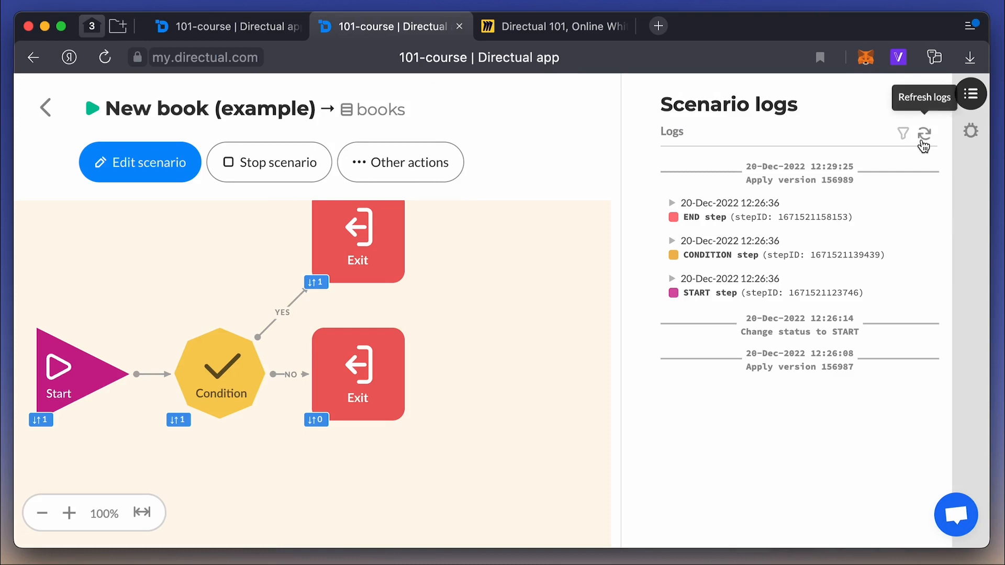
left_click(925, 133)
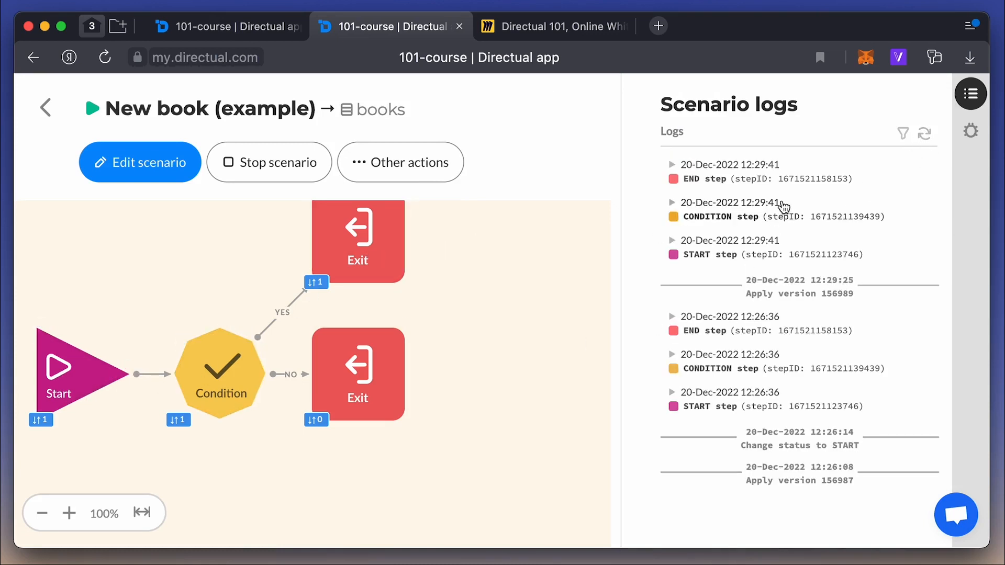
mouse_move(783, 257)
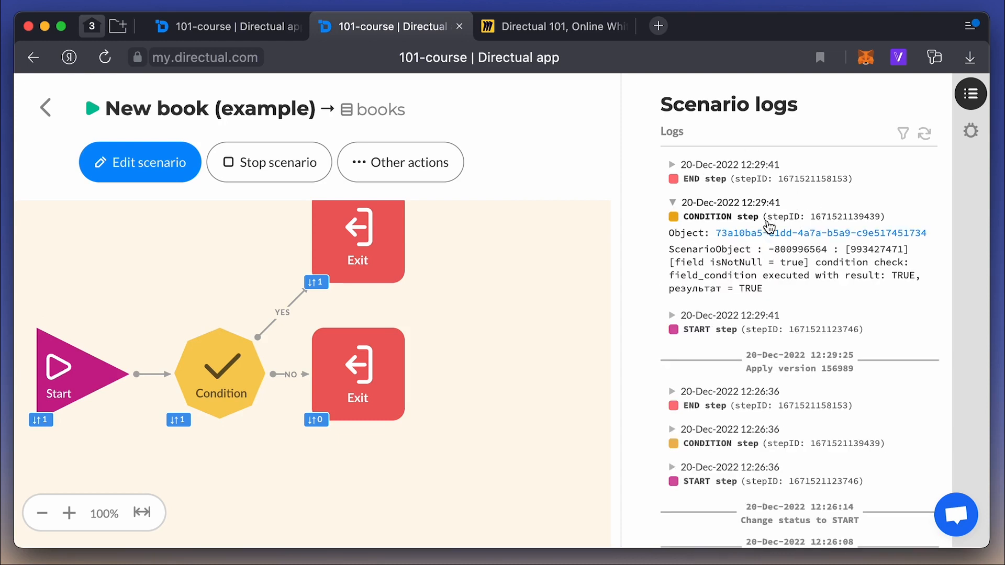
left_click(822, 233)
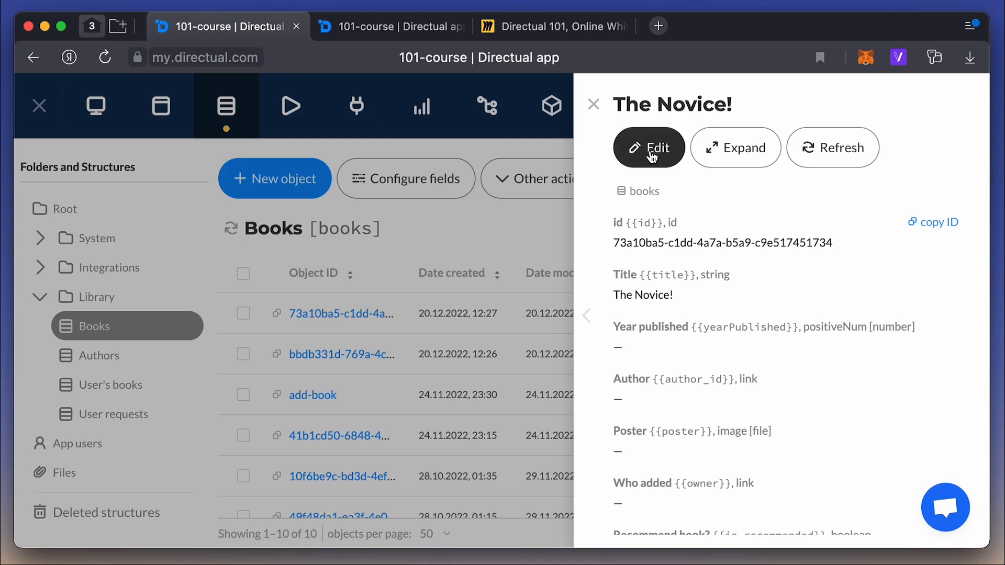
Set The Novice! record's year to 1839 and save it.
left_click(649, 147)
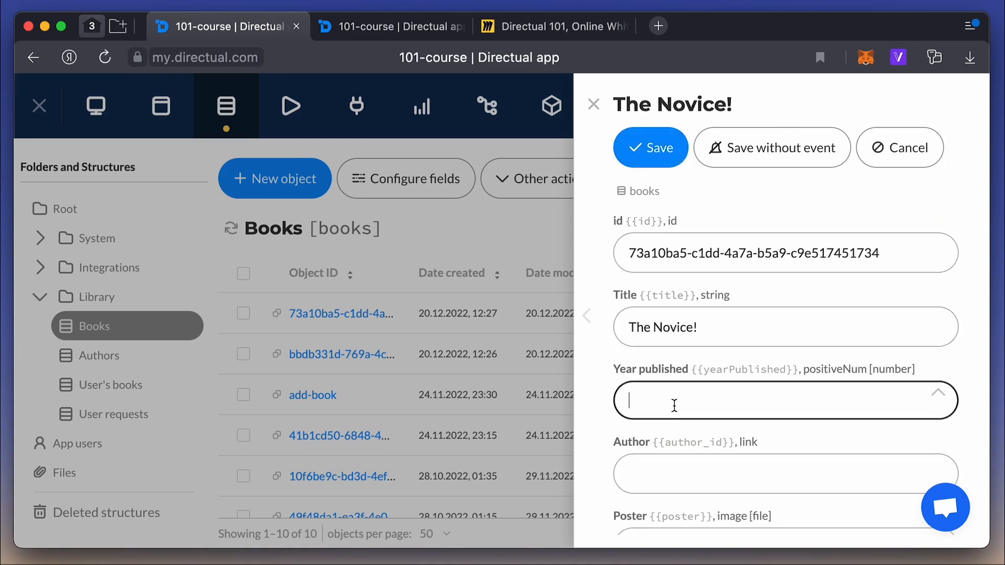
type("1839")
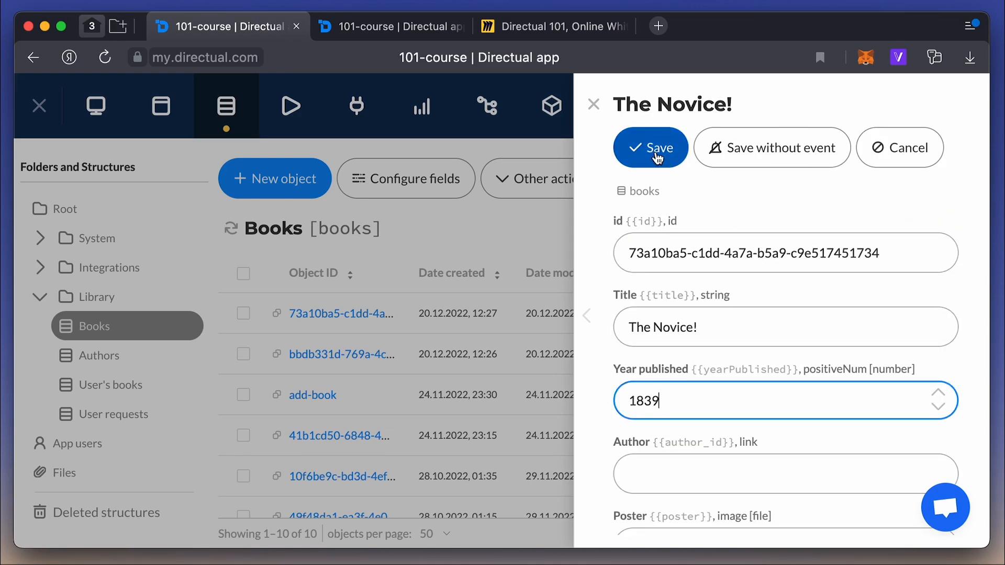
left_click(651, 148)
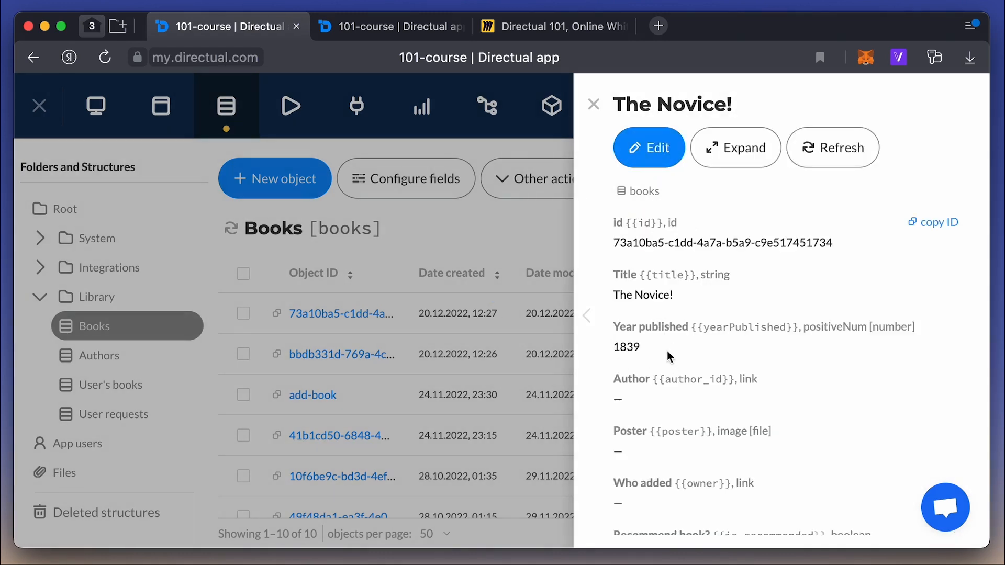
left_click(390, 26)
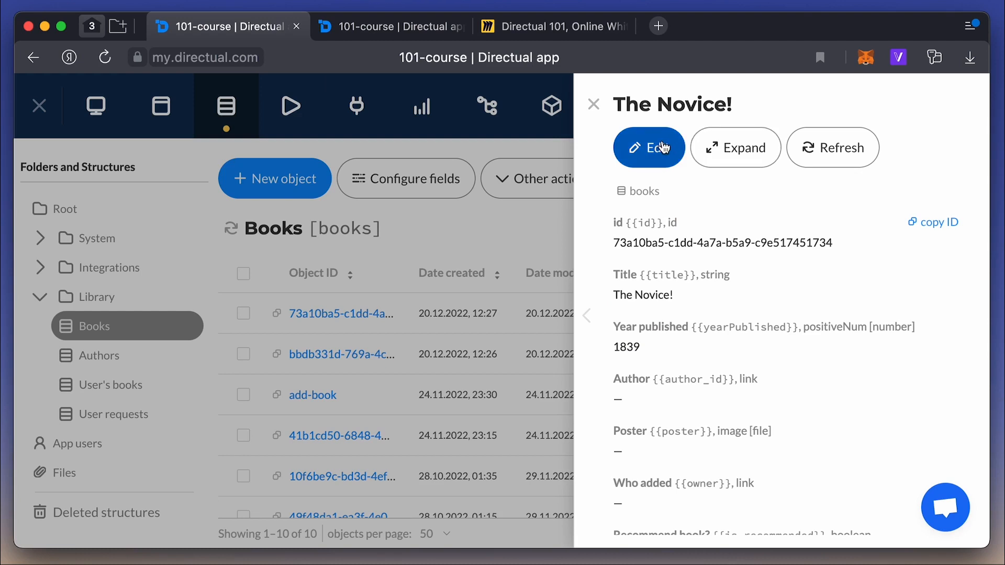
Clear the book's title and save the record with an empty title.
left_click(648, 148)
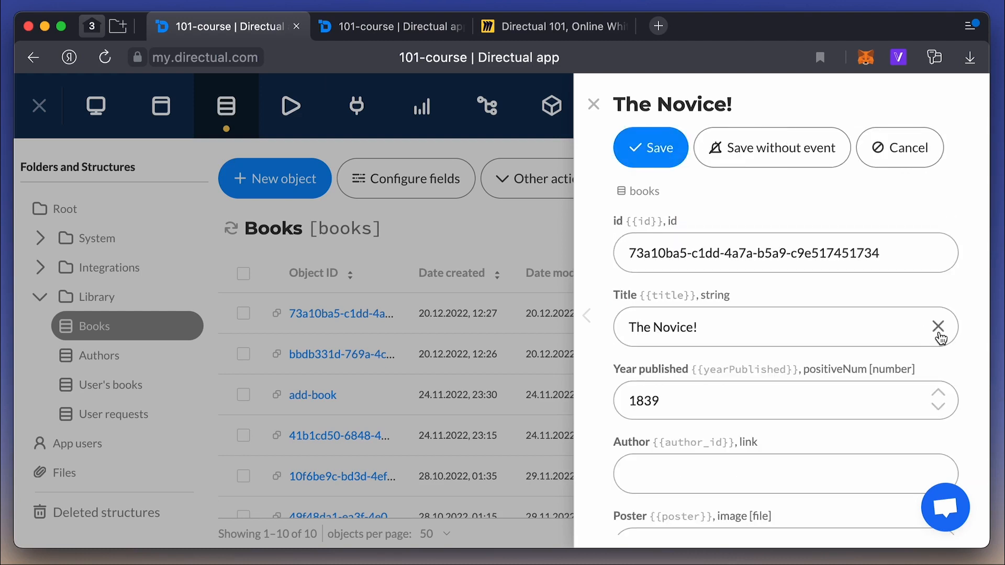
left_click(937, 326)
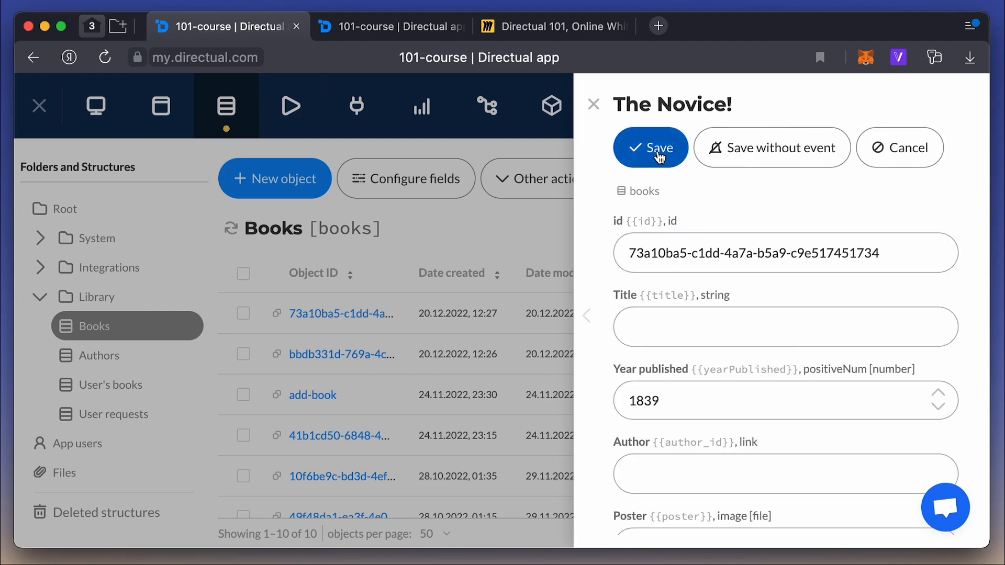
left_click(651, 147)
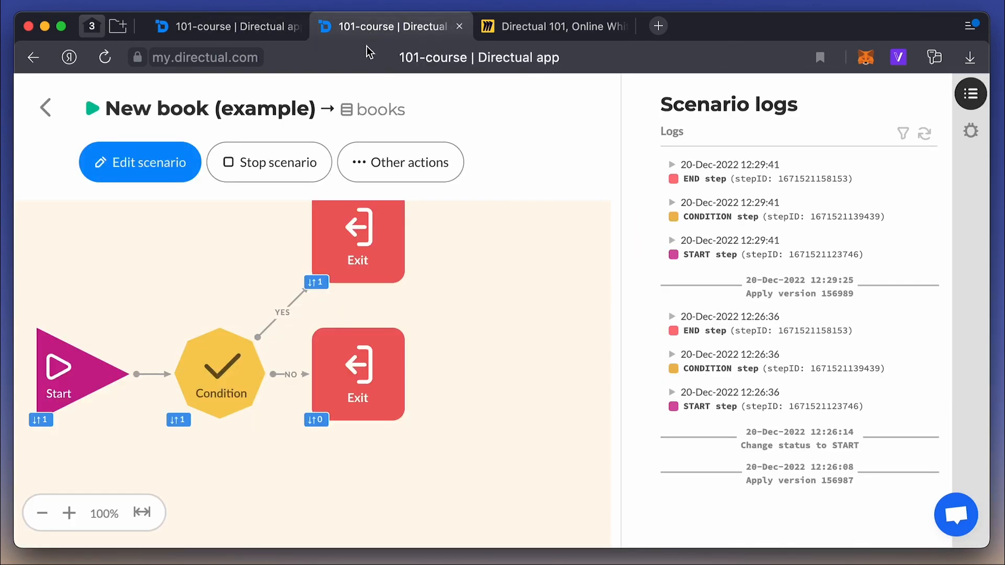
Refresh counters and logs, then expand the latest Condition entry showing FALSE.
left_click(358, 242)
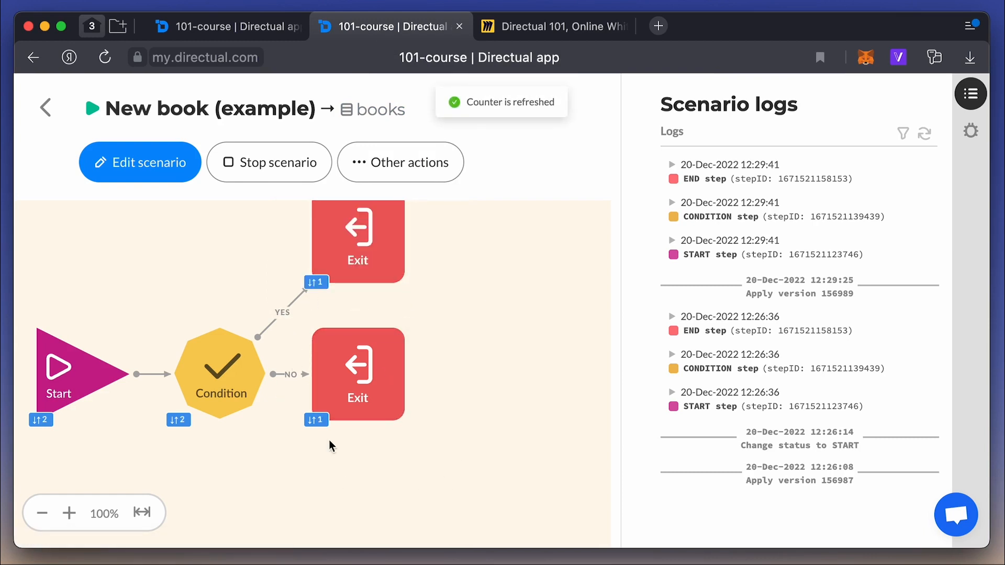
left_click(925, 134)
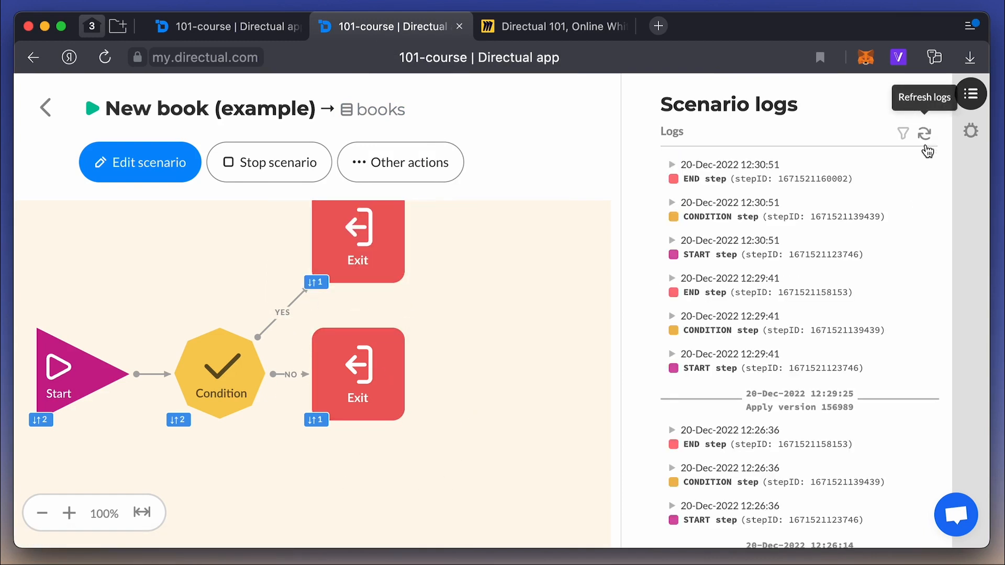
left_click(672, 216)
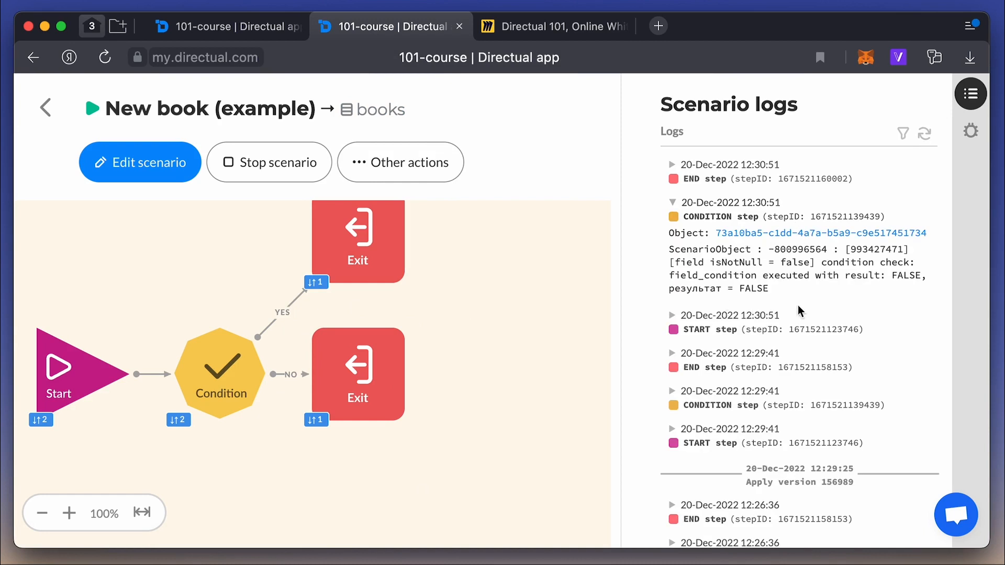
mouse_move(577, 85)
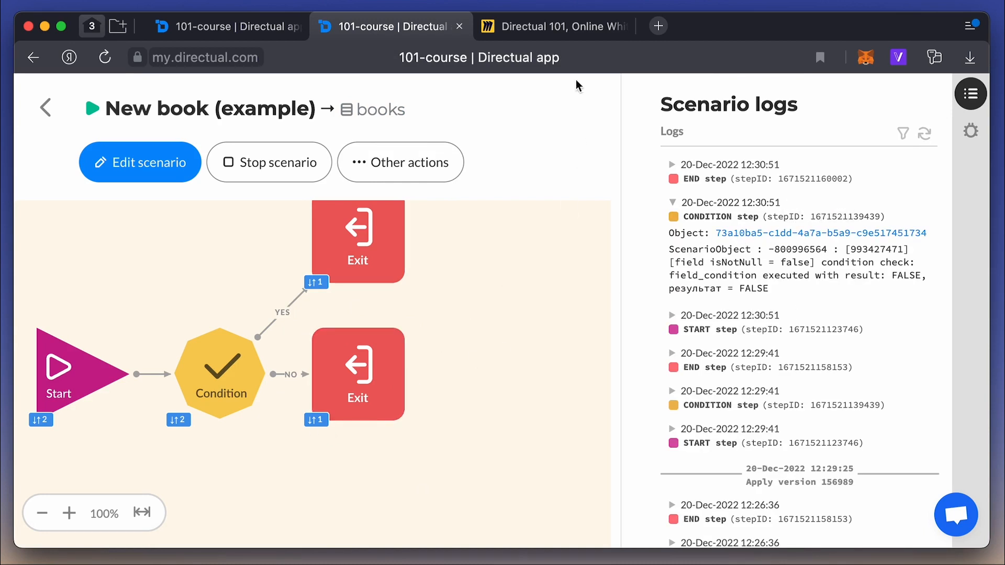
Highlight 'Real Time — Changed' on the Miro board, then return to Directual.
left_click(554, 26)
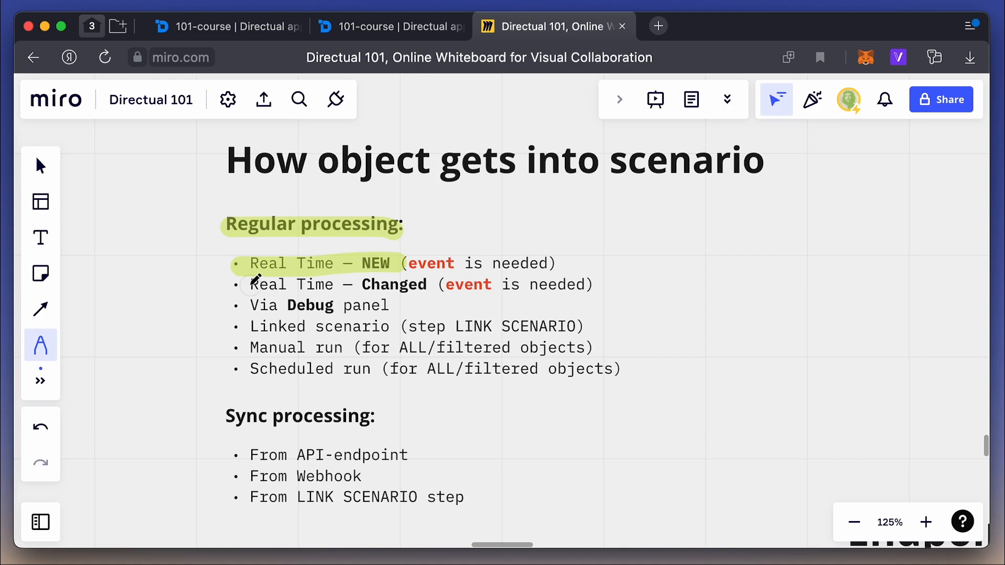
left_click_drag(250, 284, 427, 284)
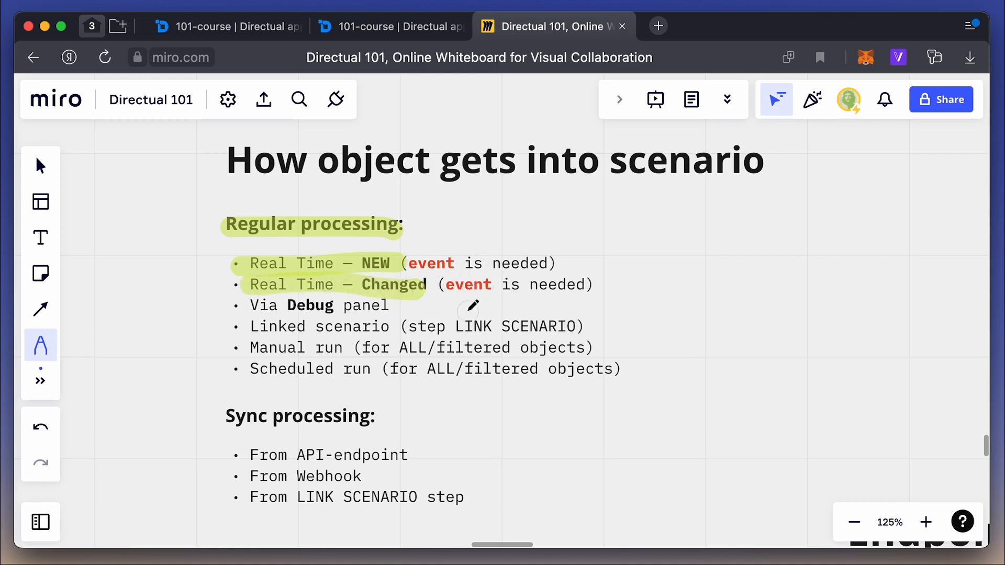
left_click(389, 27)
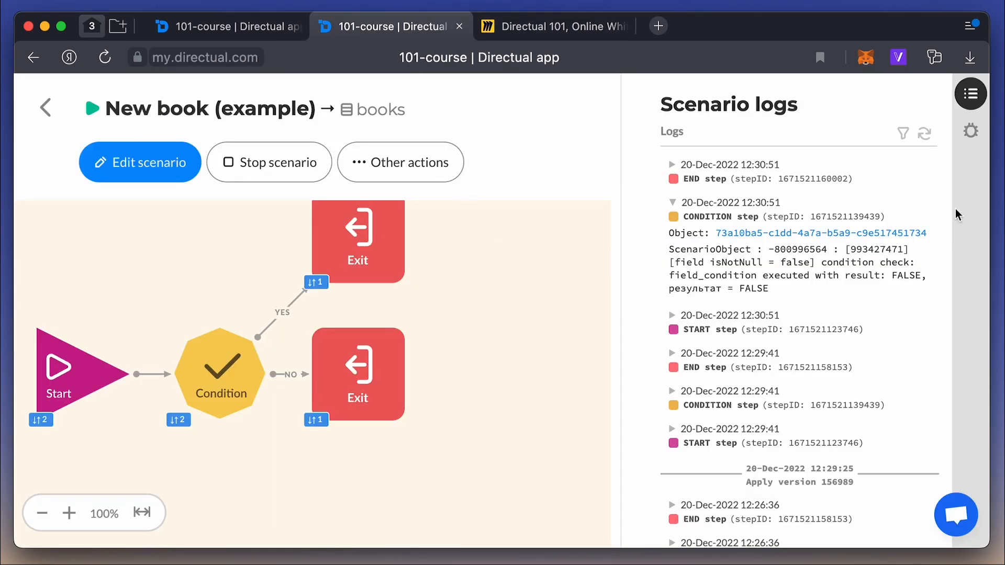
Copy Captain's daughter's Object ID from Books and throw it into the scenario.
left_click(970, 131)
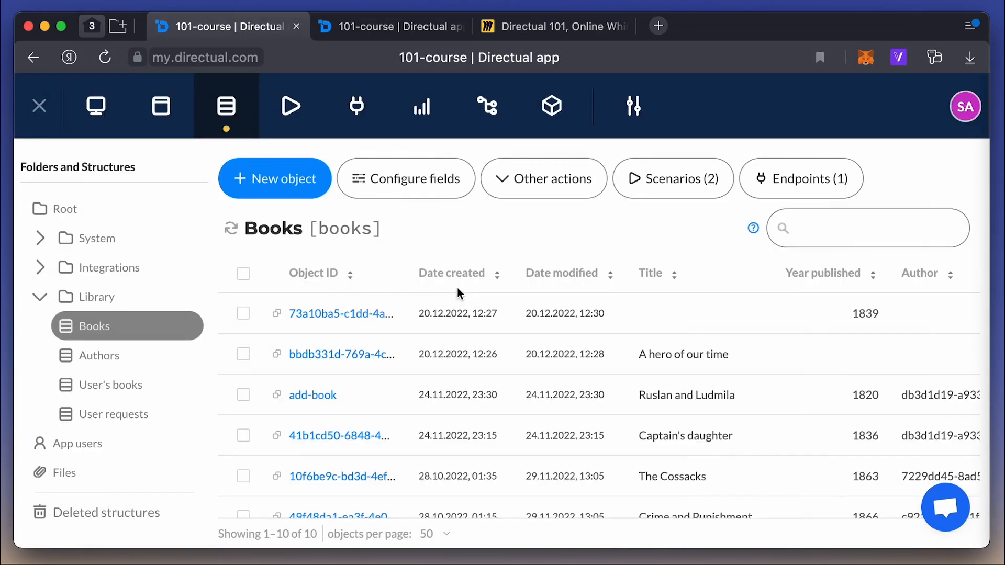
mouse_move(277, 435)
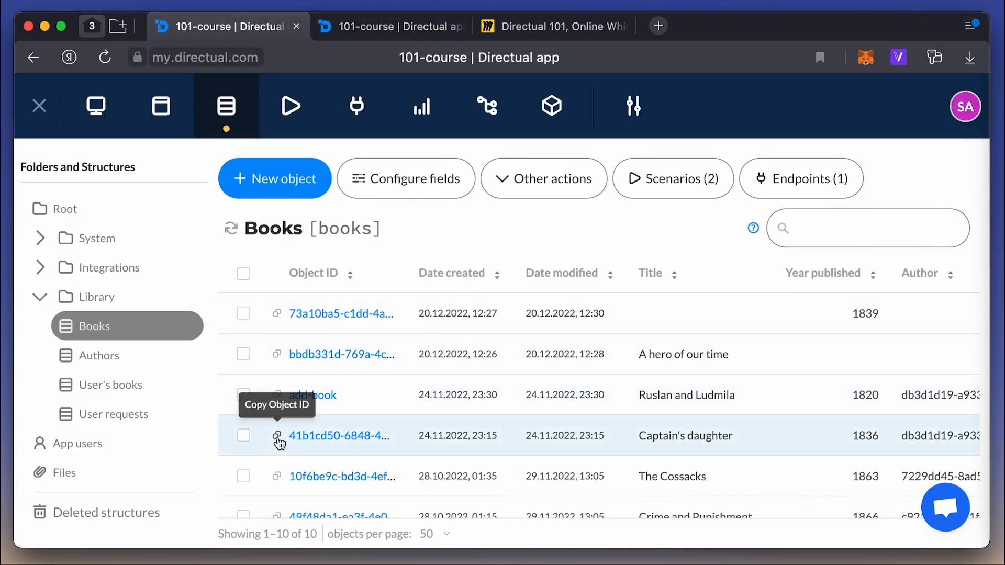
left_click(277, 436)
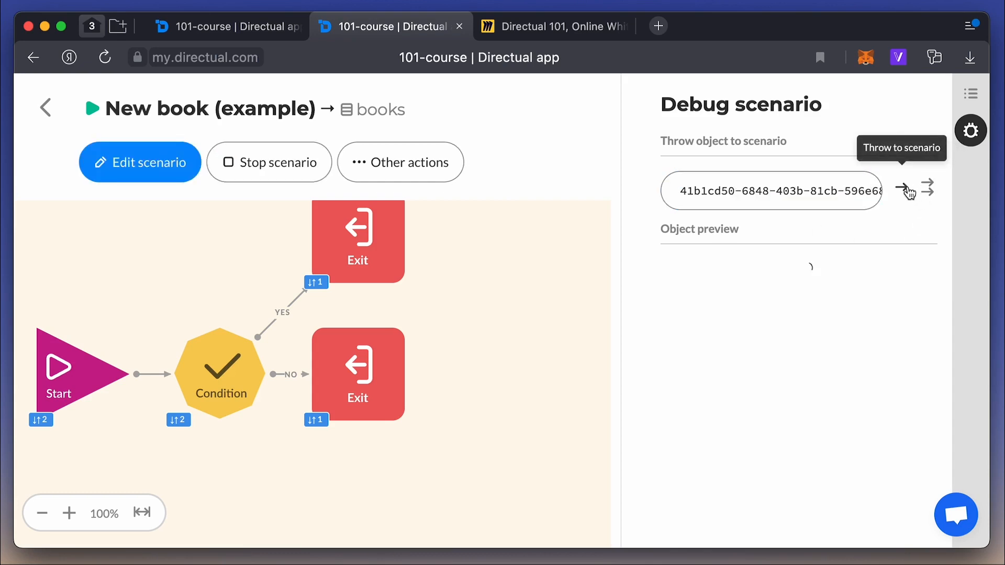
left_click(902, 188)
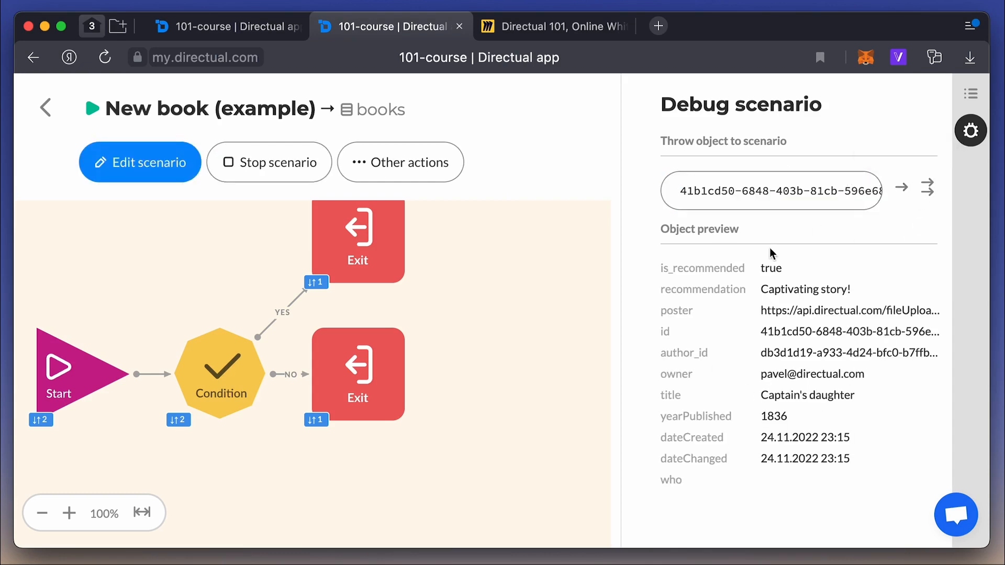
Review the run logs, expanding START and the logged book object details.
left_click(970, 93)
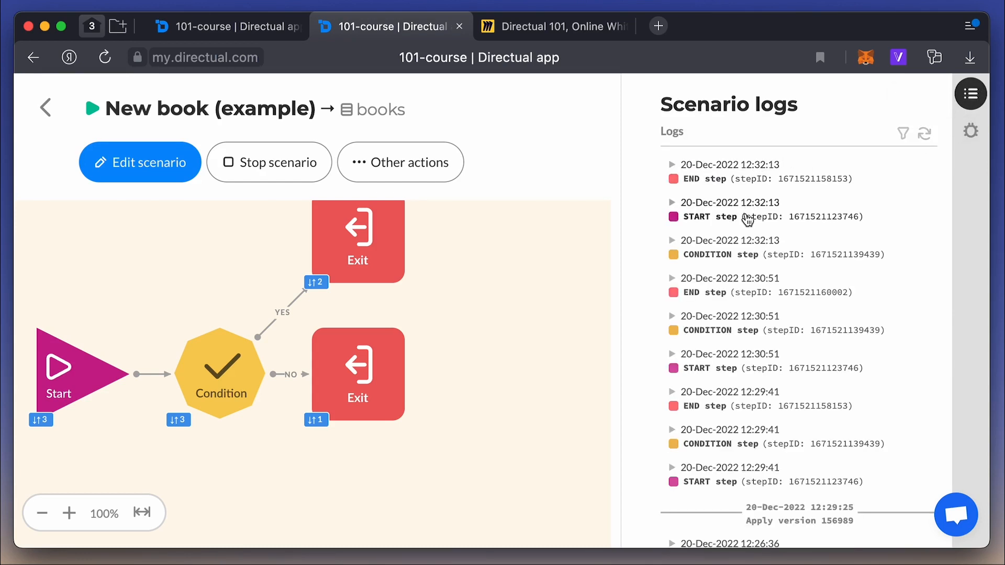
left_click(673, 202)
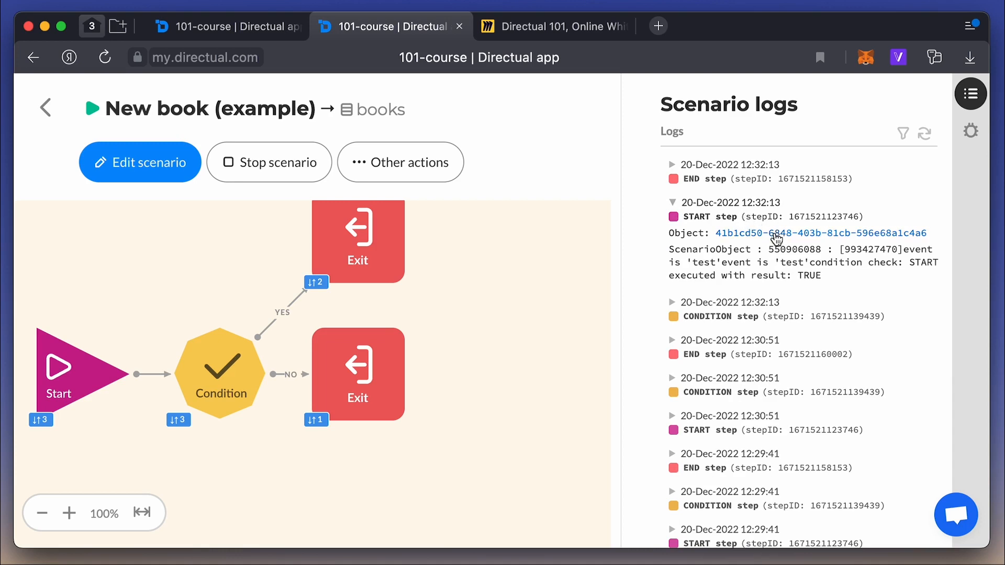
left_click(820, 233)
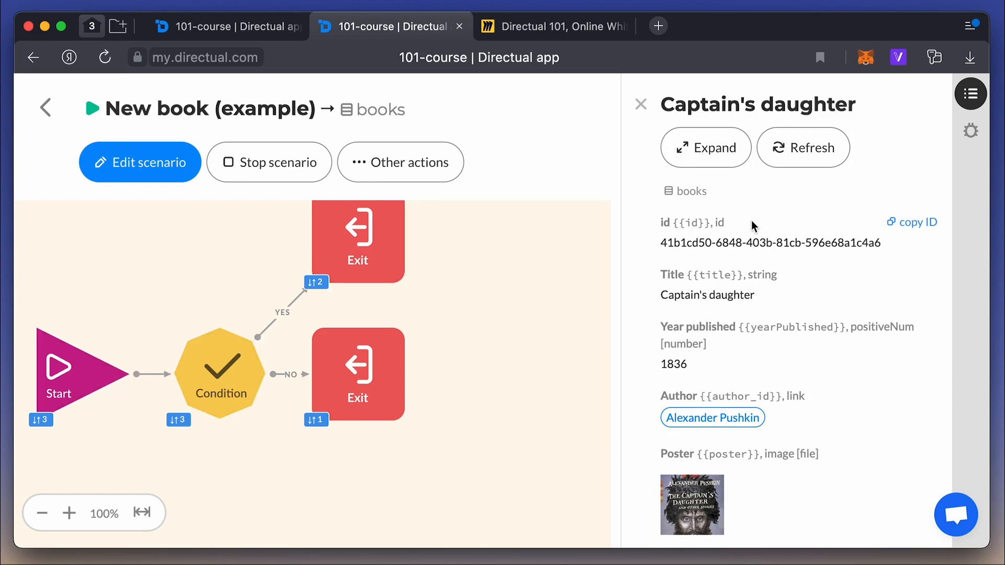
left_click(555, 26)
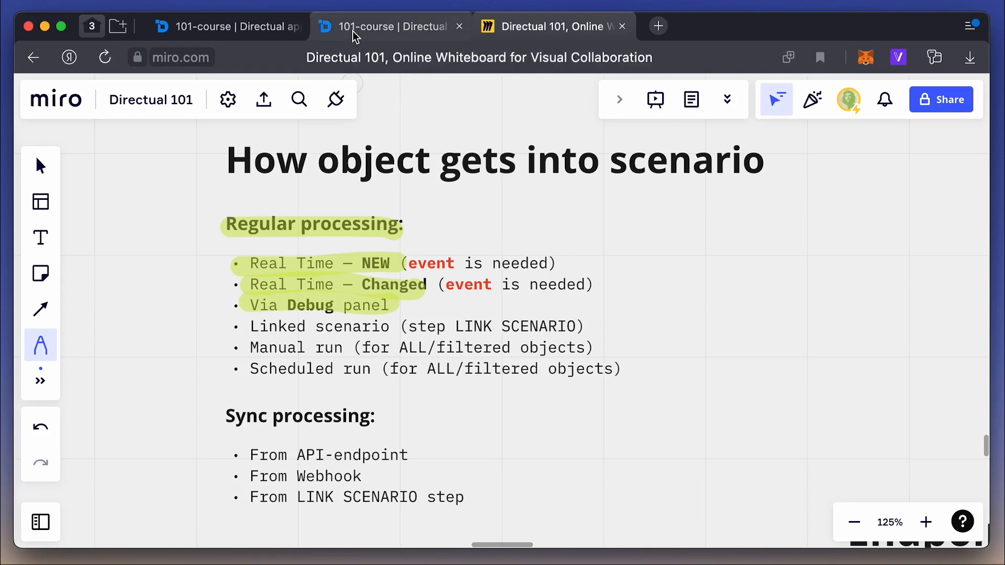
left_click(385, 26)
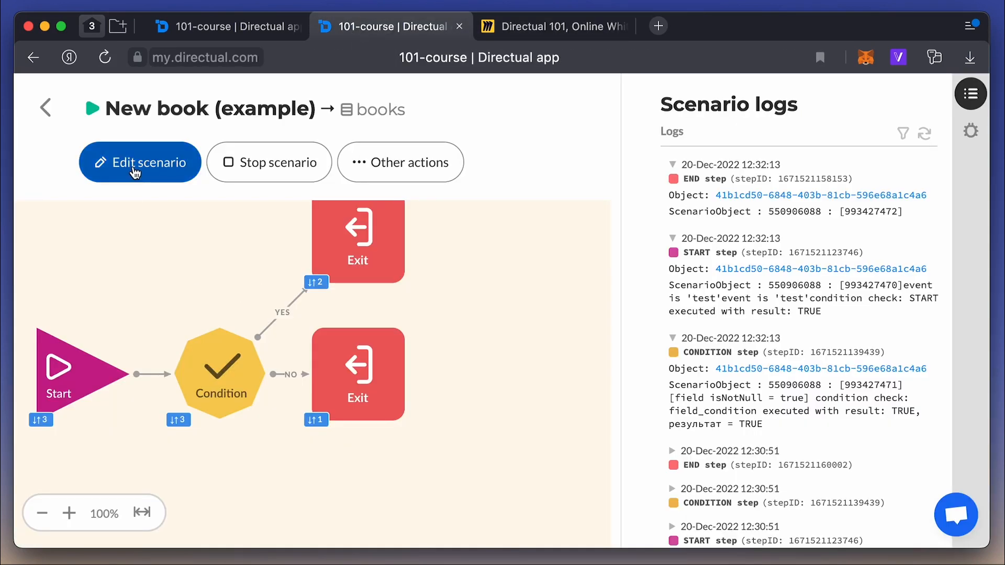
Preview the first and second scenario versions in History, then return to the running scenario.
left_click(140, 161)
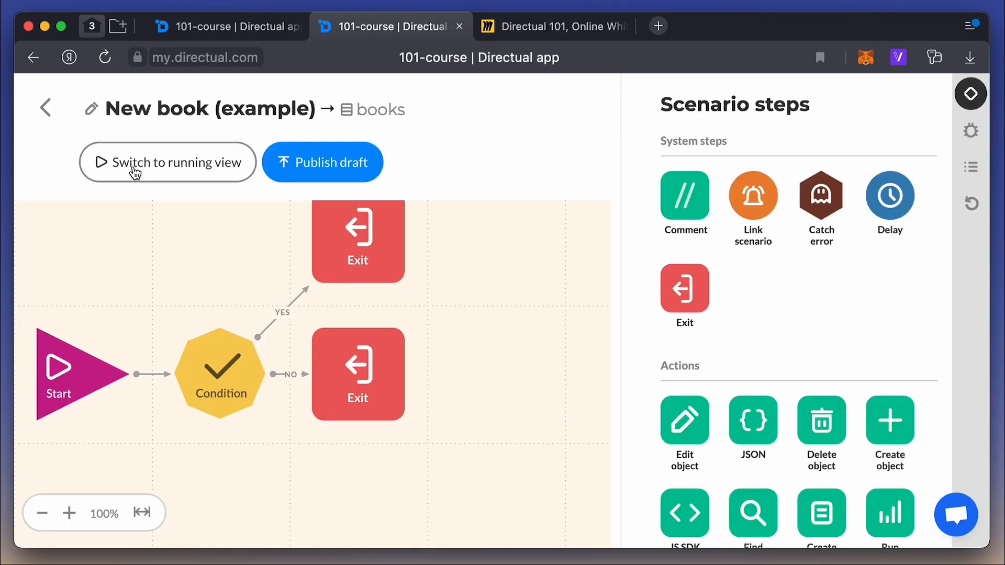
mouse_move(467, 208)
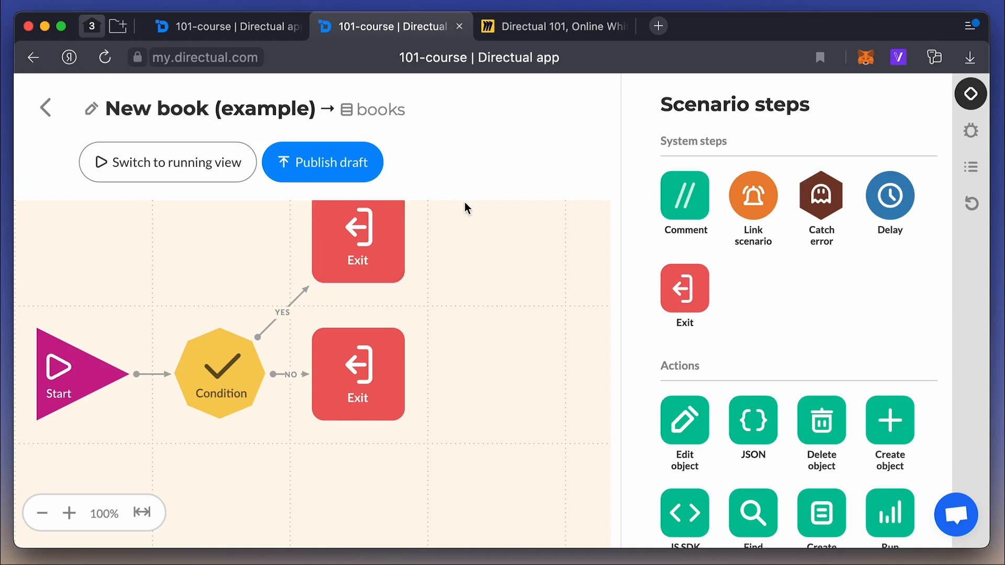
mouse_move(971, 208)
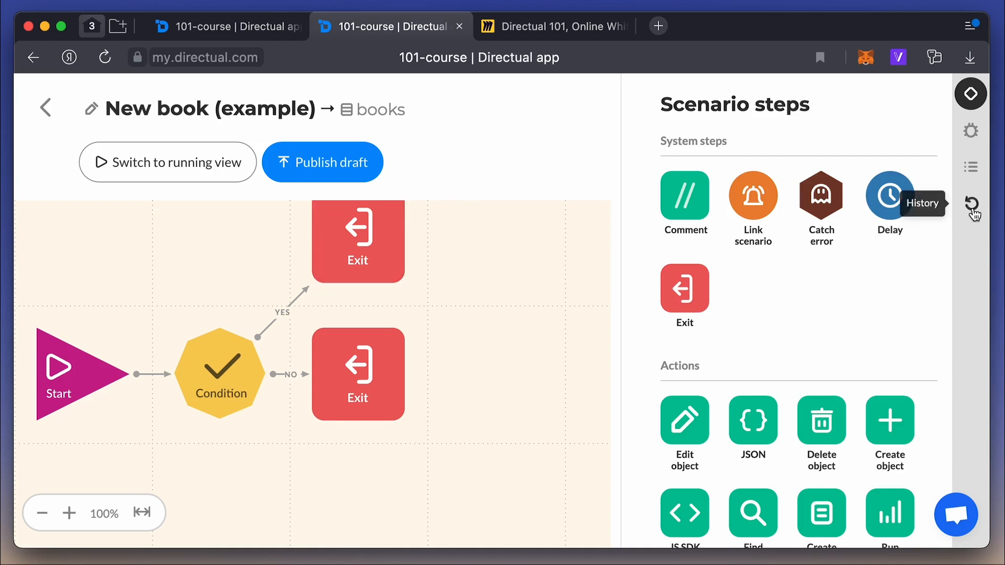
left_click(970, 206)
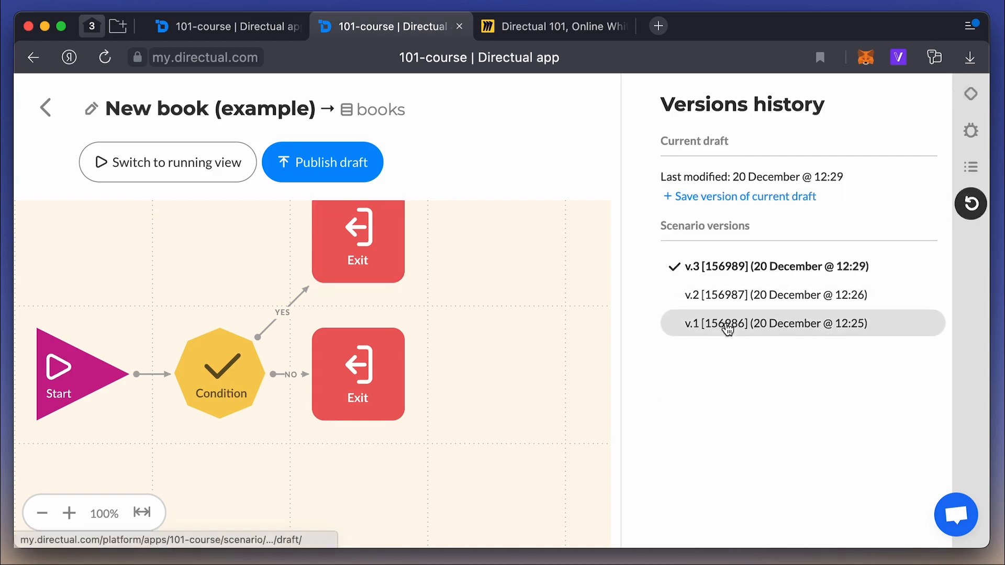
left_click(776, 323)
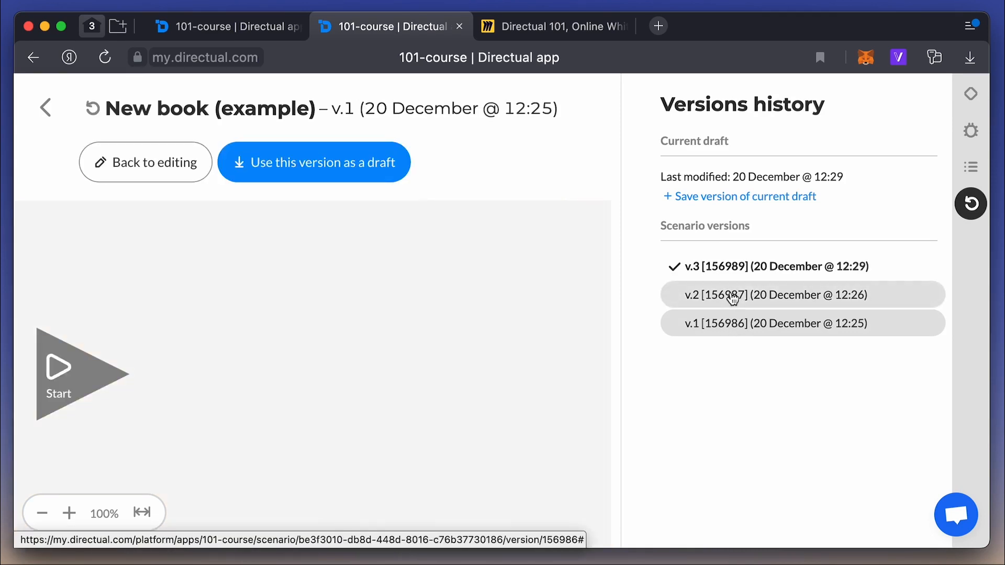
left_click(769, 295)
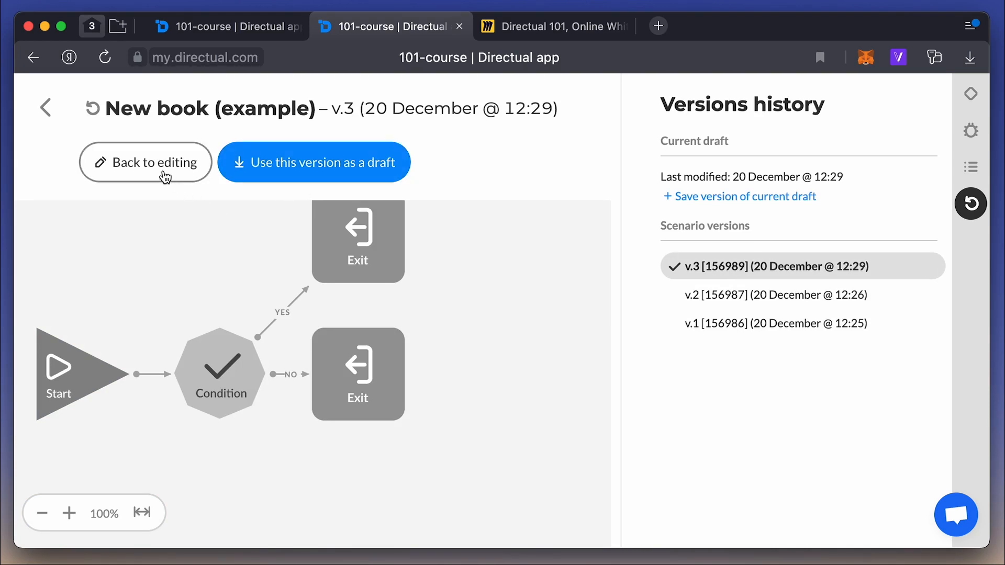
left_click(555, 26)
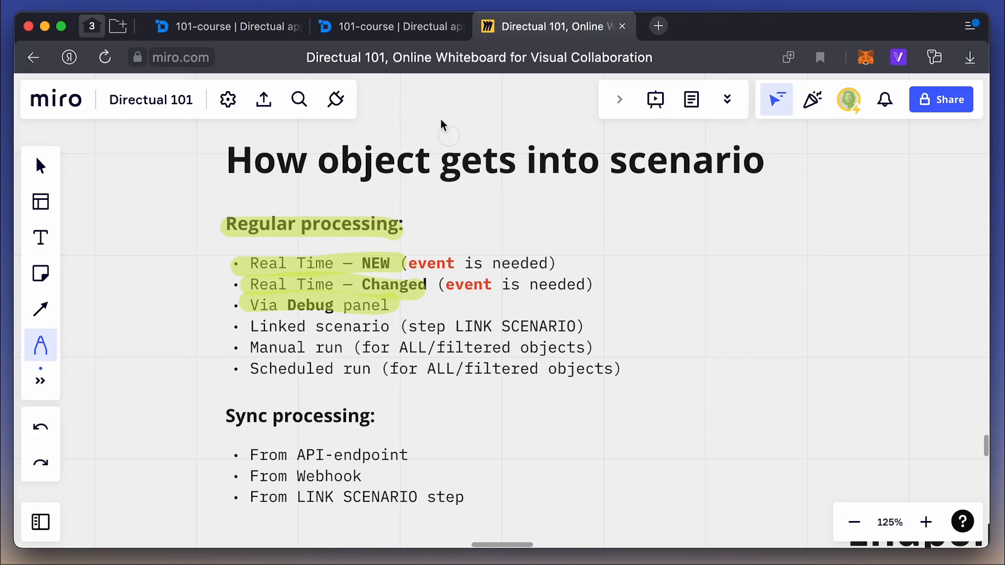
left_click(391, 26)
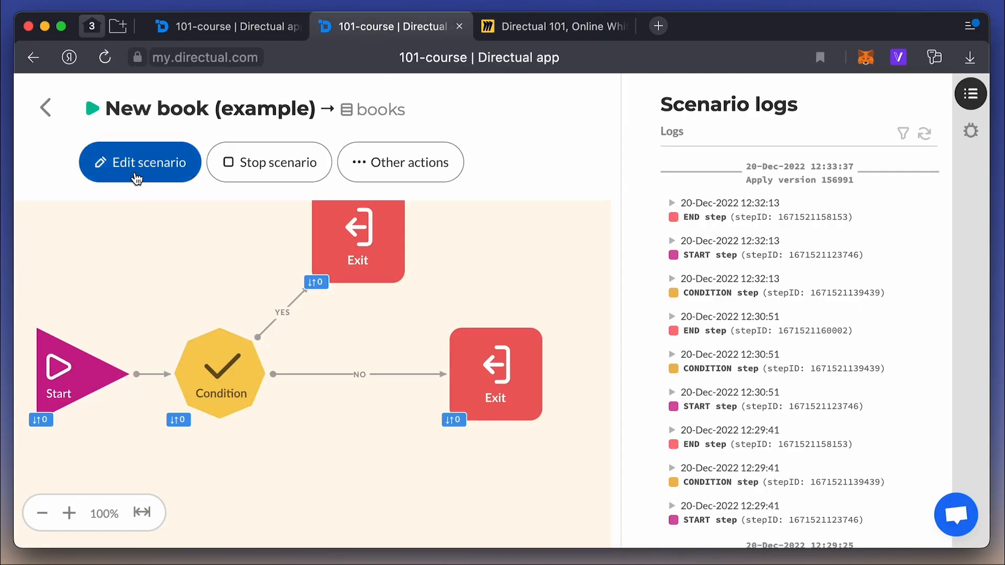
Create Linked scenario 1 on books, publish its draft and set it running.
left_click(139, 162)
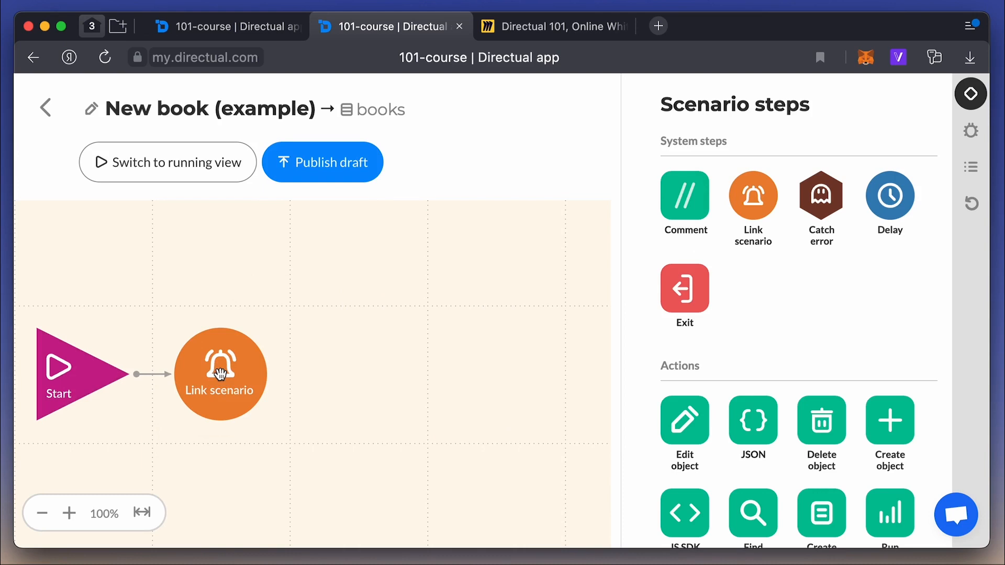
left_click(45, 107)
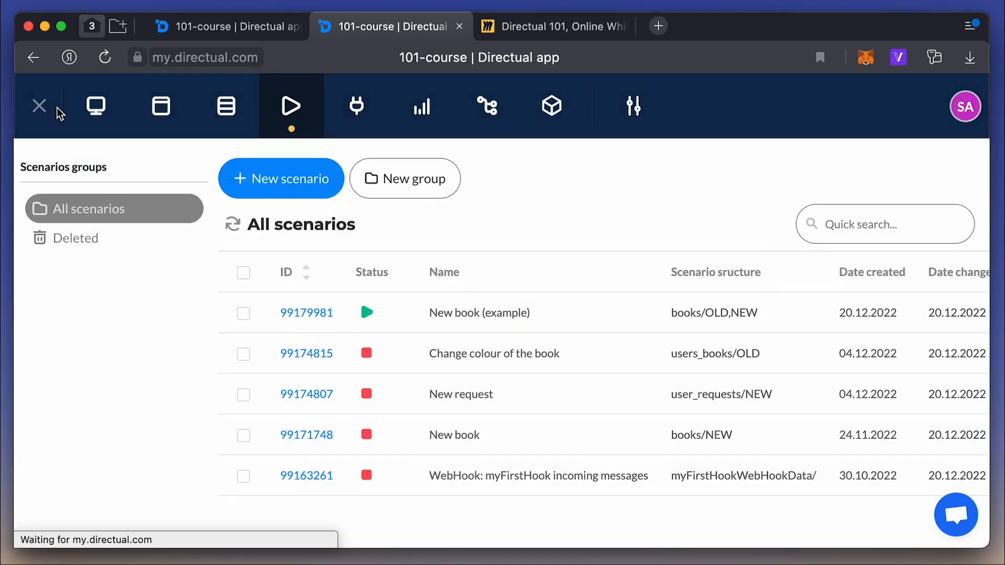
left_click(281, 178)
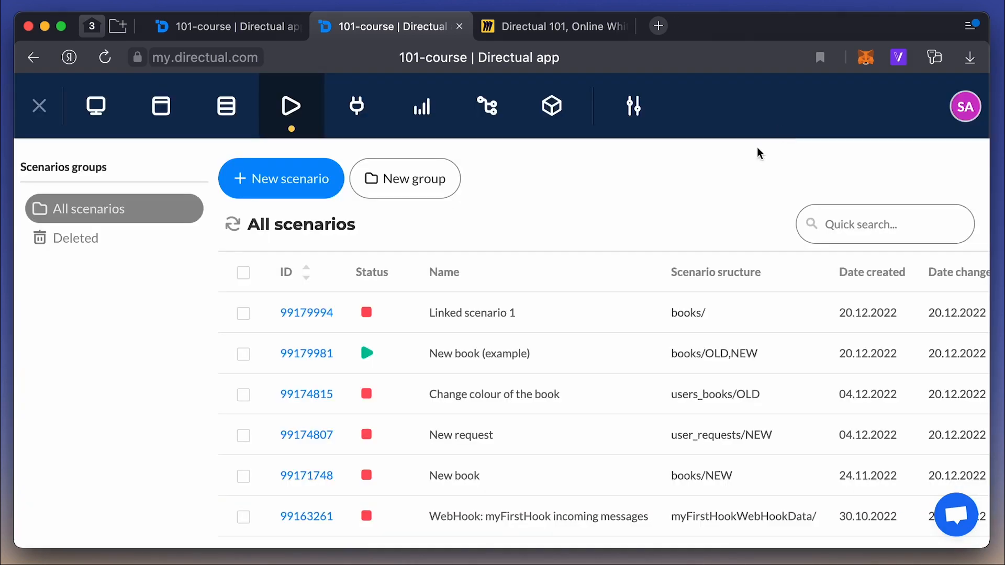
left_click(306, 313)
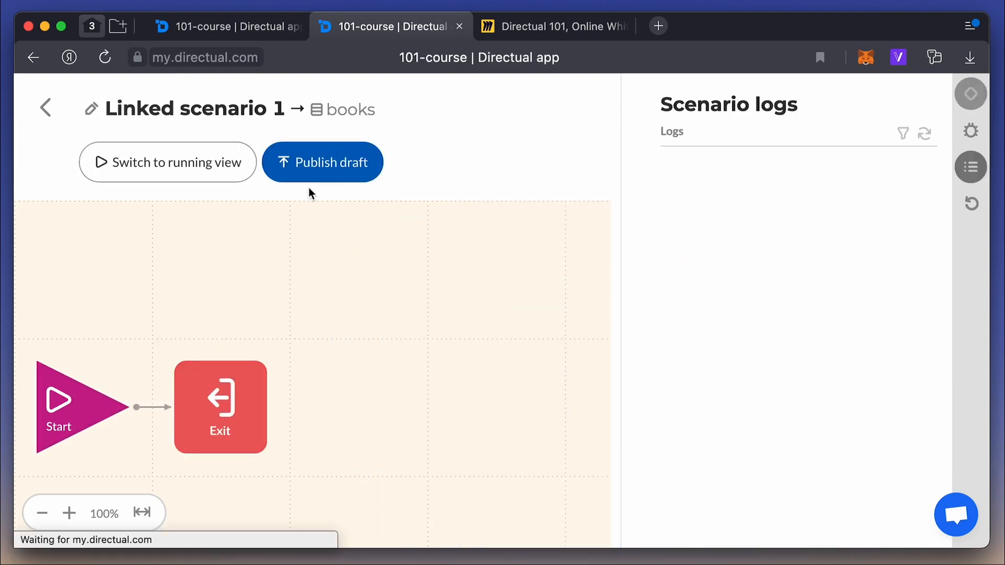
left_click(323, 162)
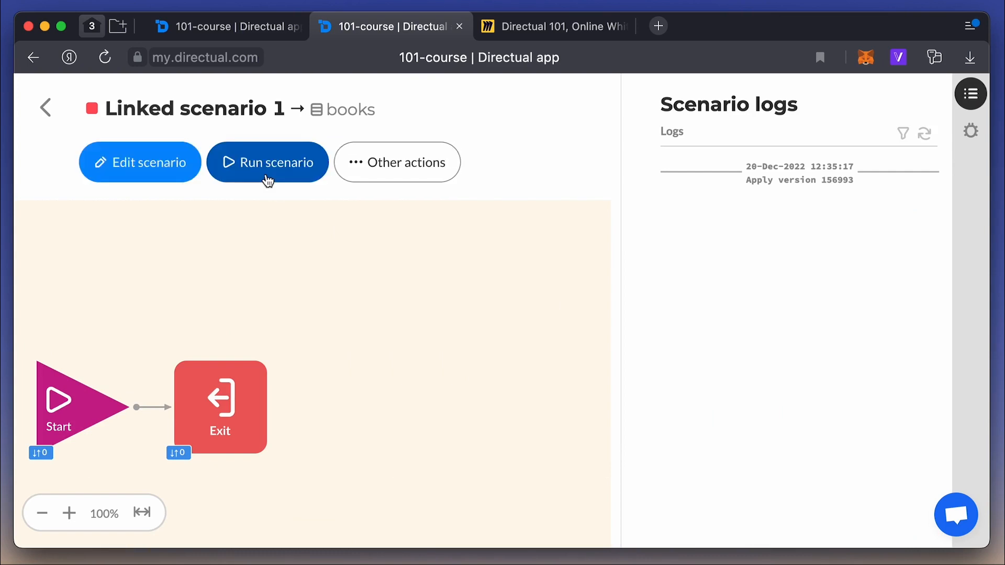
left_click(45, 107)
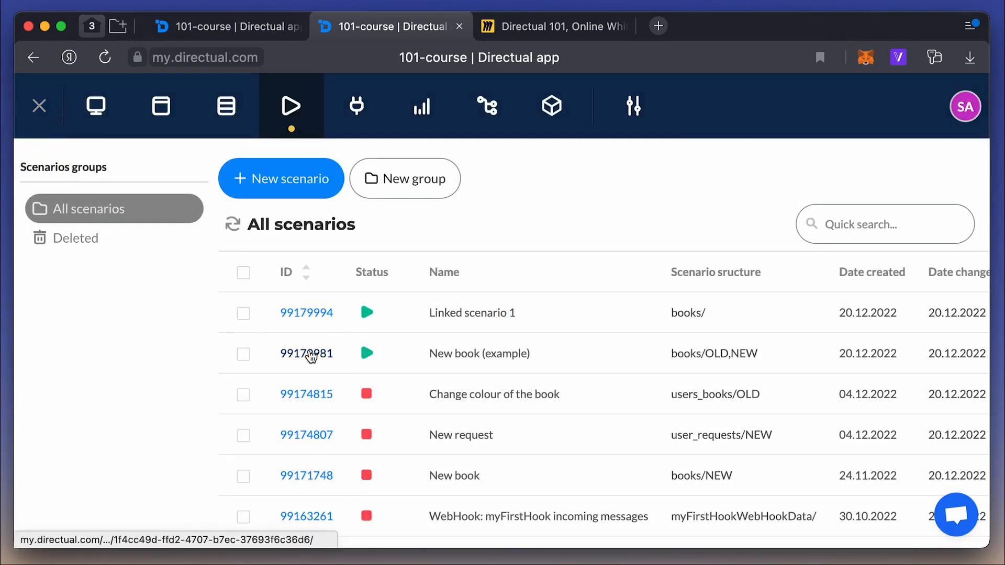
Set the Link scenario step to call Linked scenario 1 and save it.
left_click(306, 354)
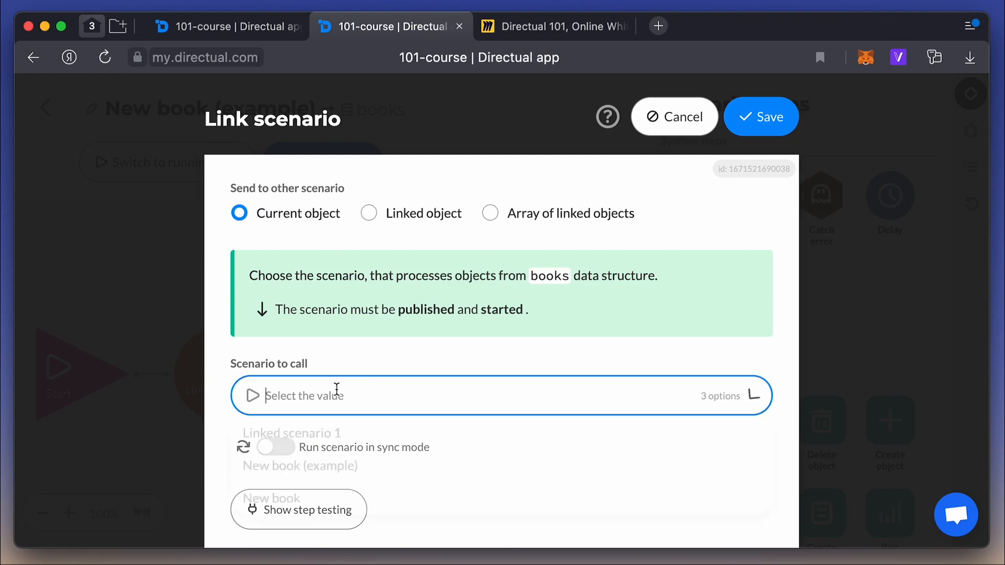
left_click(502, 396)
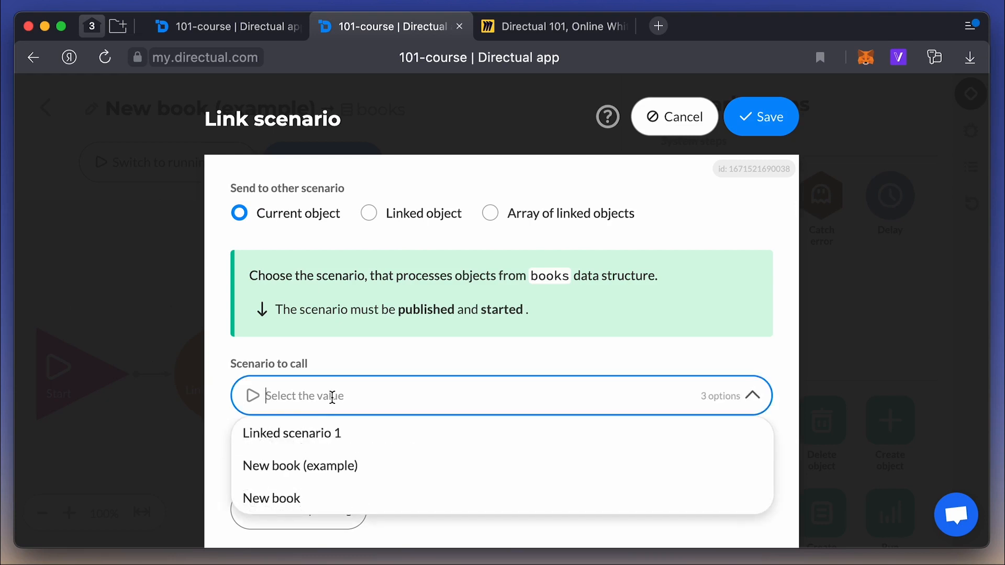
left_click(292, 433)
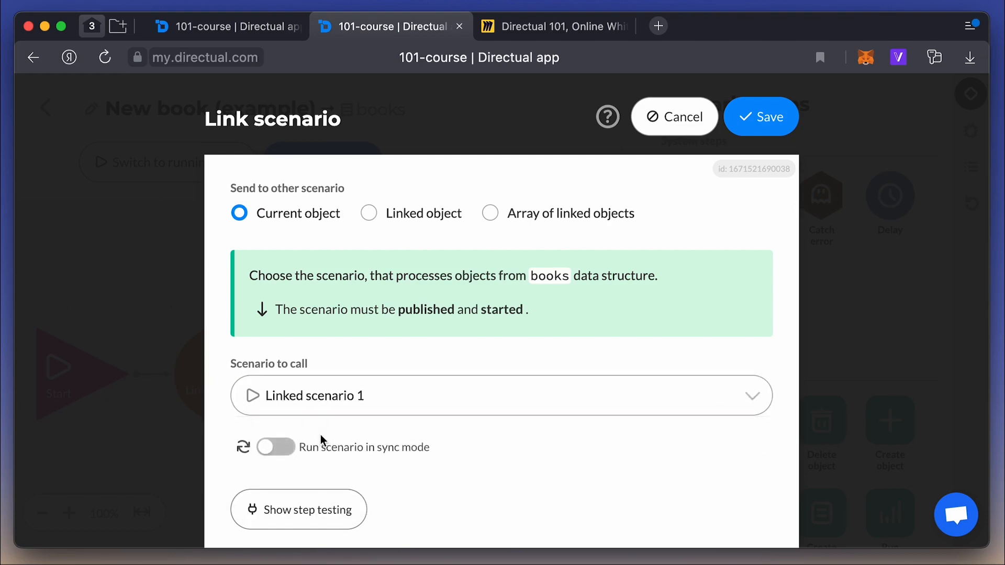
mouse_move(767, 117)
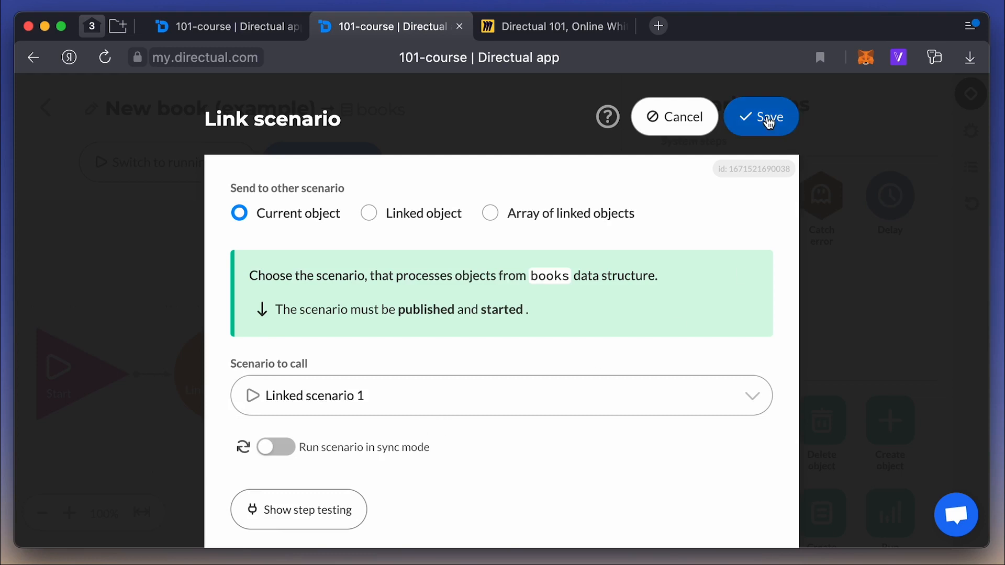
left_click(761, 117)
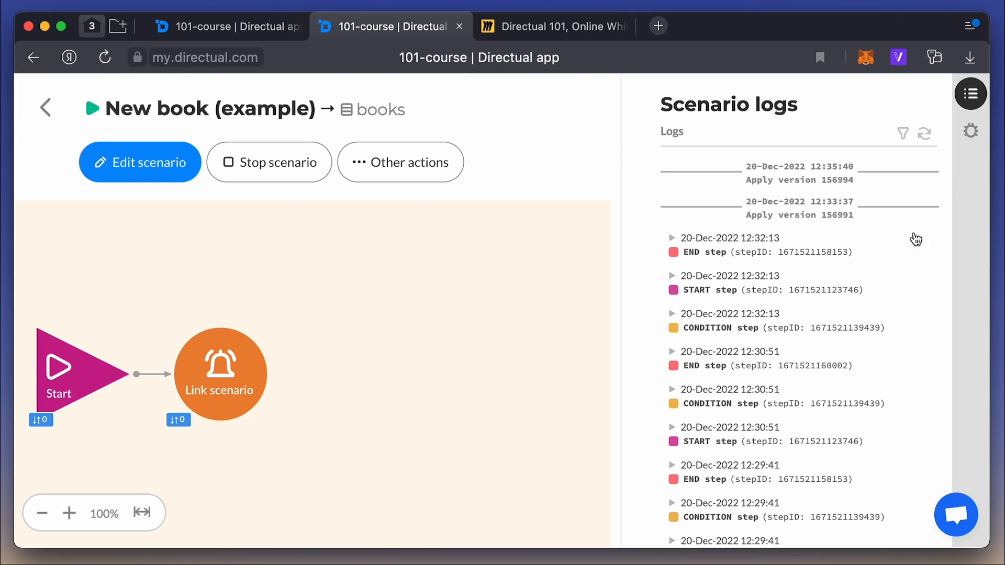
Throw book object 41b1cd50-6848-403b-81cb-596e68 into New book (example) via Debug.
left_click(970, 131)
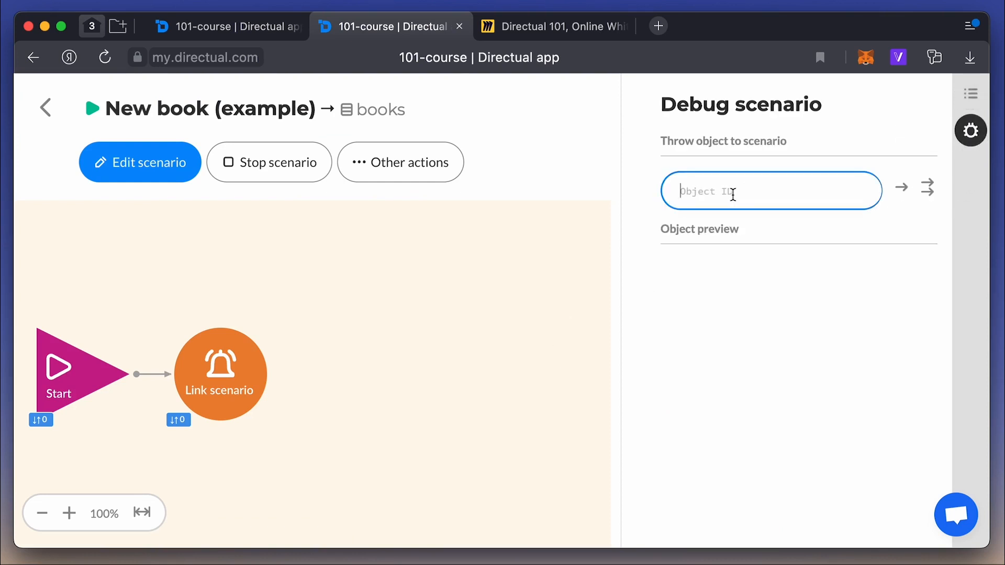
type("41b1cd50-6848-403b-81cb-596e68")
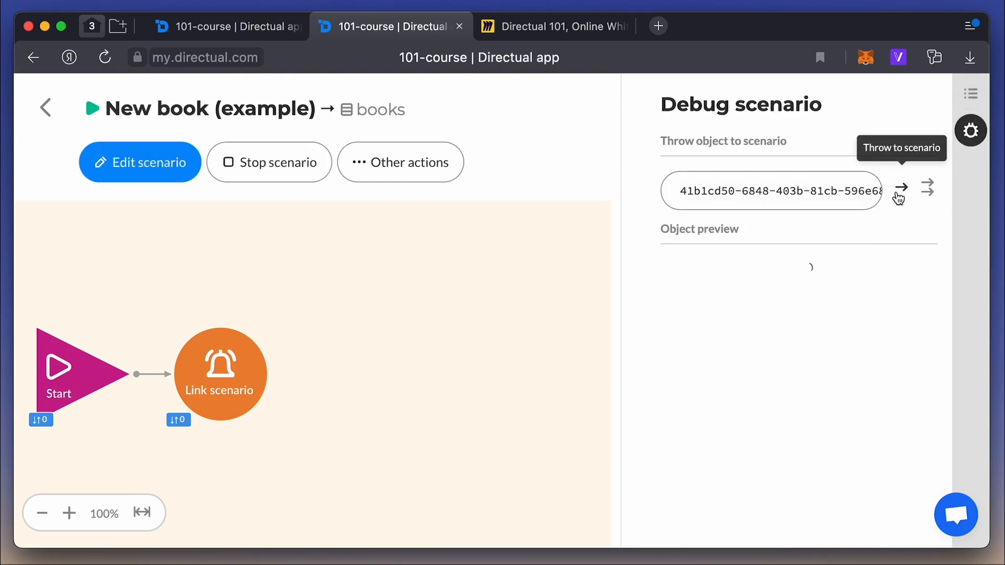
left_click(971, 94)
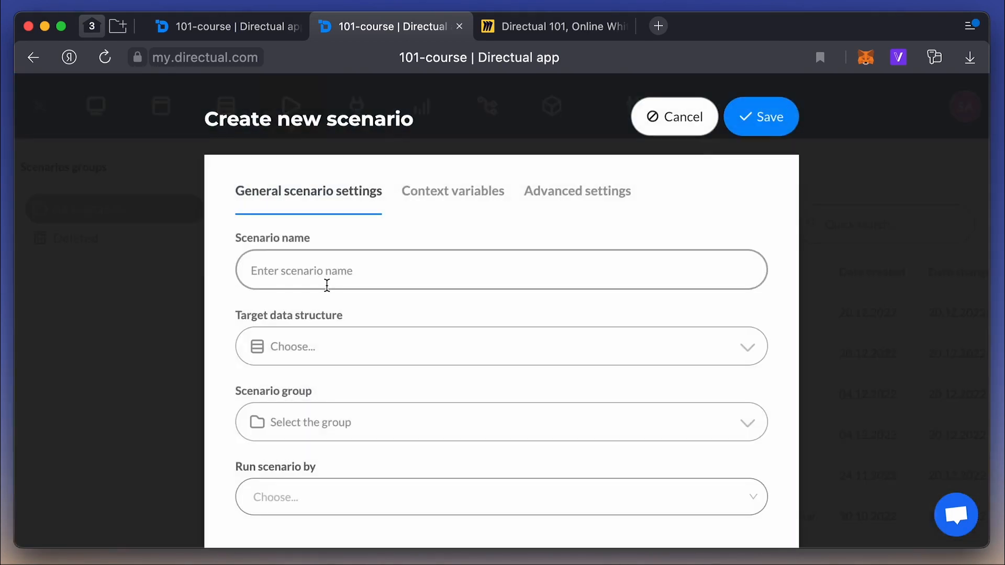
Create a new scenario named 'Linked scenario 2' targeting Authors.
type("Linked scenario 2")
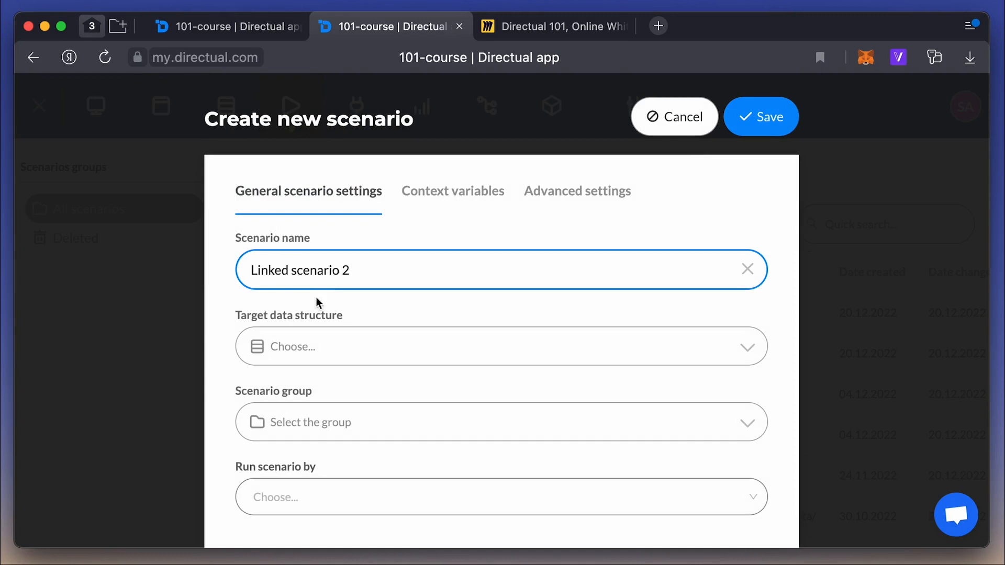
left_click(502, 347)
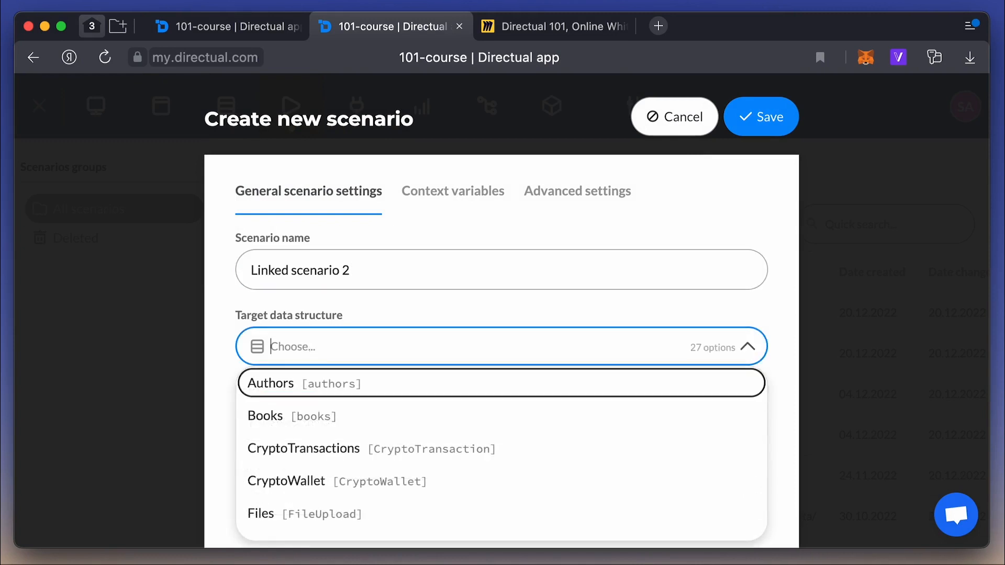
left_click(271, 383)
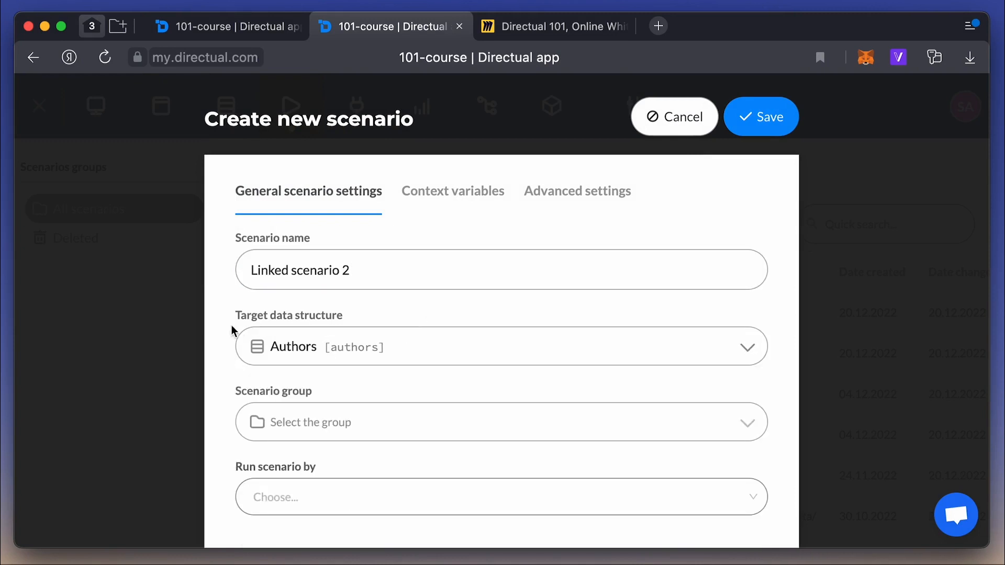
left_click(673, 117)
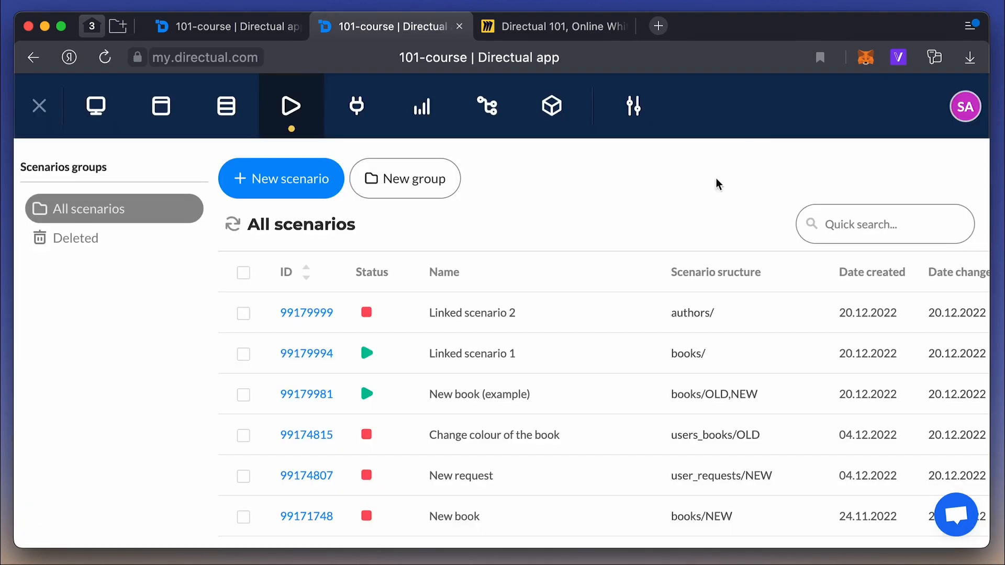
Connect Start to Exit in Linked scenario 2, publish it and go back.
left_click(306, 312)
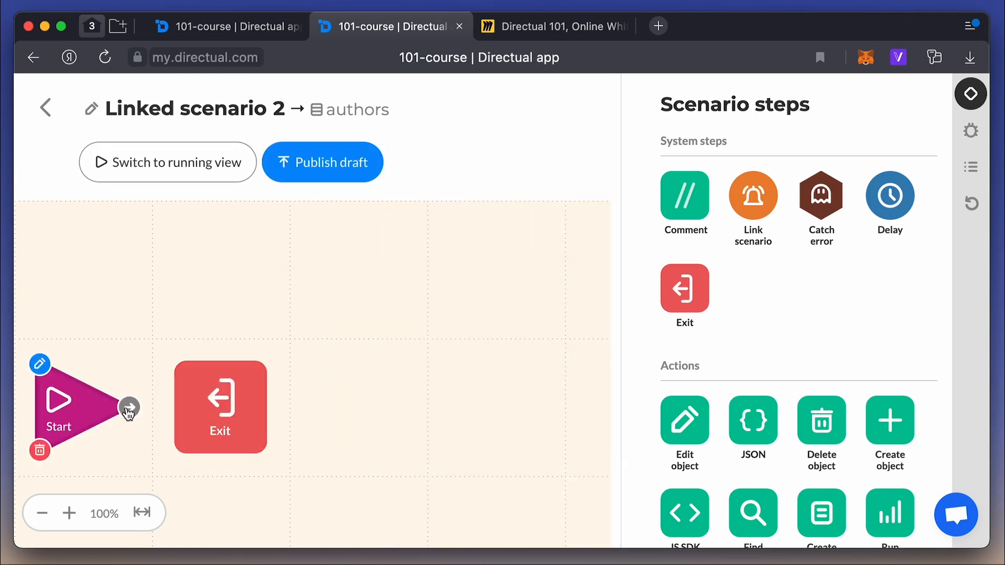
left_click(323, 162)
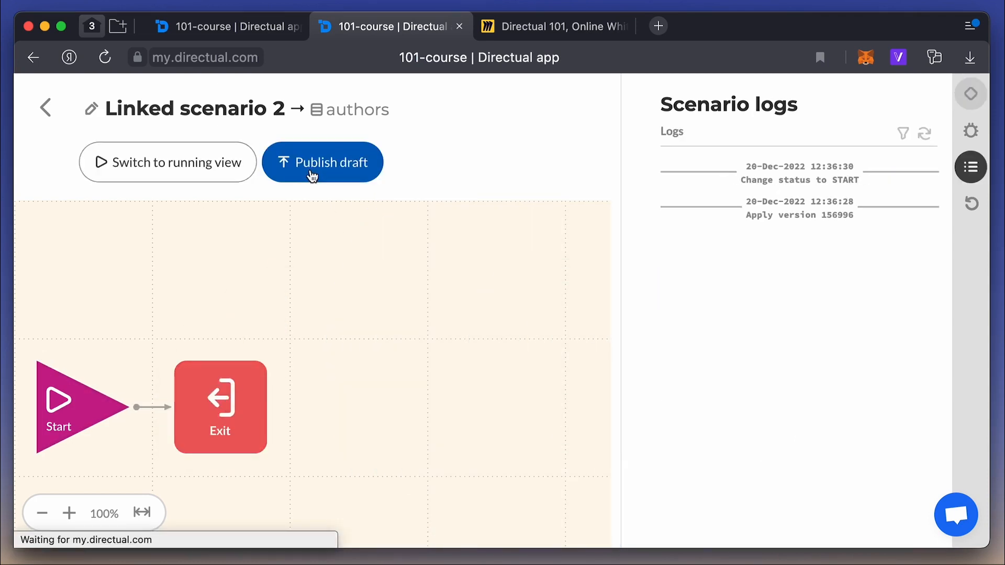
left_click(322, 162)
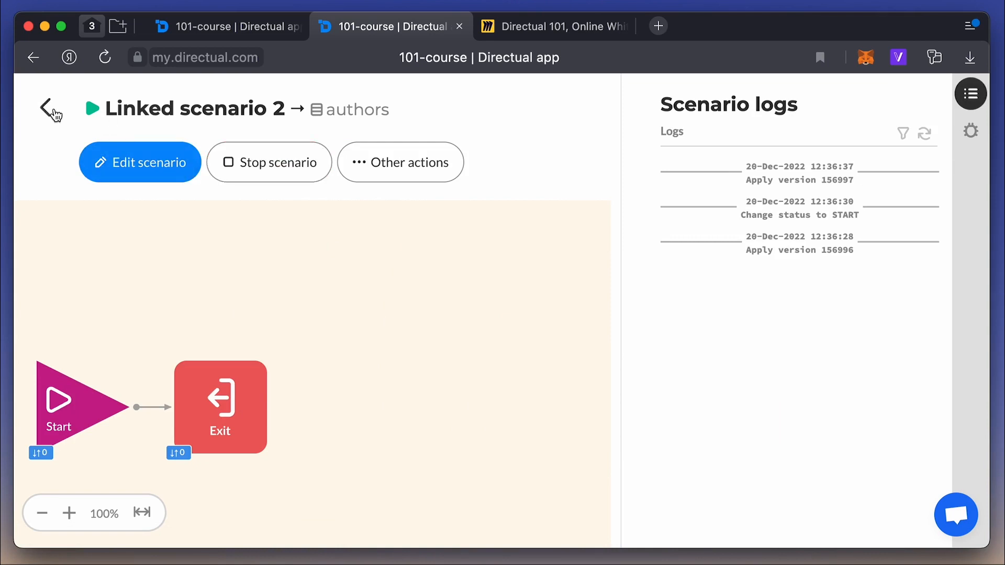
left_click(52, 109)
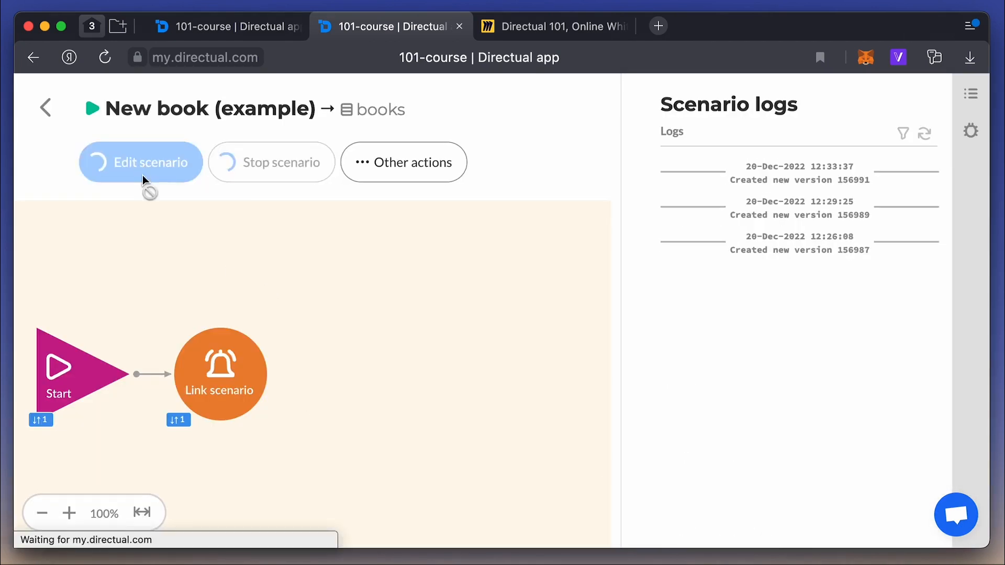
Add a Link scenario step sending the linked Author object, and save it.
left_click(141, 161)
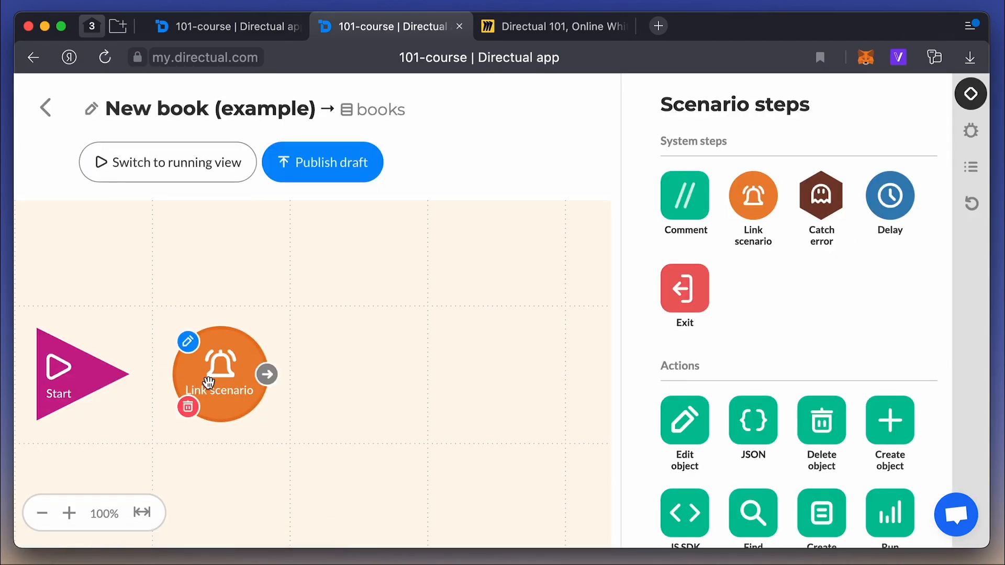
left_click_drag(220, 375, 496, 375)
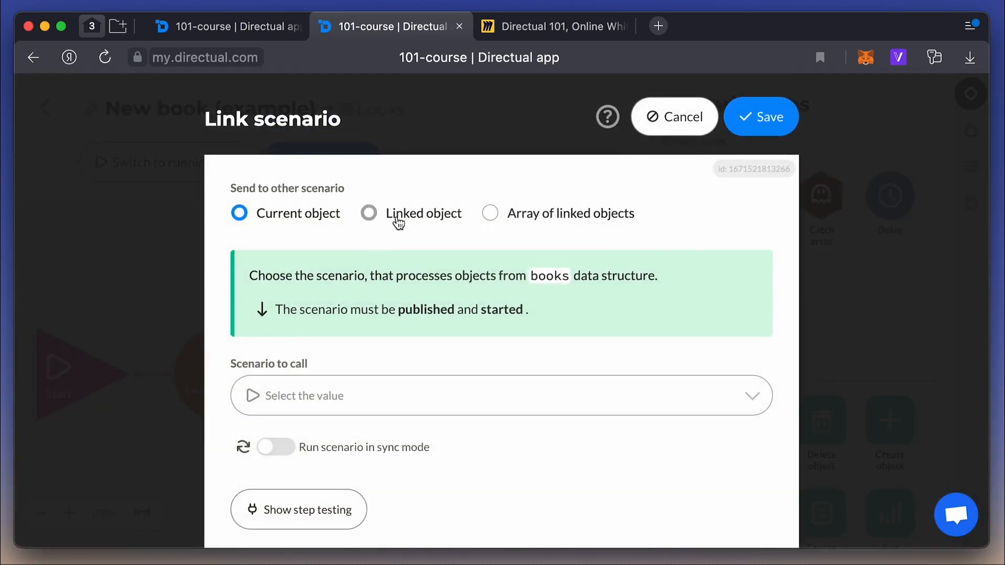
left_click(369, 213)
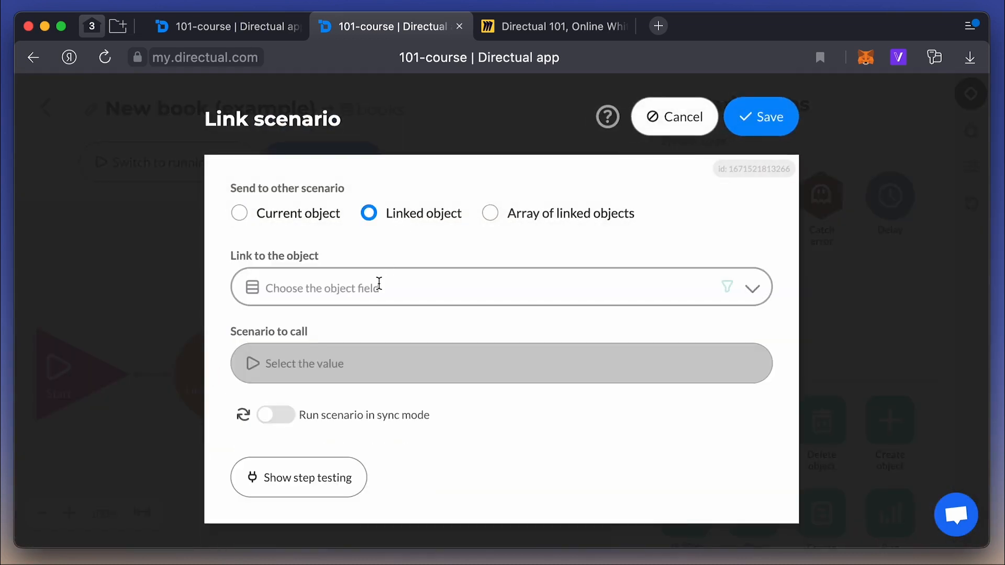
left_click(500, 286)
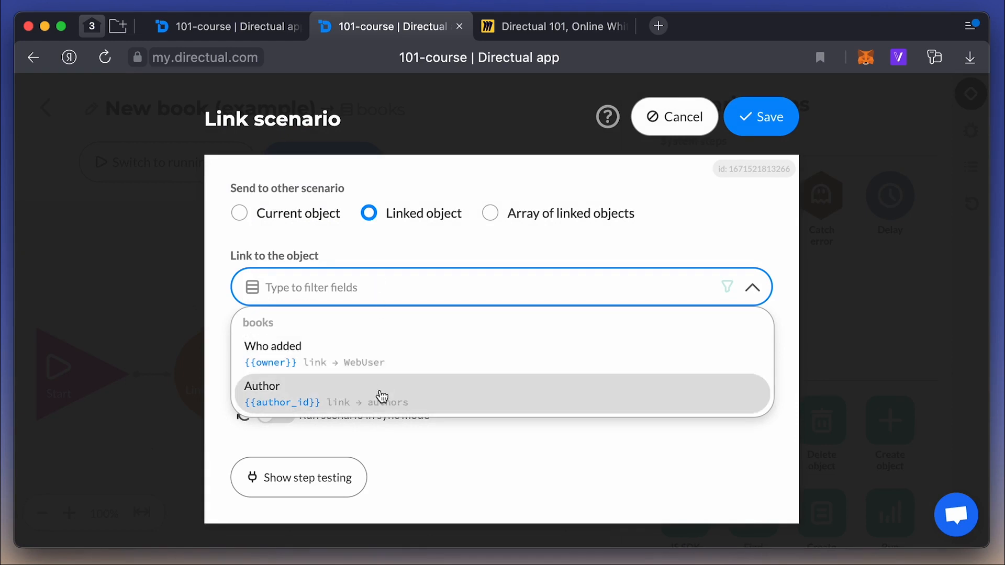
left_click(380, 394)
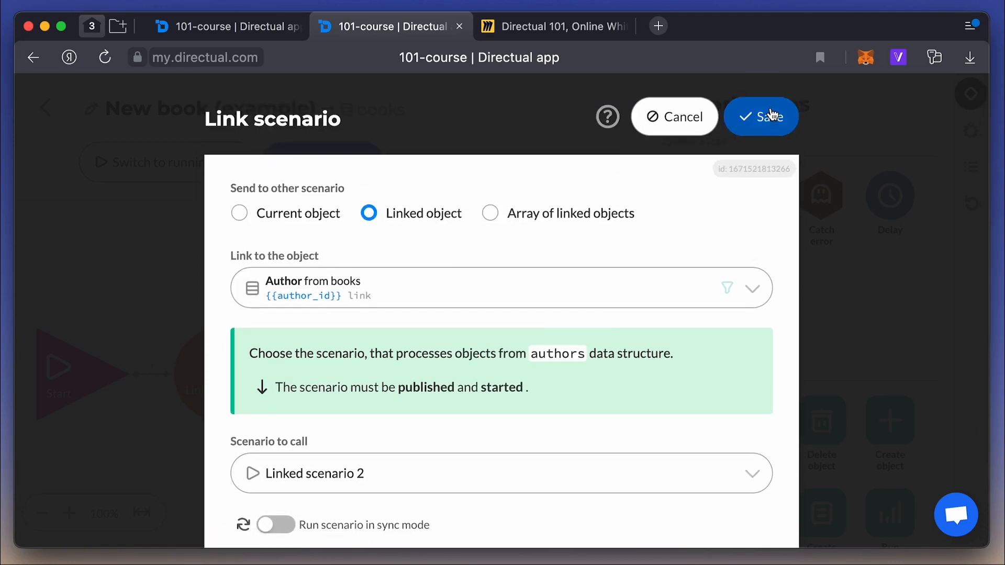
left_click(761, 117)
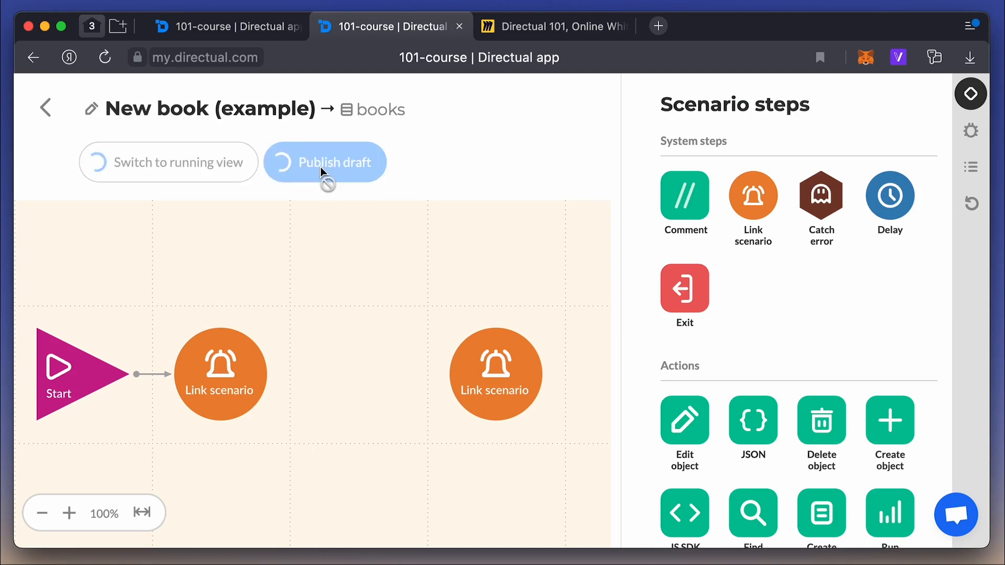
Publish New book (example) and throw Captain's daughter into it by ID.
left_click(325, 161)
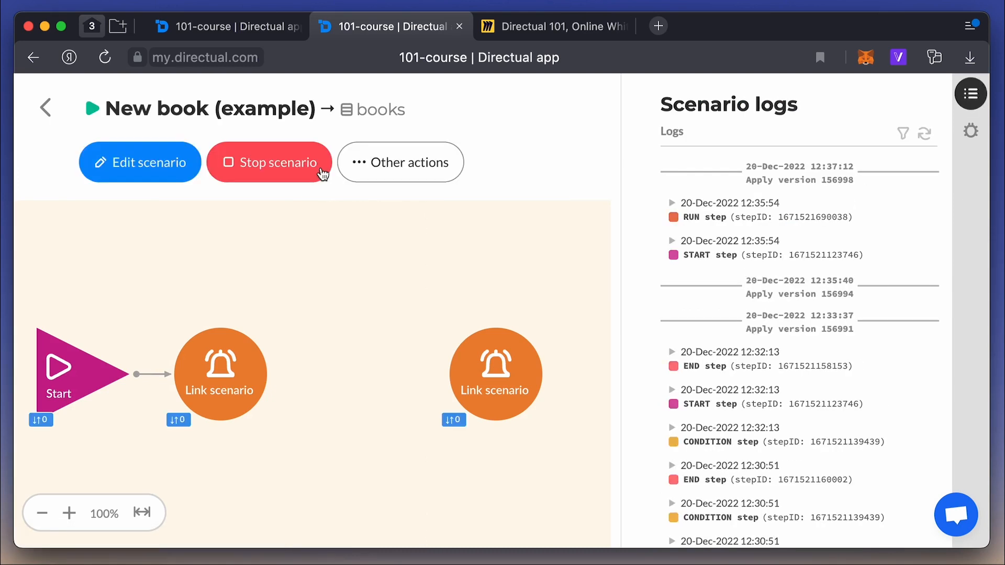
left_click(970, 131)
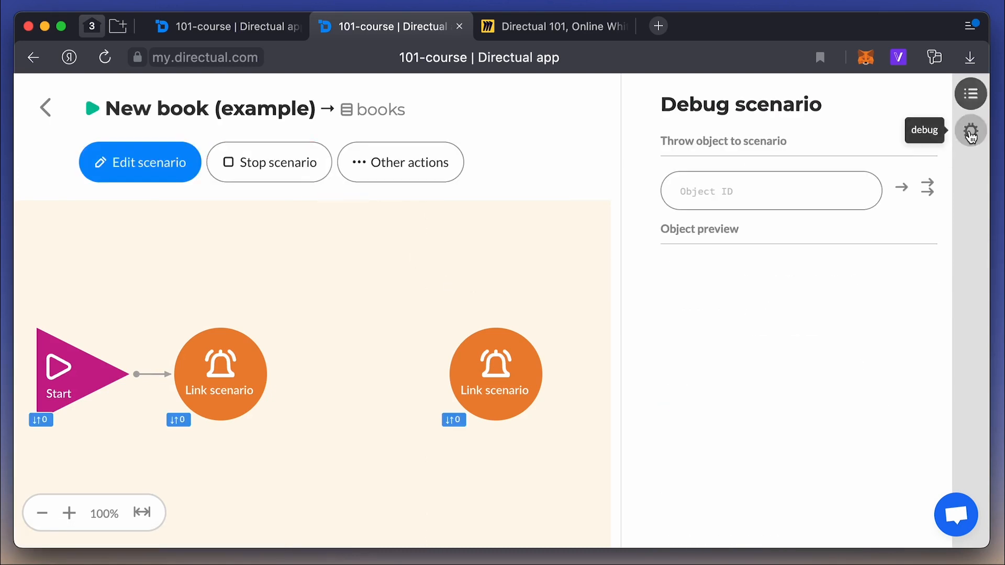
type("30-6848-403bf81cb-596e68a1c4a6")
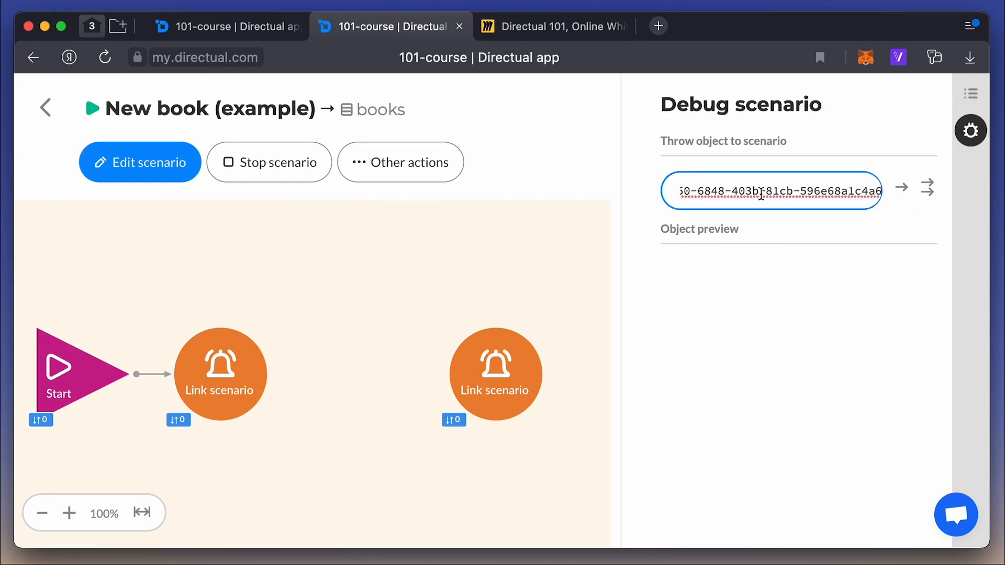
left_click(902, 188)
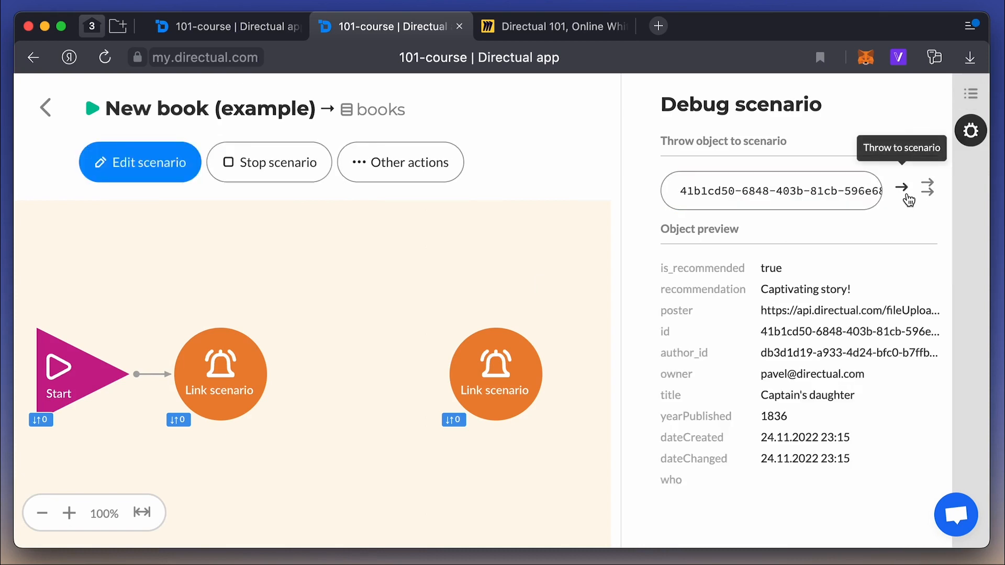
Check the refreshed logs for the new run, then return to the scenarios list.
left_click(970, 93)
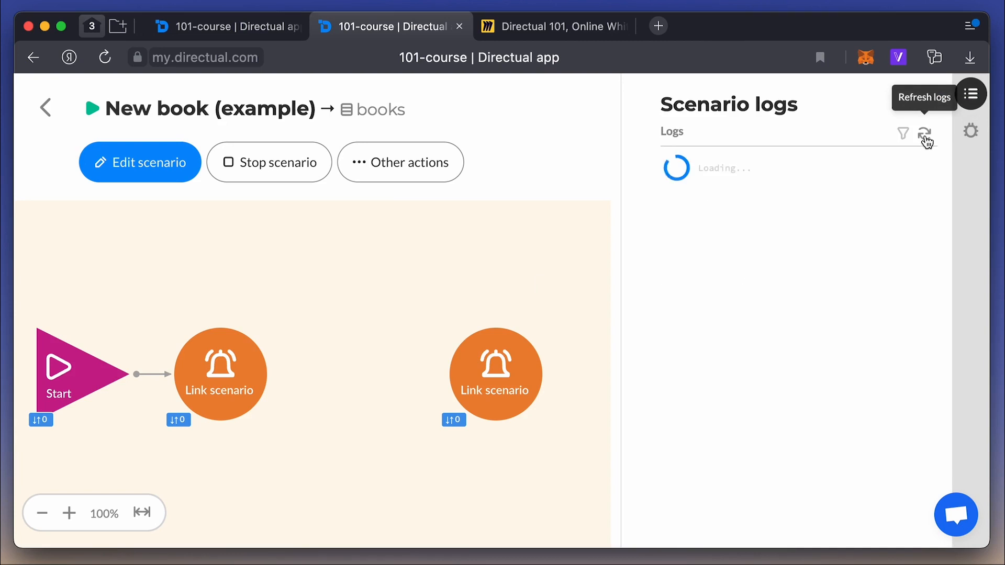
left_click(925, 134)
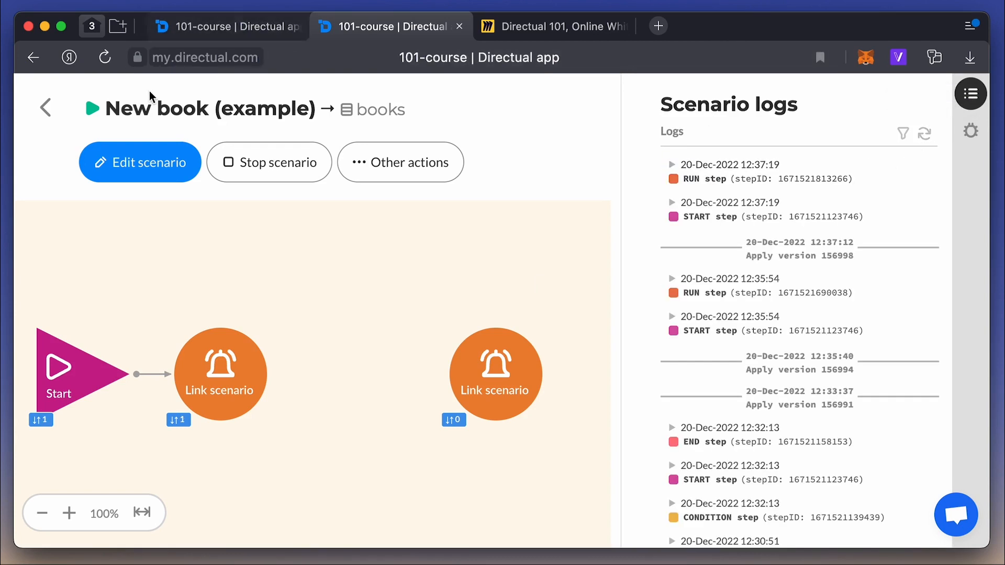
left_click(45, 106)
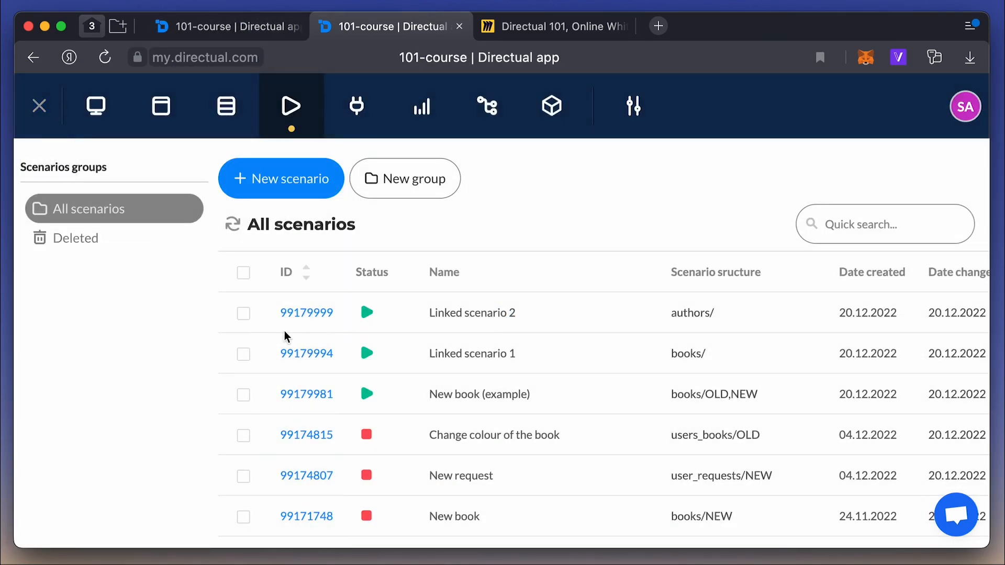
Open Linked scenario 2 and expand the START log for author Alexander Pushkin's run.
left_click(306, 312)
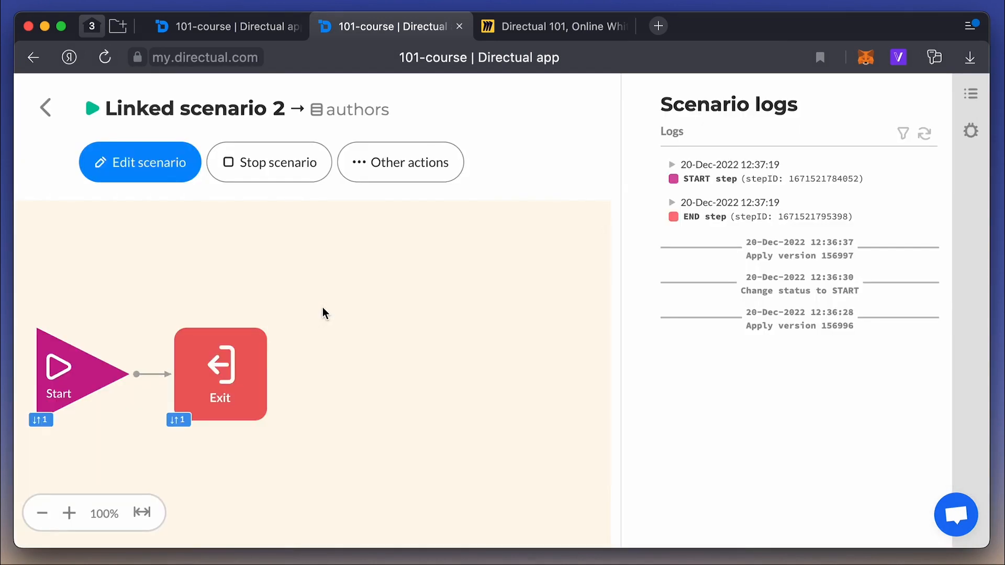
mouse_move(712, 232)
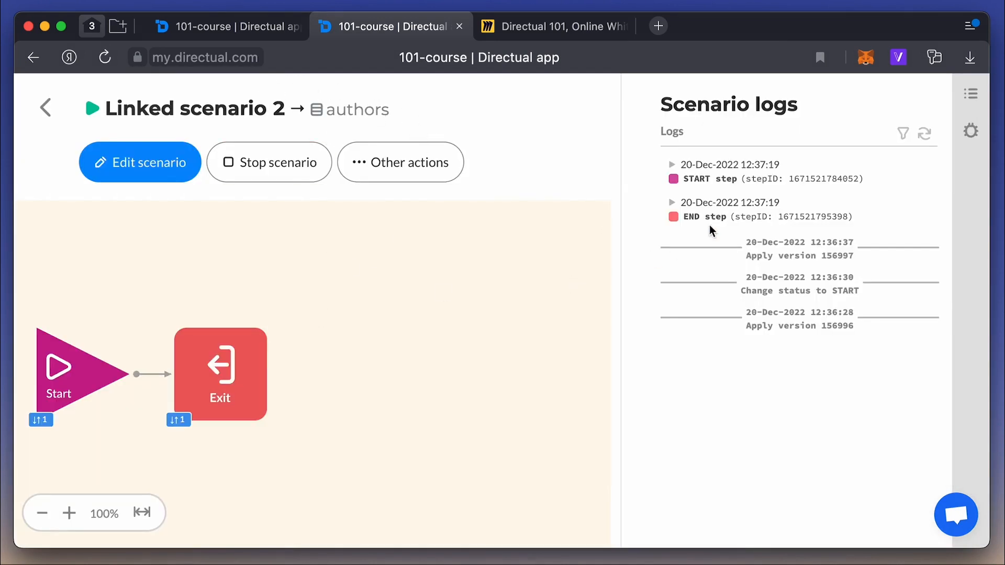
left_click(672, 164)
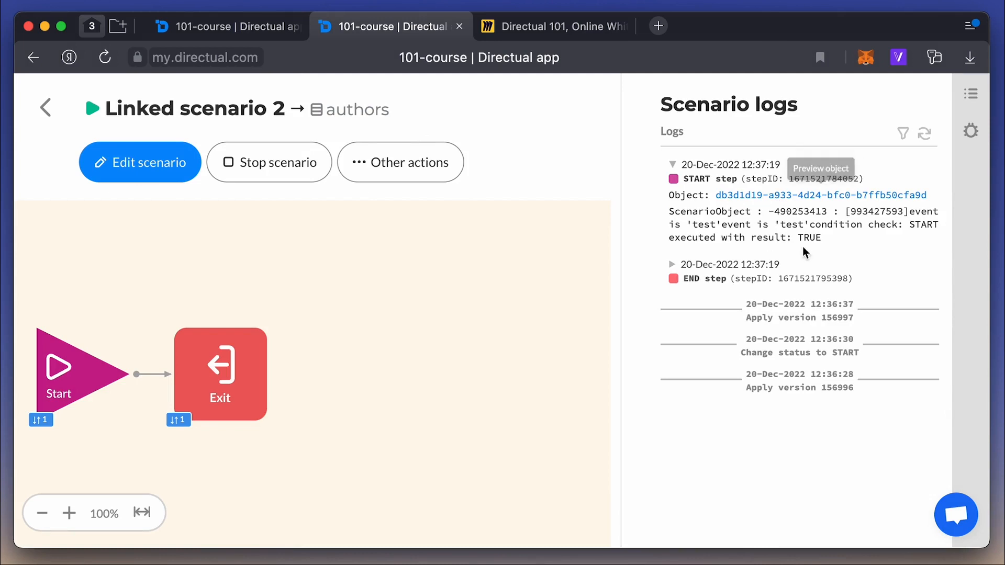
mouse_move(853, 251)
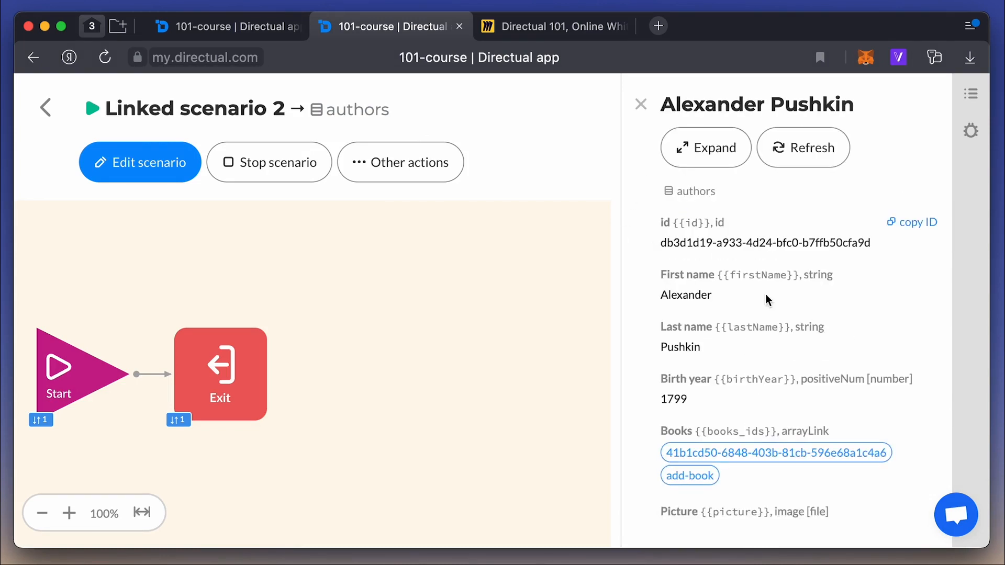
scroll("down", 3)
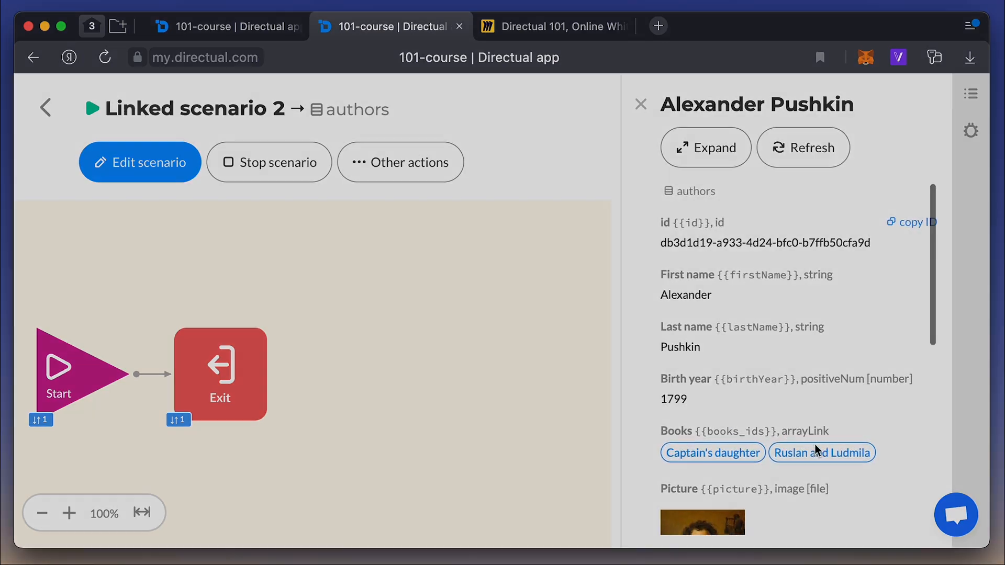
left_click(551, 26)
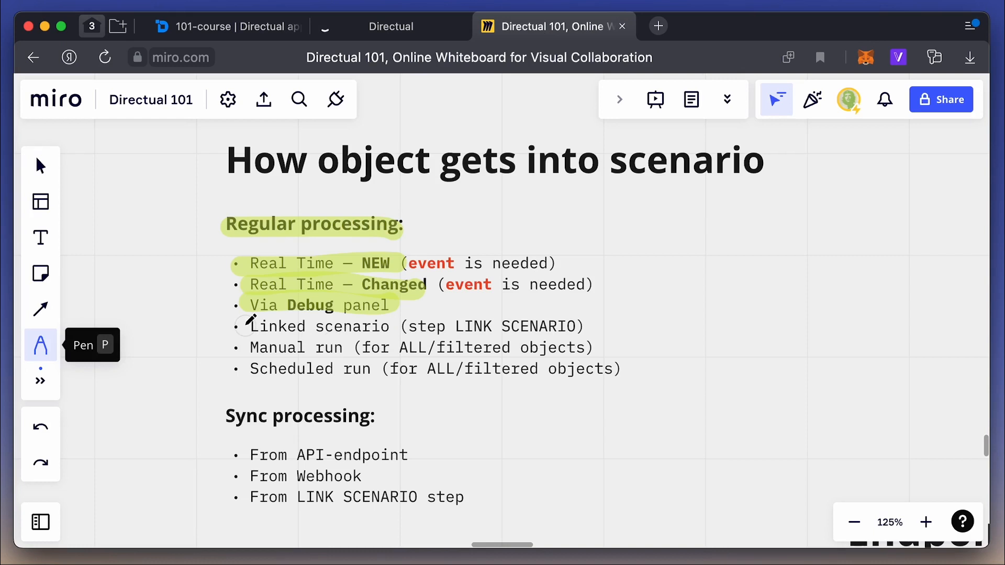
Highlight the 'Linked scenario (step LINK SCENARIO)' bullet on the Miro board.
left_click_drag(251, 326, 397, 326)
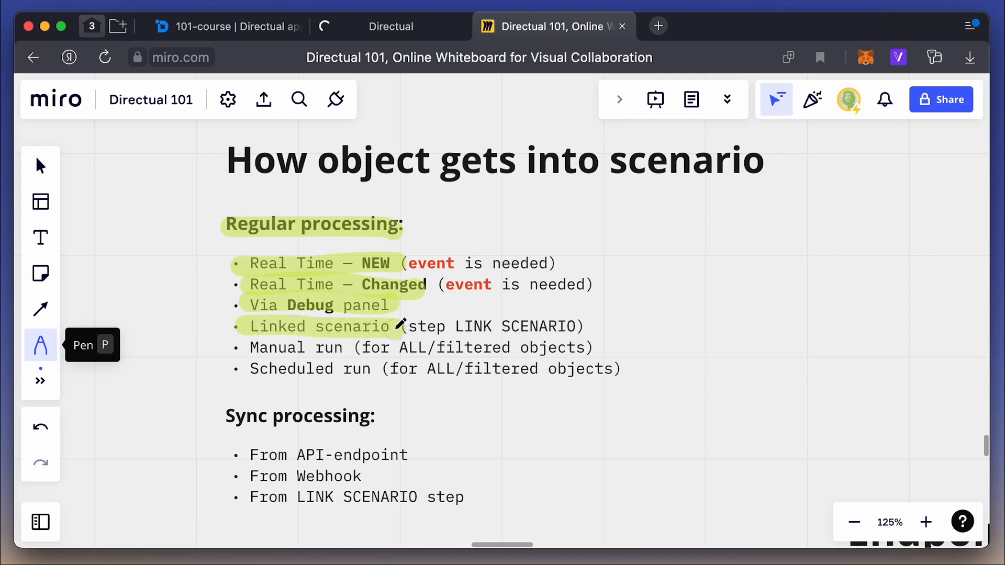
mouse_move(388, 210)
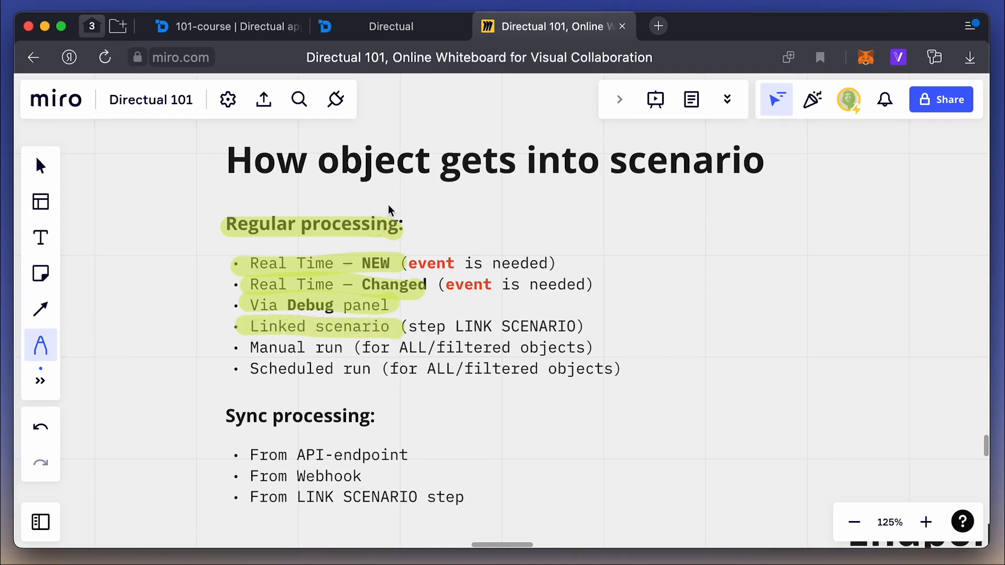
left_click(389, 26)
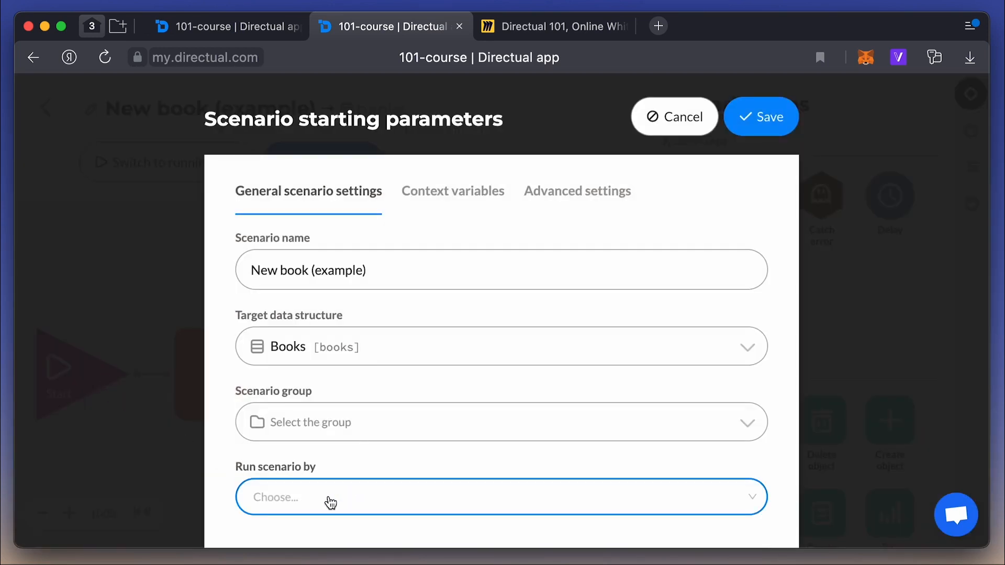
Set New book (example) to run manually, republish it, and push all ten books through.
left_click(331, 497)
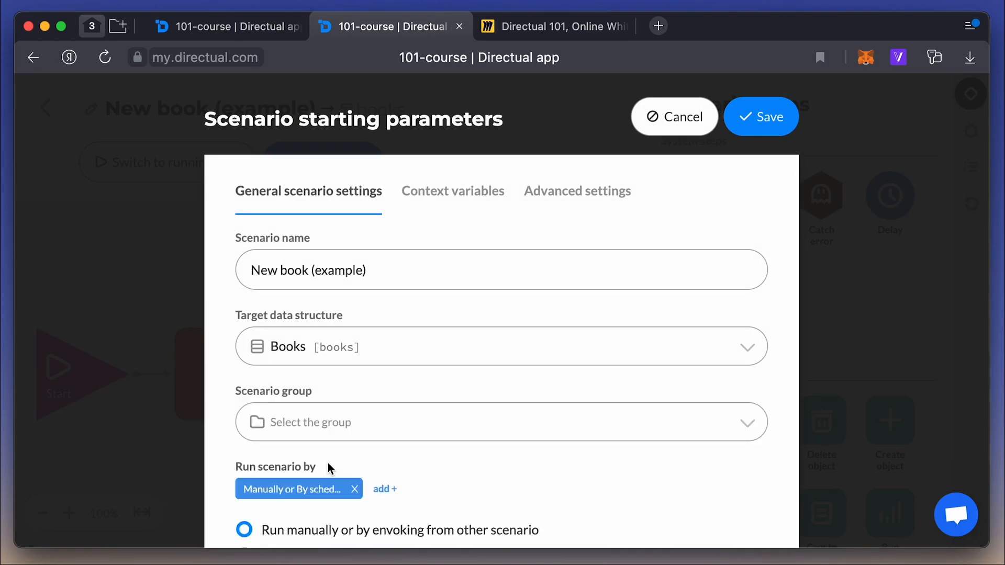
left_click(761, 117)
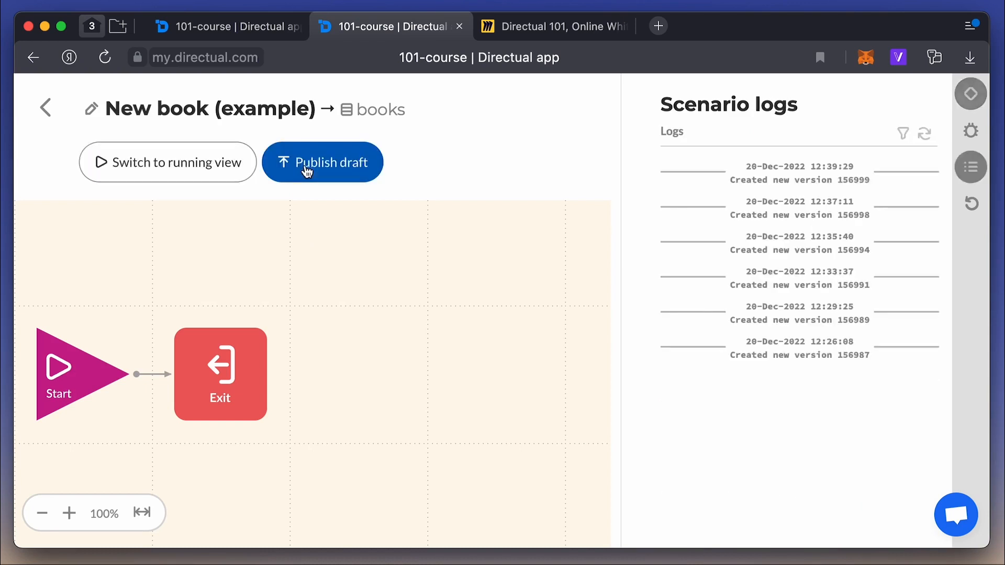
left_click(322, 162)
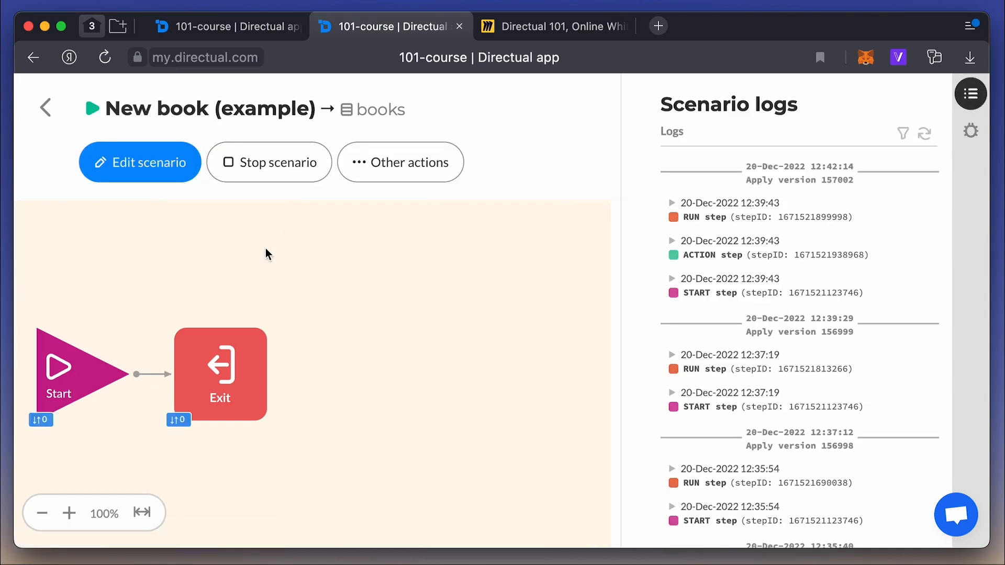
left_click(400, 162)
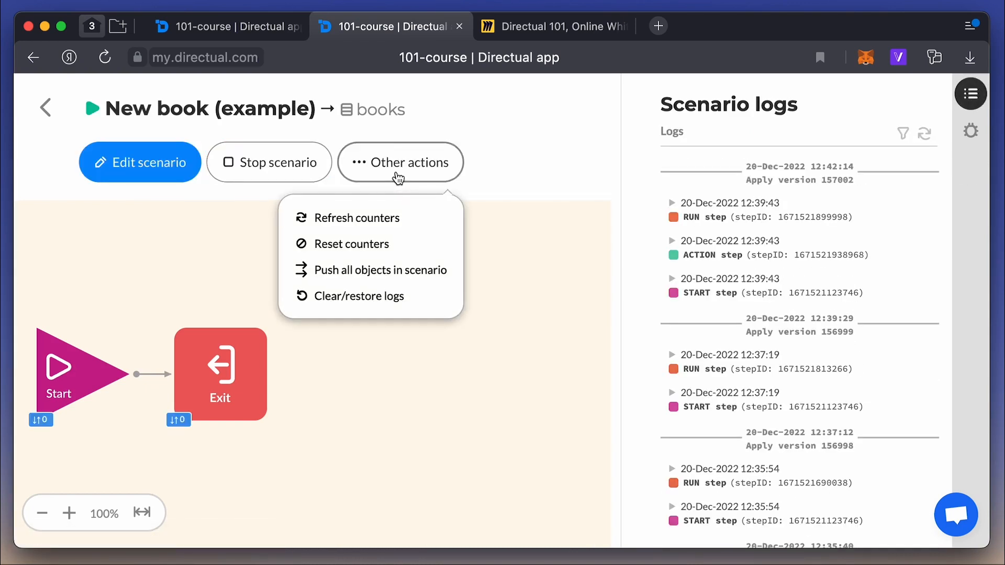
mouse_move(372, 270)
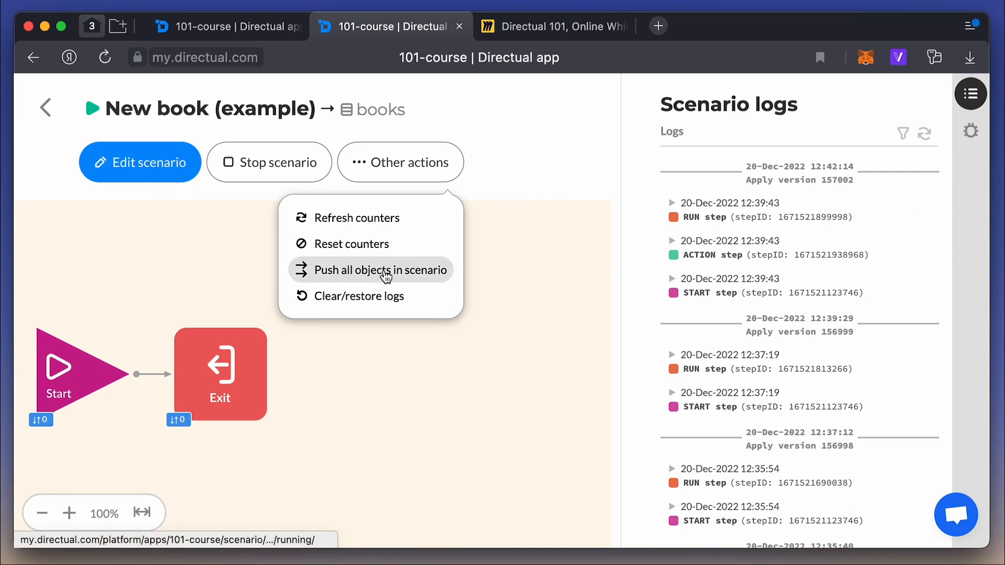
left_click(371, 271)
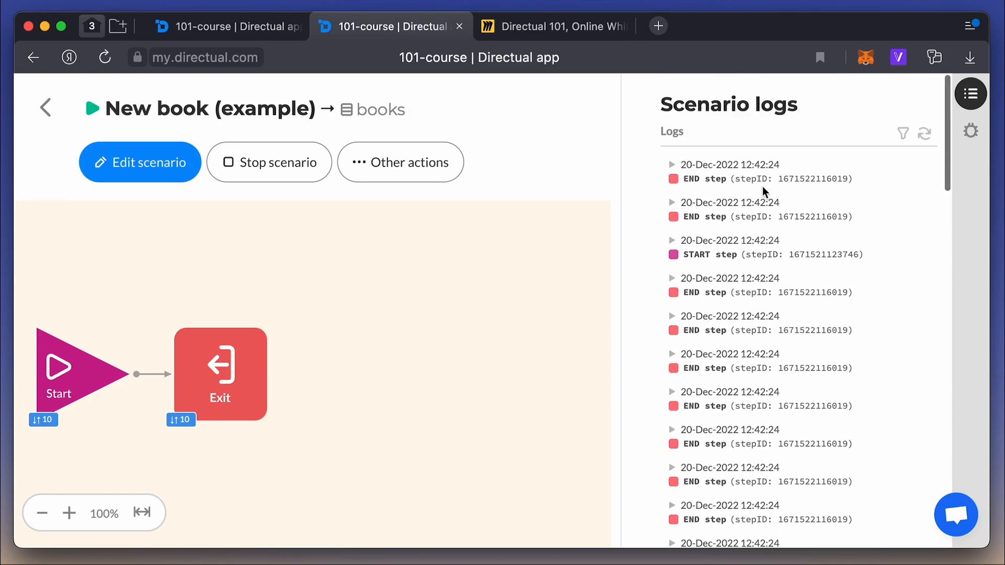
mouse_move(187, 464)
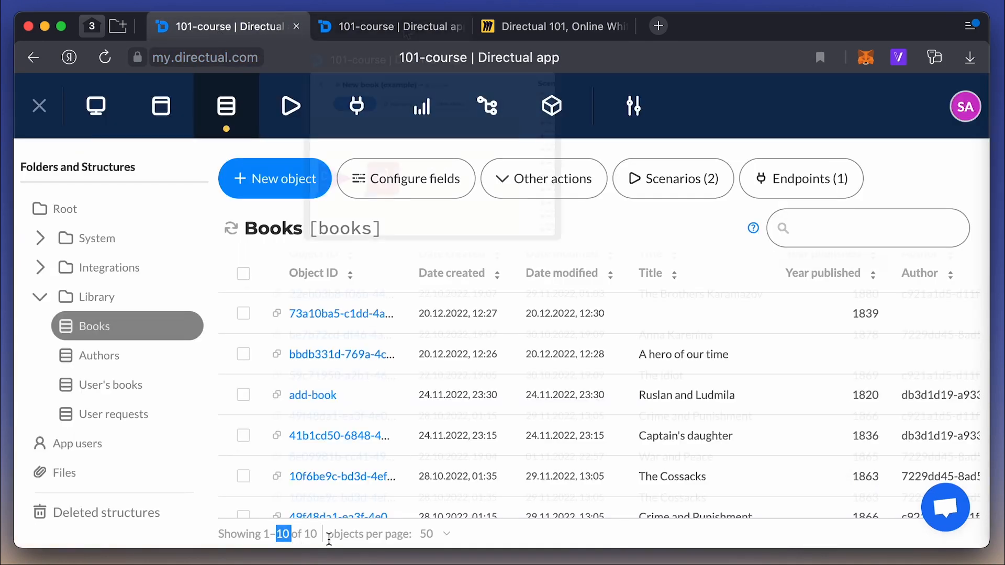
Search the Books table for yearPublished > 1870, returning The Brothers Karamazov and Anna Karenina.
left_click(866, 228)
type("yearPublished > 1870")
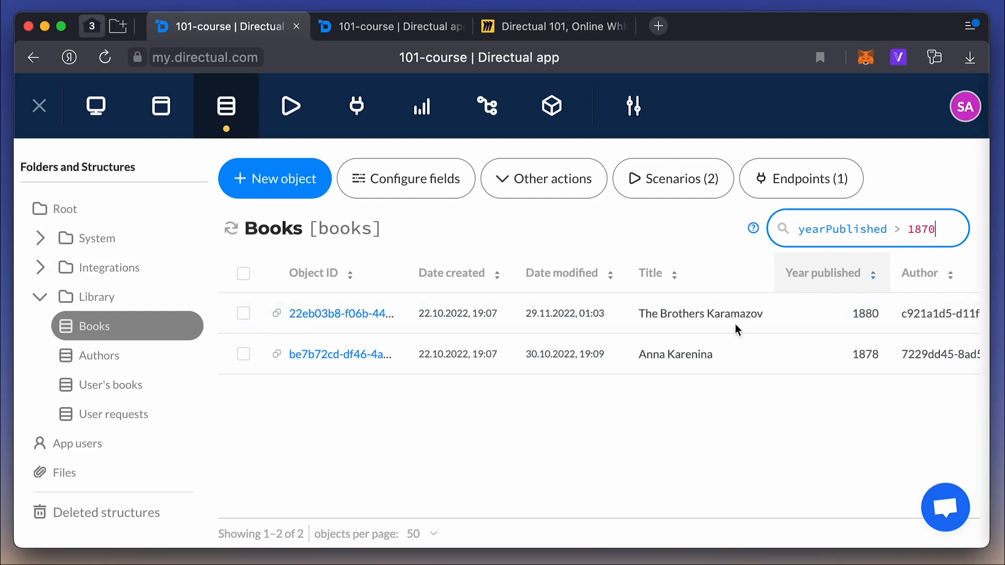
left_click(389, 26)
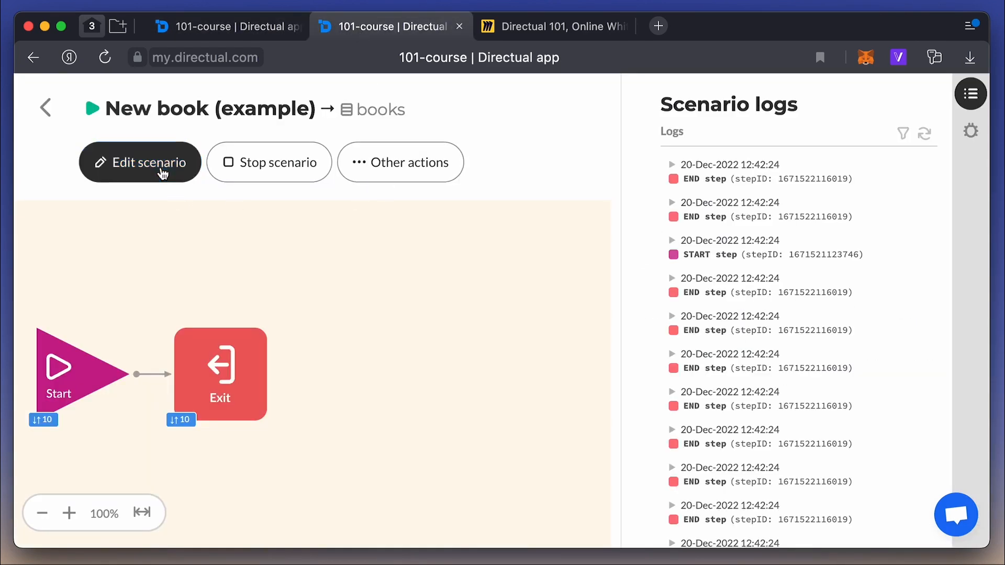
Add a yearPublished > 1870 condition to the New book scenario's object filter.
left_click(140, 161)
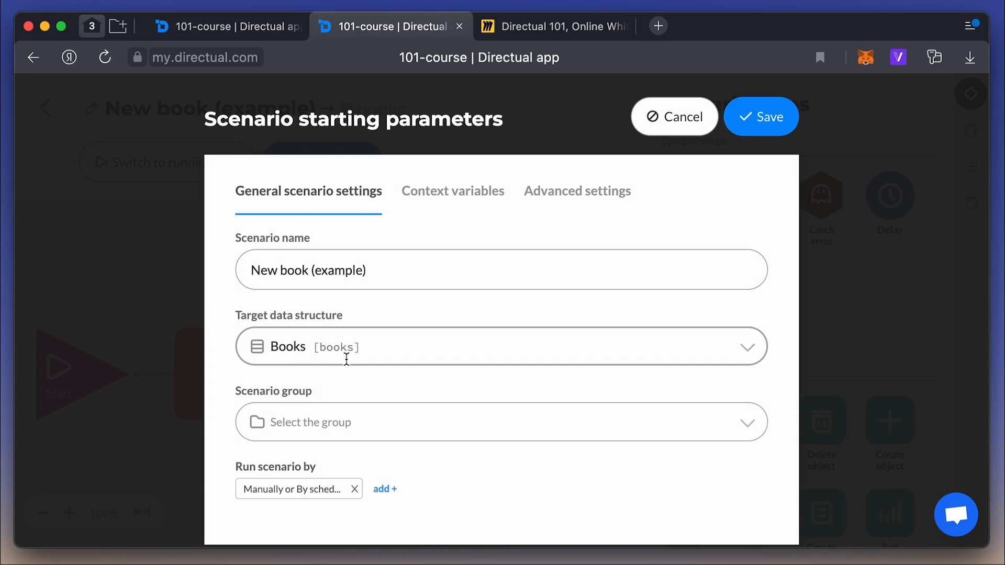
scroll("down", 3)
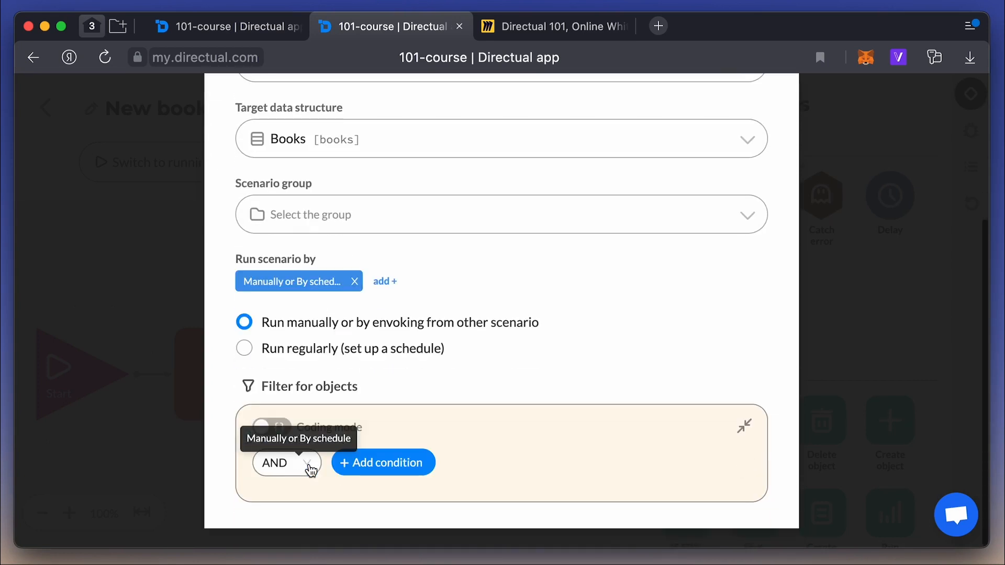
left_click(382, 463)
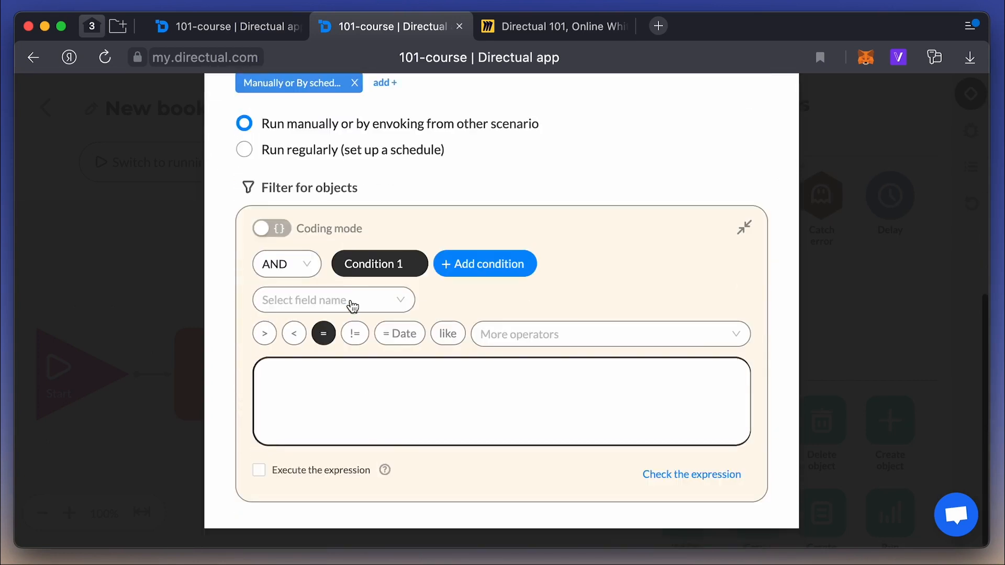
left_click(333, 299)
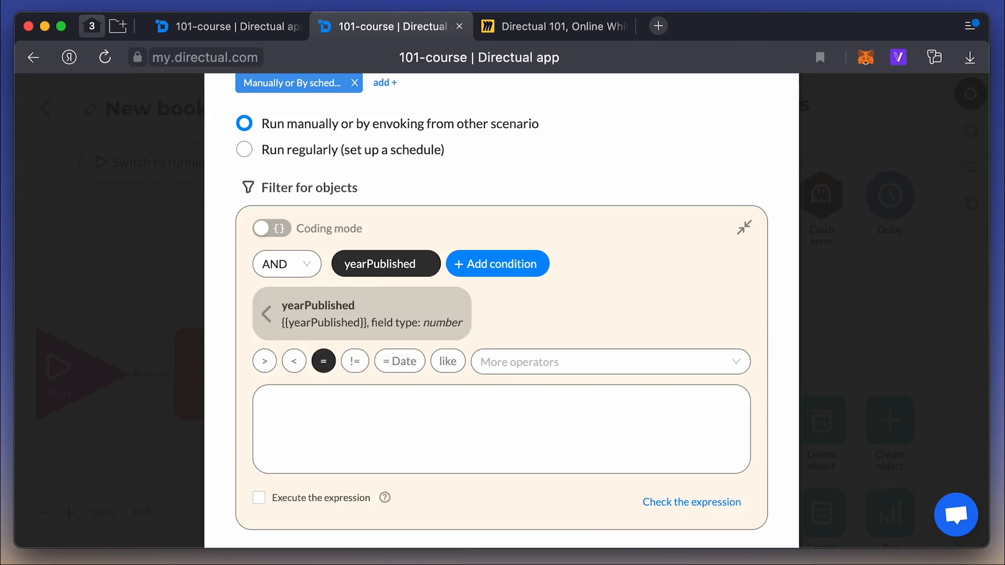
type("1")
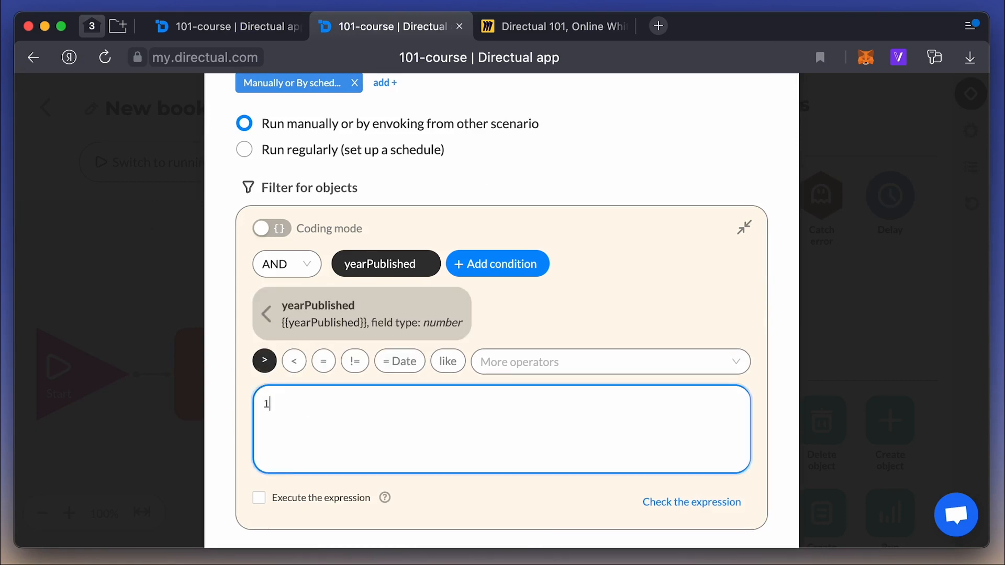
type("870")
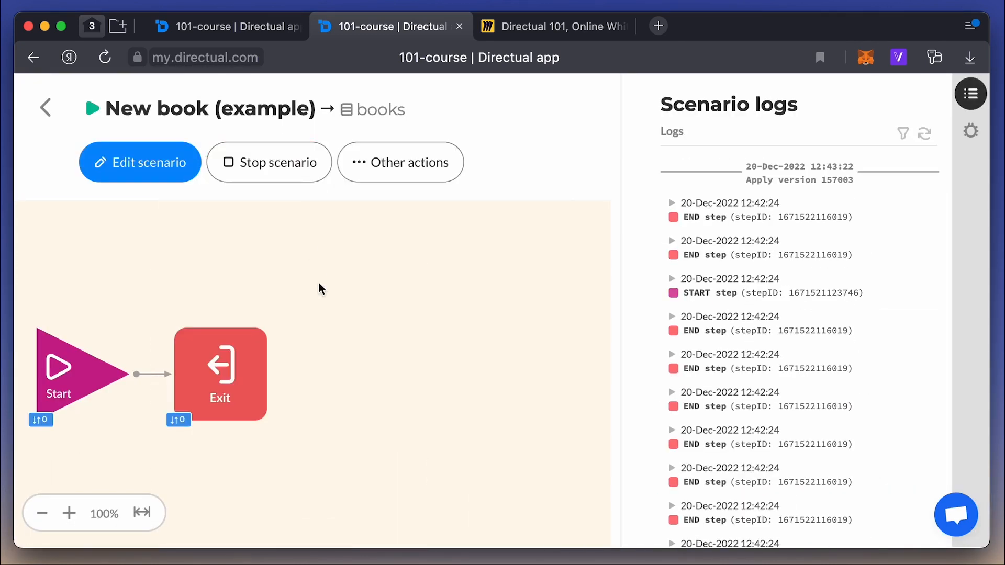
Push all books through again and refresh logs, showing only two processed.
left_click(400, 162)
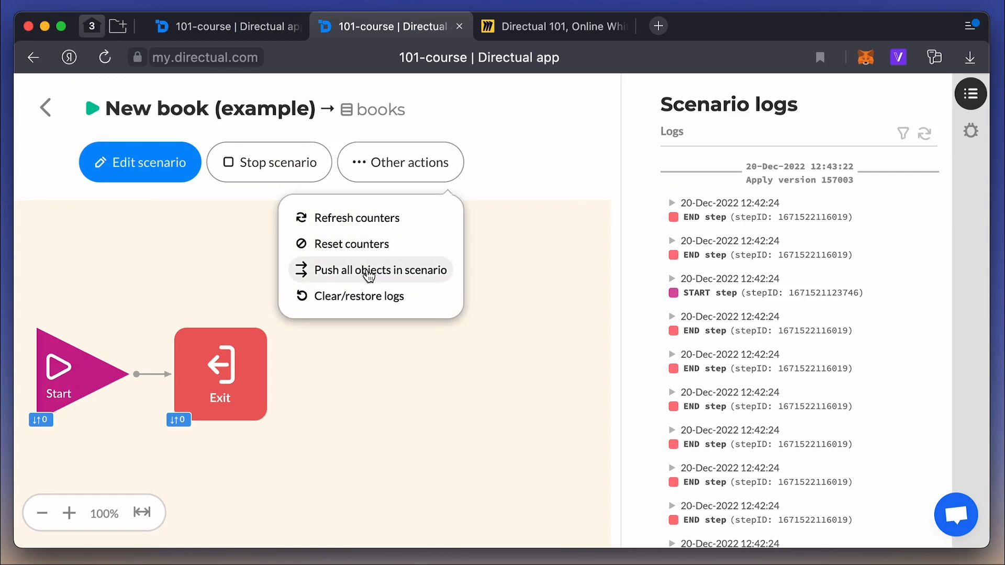
left_click(371, 270)
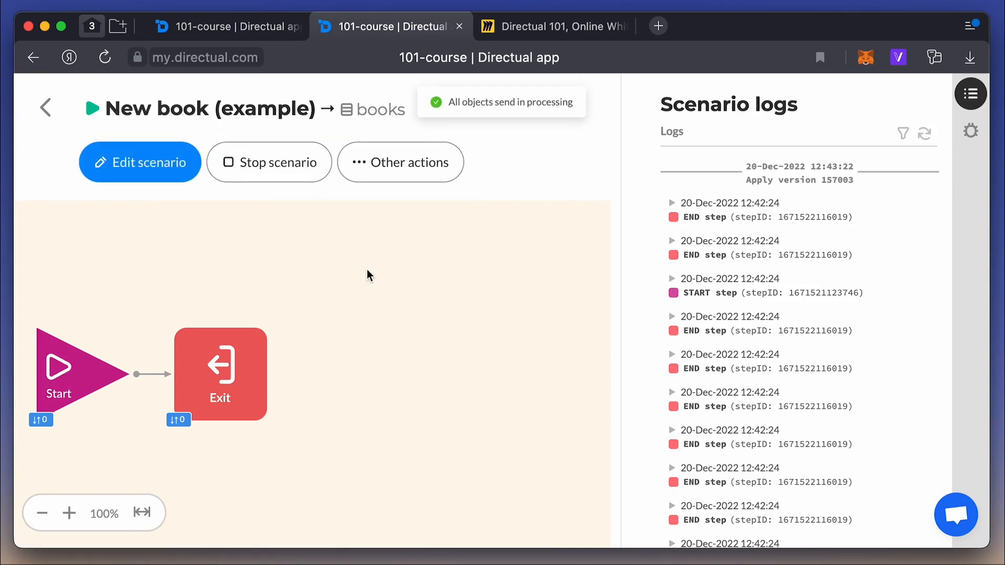
left_click(926, 134)
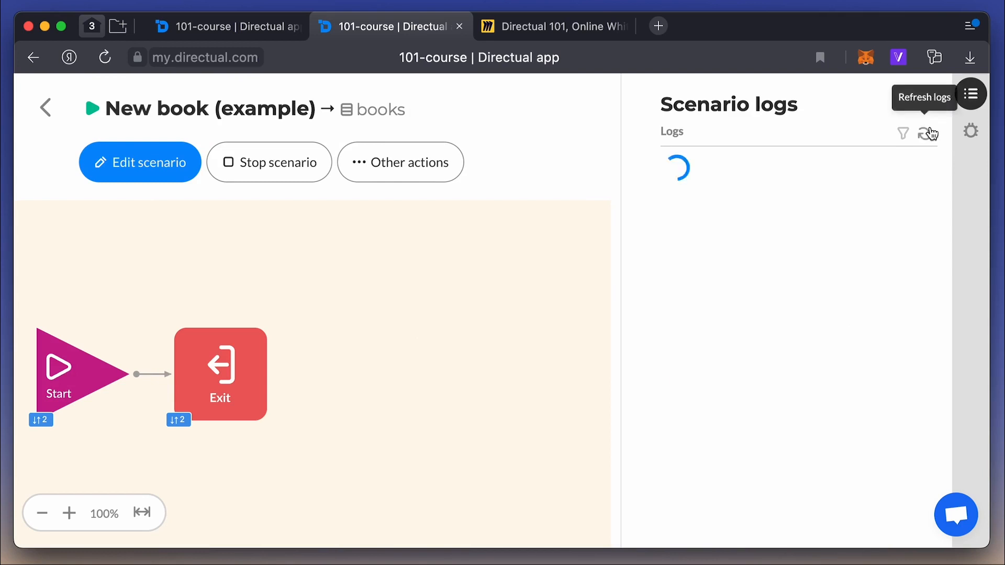
left_click(928, 133)
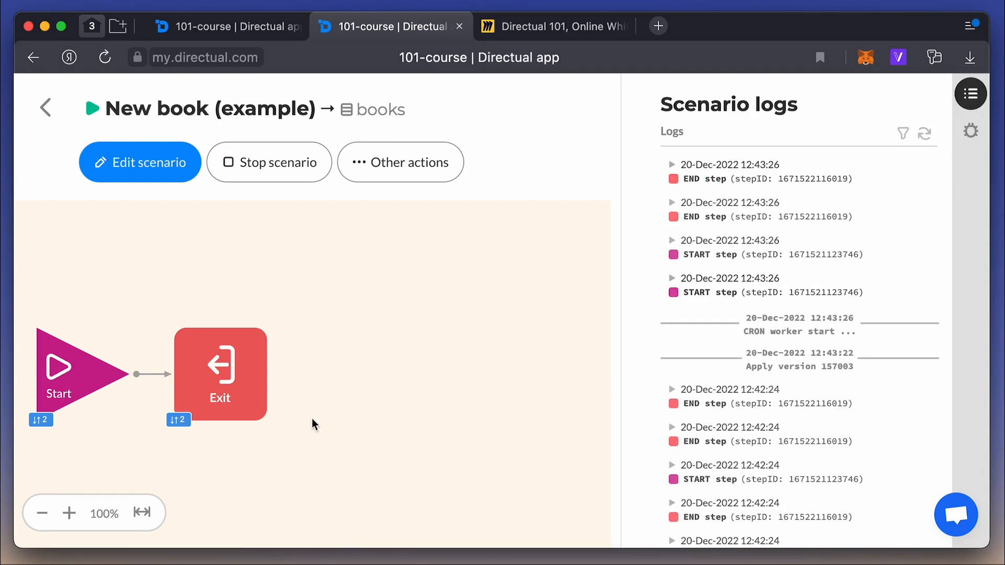
mouse_move(197, 449)
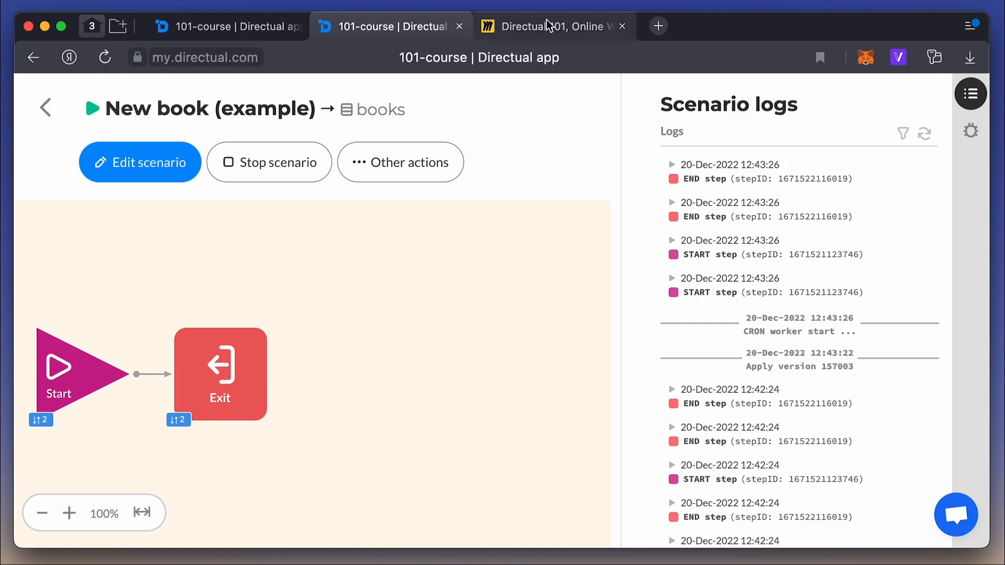
left_click(551, 27)
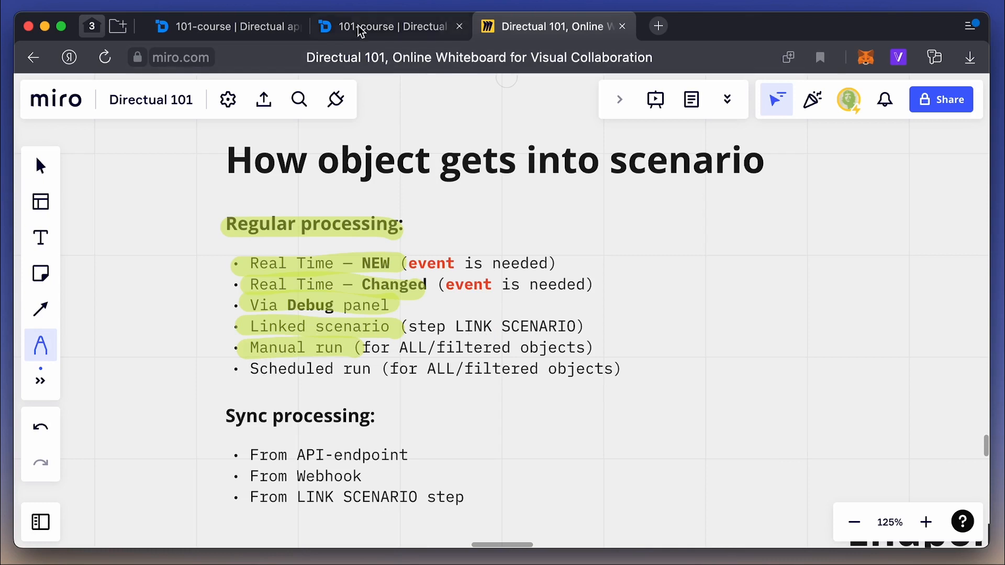
Schedule New book (example) every minute as raw CRON 0/1 * * * * and view Cron Format docs.
left_click(385, 26)
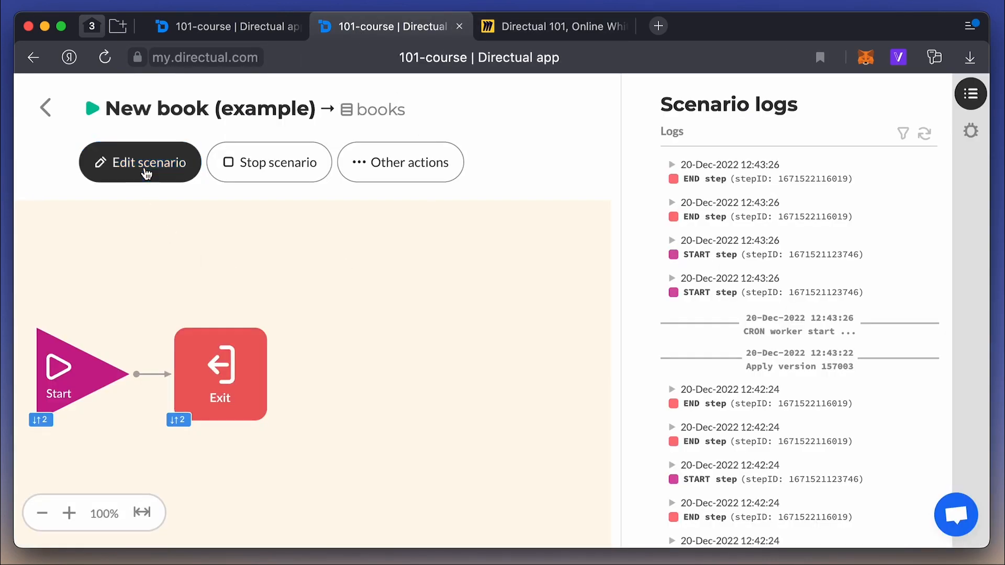
left_click(140, 161)
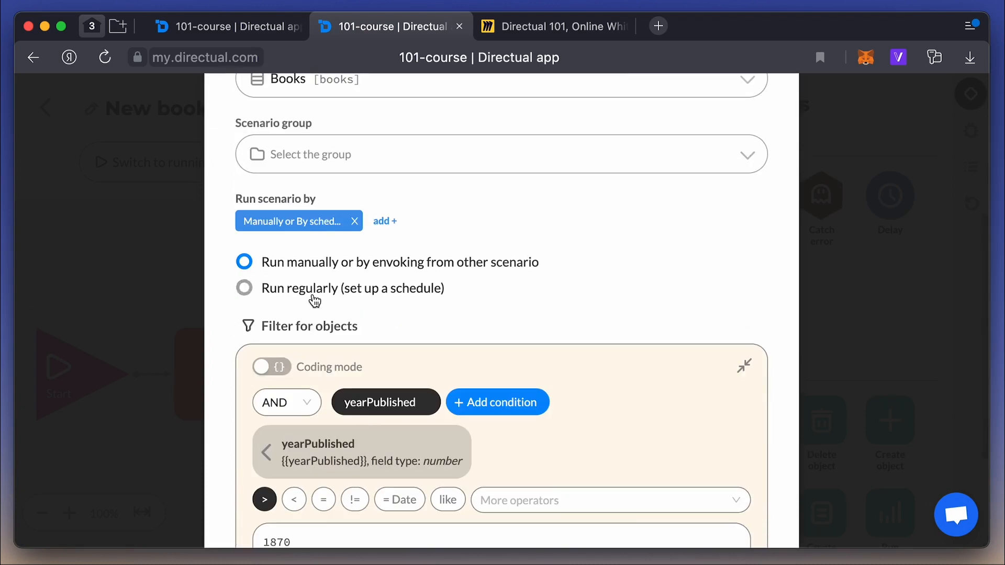
left_click(244, 288)
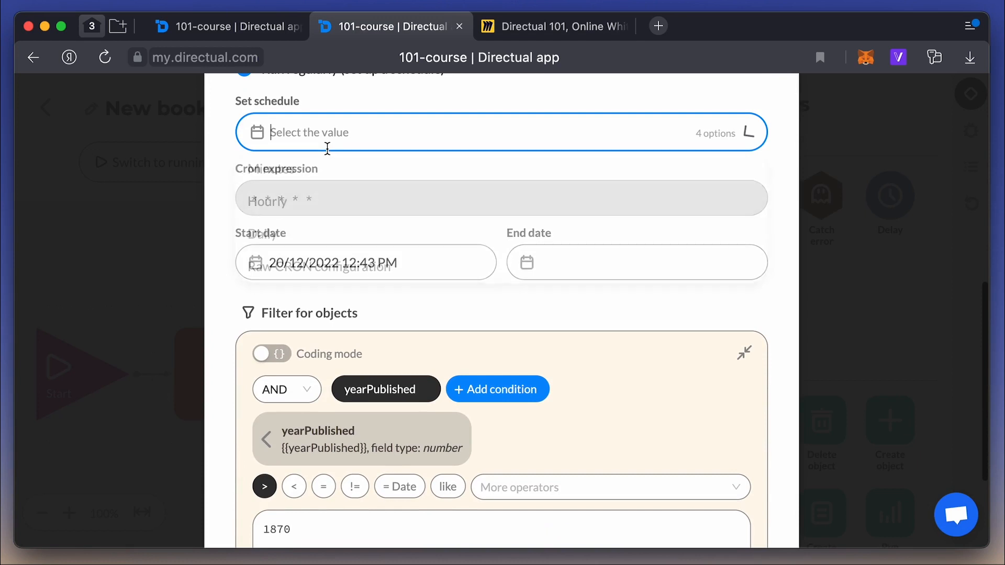
left_click(500, 132)
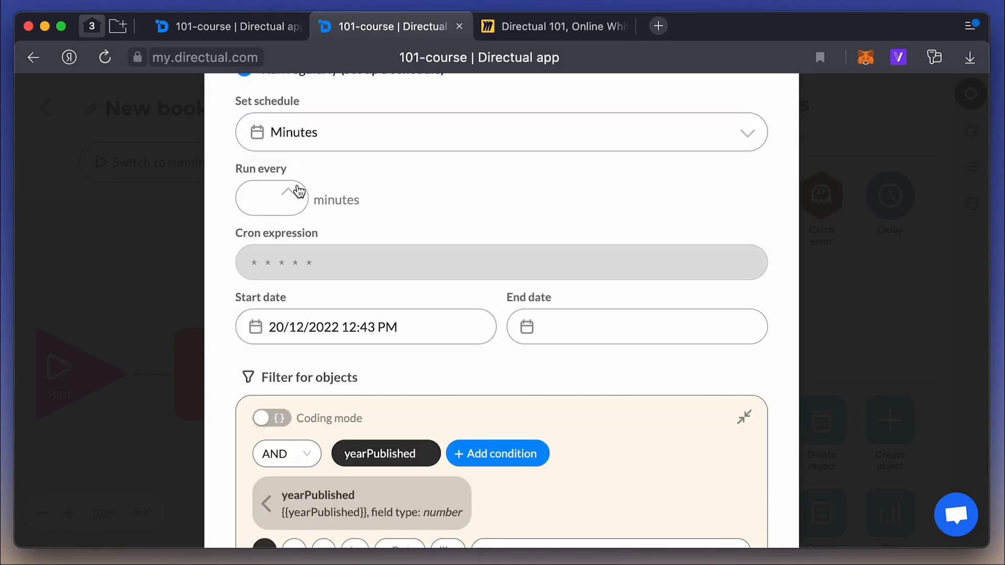
left_click(289, 191)
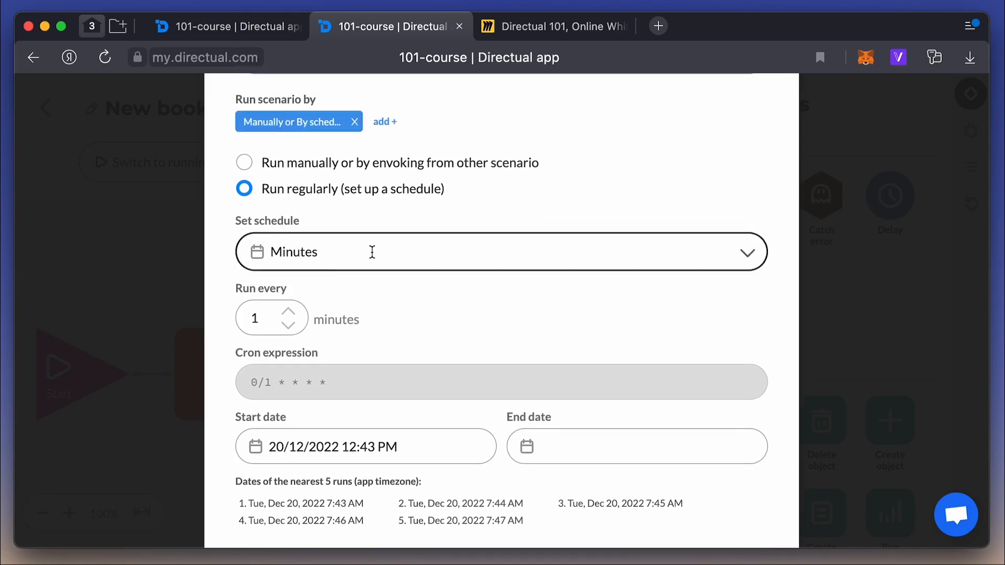
left_click(500, 251)
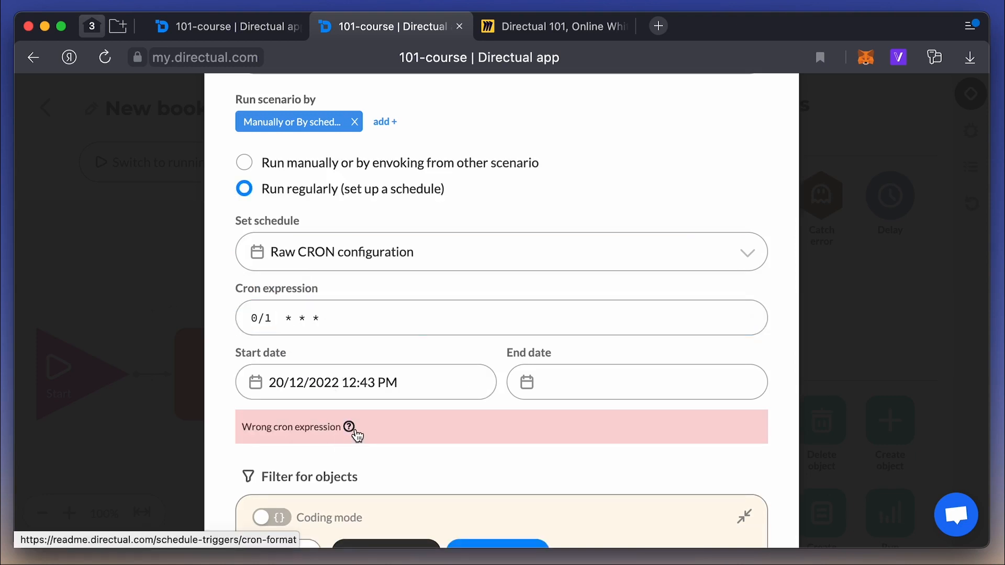
left_click(348, 427)
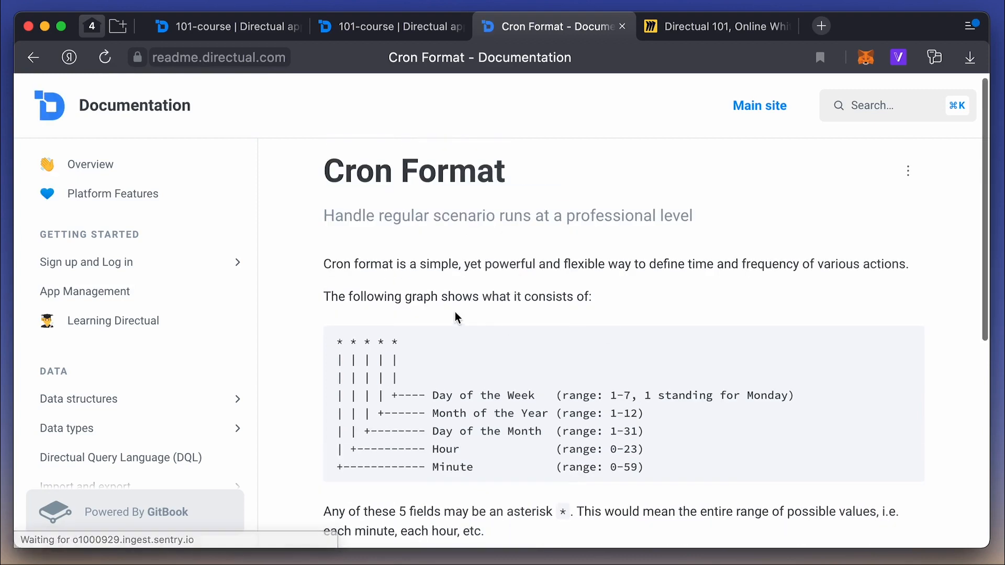
mouse_move(588, 496)
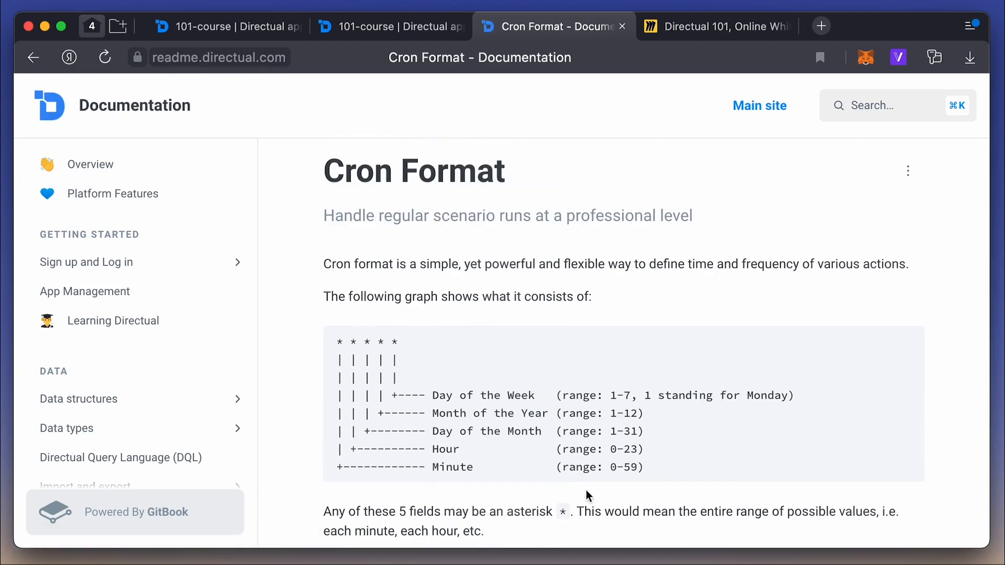
scroll("down", 3)
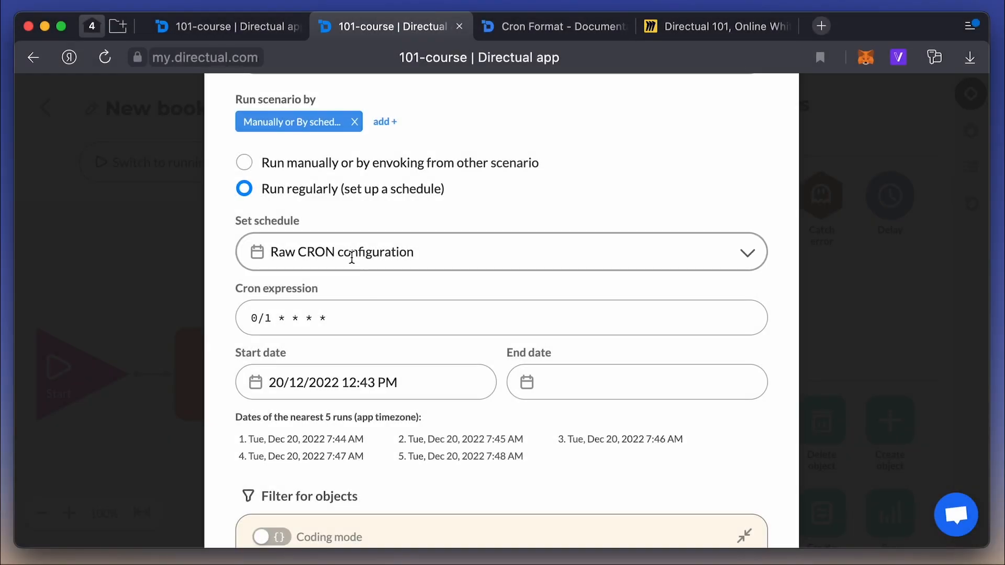
mouse_move(493, 305)
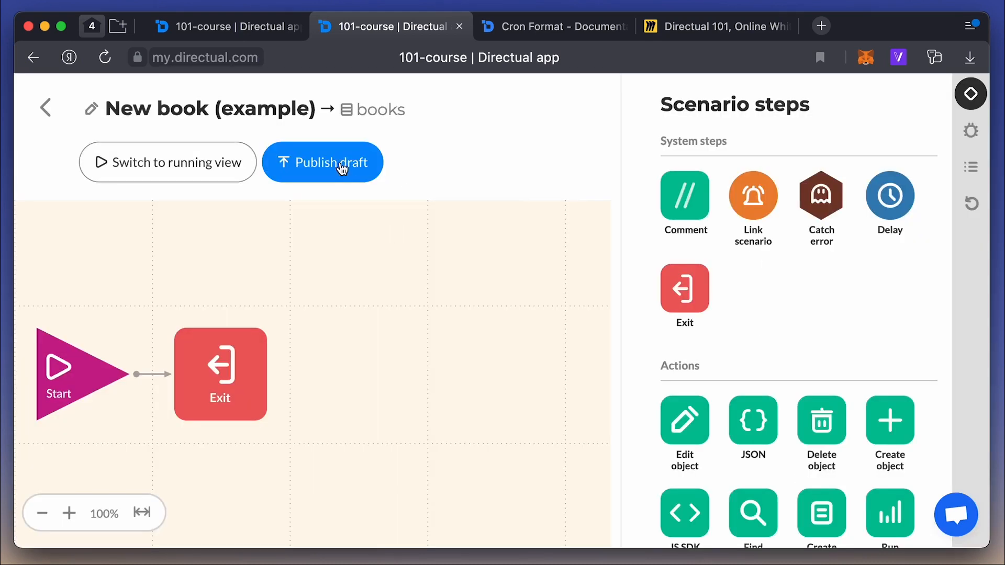
Publish New book (example), stop it after the 12:45 CRON run, and highlight Sync processing.
left_click(323, 162)
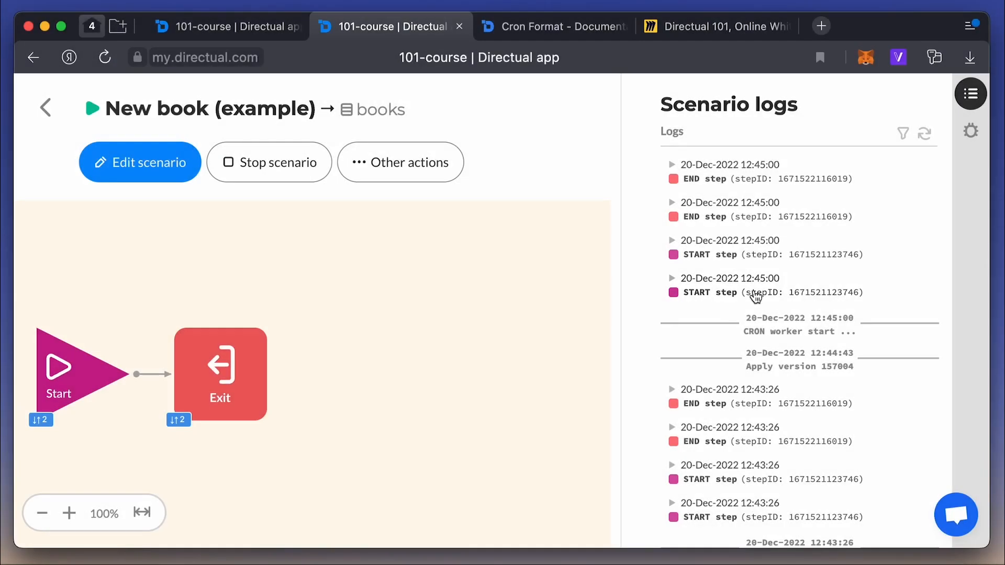
mouse_move(861, 320)
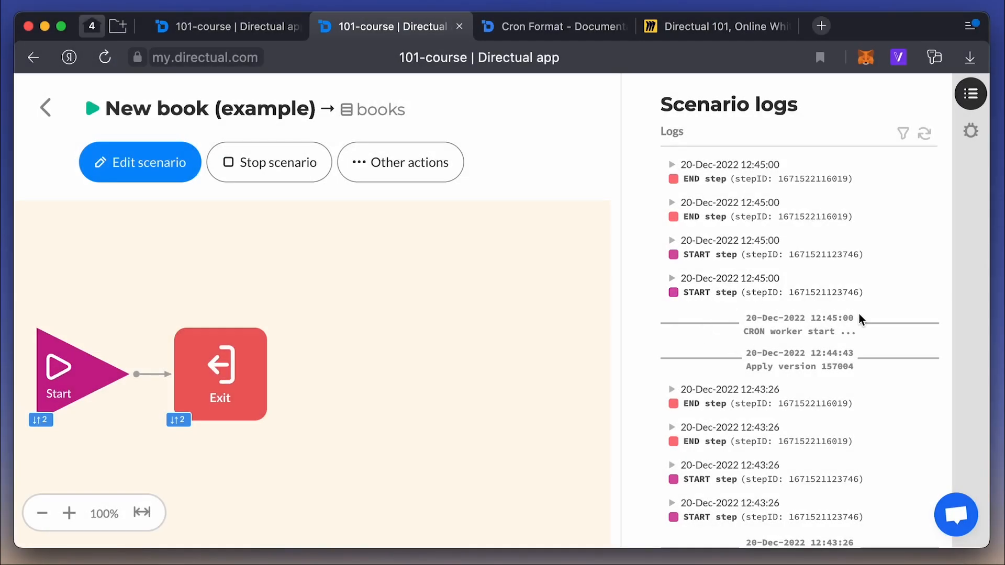
mouse_move(168, 265)
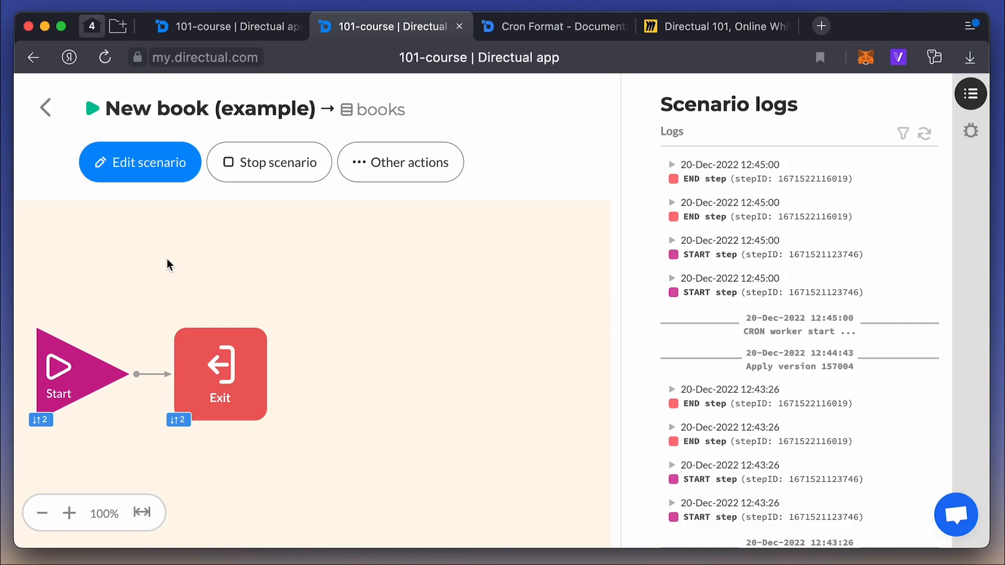
mouse_move(325, 267)
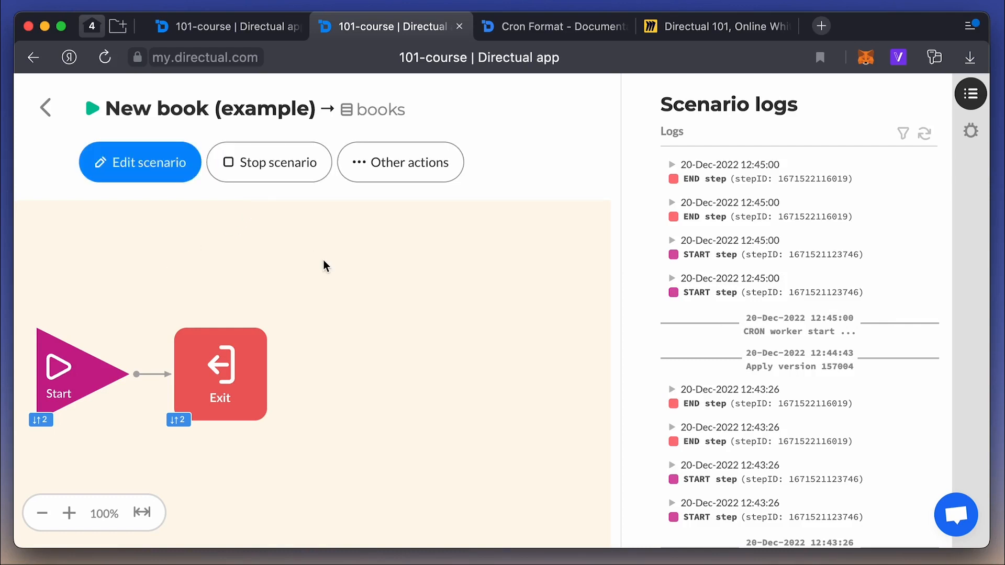
left_click(269, 162)
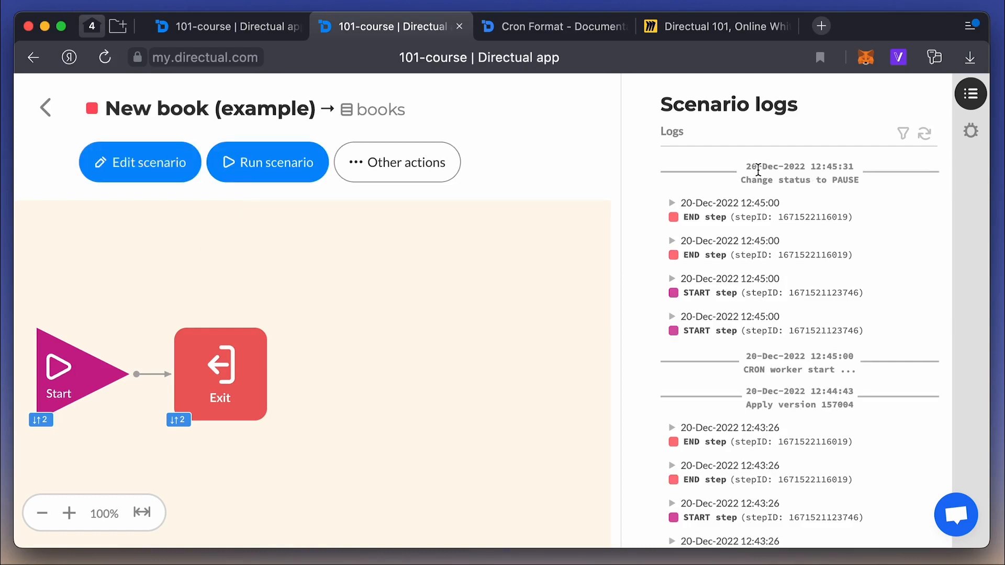
mouse_move(873, 262)
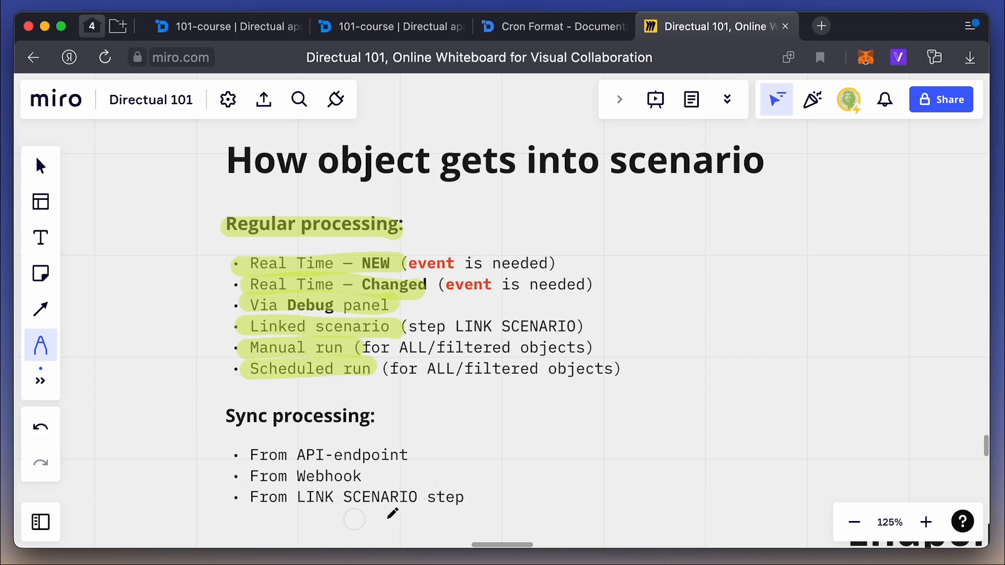
left_click_drag(221, 415, 377, 415)
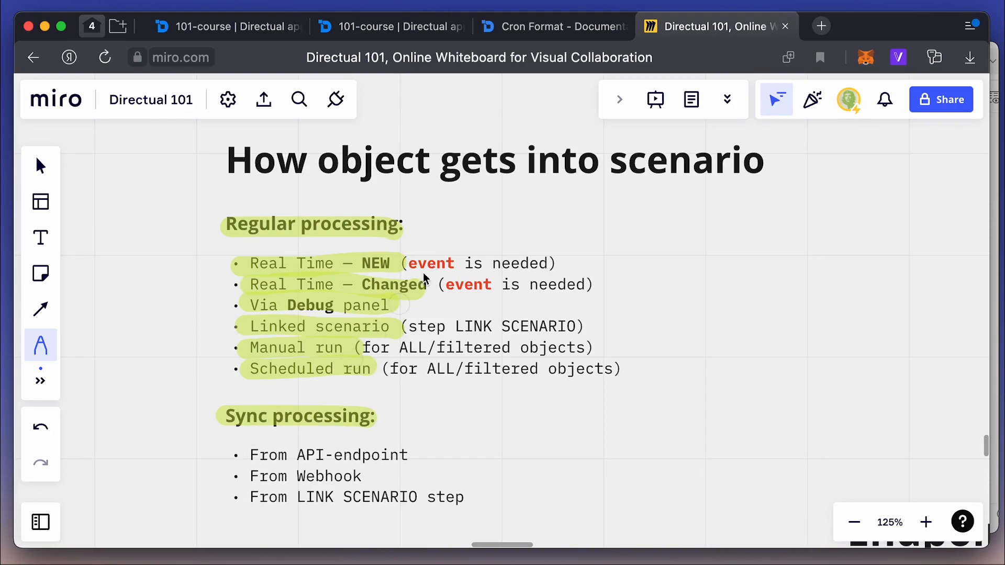
left_click(389, 26)
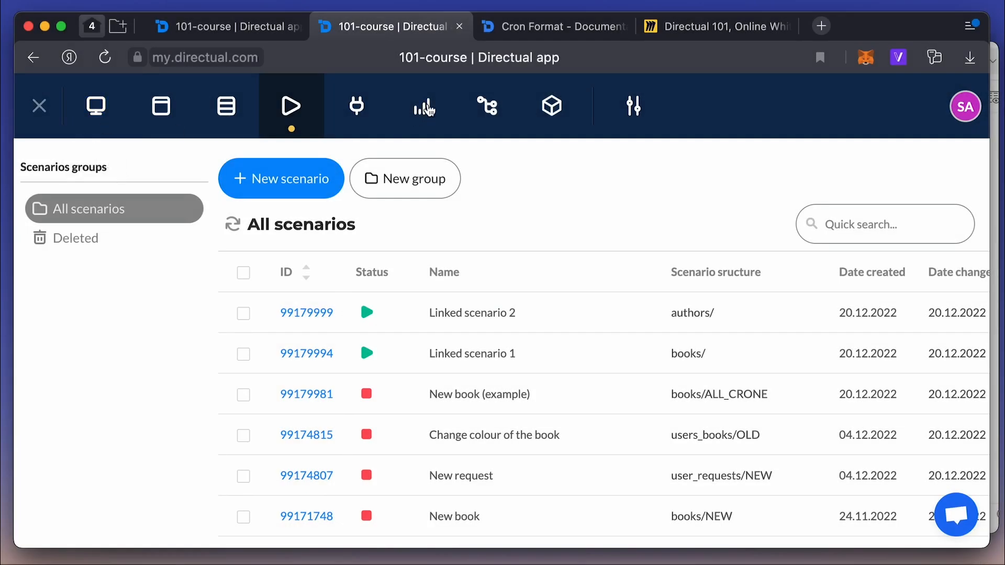
Create an addBookSync endpoint on books with title allowed for writing.
left_click(356, 106)
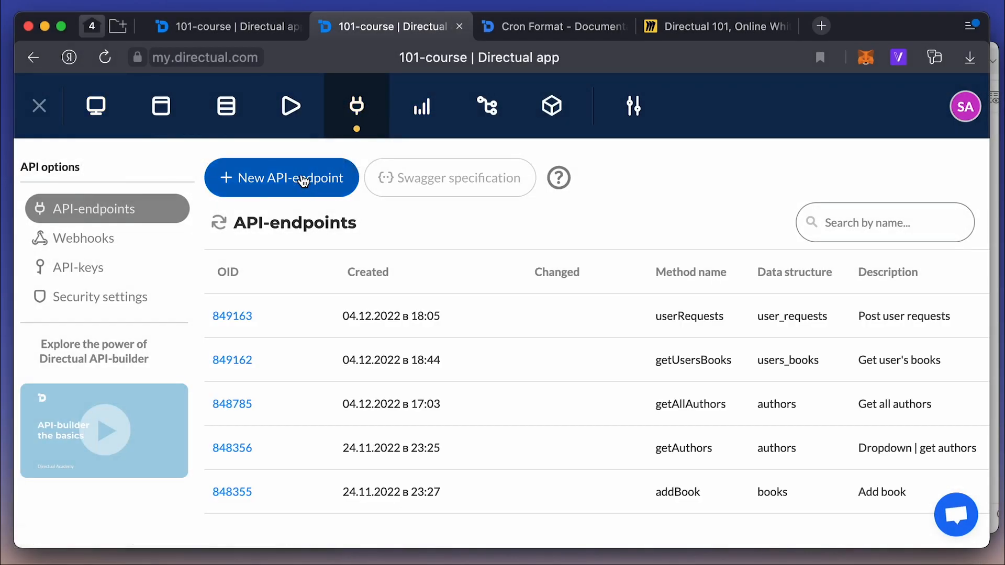
left_click(281, 177)
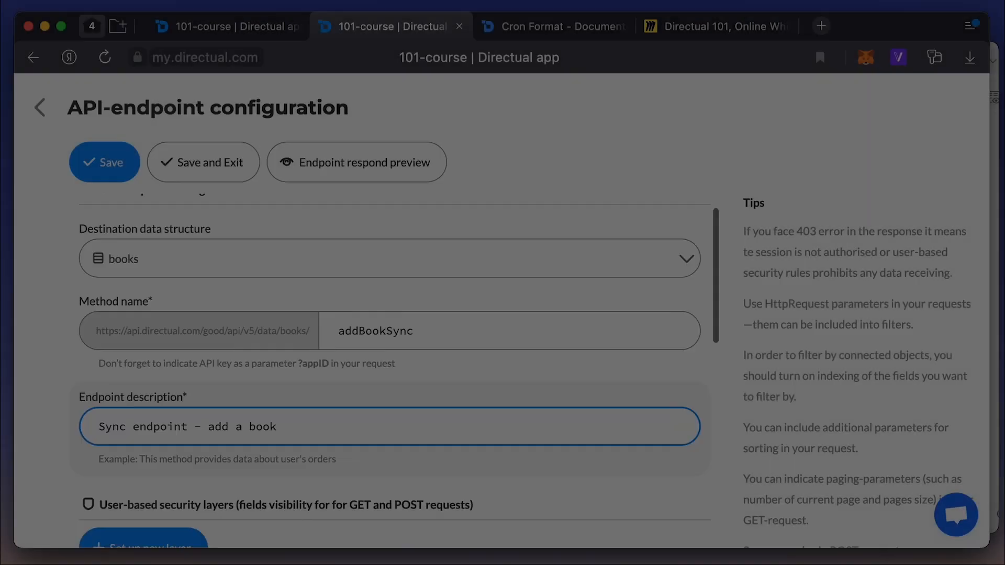
scroll("down", 3)
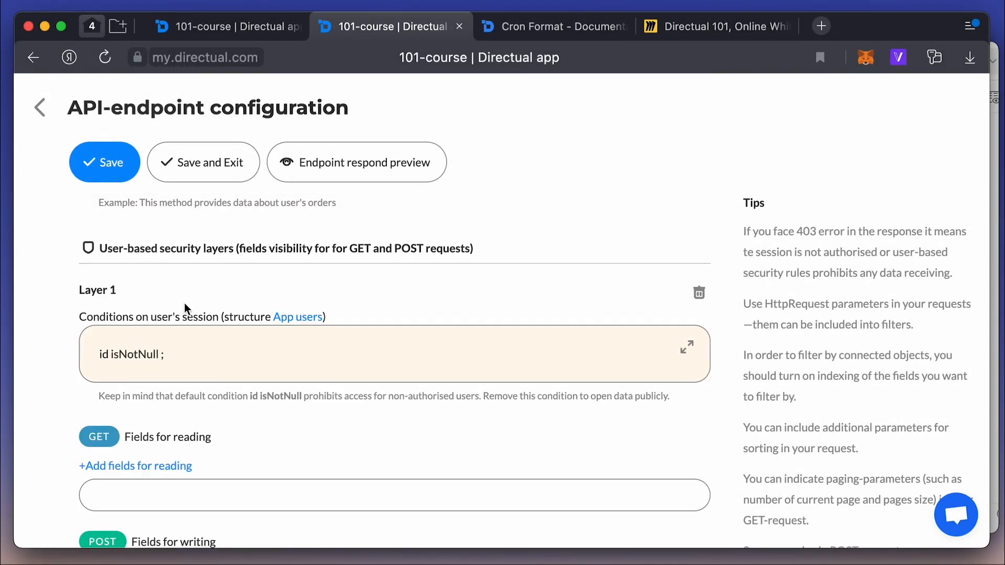
left_click(687, 346)
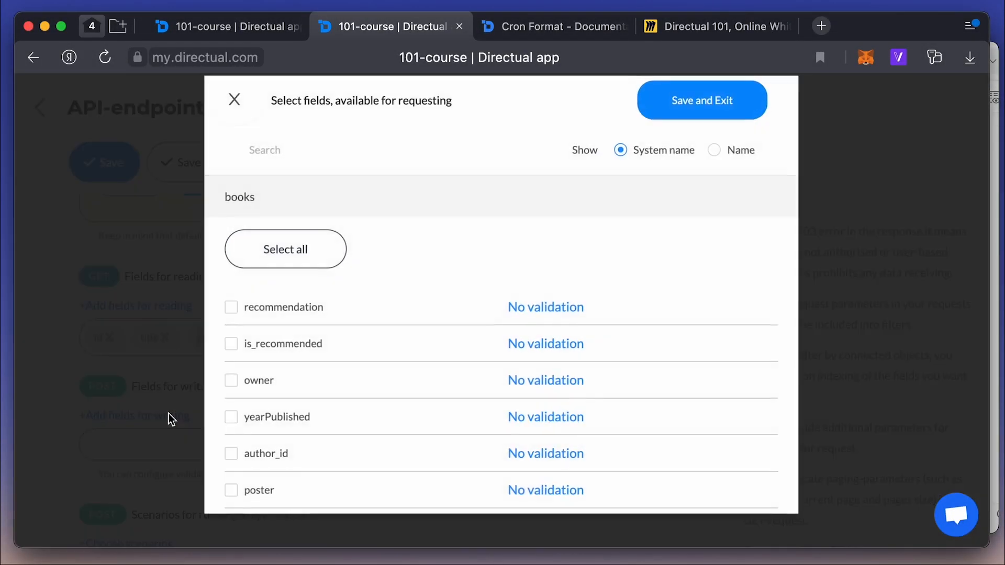
scroll("down", 3)
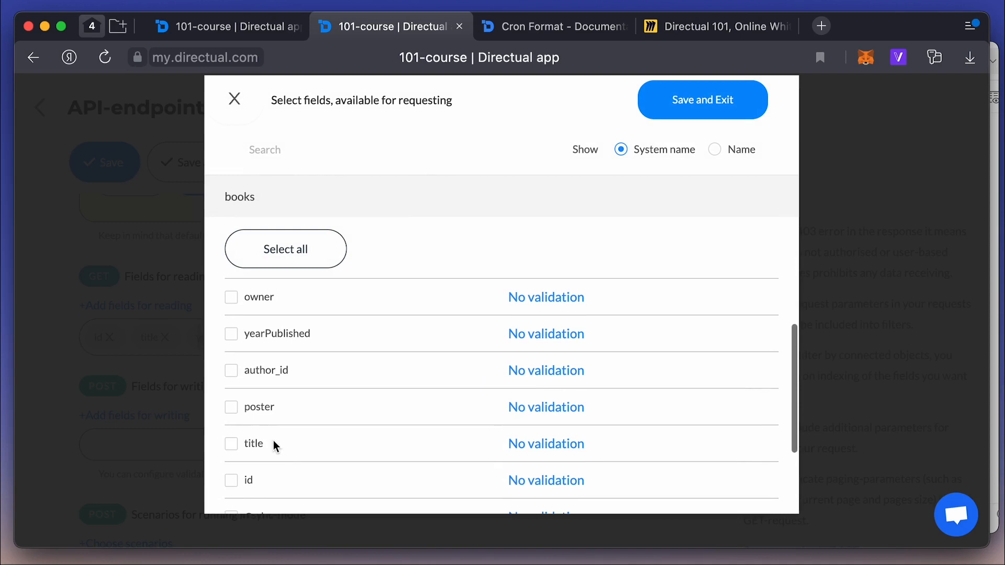
left_click(231, 443)
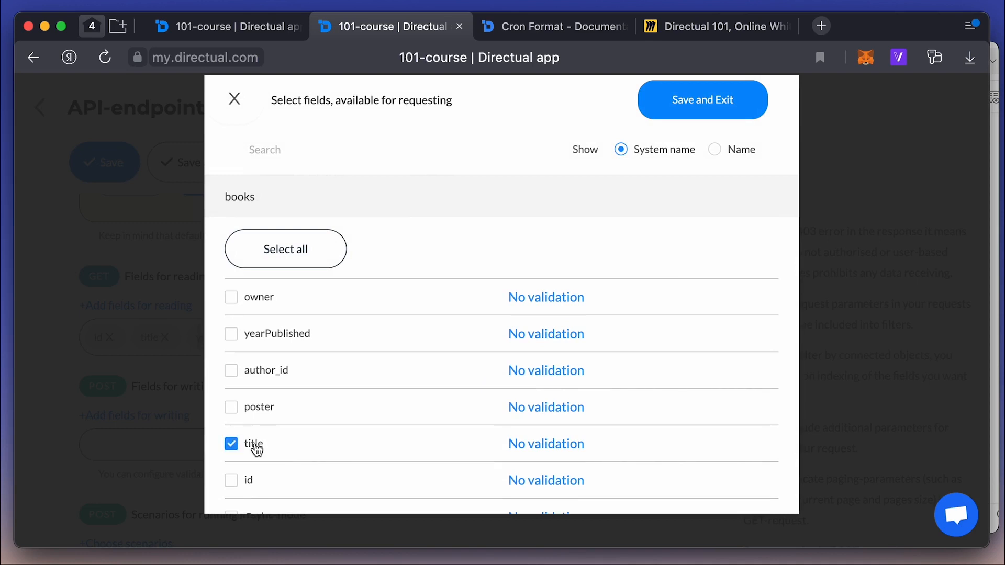
left_click(702, 100)
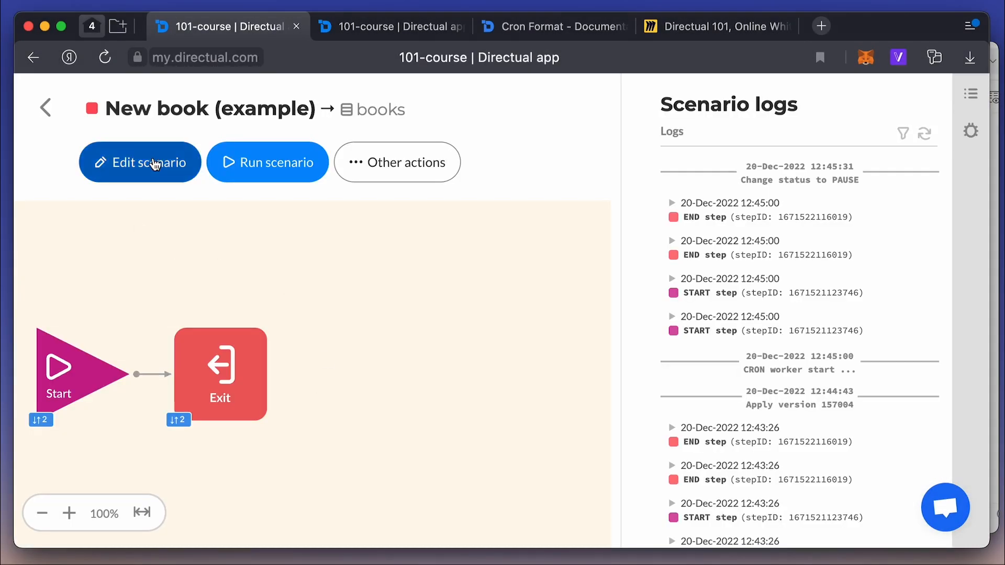
Edit New book (example)'s Start step run settings and apply the new version.
left_click(140, 162)
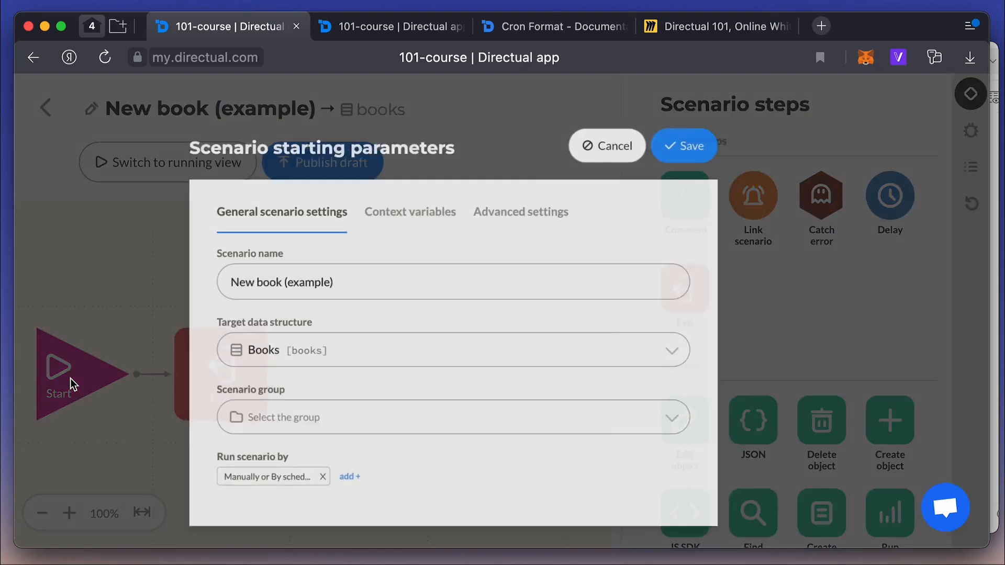
left_click(324, 476)
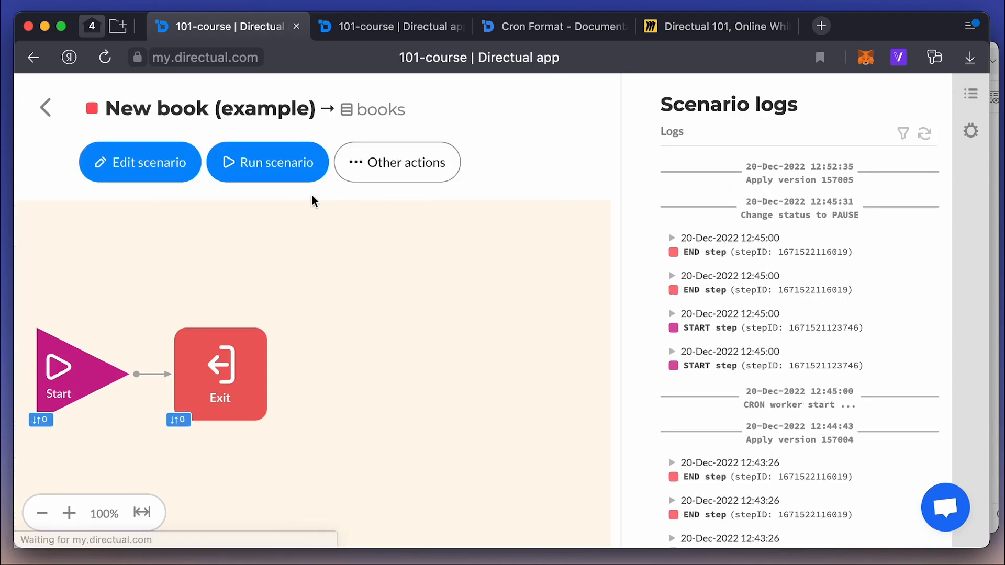
left_click(267, 161)
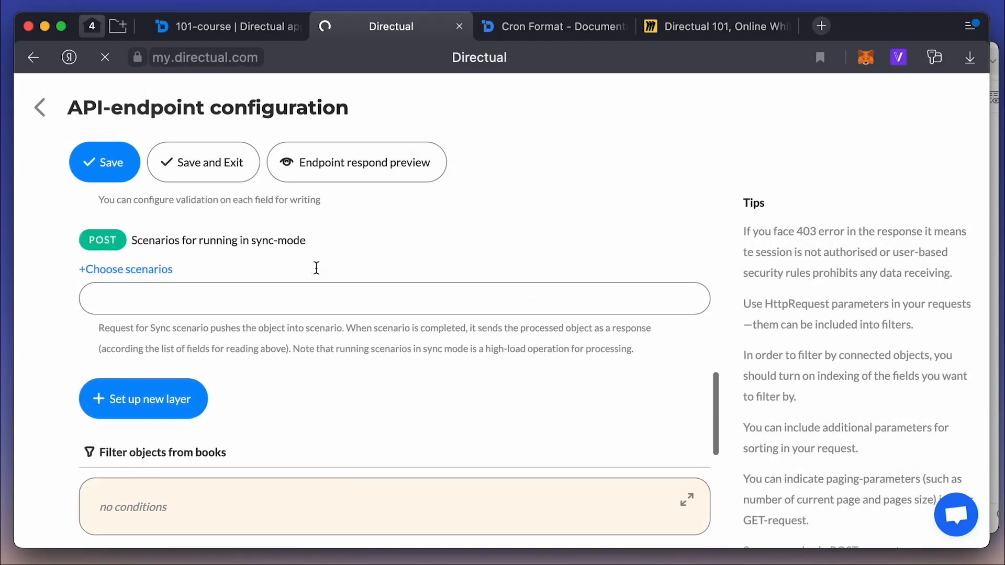
Select New book (example) as addBookSync's sync-mode scenario and save.
left_click(126, 268)
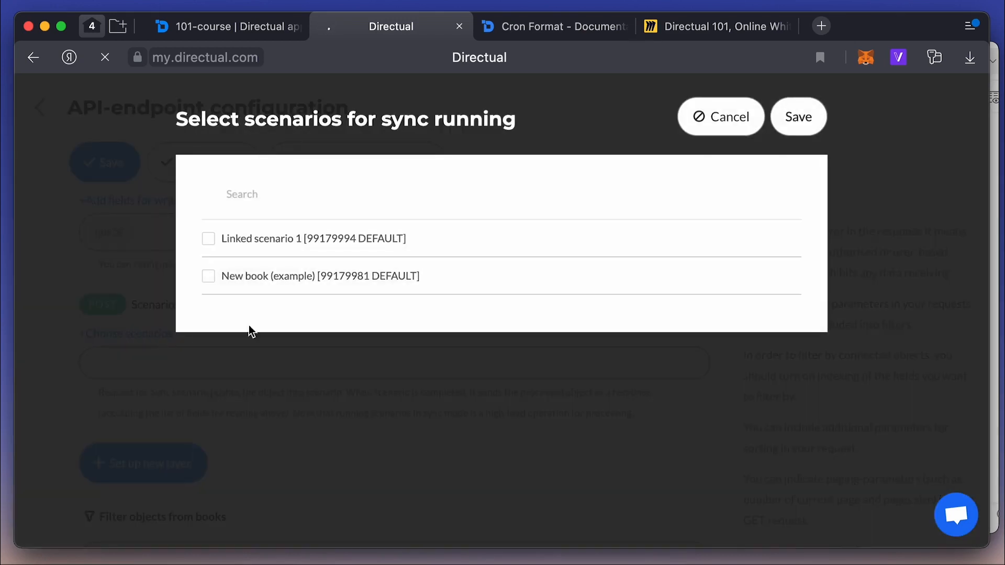
left_click(208, 275)
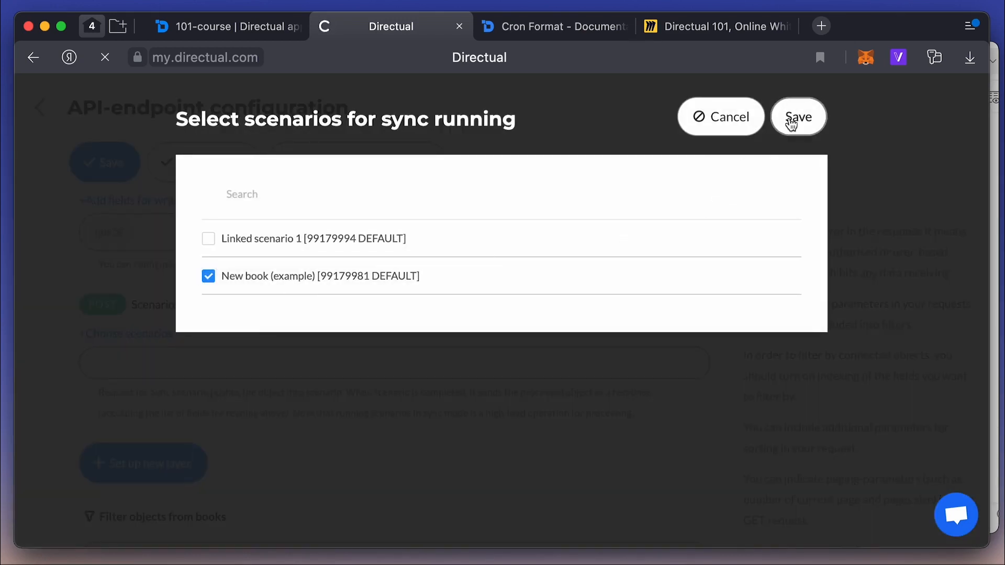
left_click(798, 117)
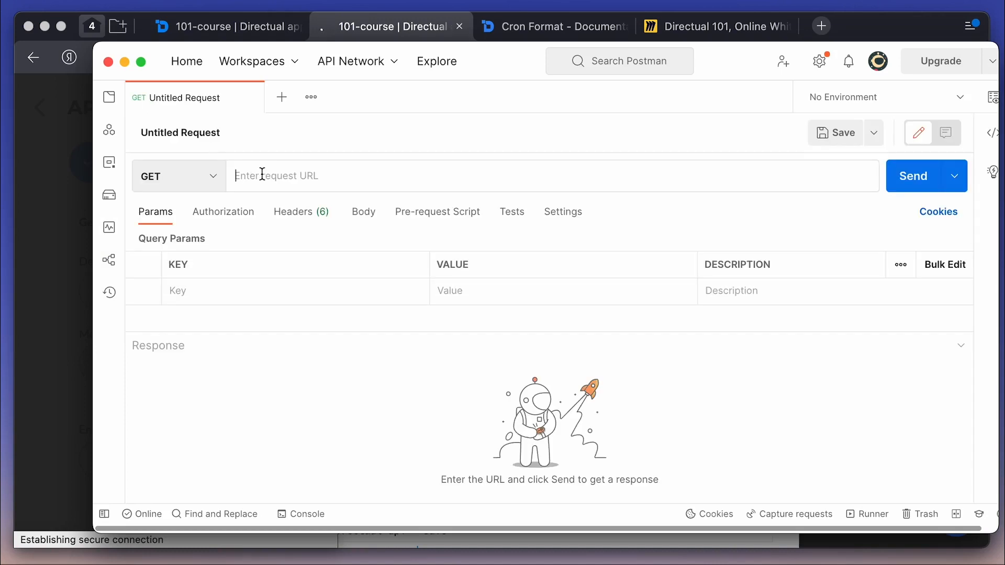
POST to the addBookSync endpoint with raw JSON body {"title": "The Sail"}.
type("https://api.directual.com/good/api/v5/data/books/addBookSync?appID=5295385f-d8a2-49fe-9ff8-292f63742386&sessionID=")
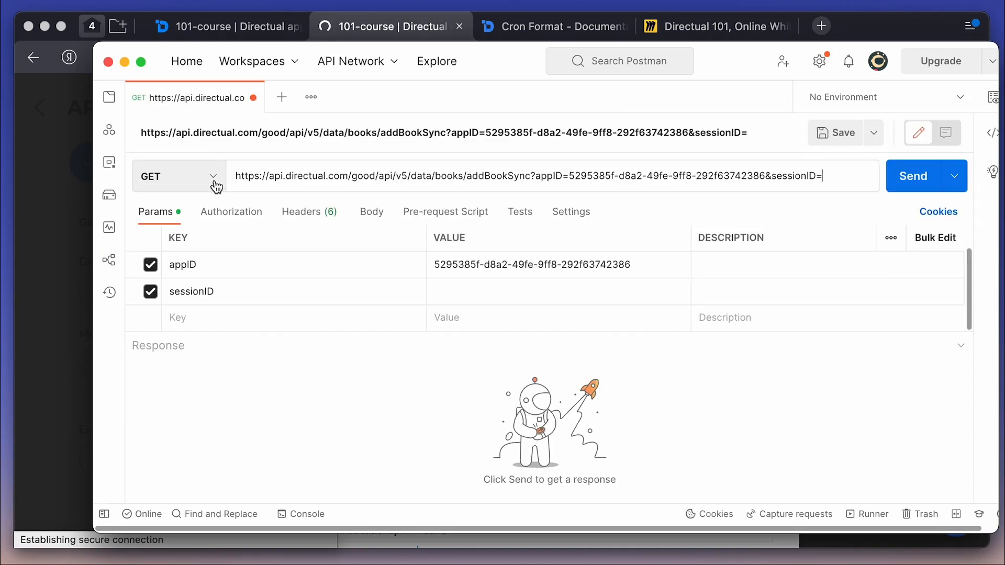
left_click(177, 176)
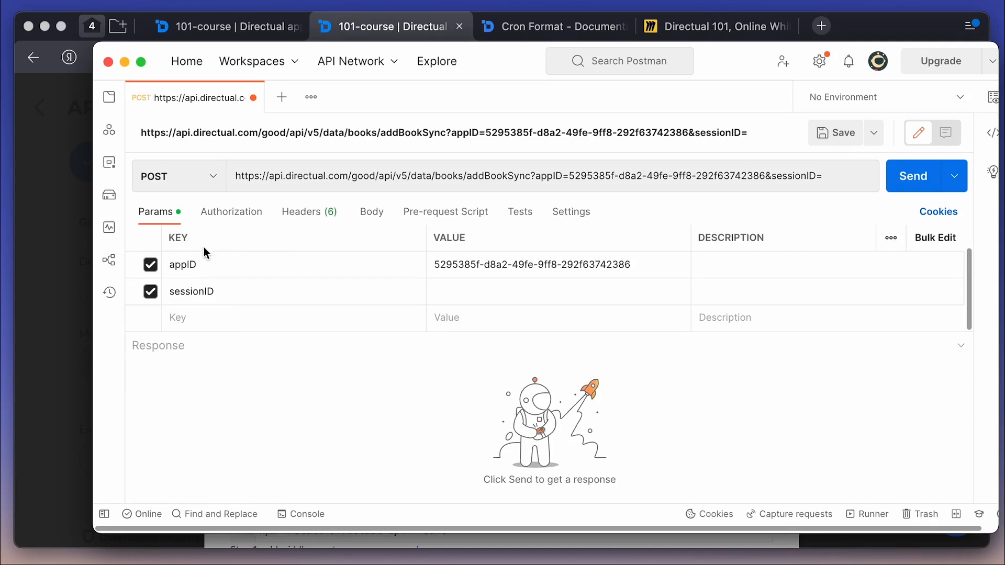
left_click(371, 212)
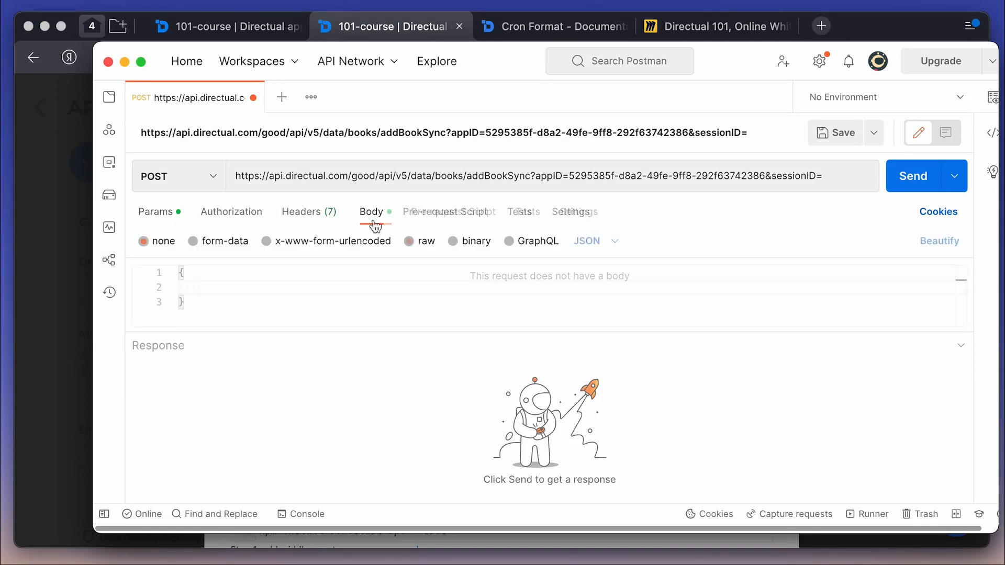
type("\"title\"")
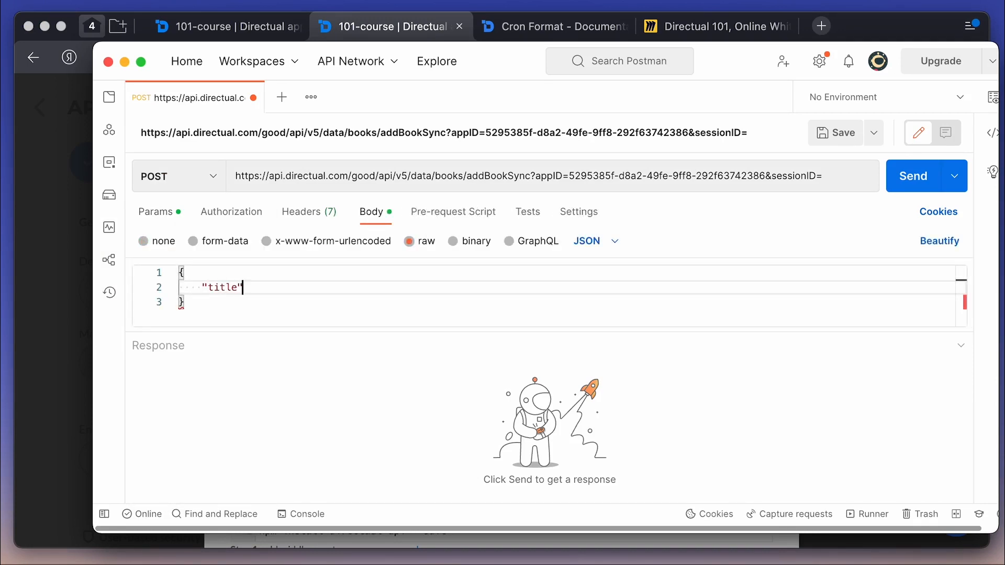
type(": \"\"")
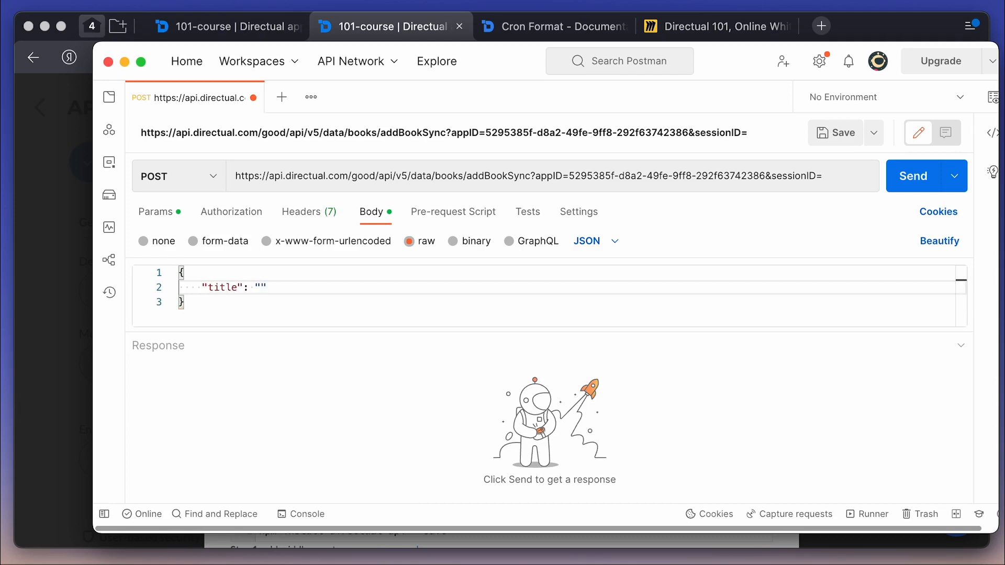
type("The Sail")
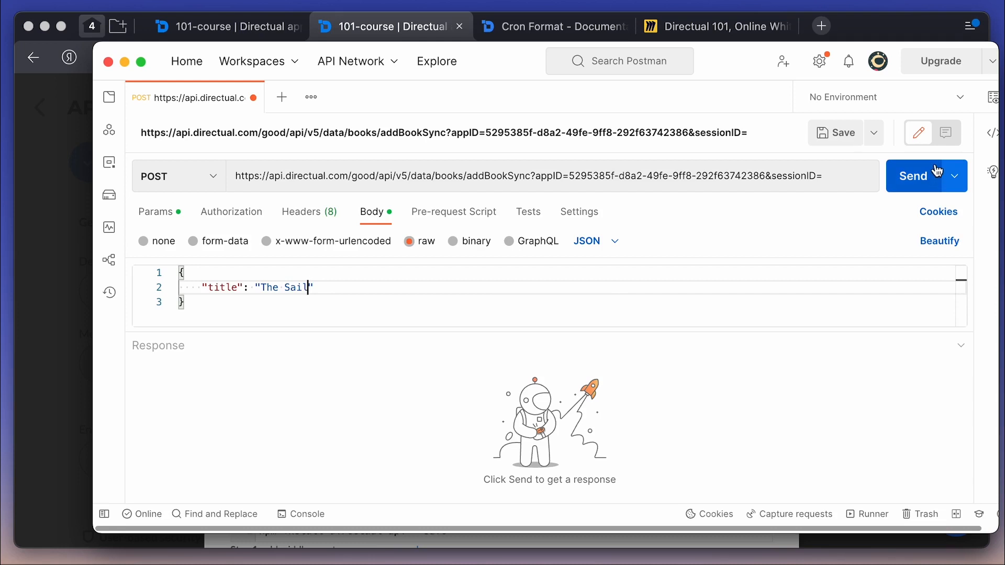
left_click(918, 176)
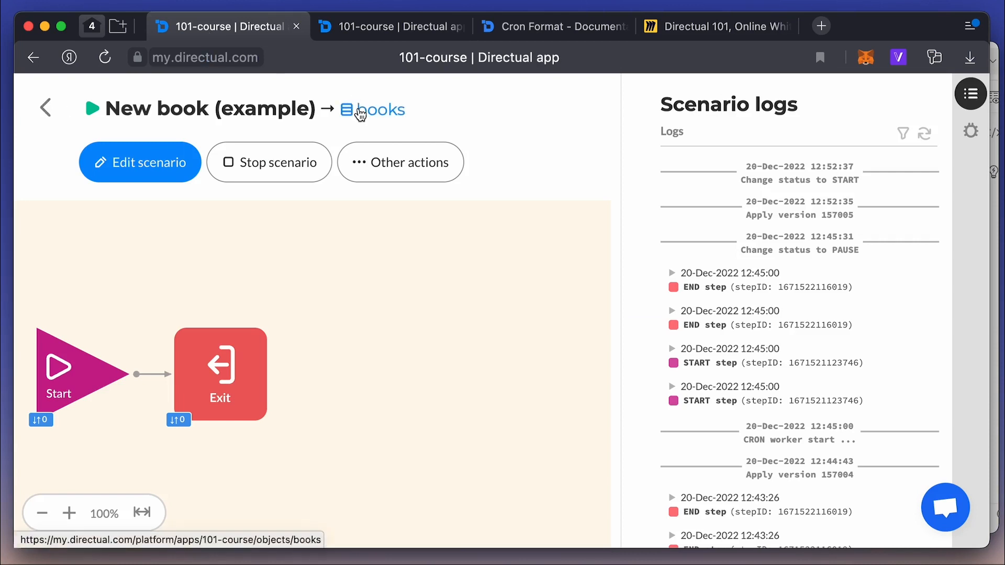
View The Sail book record, then open scenario New book (example) to review its logs.
left_click(382, 109)
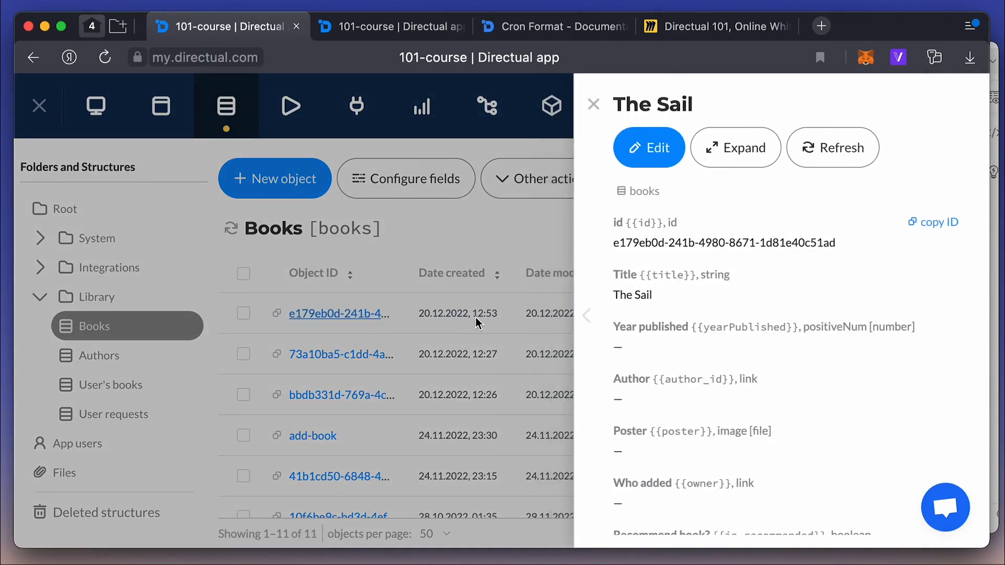
left_click(291, 106)
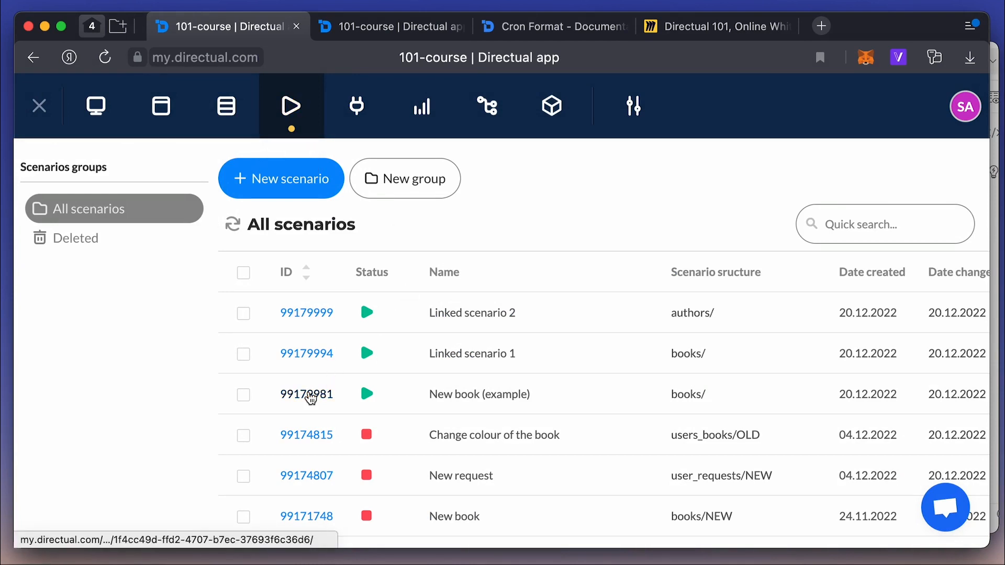
left_click(306, 394)
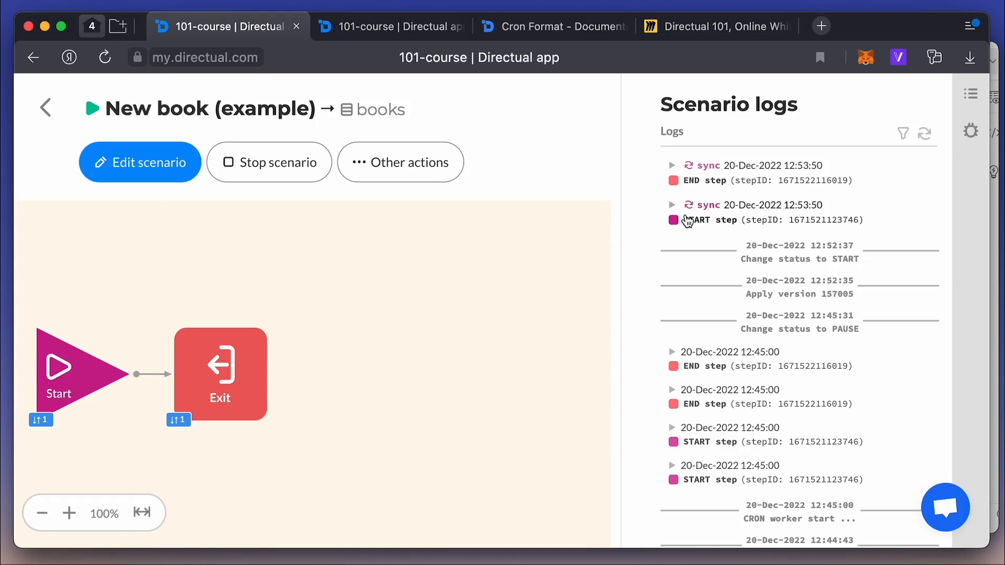
mouse_move(709, 217)
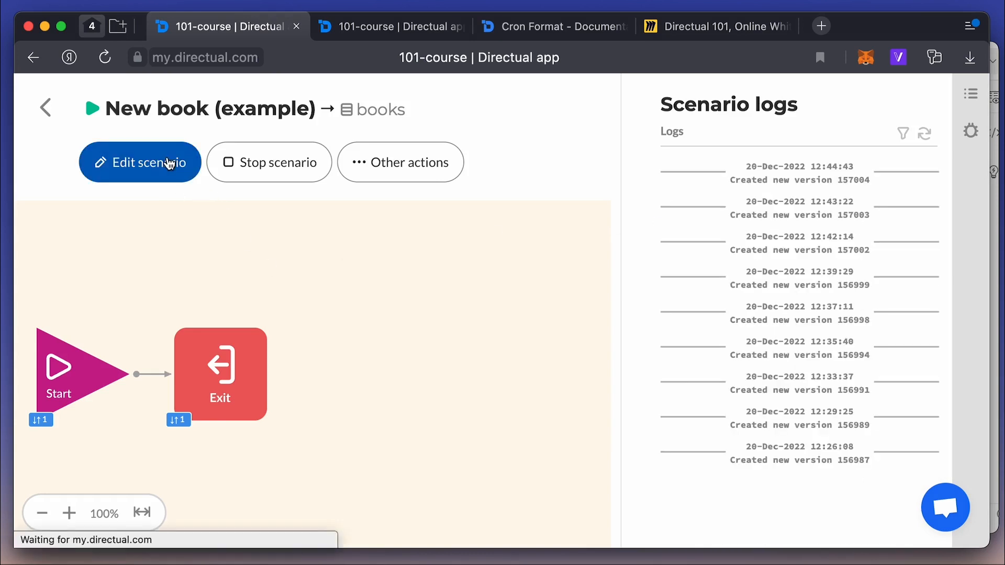
Add an Edit object step to New book (example) setting Year published to 1839.
left_click(139, 162)
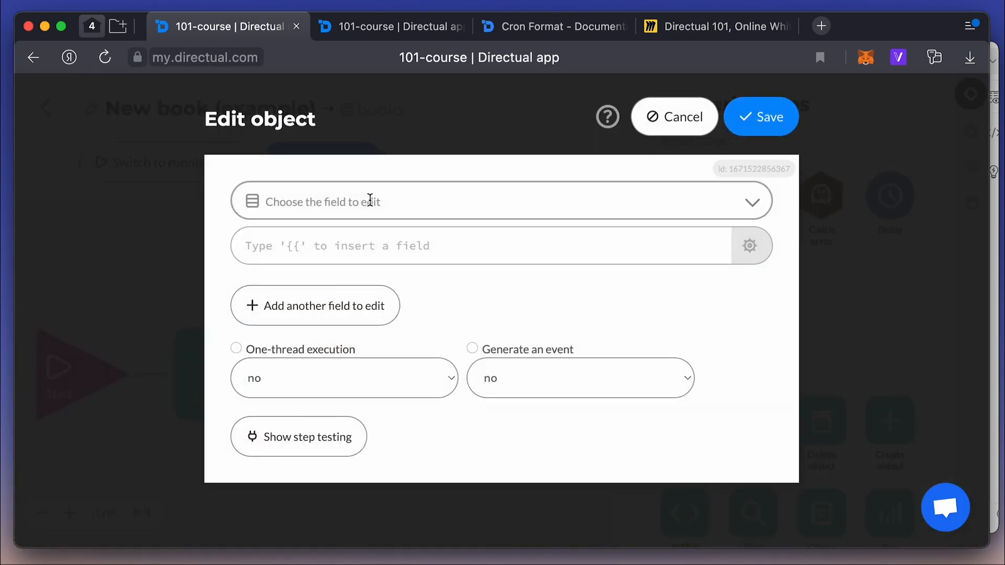
left_click(502, 201)
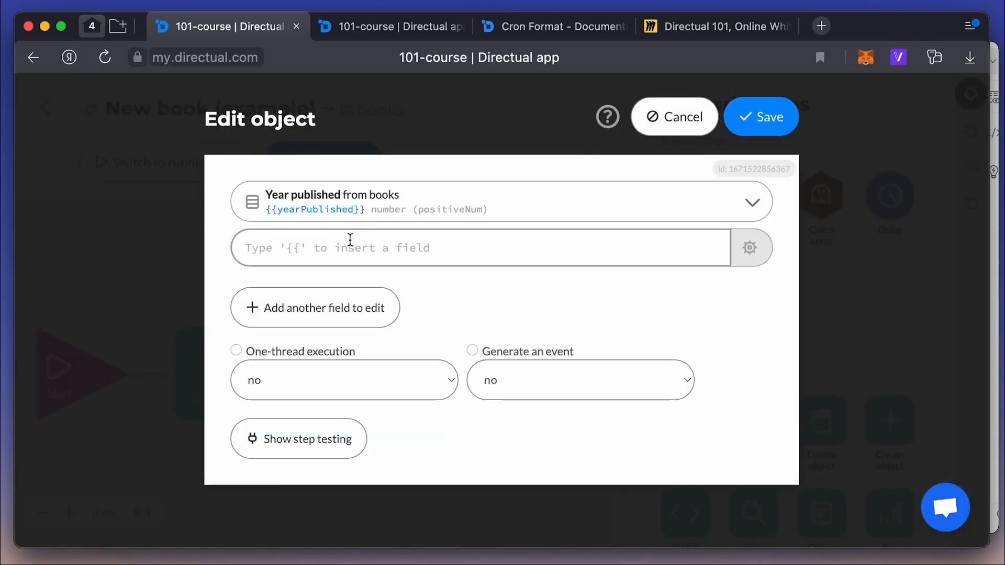
type("1839")
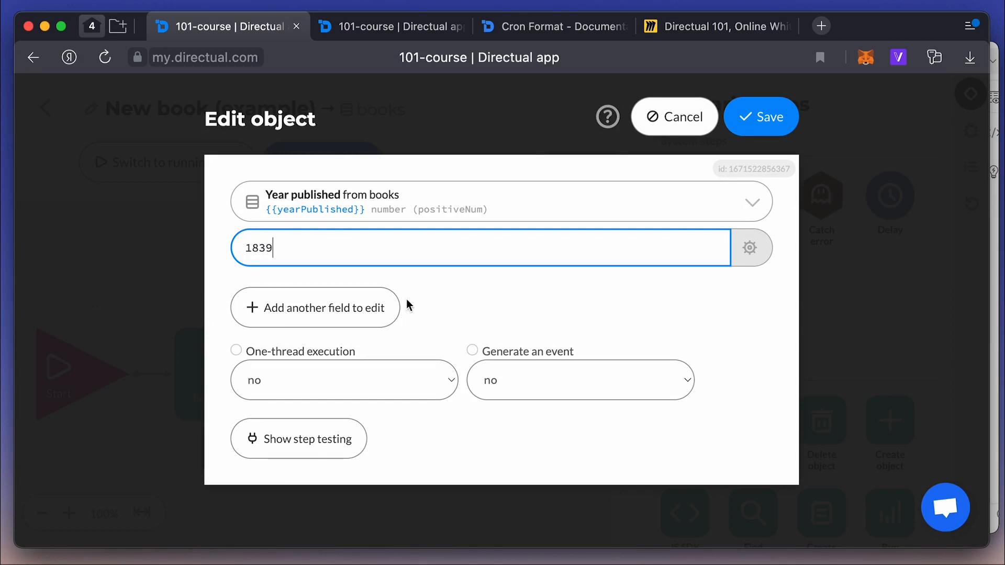
left_click(761, 117)
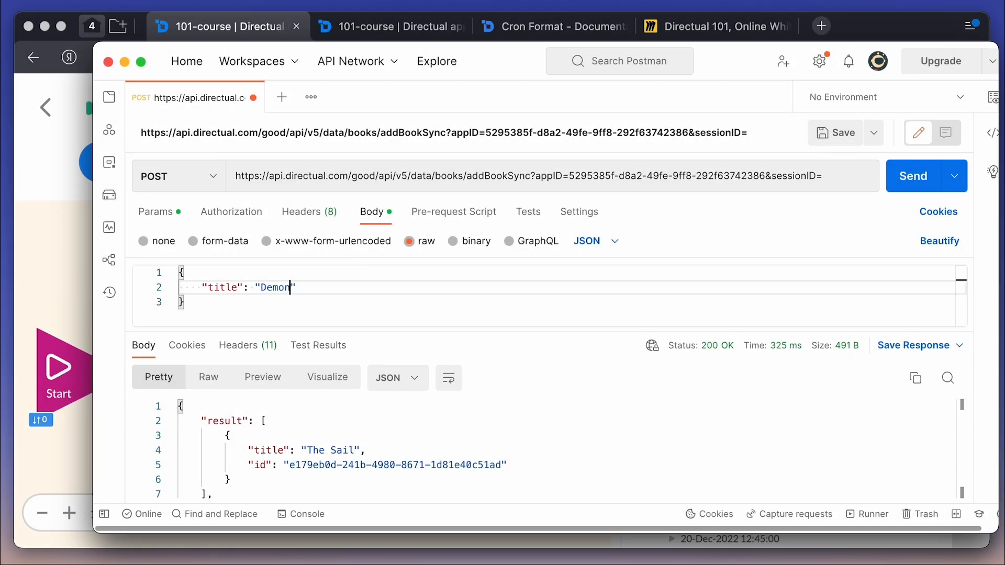
mouse_move(774, 223)
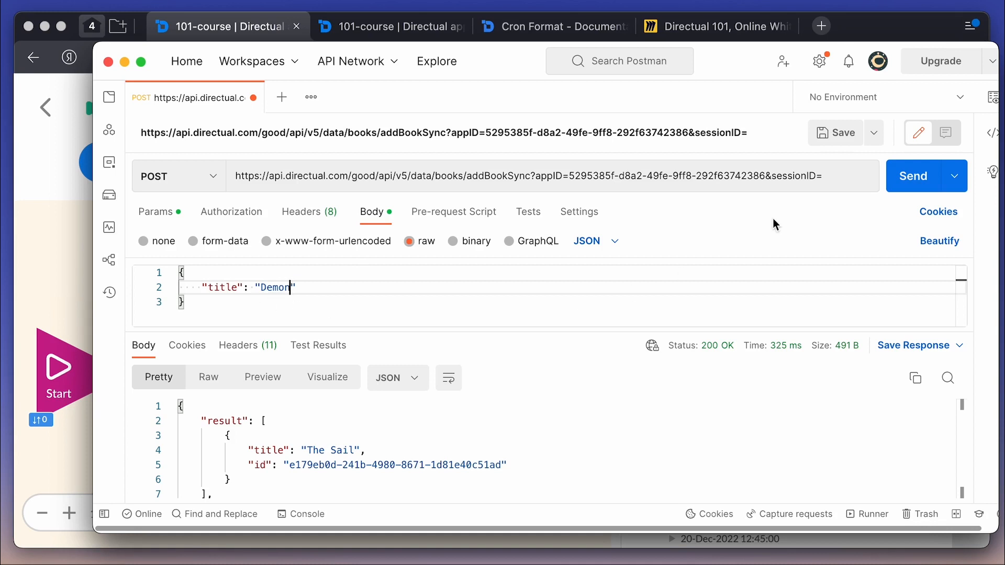
Check the addBookSync response and highlight 'From API-endpoint' on the Miro board, then show Directual webhooks.
left_click(913, 176)
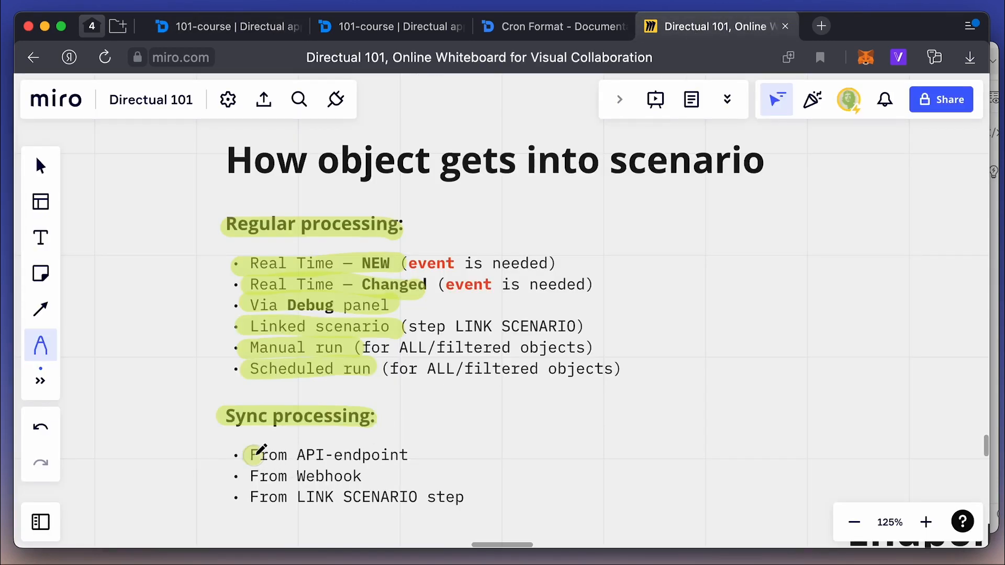
left_click_drag(250, 455, 410, 455)
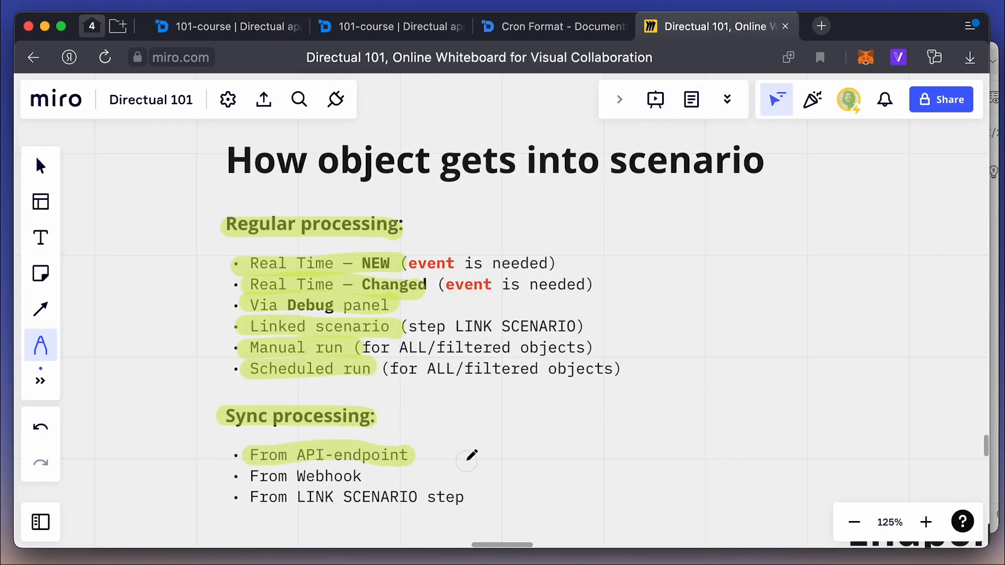
left_click(391, 26)
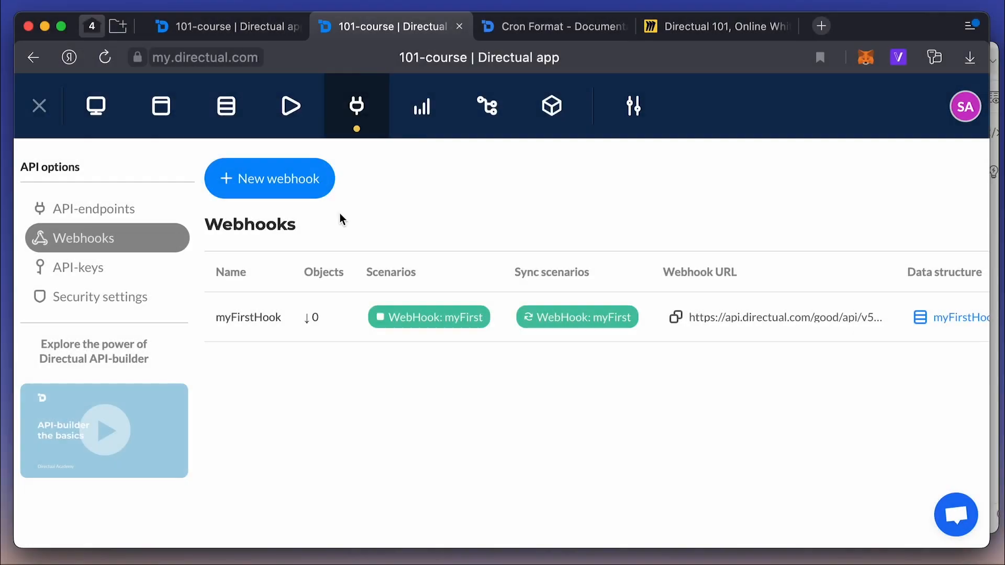
mouse_move(292, 183)
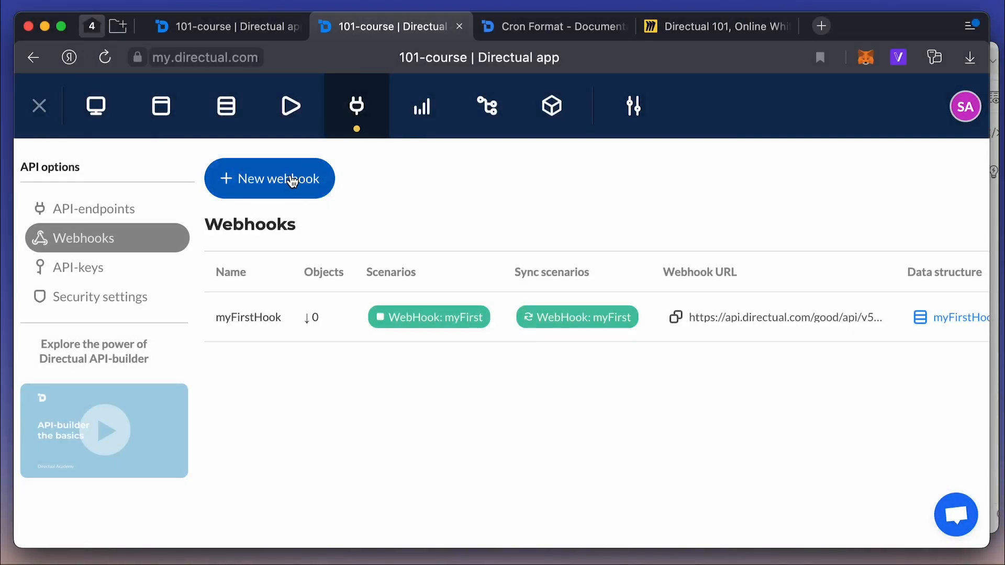
Save a new webhook named test_sync_hook with 'Create a scenario' kept checked.
left_click(269, 178)
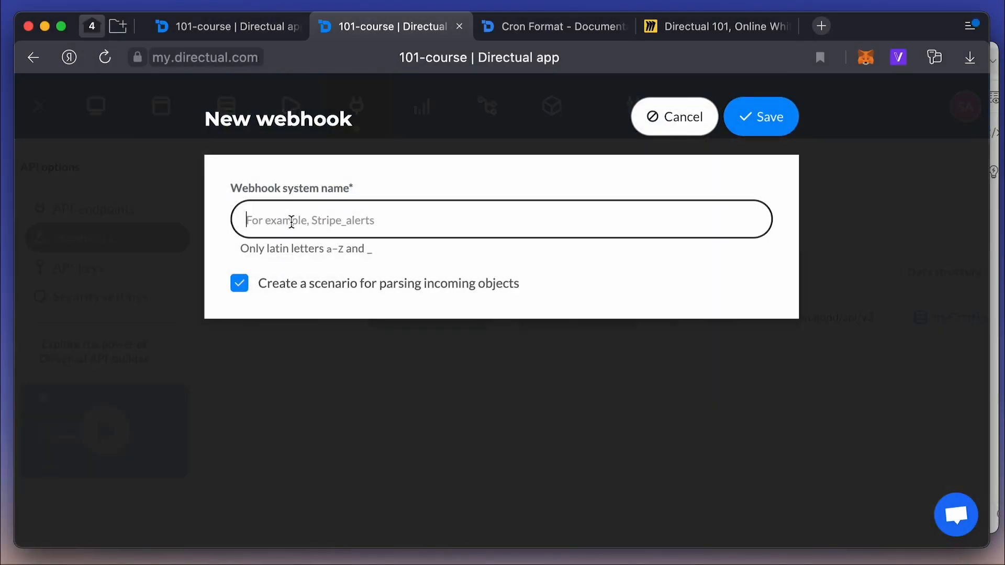
type("test_sync_")
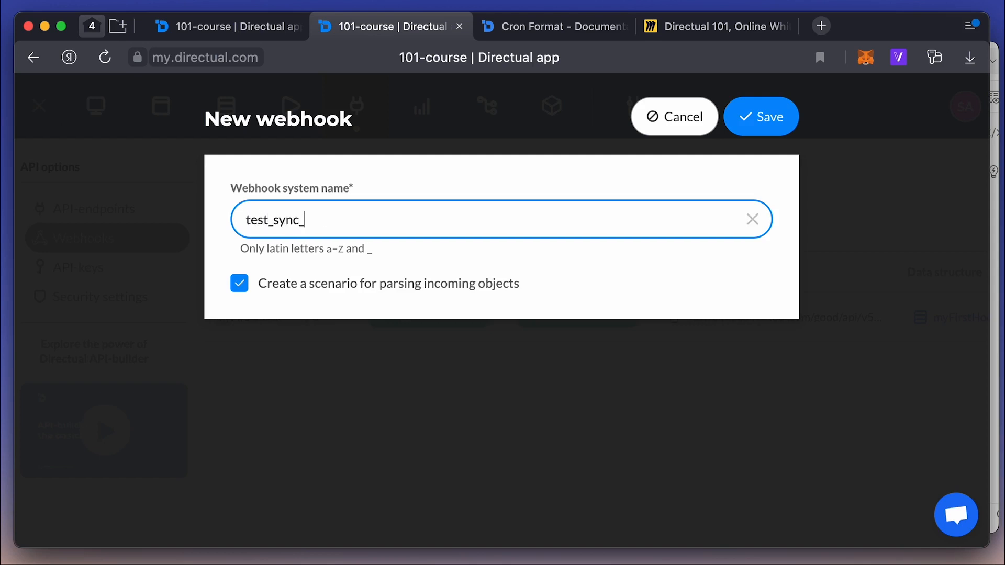
type("hook")
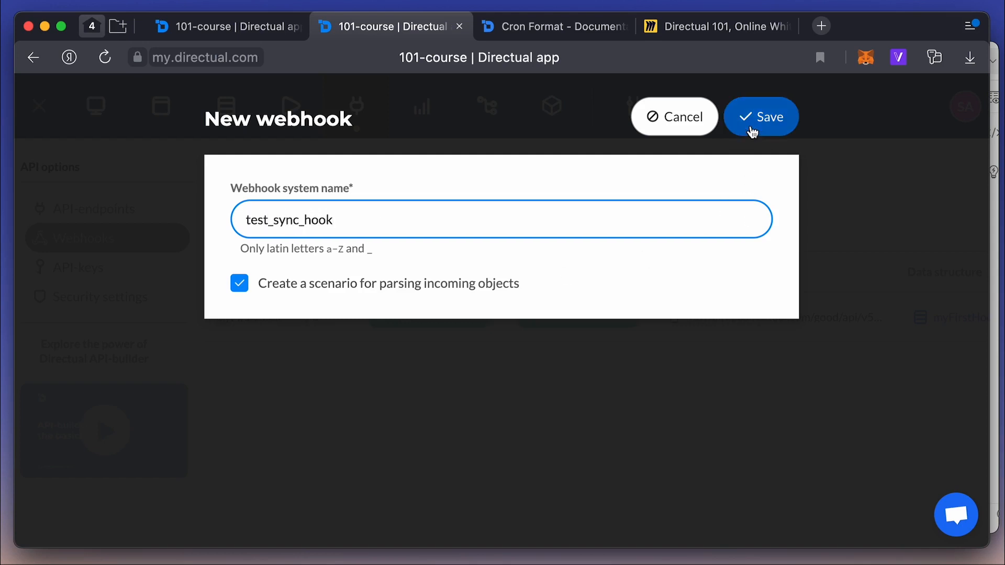
left_click(760, 117)
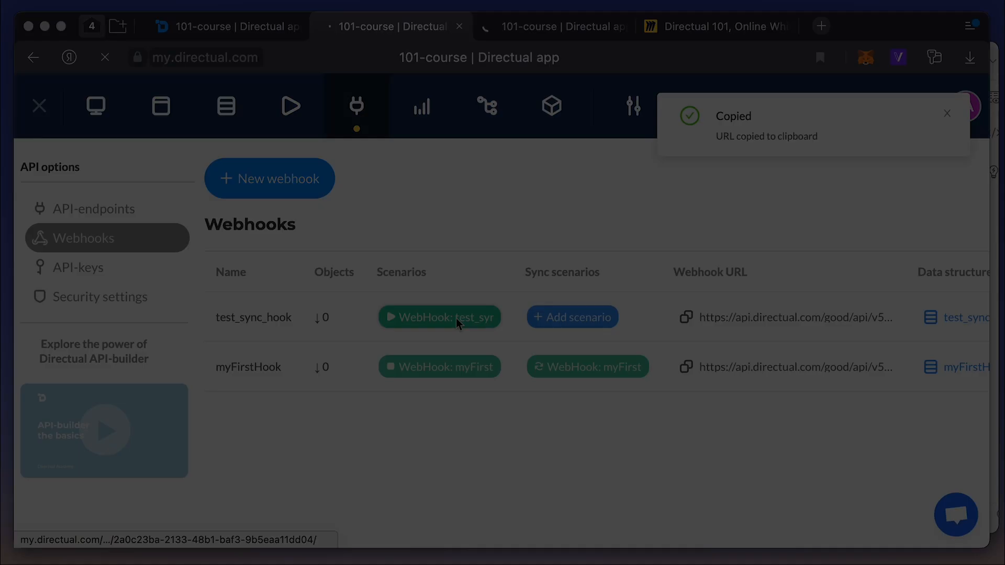
left_click(389, 26)
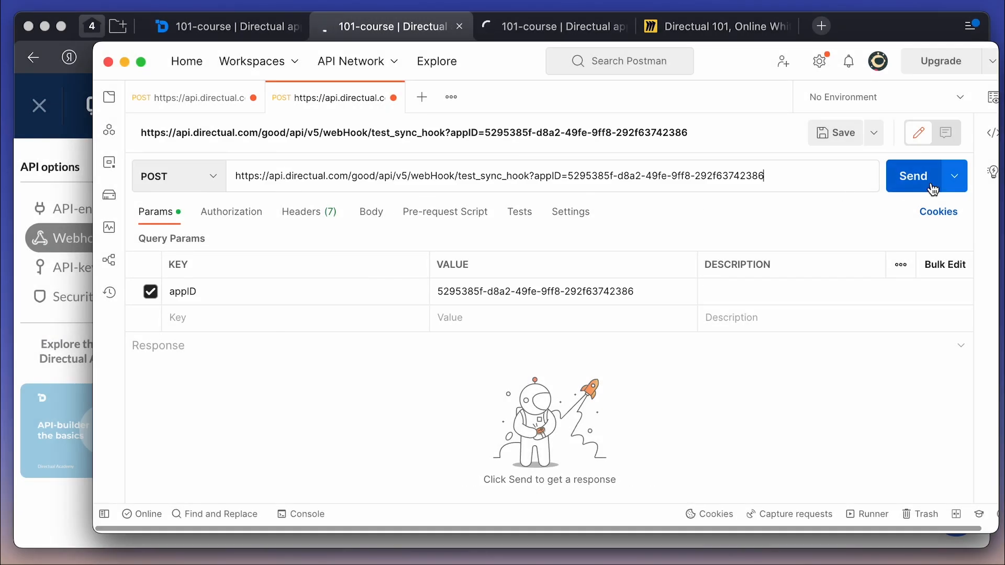
Send the POST request to the test_sync_hook webhook URL.
left_click(914, 176)
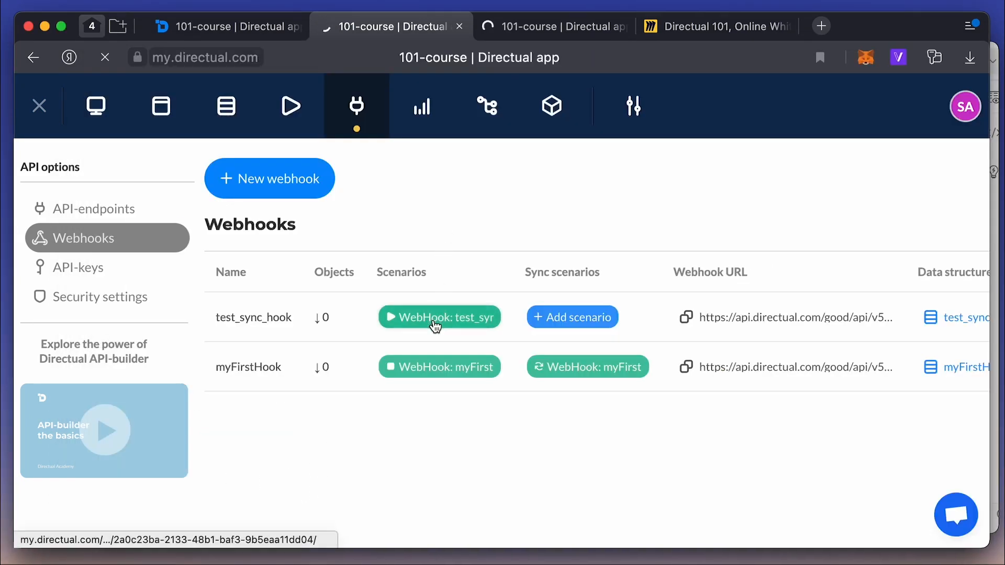
Add 'WebHook: test_sync_hook' as the webhook's sync scenario and save.
left_click(440, 317)
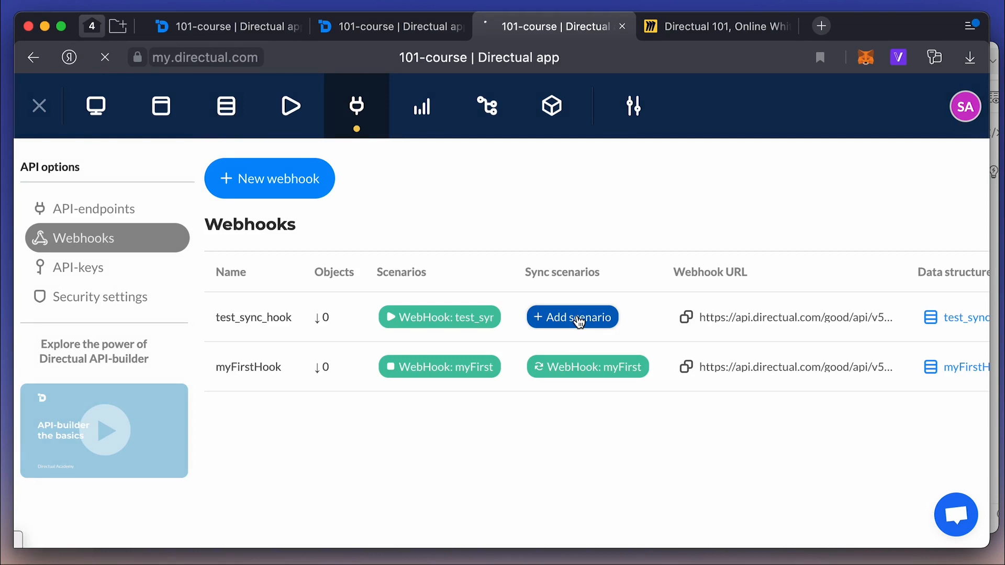
left_click(572, 317)
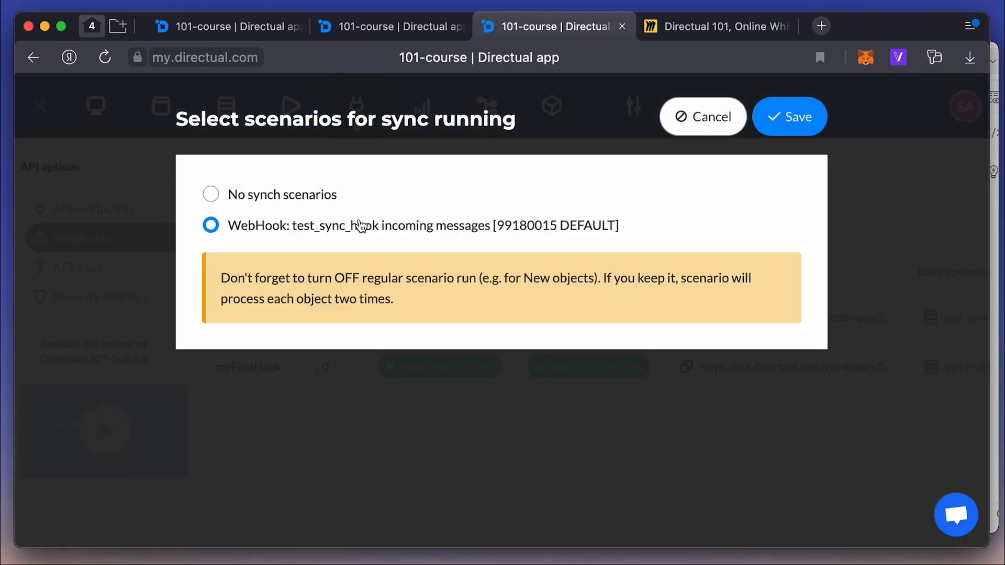
mouse_move(434, 291)
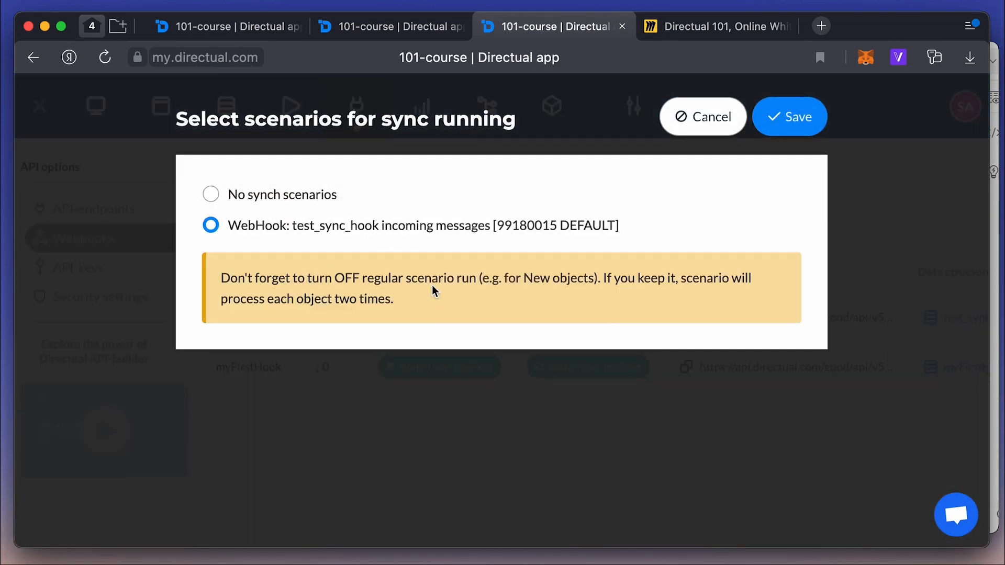
left_click(789, 117)
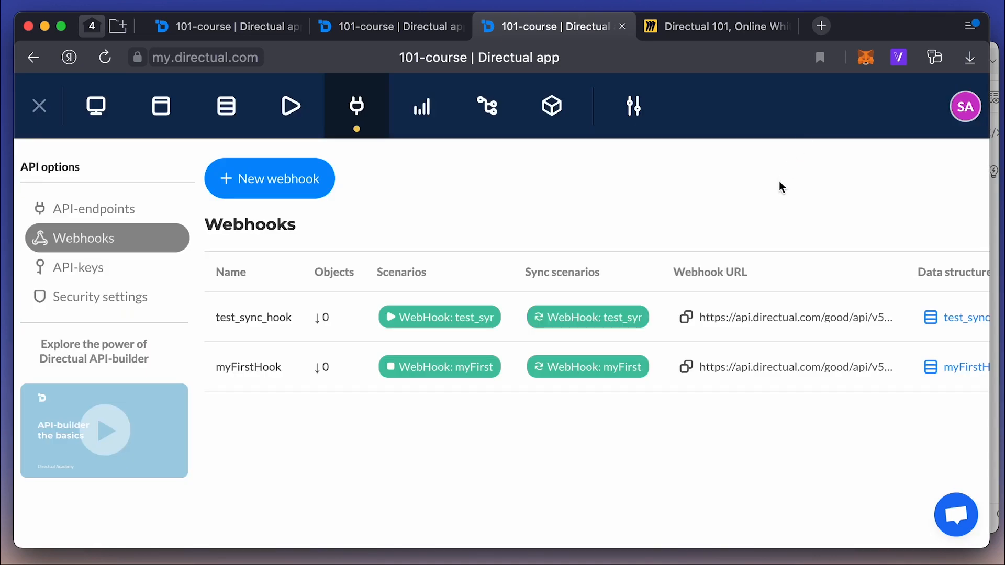
Resend the webhook request, confirm a sync run in the logs, and edit the scenario.
left_click(914, 176)
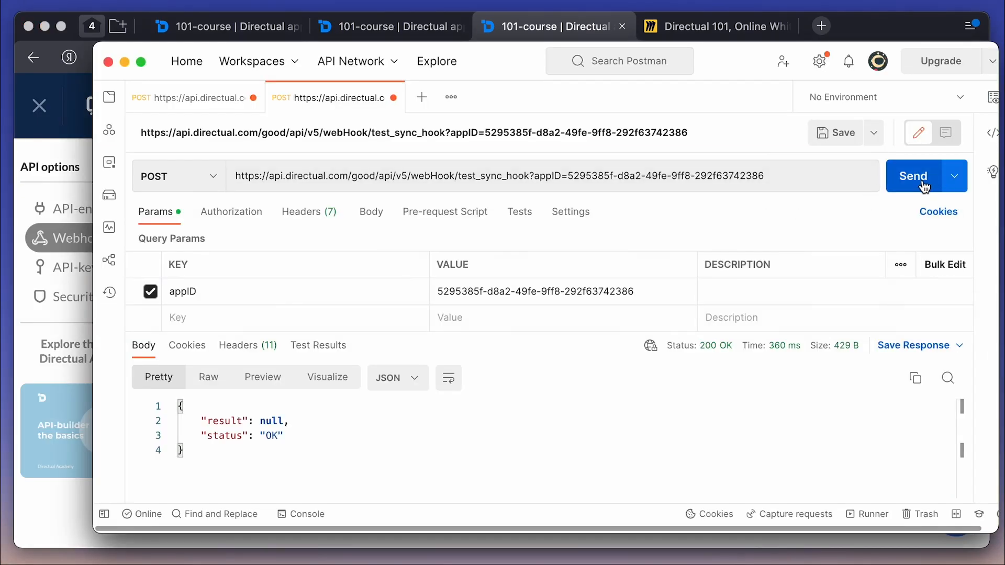
left_click(913, 176)
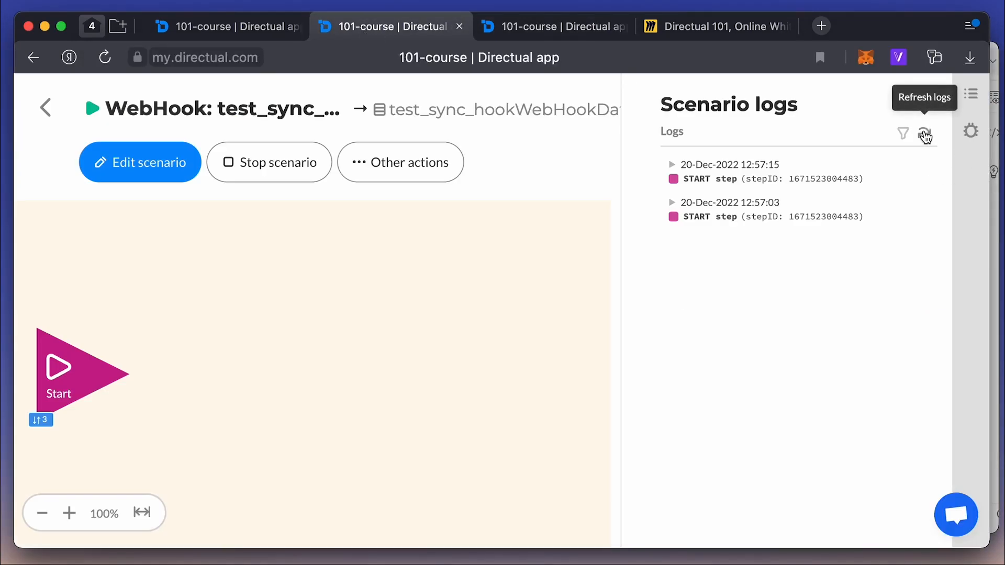
left_click(925, 134)
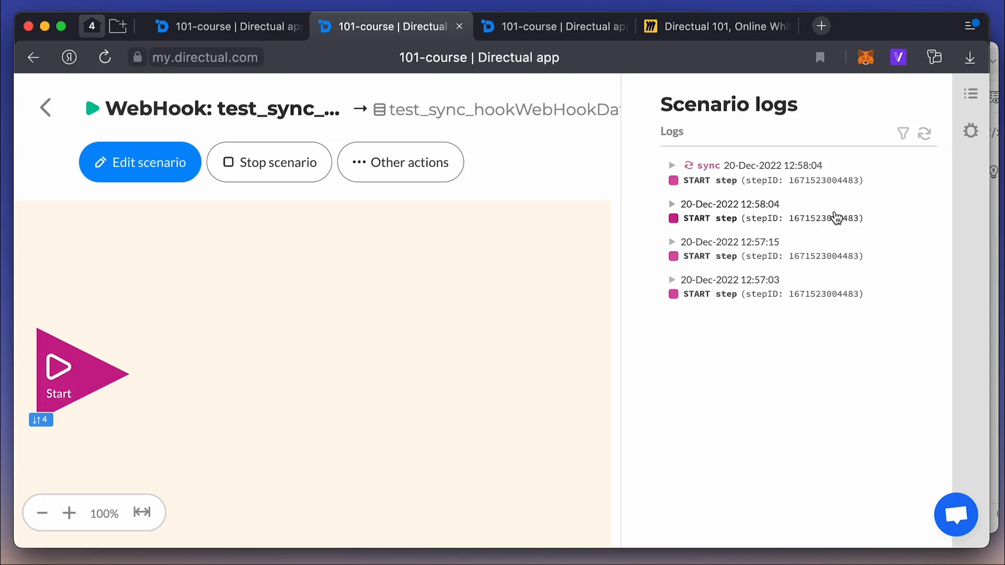
left_click(672, 166)
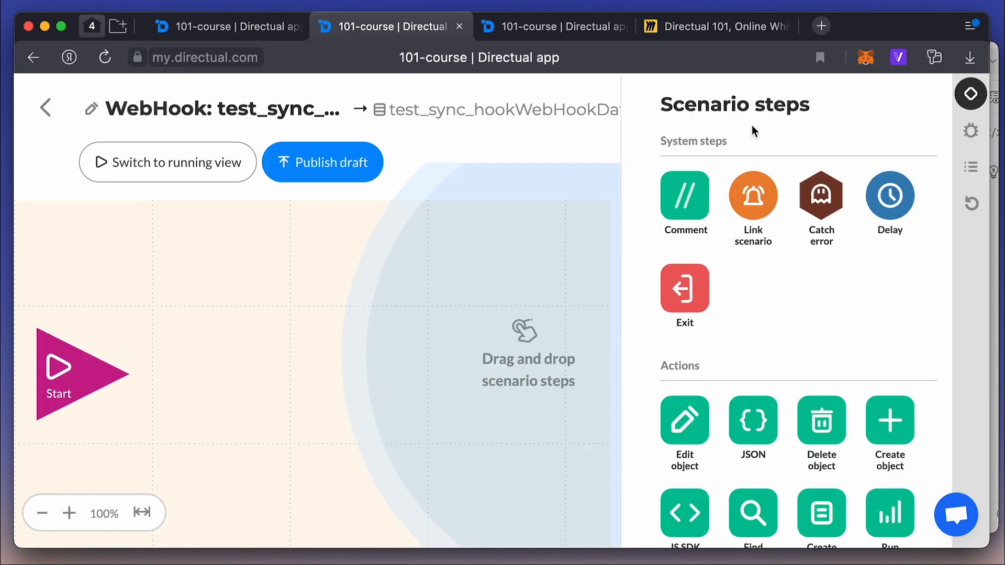
Publish the test_sync_hook scenario draft and refresh logs to see a new sync run.
left_click(971, 168)
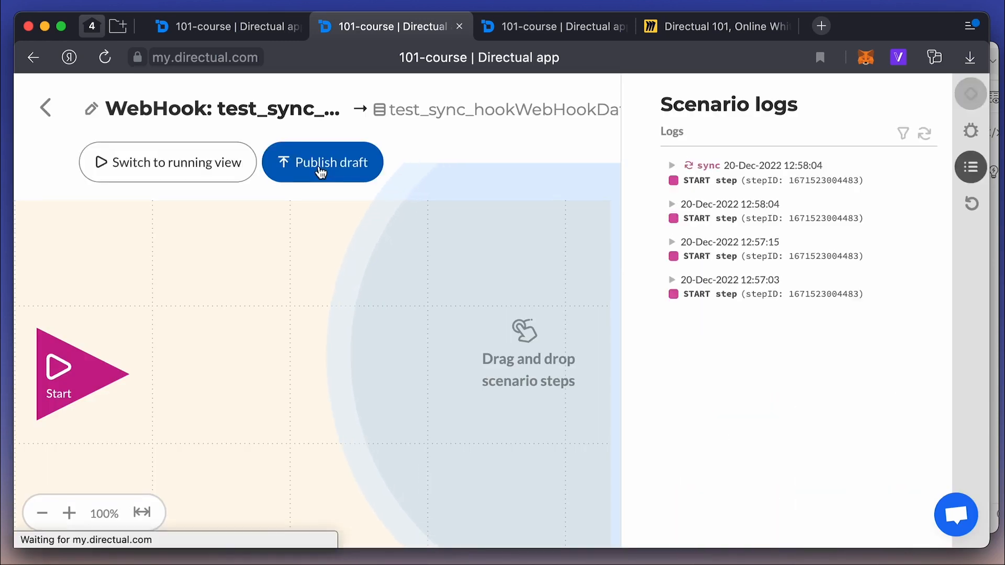
left_click(322, 162)
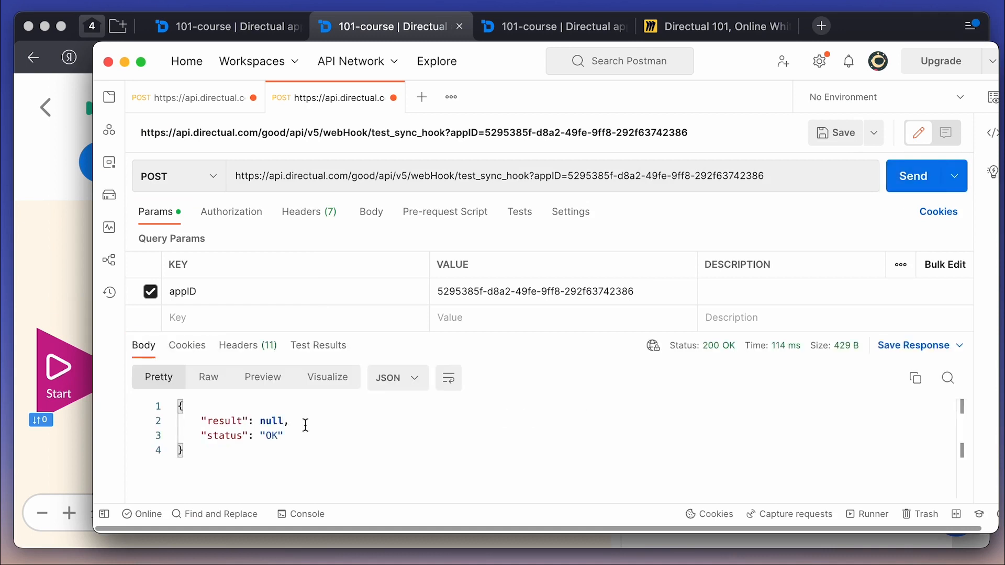
left_click(925, 132)
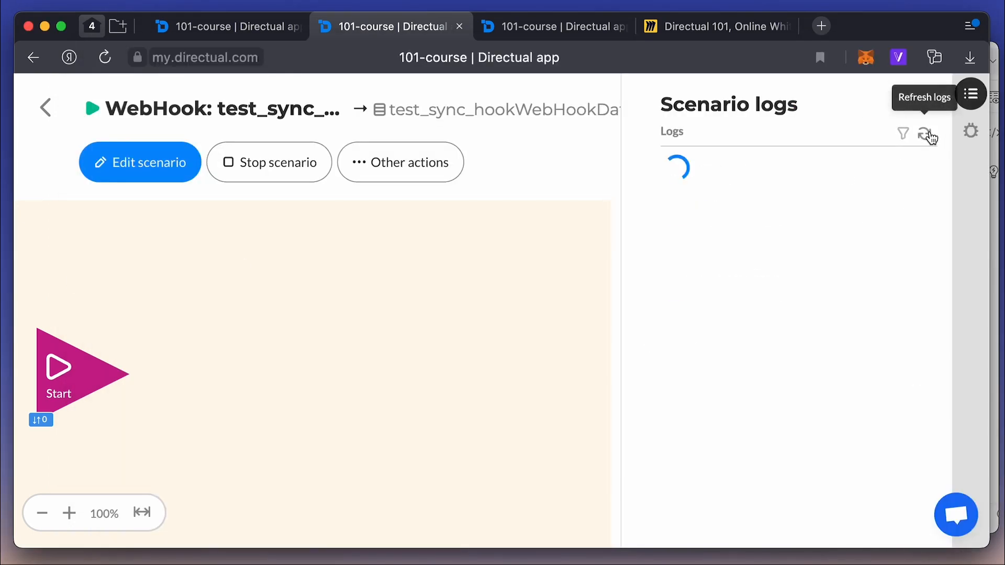
left_click(925, 132)
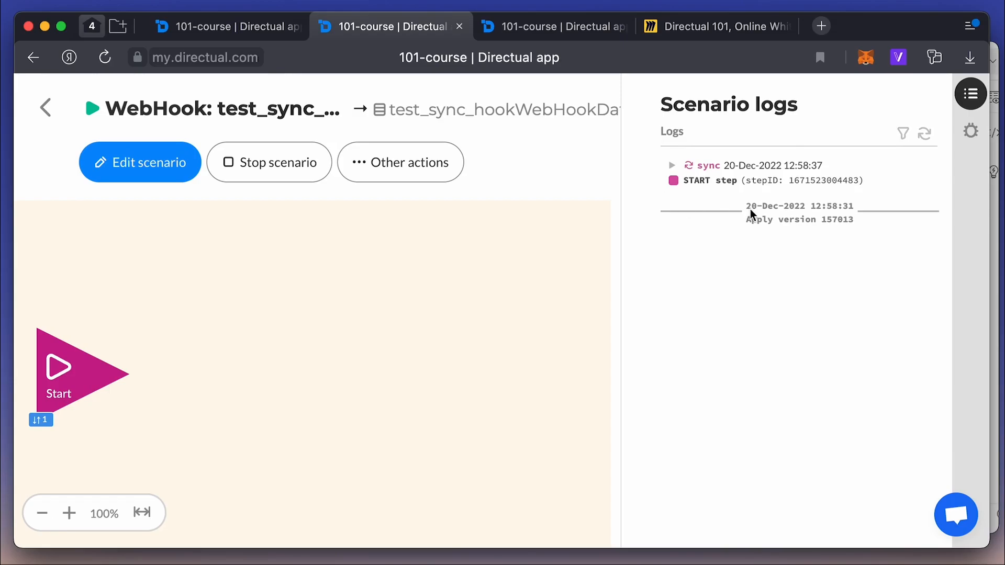
left_click(139, 162)
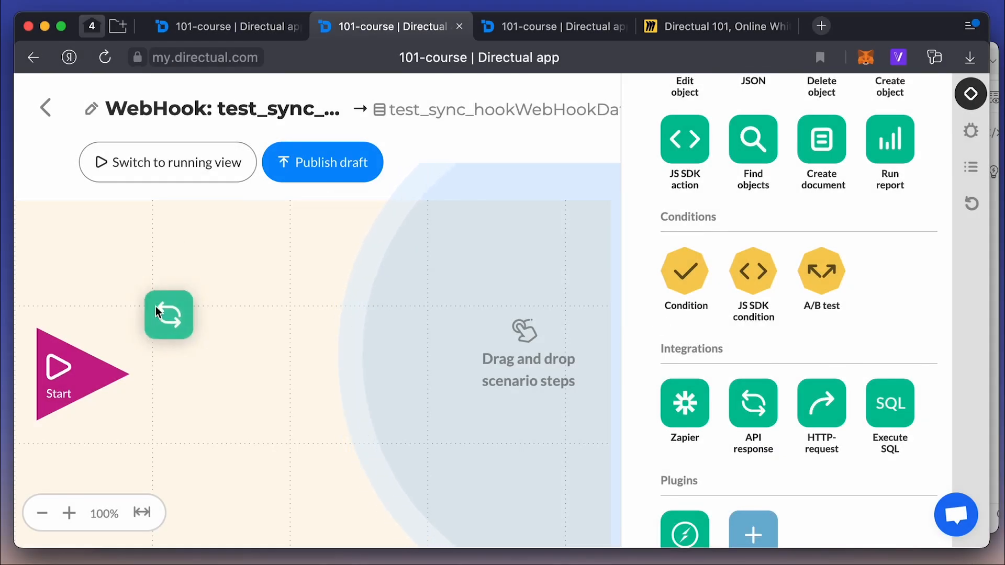
Add an API response step returning 'New object has been created. ID: {{id}}', then publish.
left_click_drag(168, 314, 220, 374)
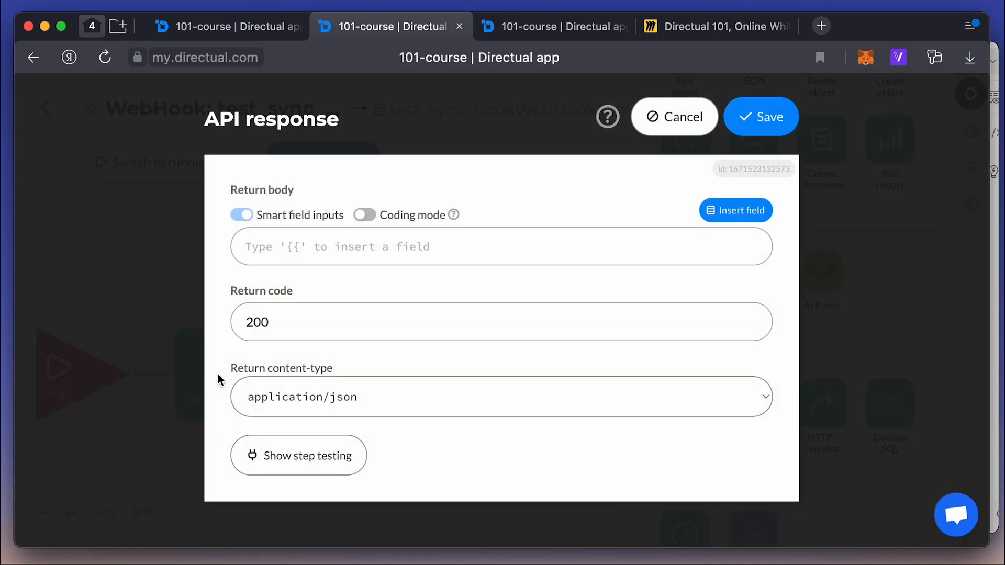
type("N")
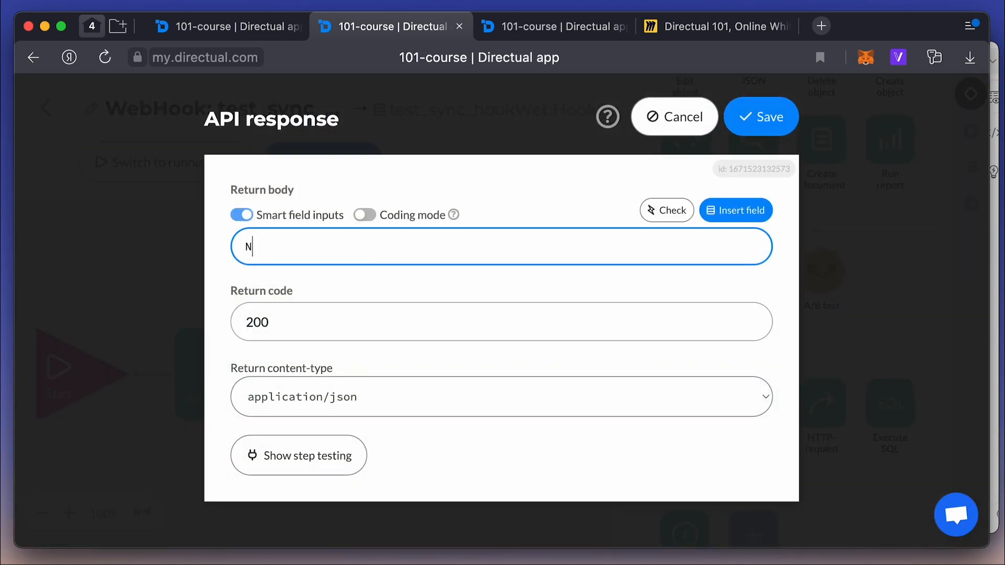
type("ew object has bee")
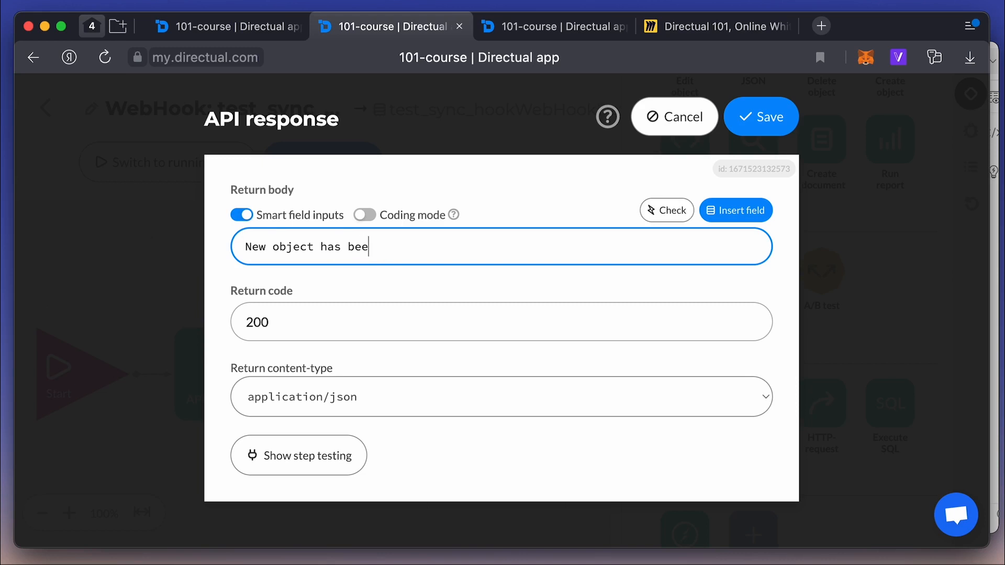
type("n created. ID:")
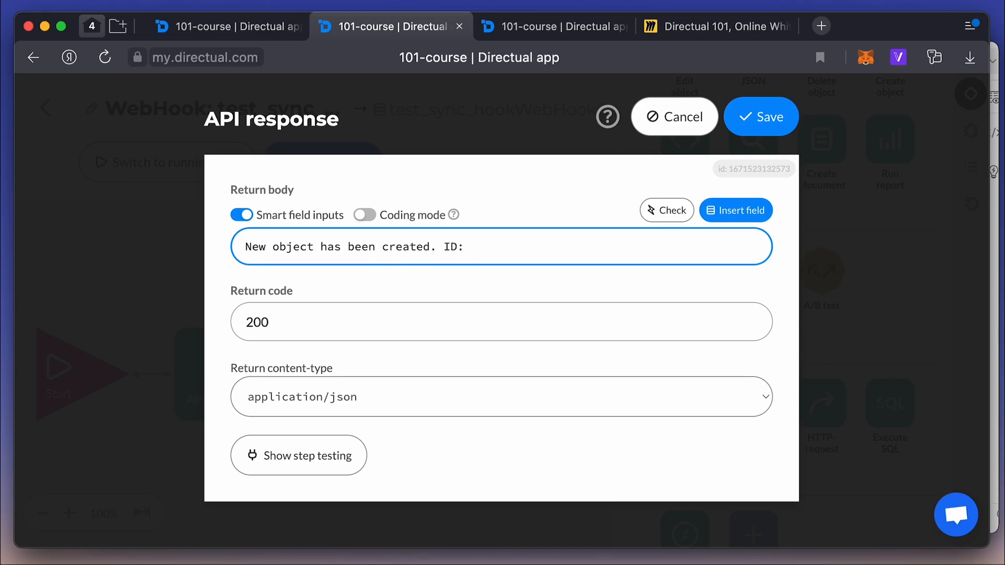
type("id")
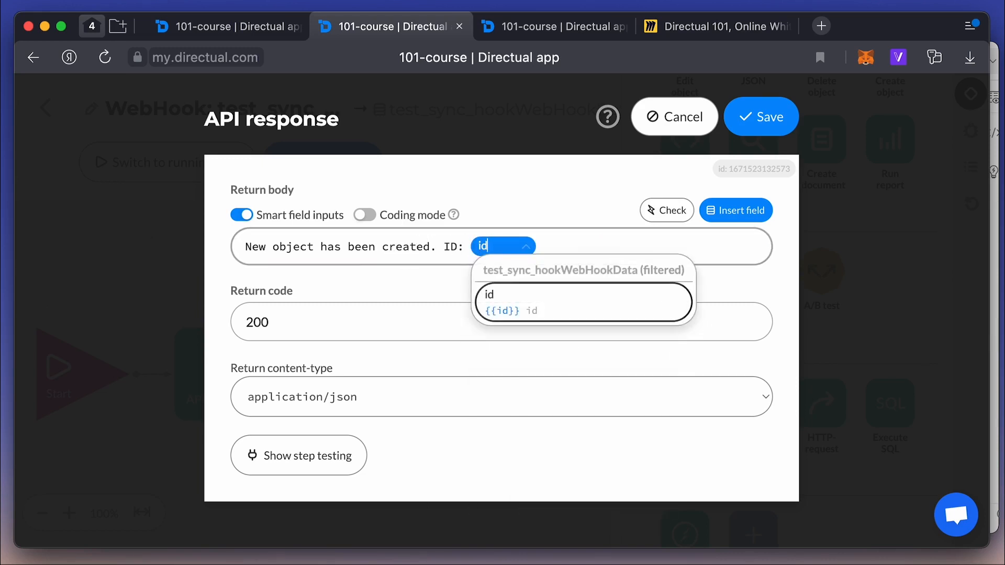
left_click(583, 302)
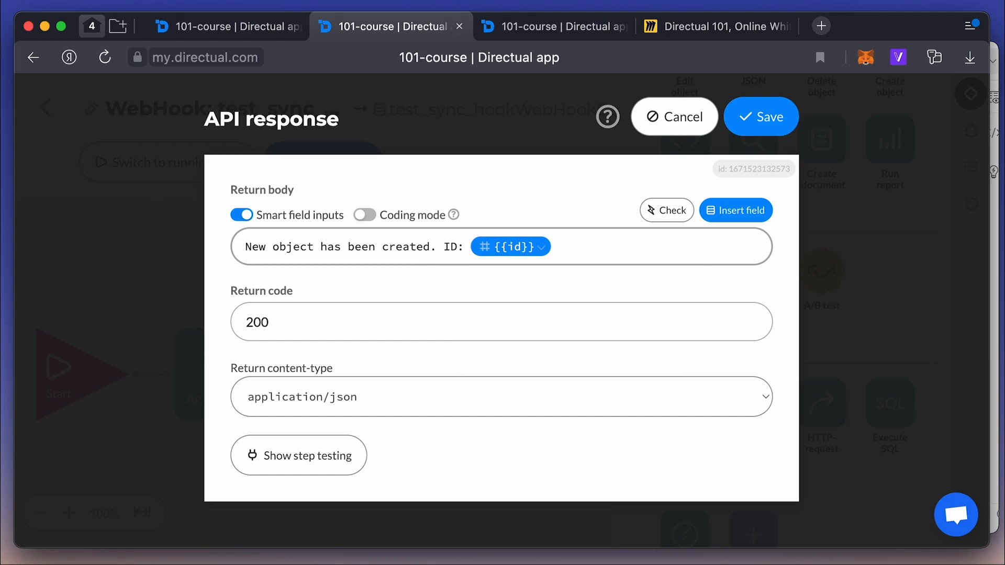
mouse_move(285, 367)
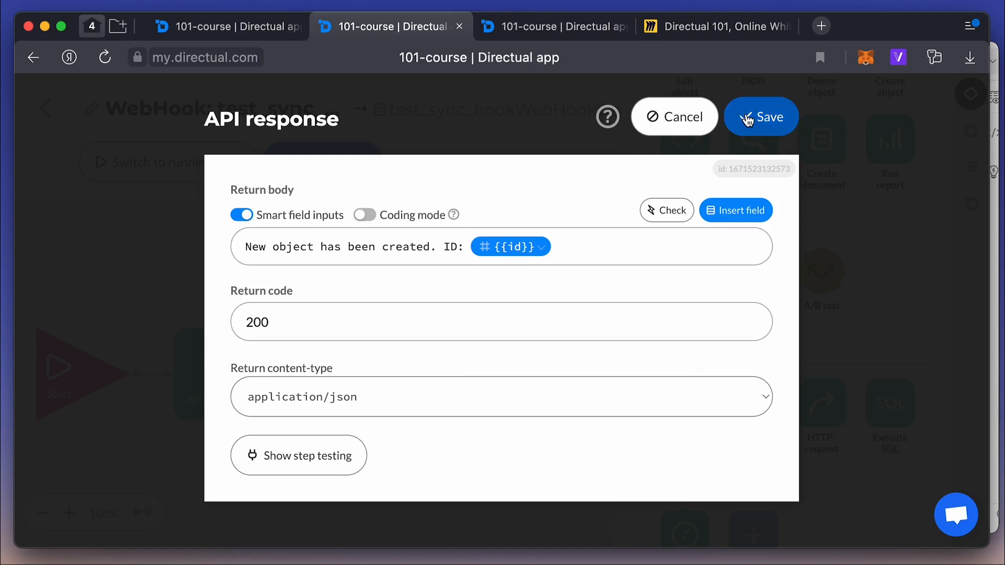
left_click(760, 117)
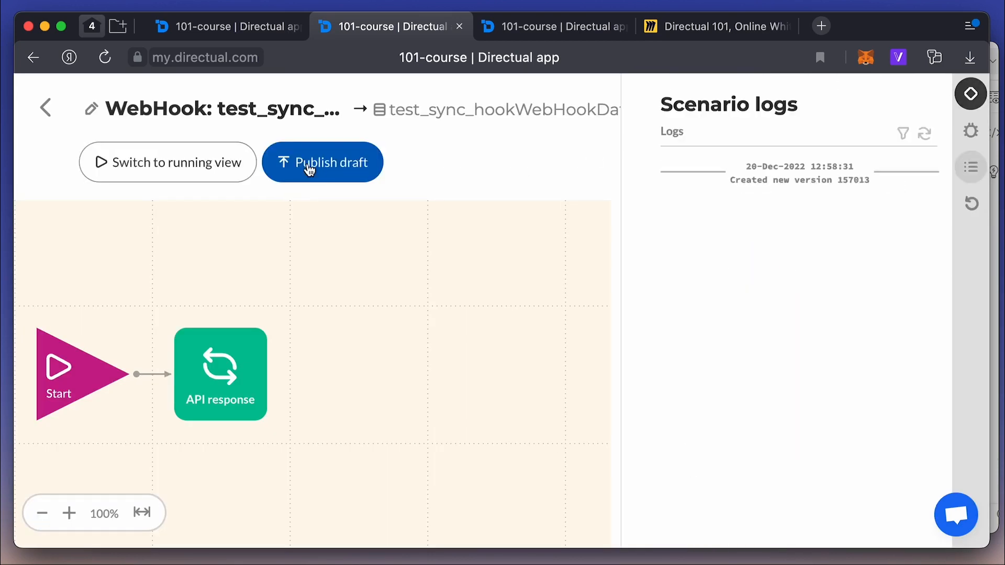
left_click(322, 162)
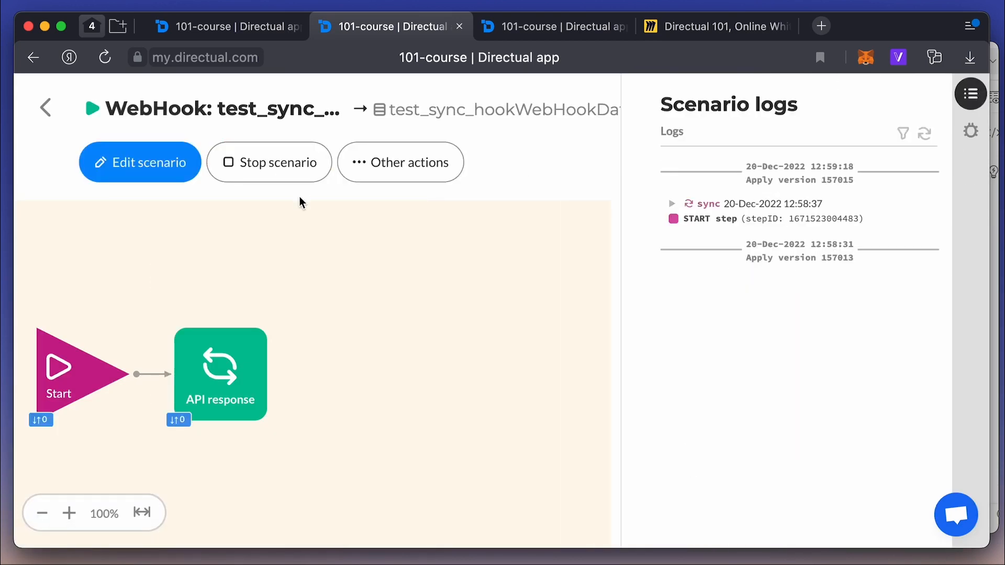
Resend the webhook request, receiving 'New object has been created. ID: 6b800493-…'.
left_click(913, 176)
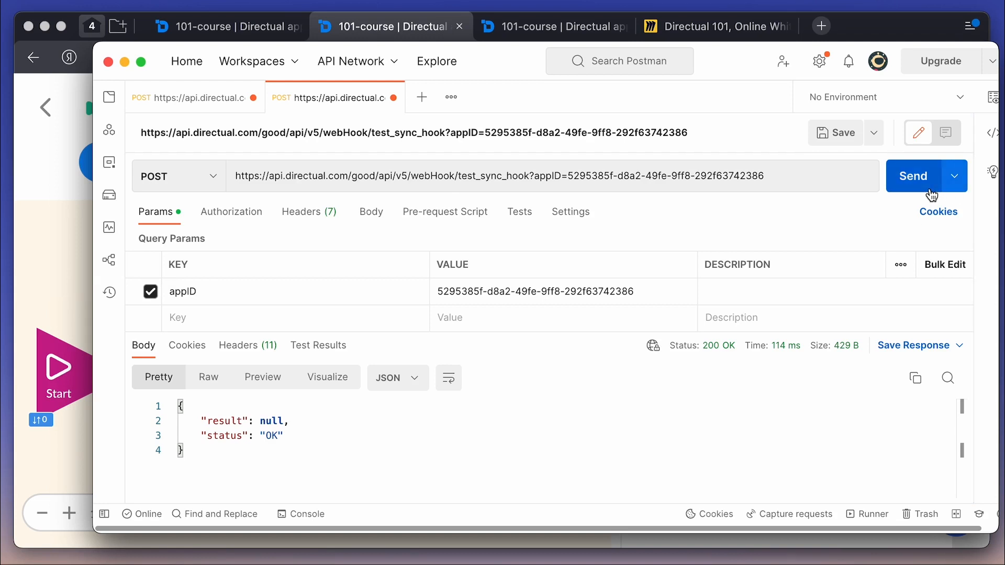
left_click(914, 176)
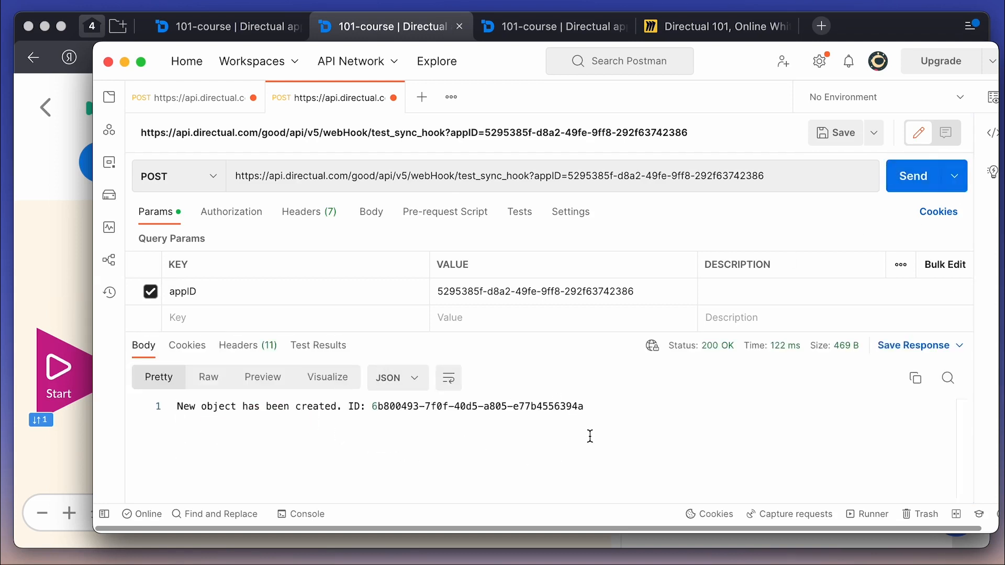
left_click(717, 27)
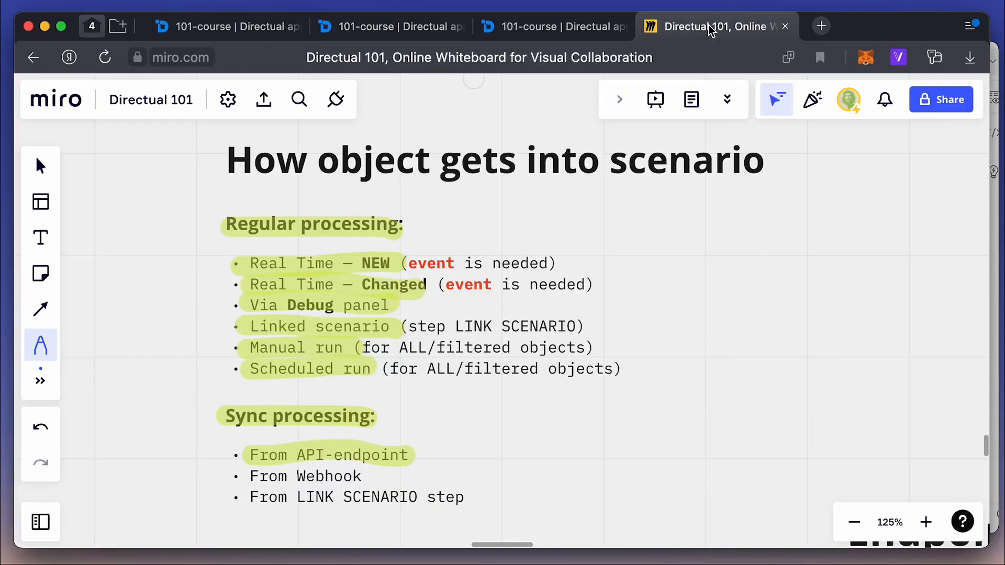
Highlight the 'From Webhook' bullet under Sync processing on the Miro board.
double_click(306, 476)
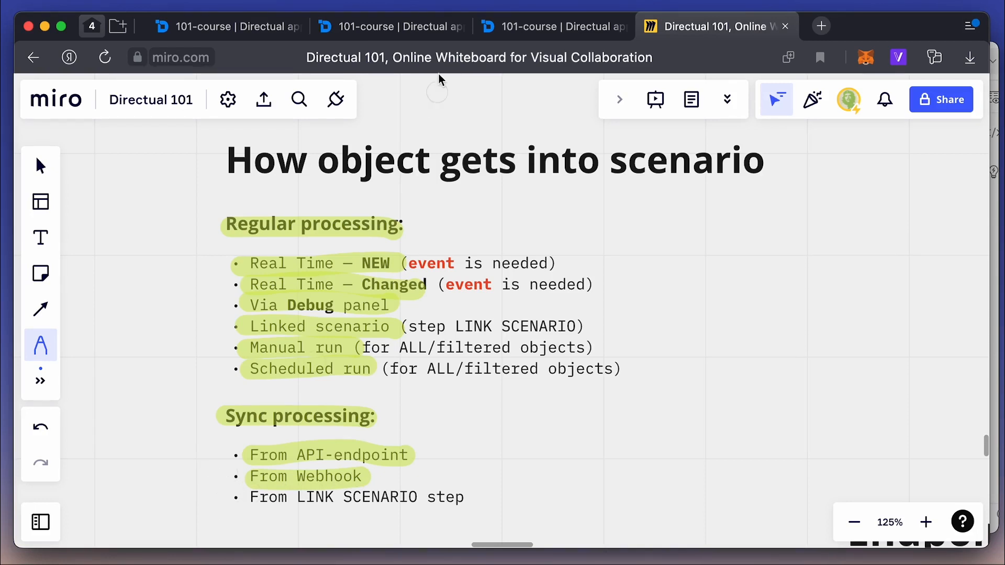
left_click(391, 26)
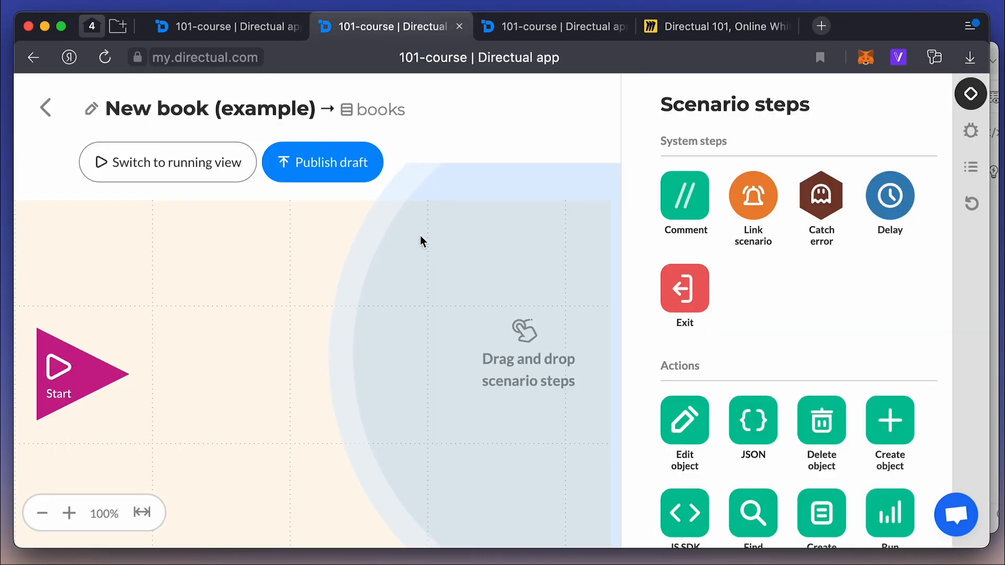
Add a sync Link scenario step calling Linked scenario 1 after Start, then publish New book.
left_click_drag(754, 196, 217, 388)
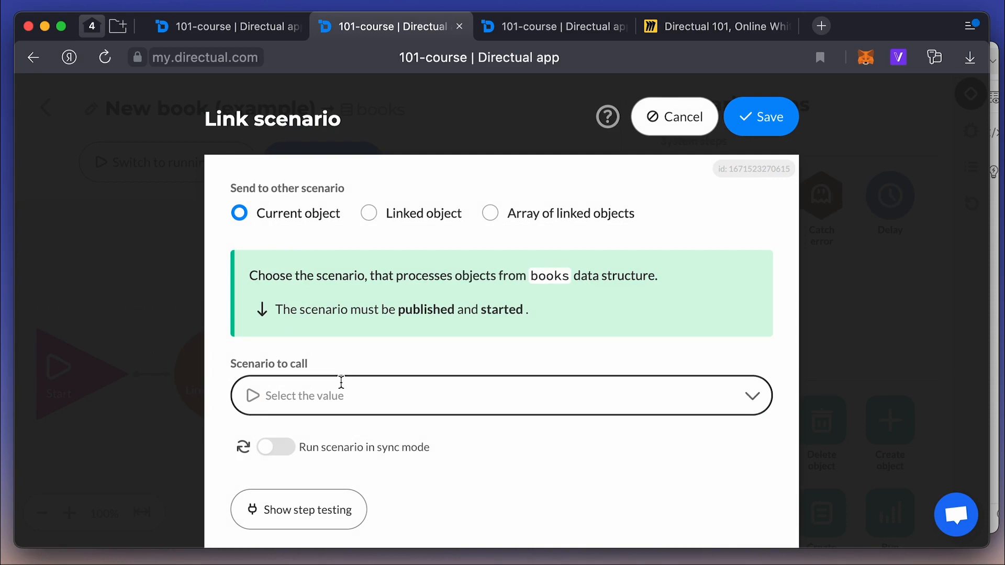
left_click(501, 396)
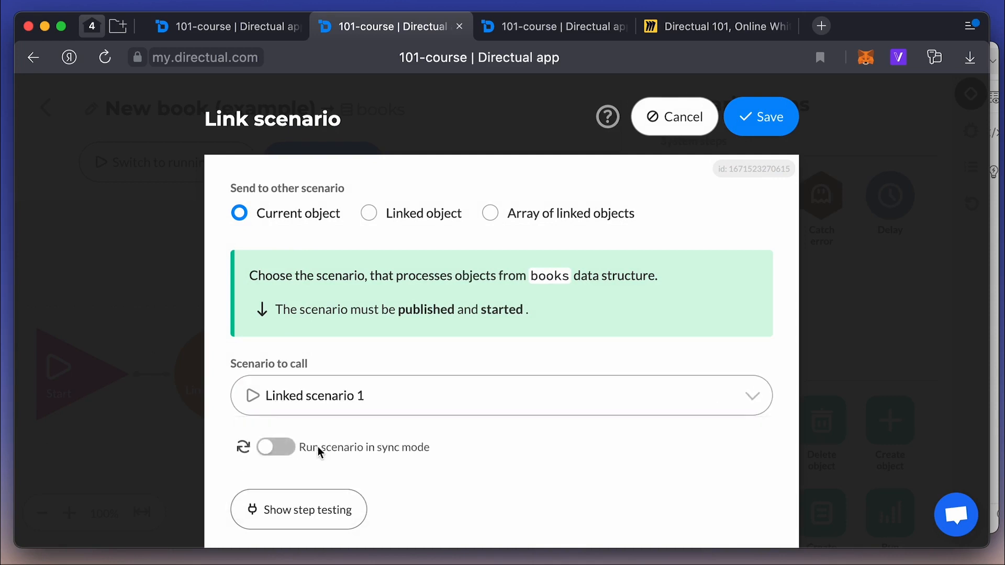
left_click(276, 447)
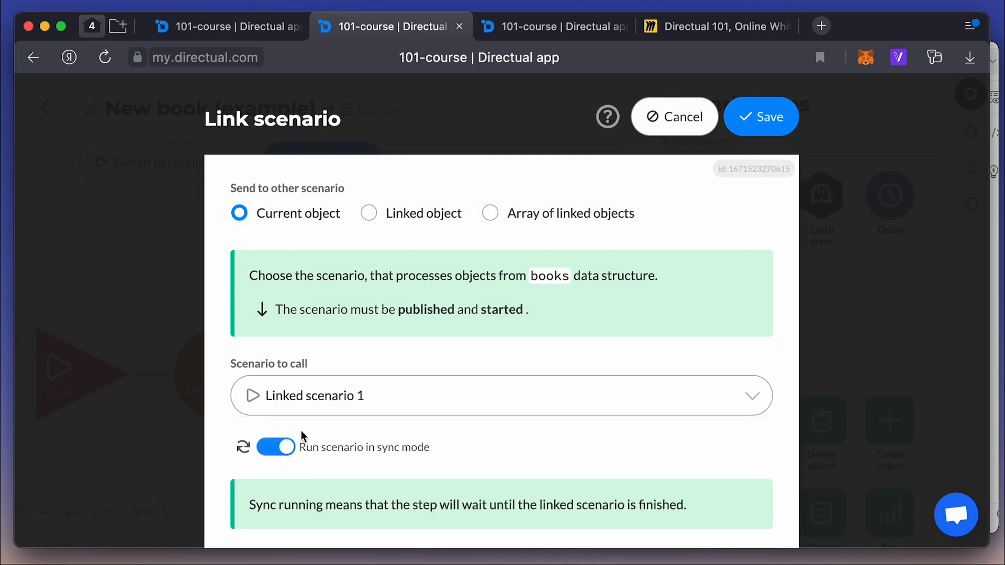
left_click(674, 117)
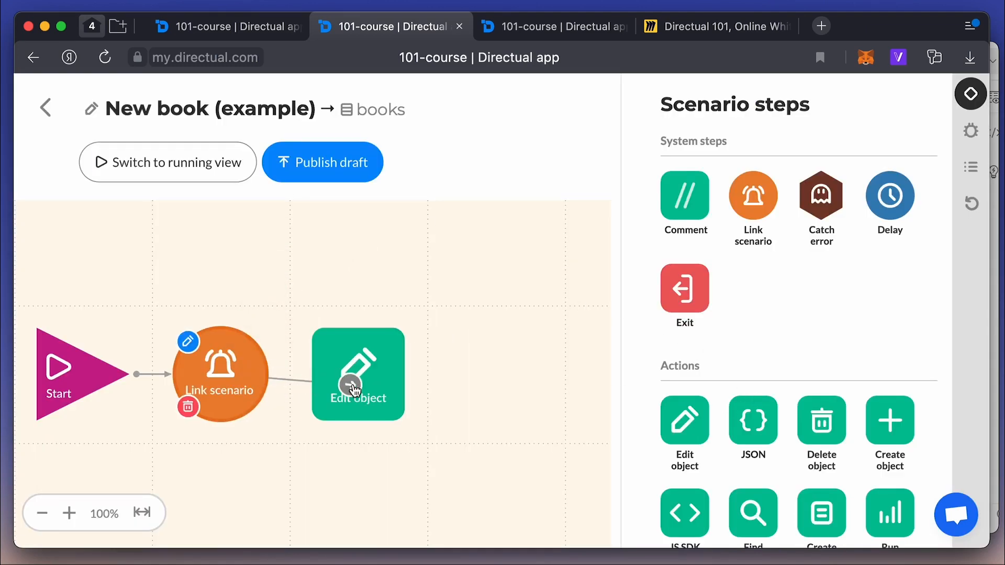
mouse_move(268, 446)
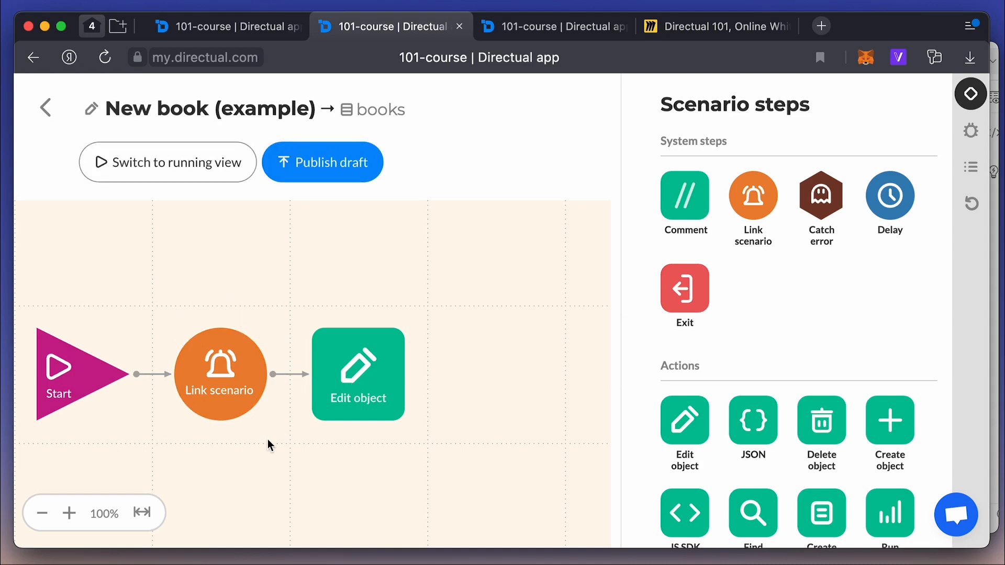
left_click(323, 162)
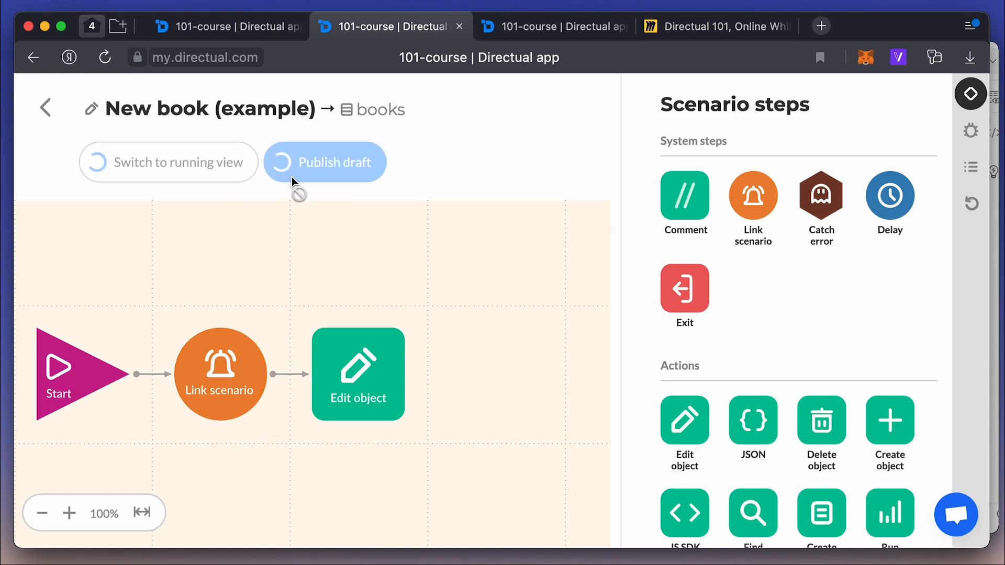
left_click(325, 162)
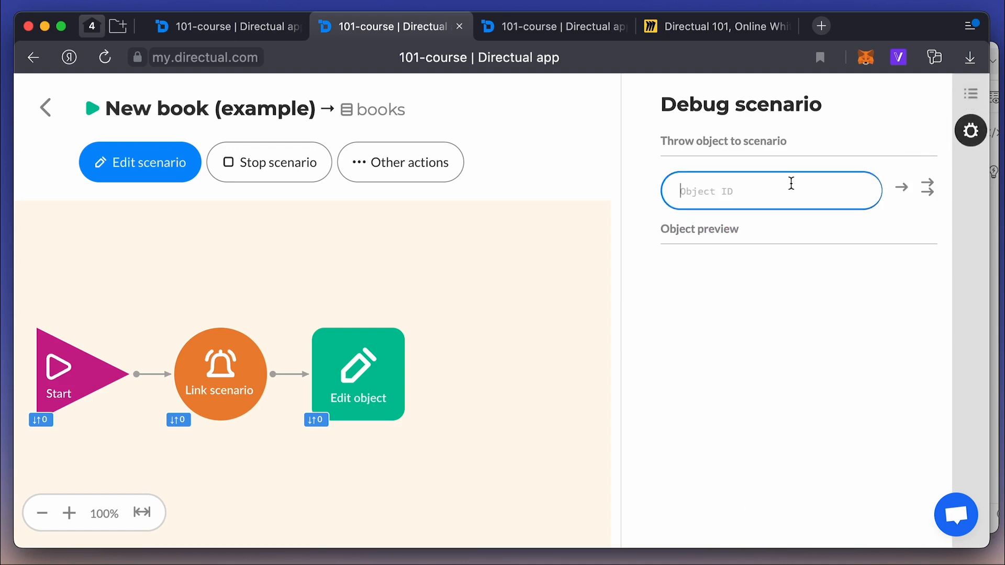
Throw a book object into New book and verify Linked scenario 1's synchronous START-to-END run log.
left_click(901, 188)
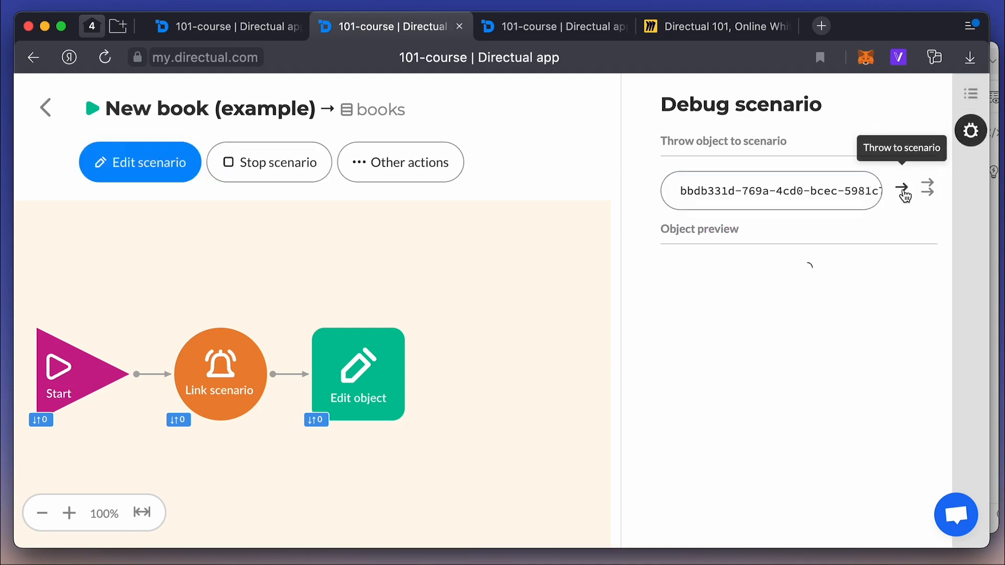
left_click(970, 94)
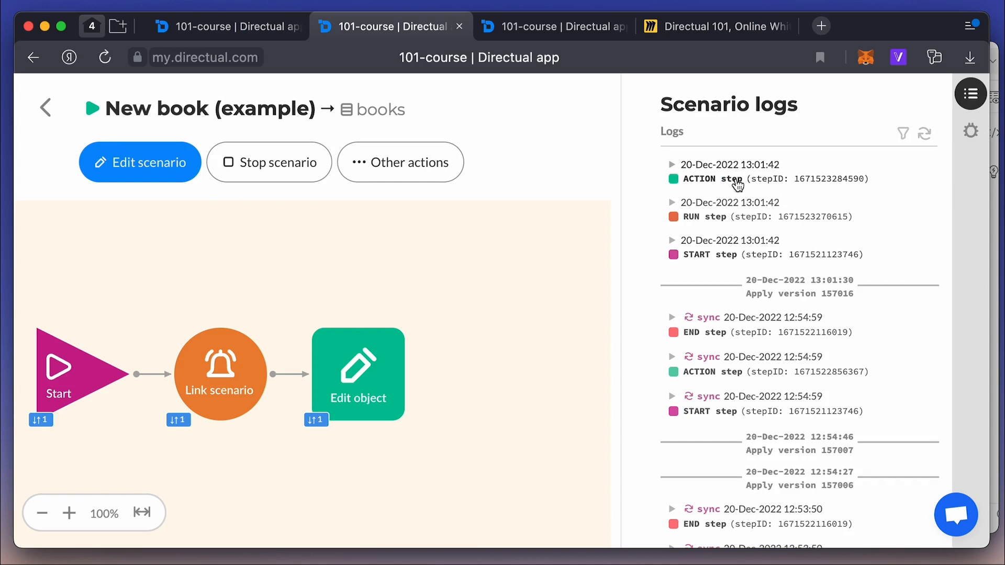
left_click(672, 202)
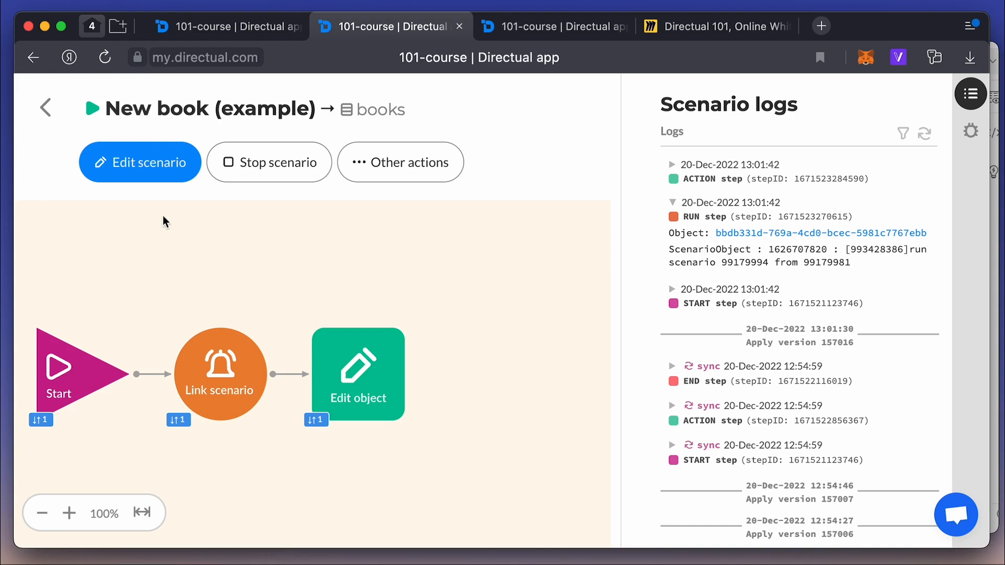
left_click(45, 107)
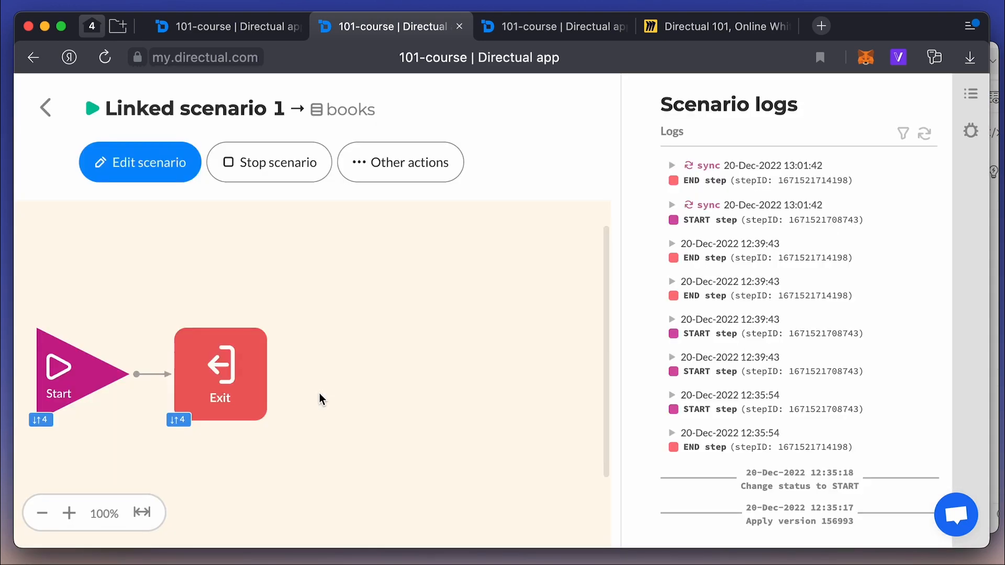
mouse_move(721, 223)
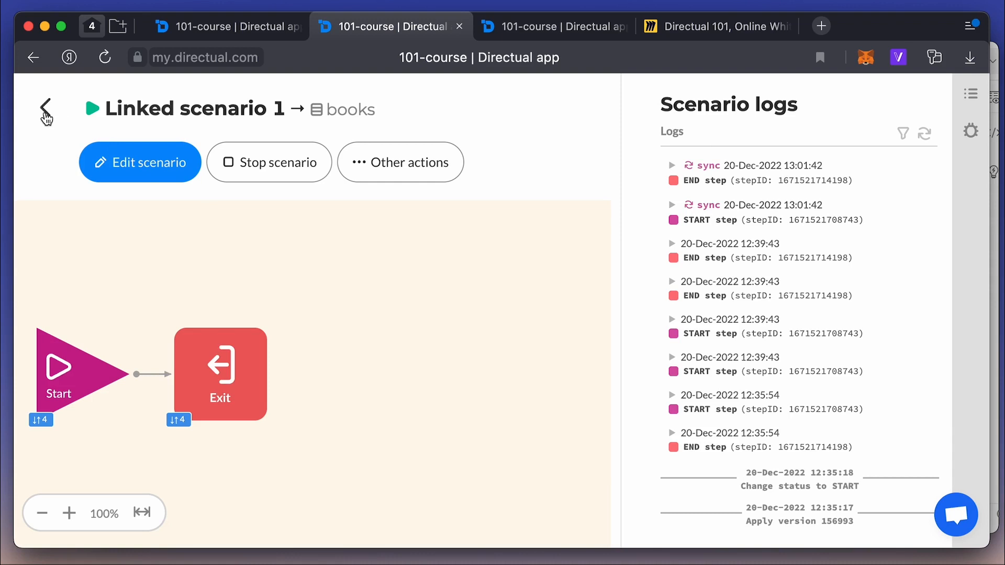
left_click(45, 108)
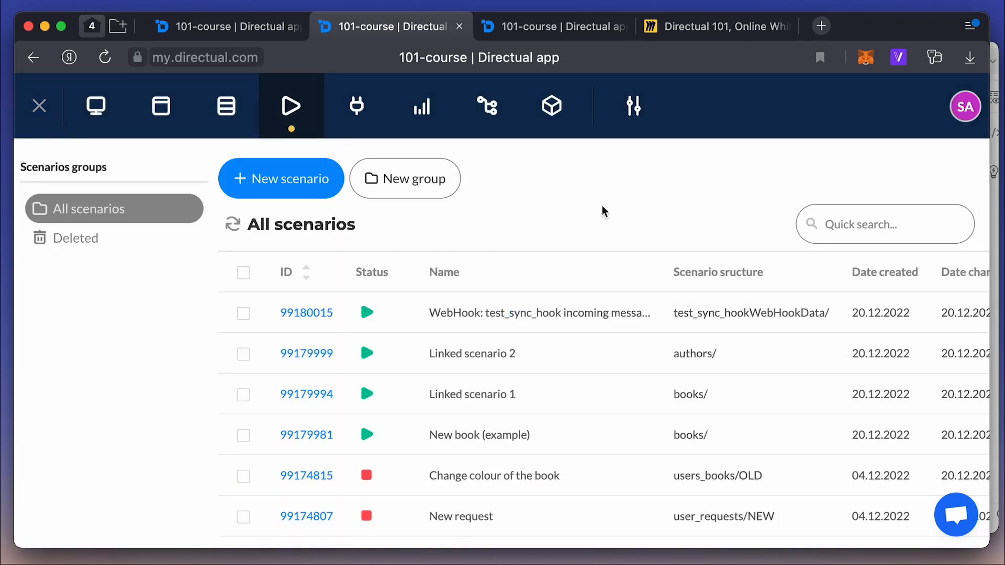
View the 101-course dashboard's processing load: 160 regular and 11 synchronous operations.
left_click(96, 106)
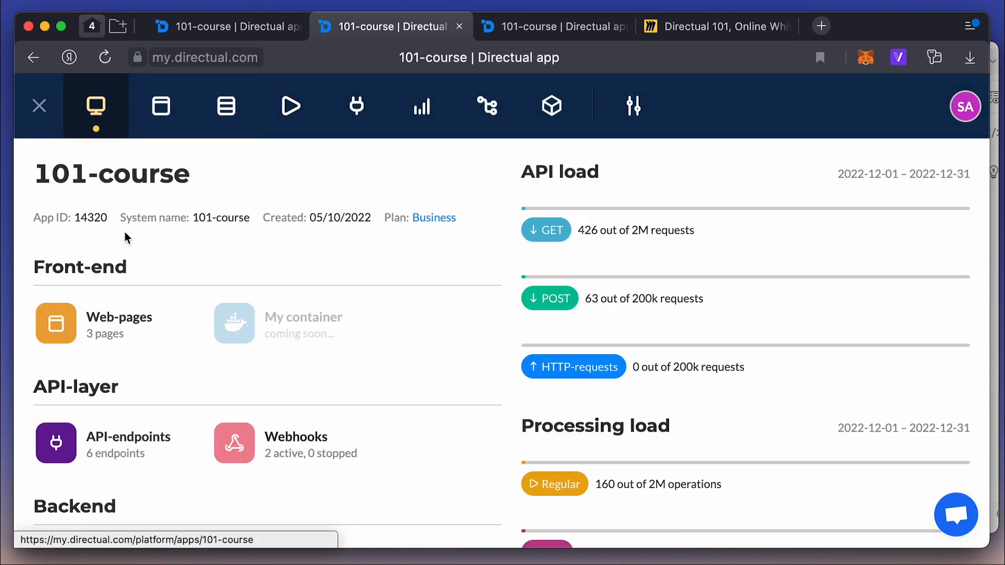
scroll("down", 3)
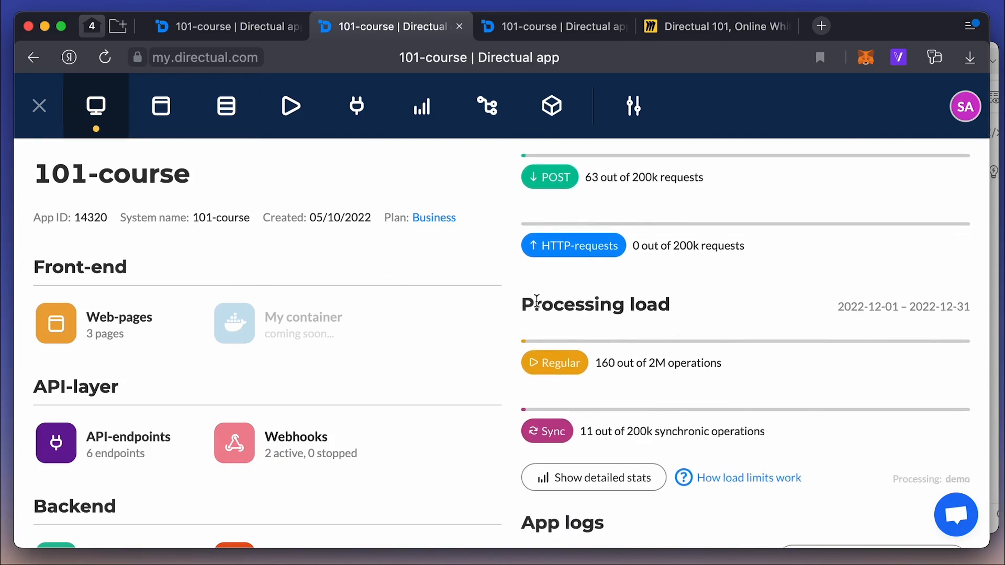
mouse_move(586, 422)
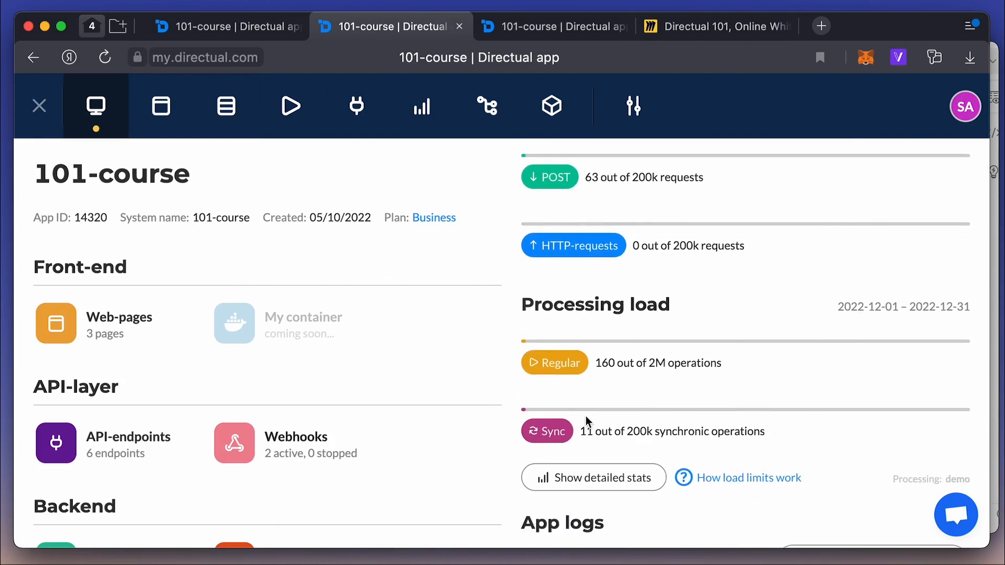
mouse_move(645, 379)
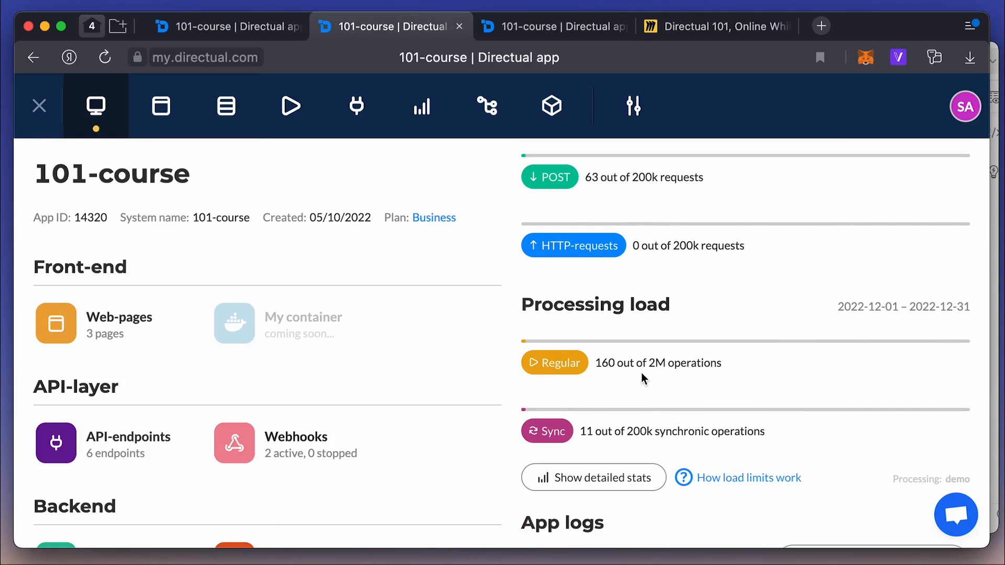